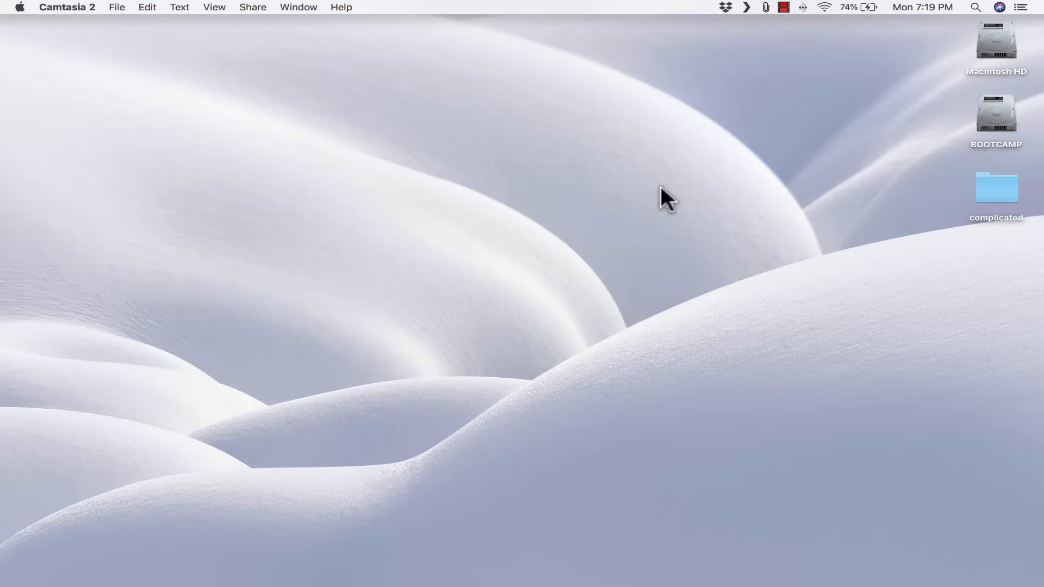
pyautogui.moveTo(463, 430)
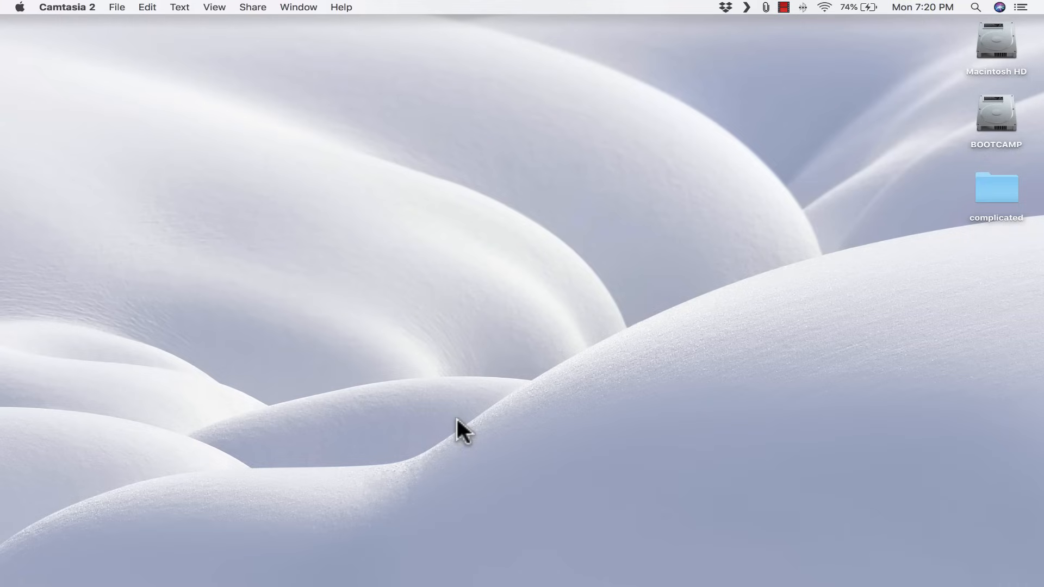
pyautogui.moveTo(422, 426)
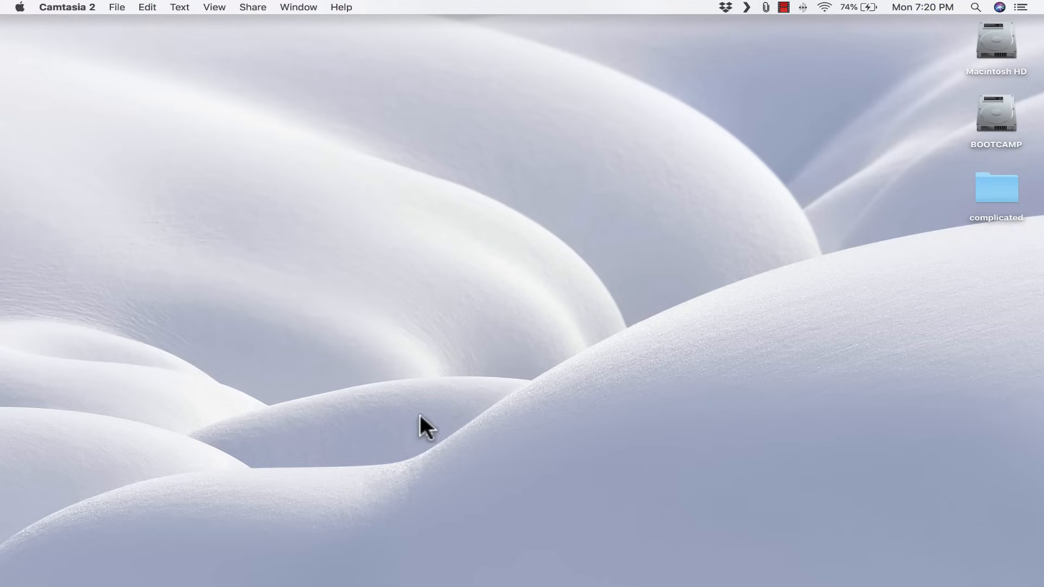
pyautogui.moveTo(333, 475)
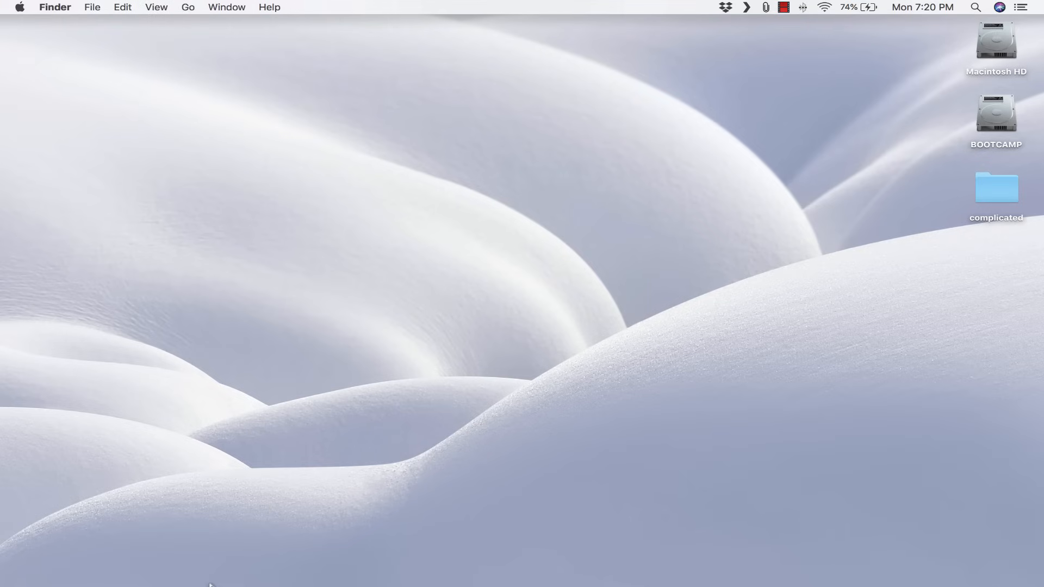
pyautogui.moveTo(210, 571)
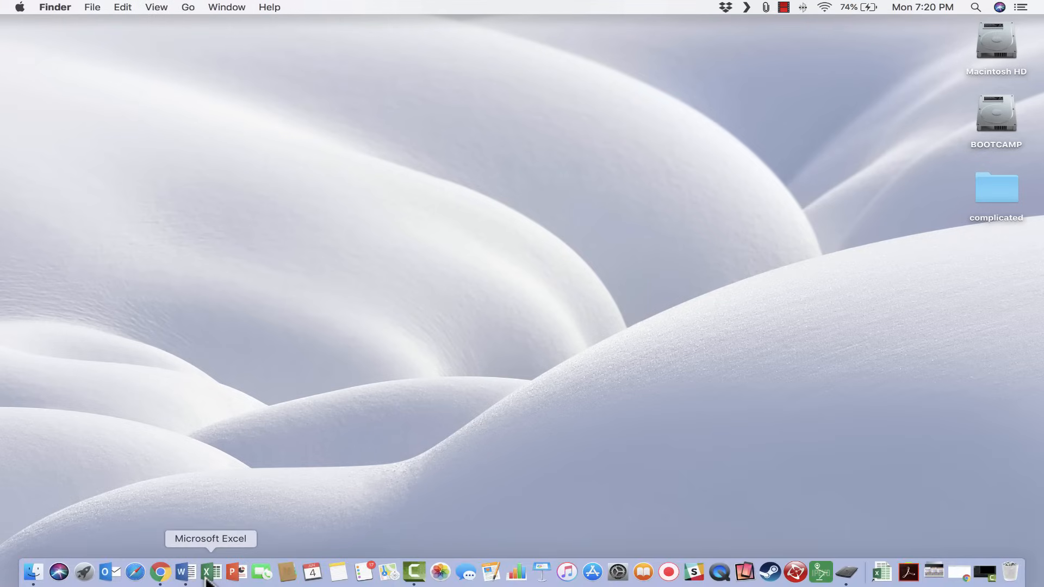
# Step: Launch Excel from the Dock, then search 'excel' in Spotlight
pyautogui.click(210, 570)
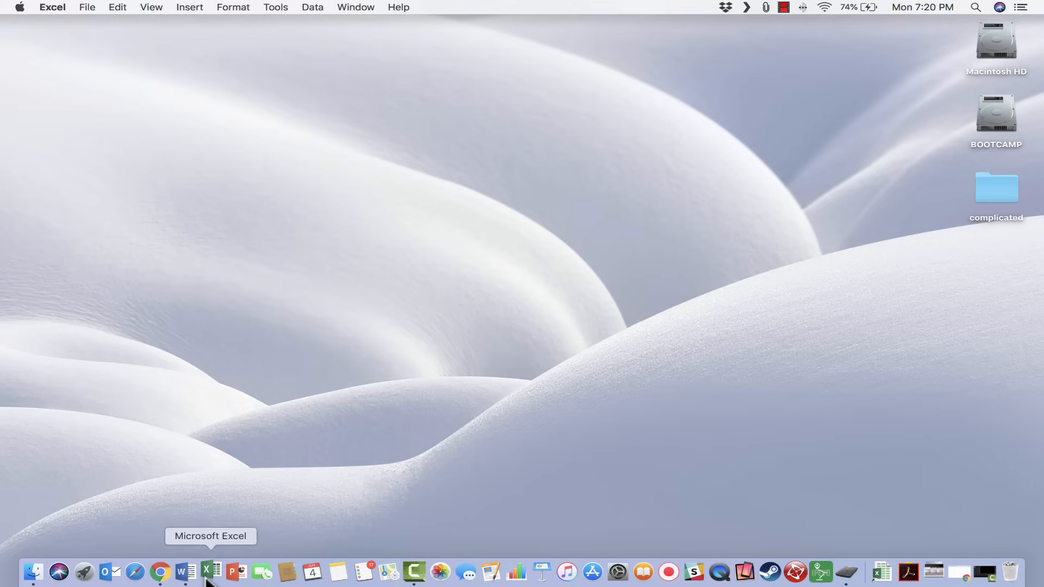
pyautogui.click(210, 571)
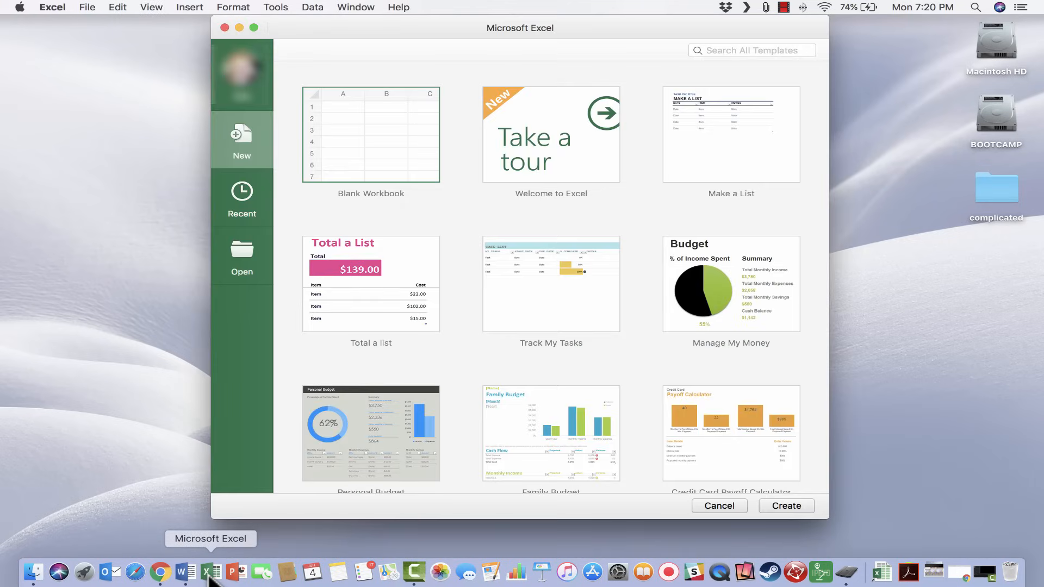
pyautogui.moveTo(642, 181)
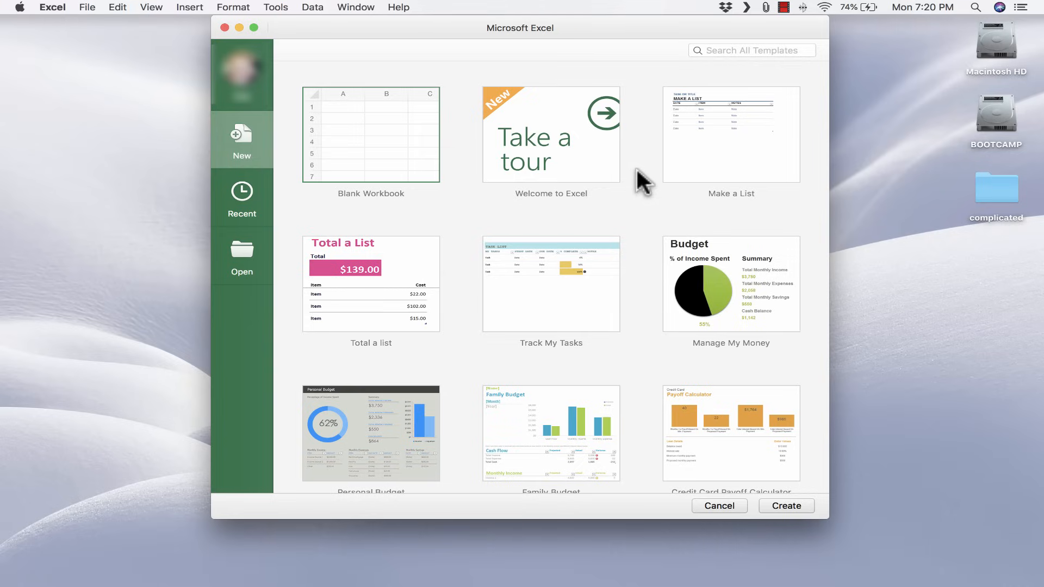
pyautogui.click(974, 8)
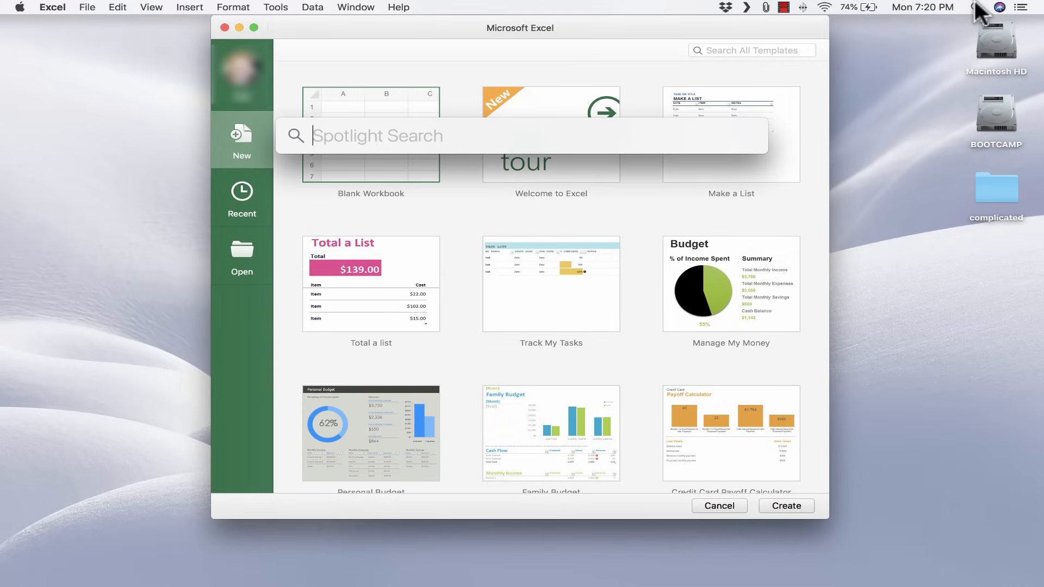
pyautogui.write('excel')
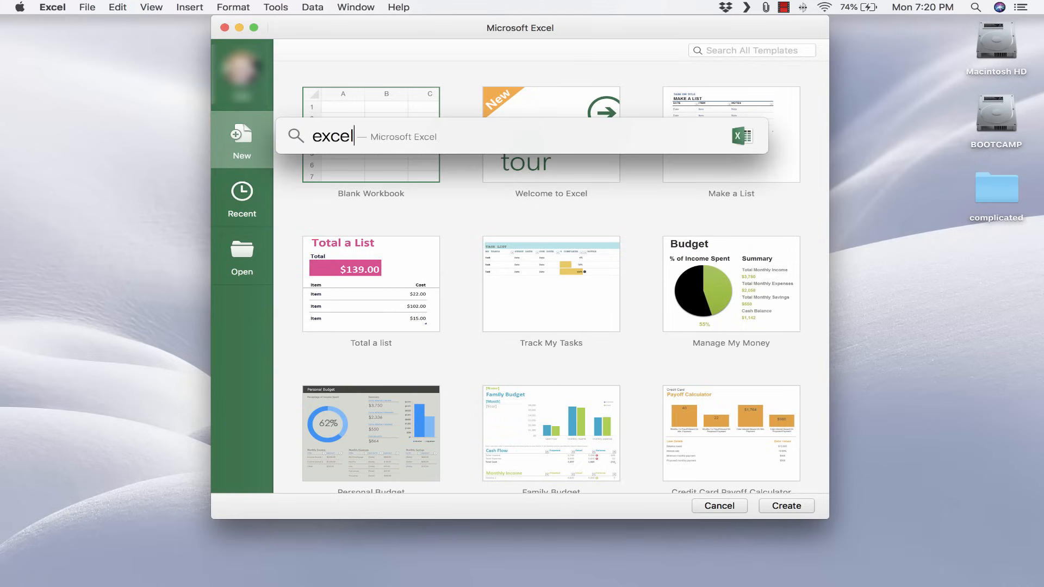
pyautogui.write('excel')
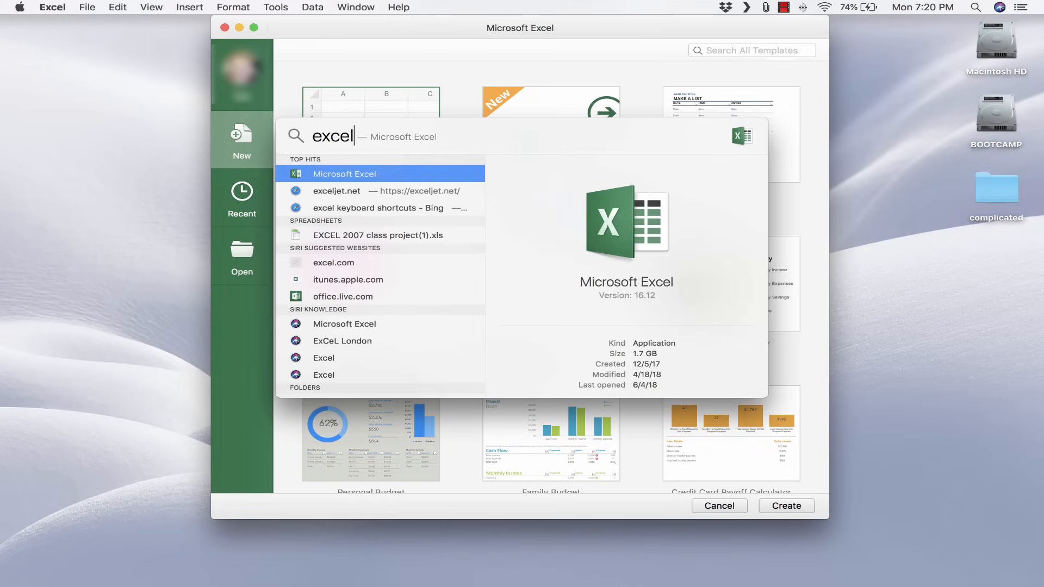
pyautogui.moveTo(373, 185)
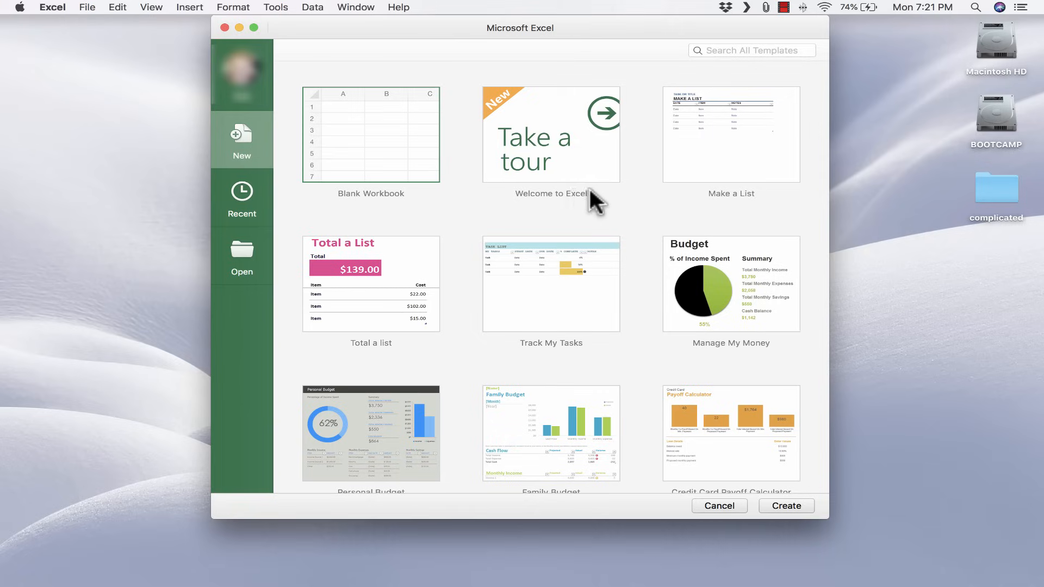
pyautogui.moveTo(476, 151)
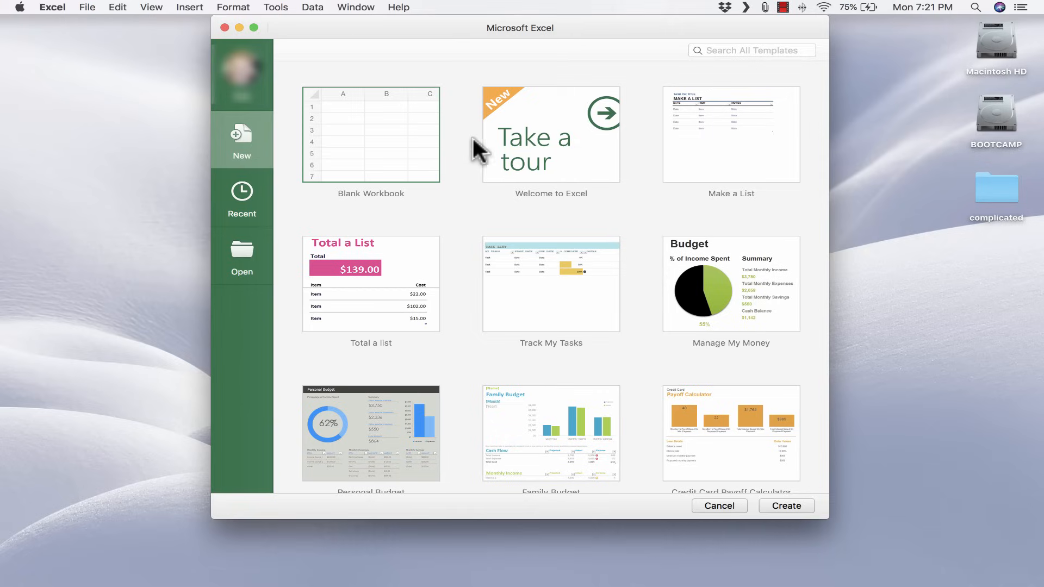
pyautogui.moveTo(552, 151)
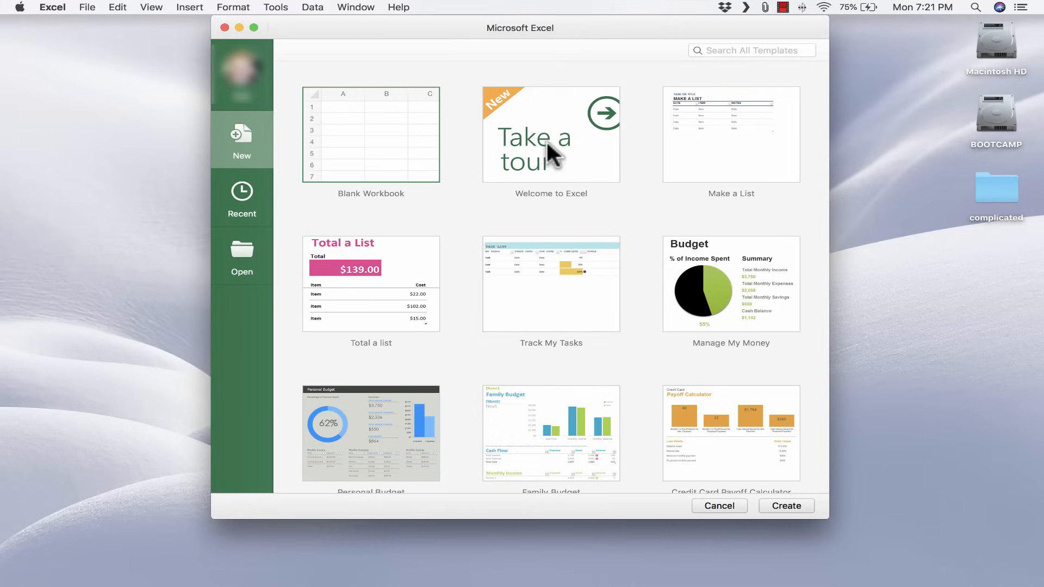
pyautogui.scroll(-3)
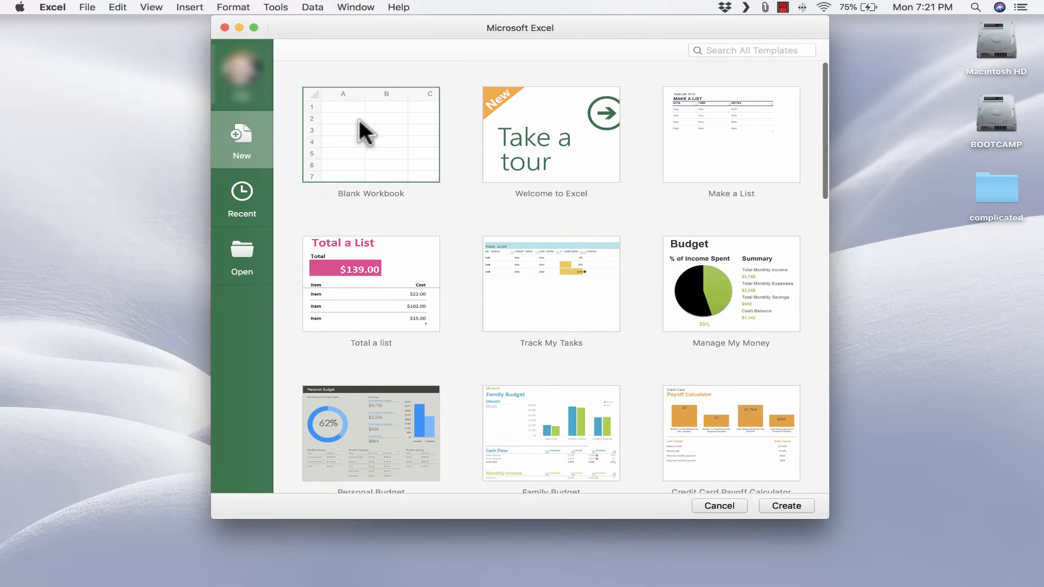
pyautogui.scroll(-3)
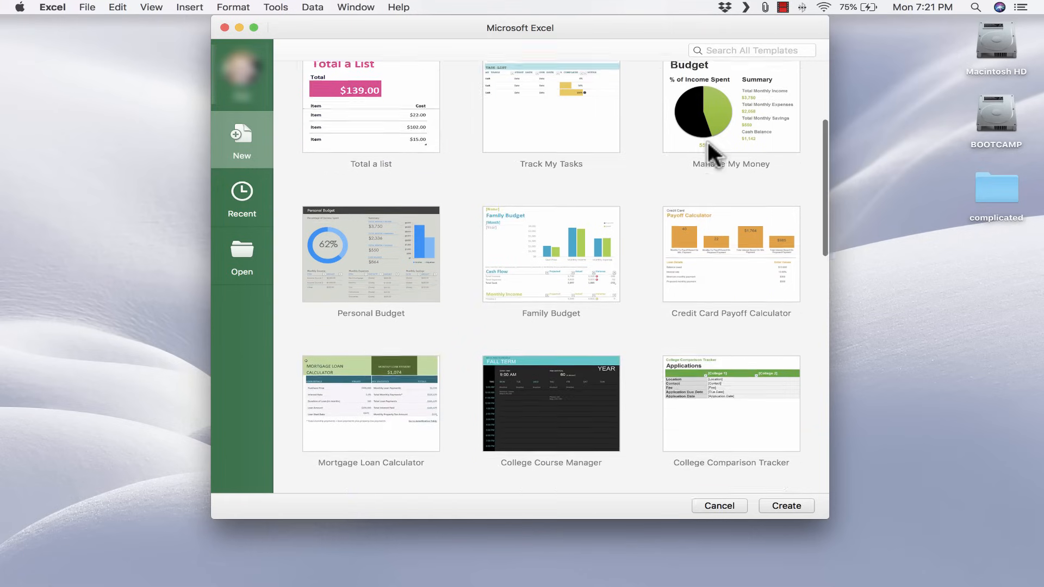
pyautogui.scroll(-3)
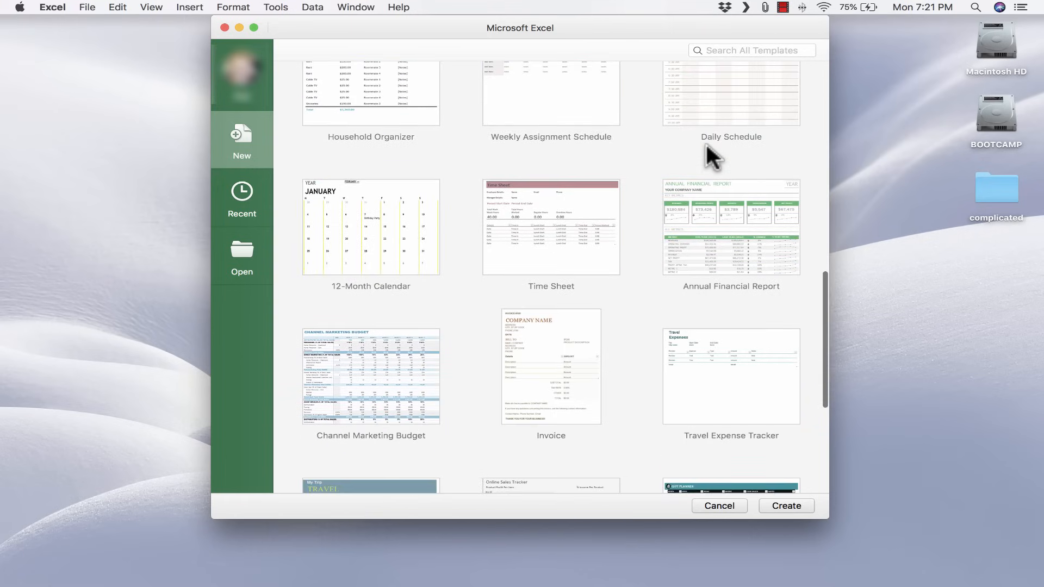
pyautogui.moveTo(732, 282)
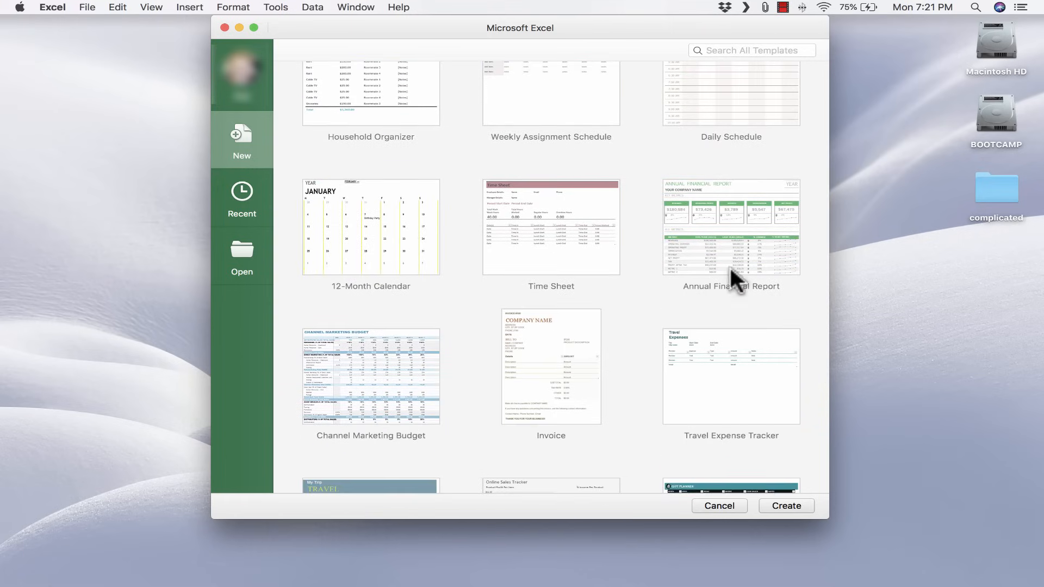
pyautogui.moveTo(750, 316)
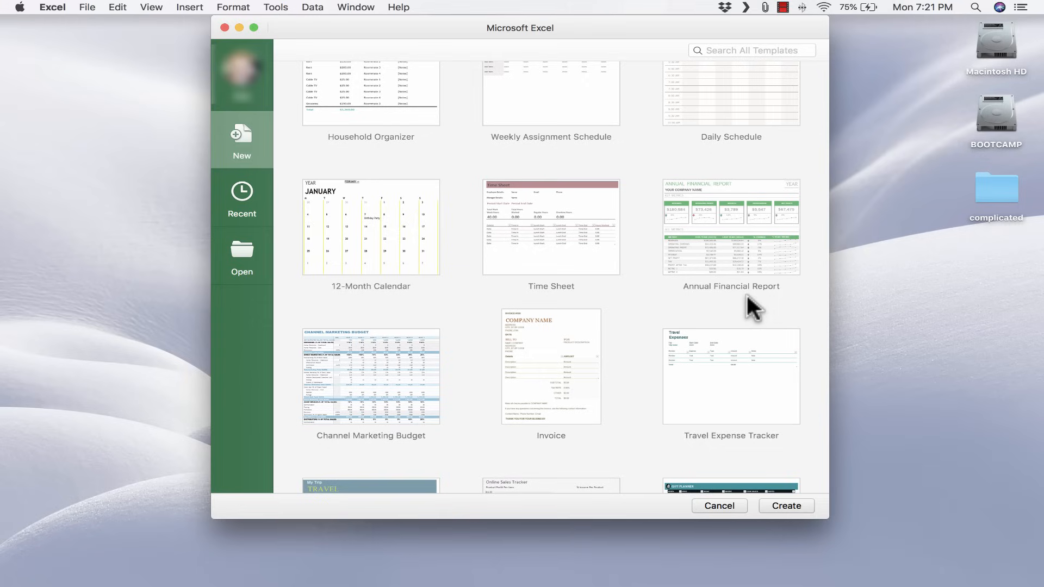
pyautogui.moveTo(630, 257)
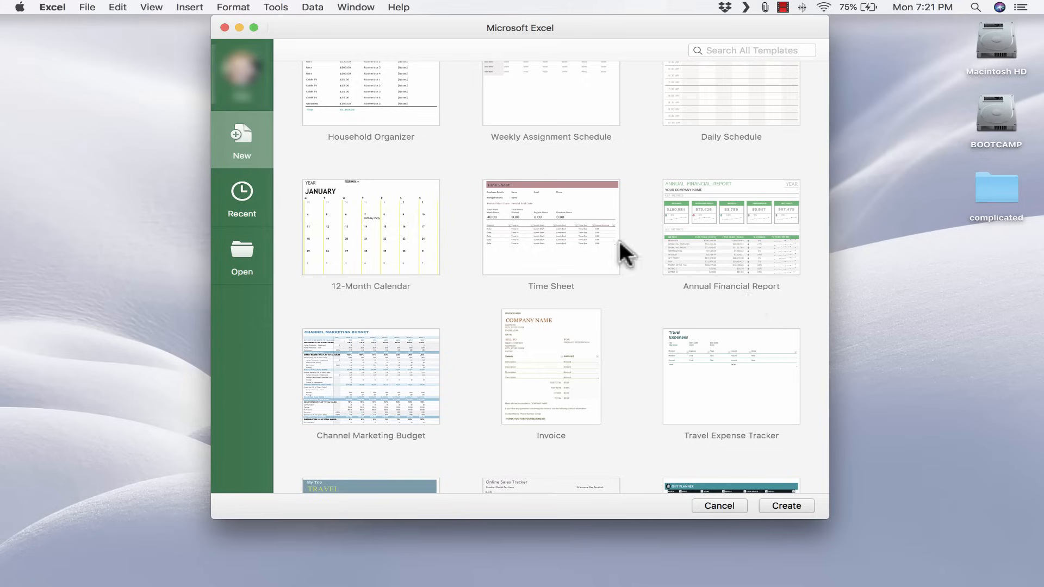
pyautogui.moveTo(563, 251)
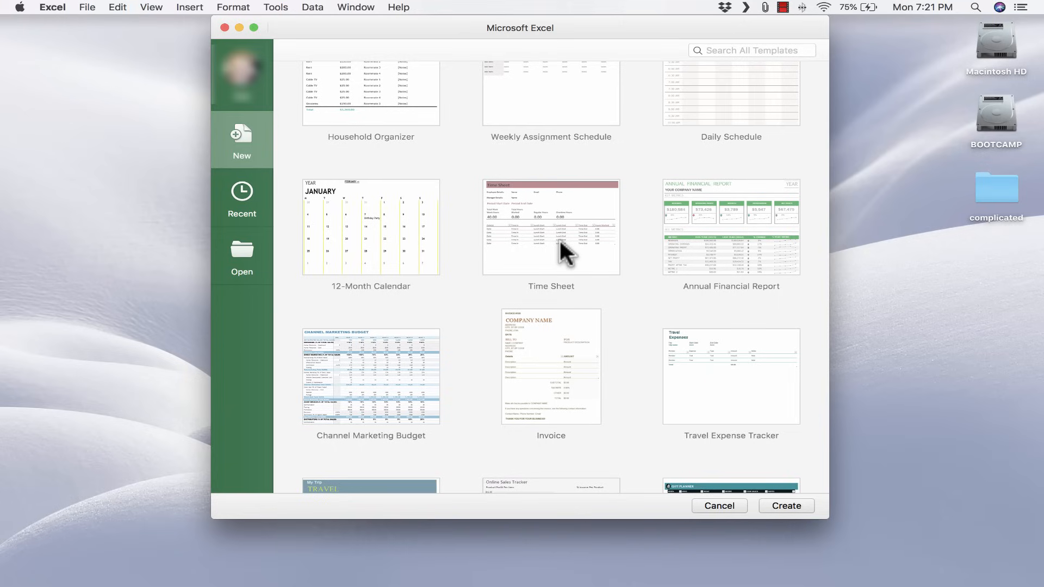
pyautogui.moveTo(573, 402)
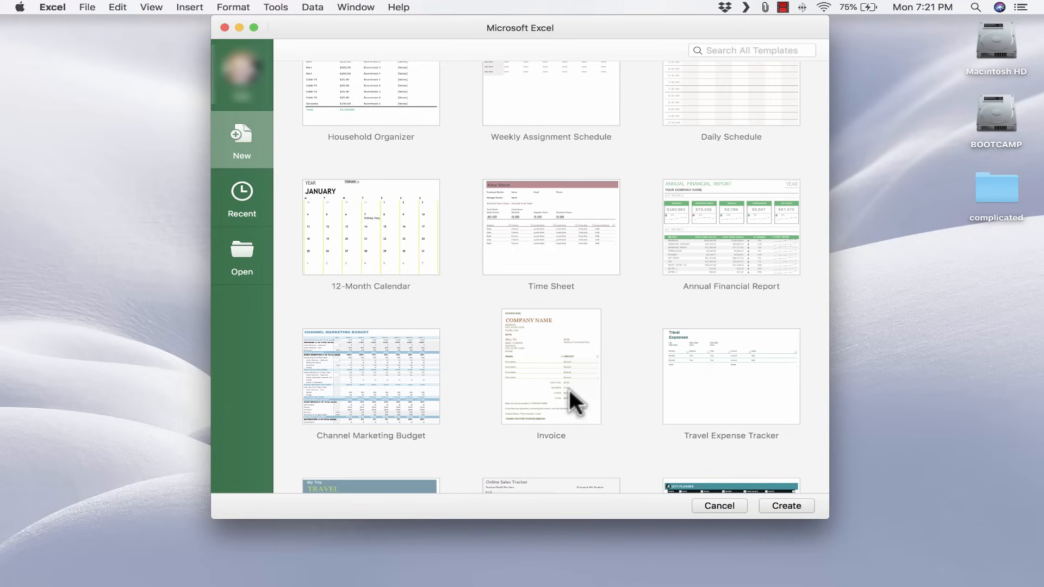
pyautogui.scroll(-3)
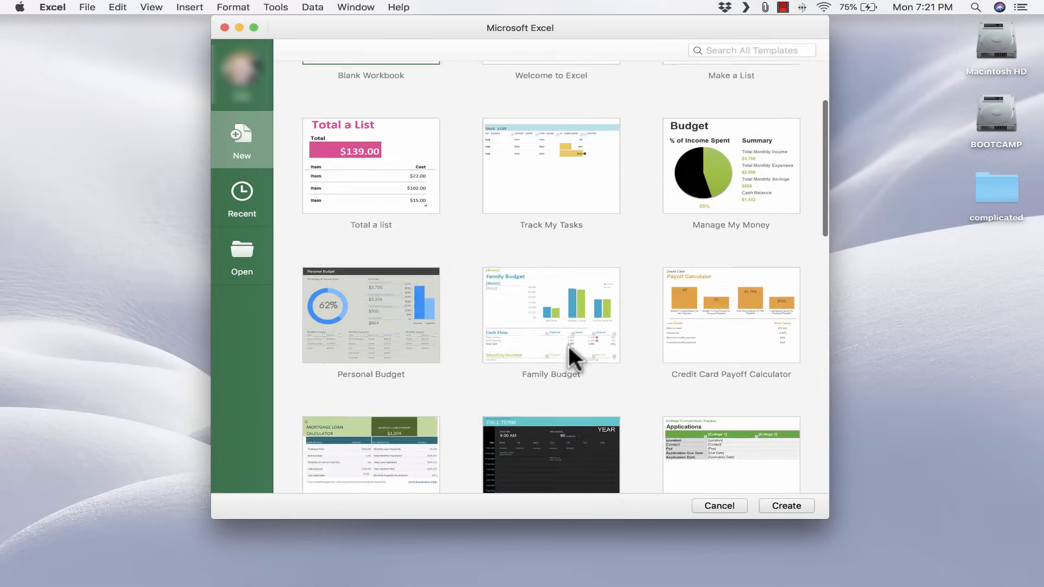
pyautogui.scroll(3)
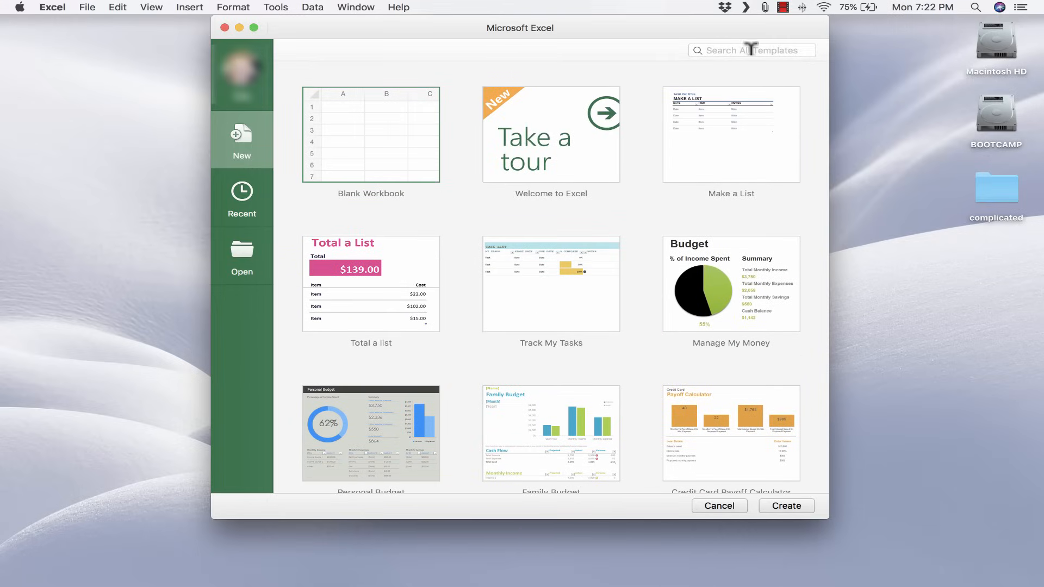
# Step: Search the template gallery for 'budget' and look through the matches
pyautogui.click(751, 50)
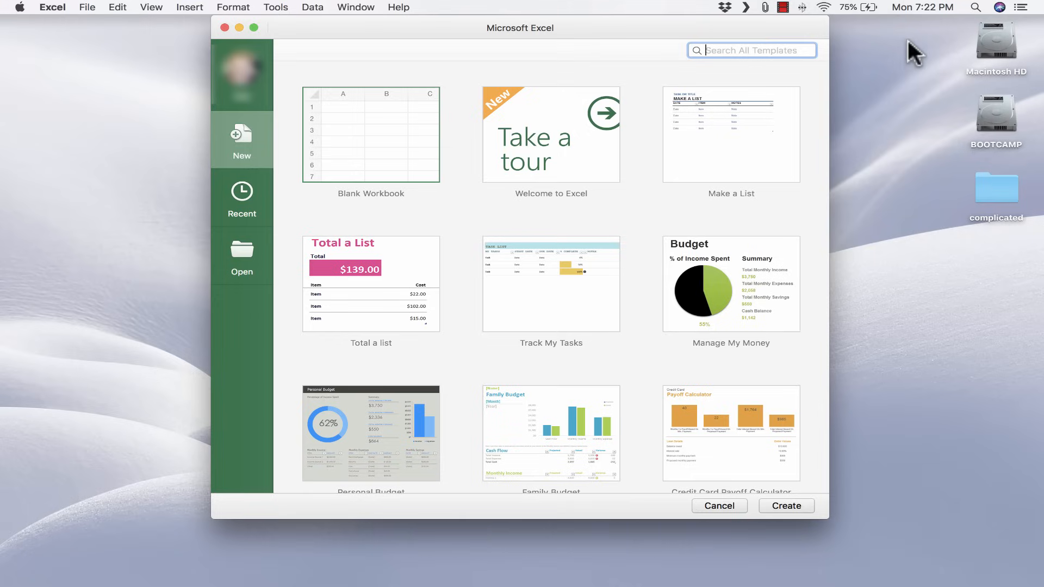
pyautogui.write('bu')
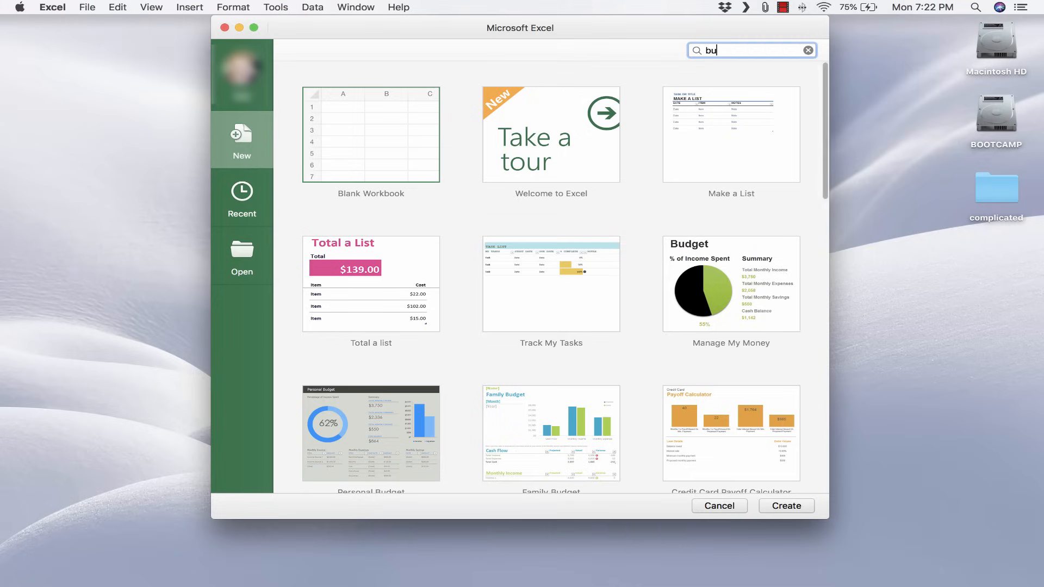
pyautogui.write('dget')
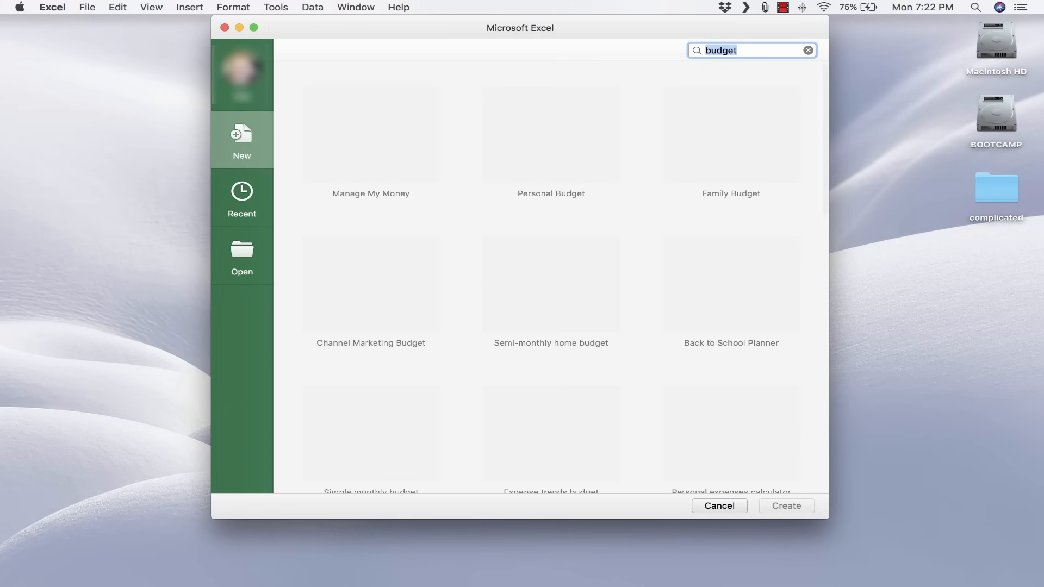
pyautogui.scroll(-3)
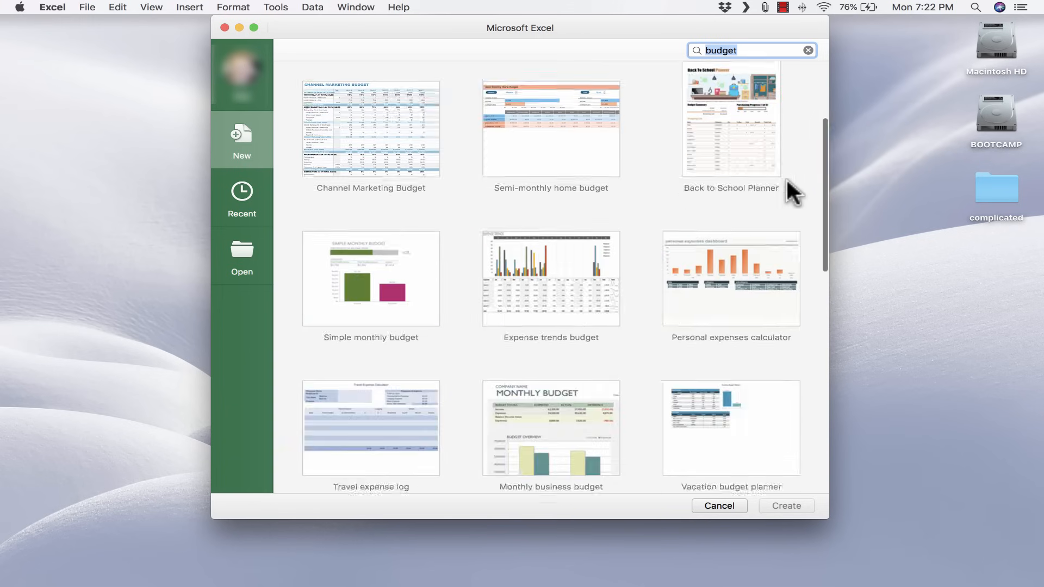
pyautogui.scroll(3)
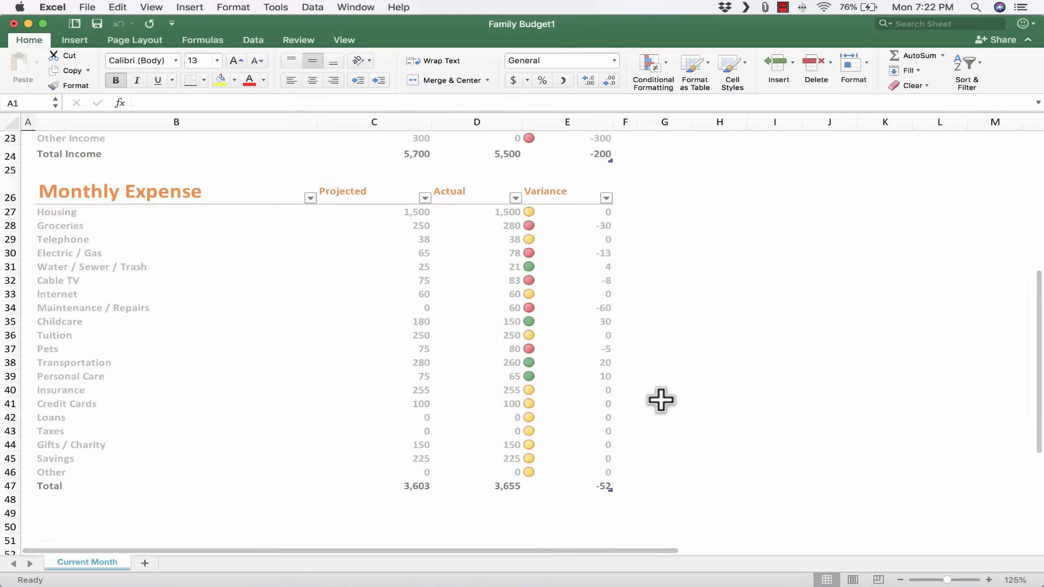
# Step: Edit the Month placeholder briefly, then close the Family Budget1 workbook
pyautogui.scroll(3)
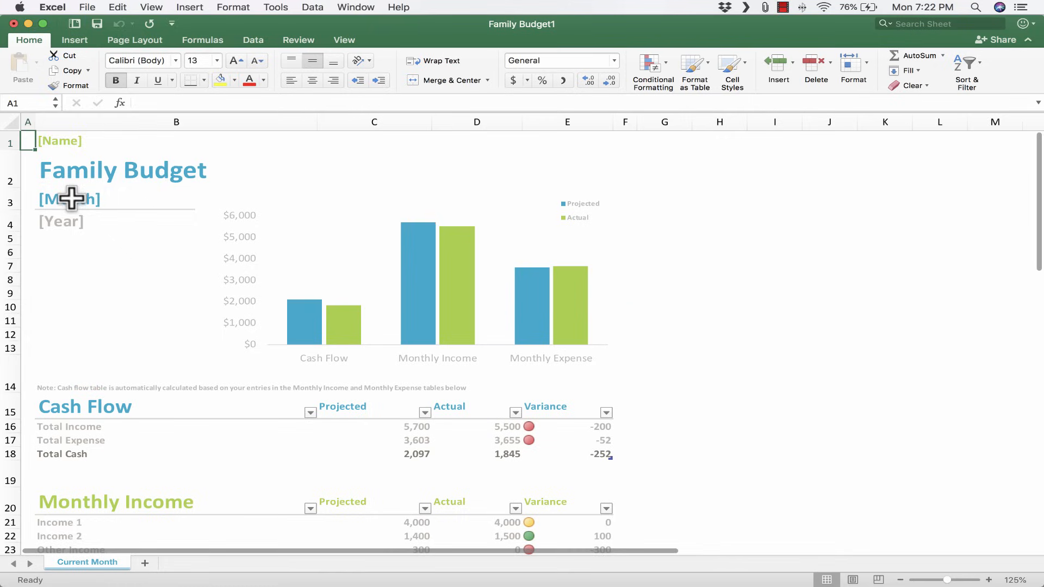
pyautogui.doubleClick(70, 198)
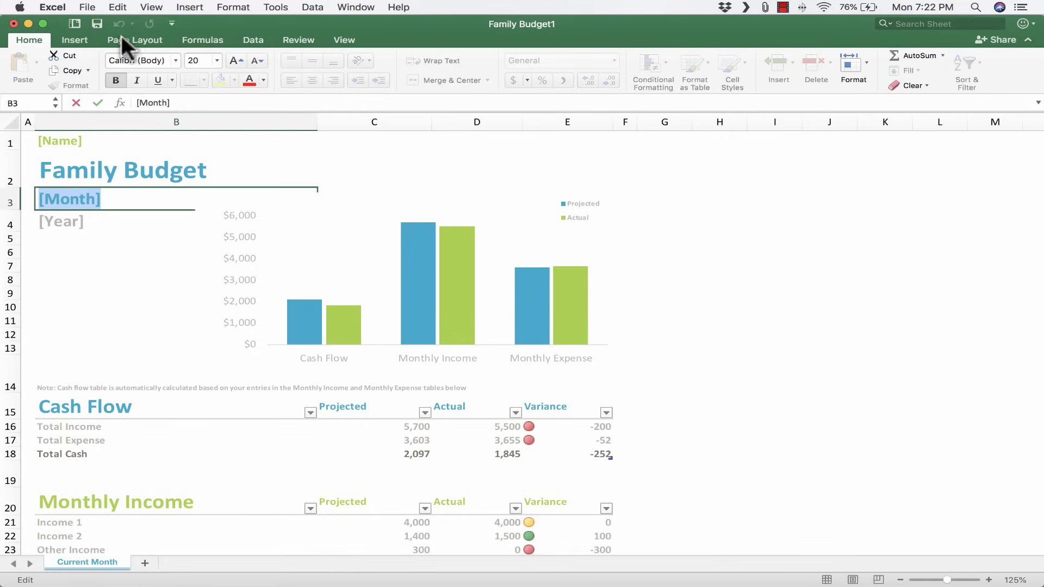
pyautogui.moveTo(13, 24)
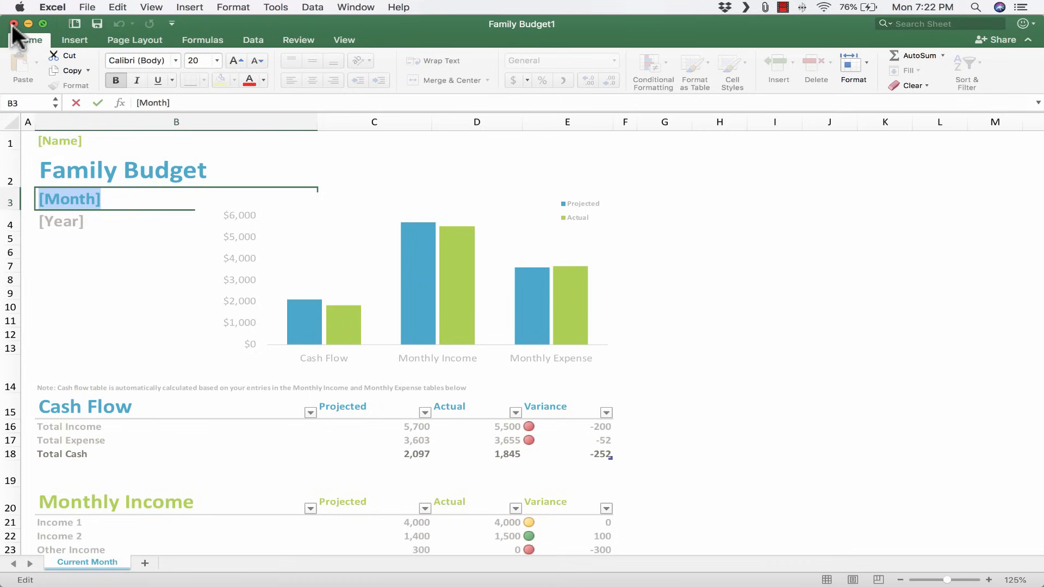
pyautogui.click(12, 24)
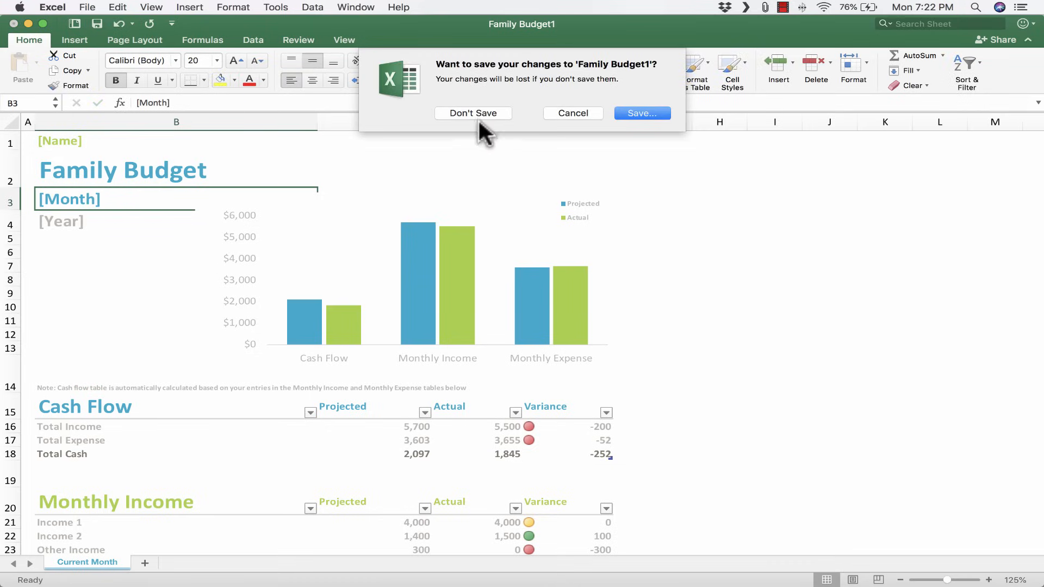
# Step: Discard Family Budget1 without saving and clear the 'budget' template search
pyautogui.click(472, 112)
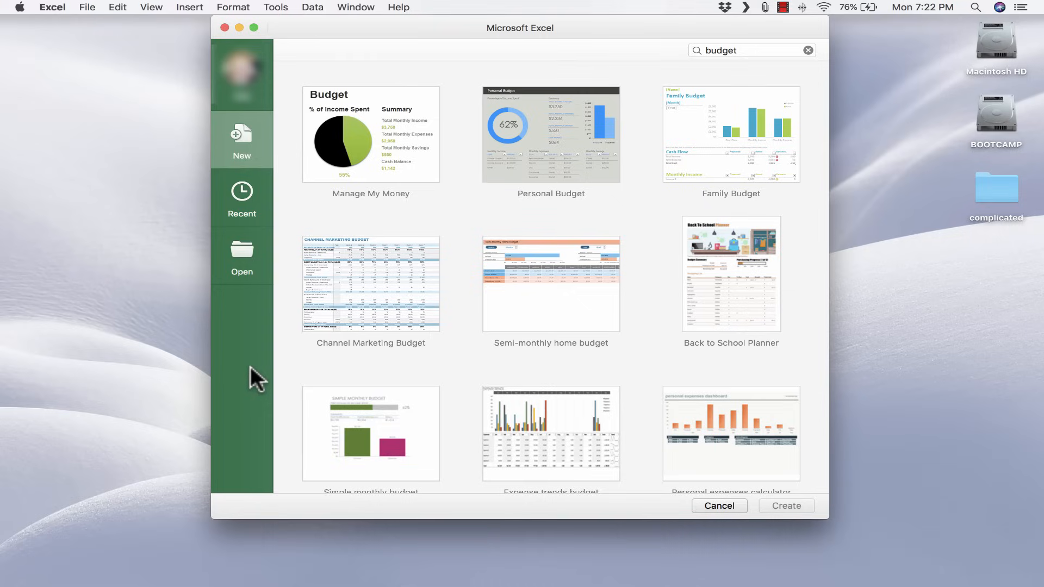
pyautogui.moveTo(436, 150)
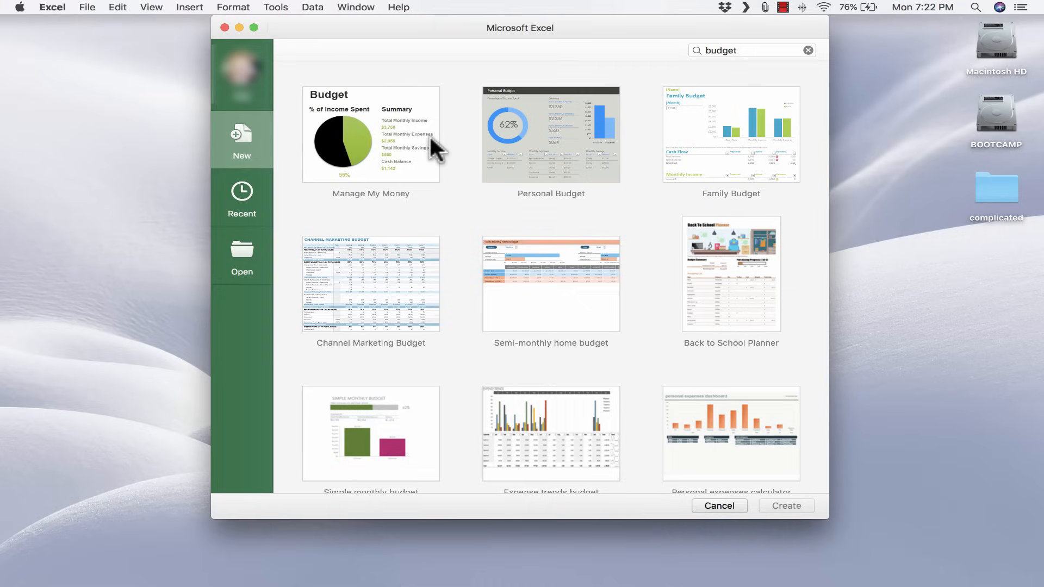
pyautogui.click(808, 50)
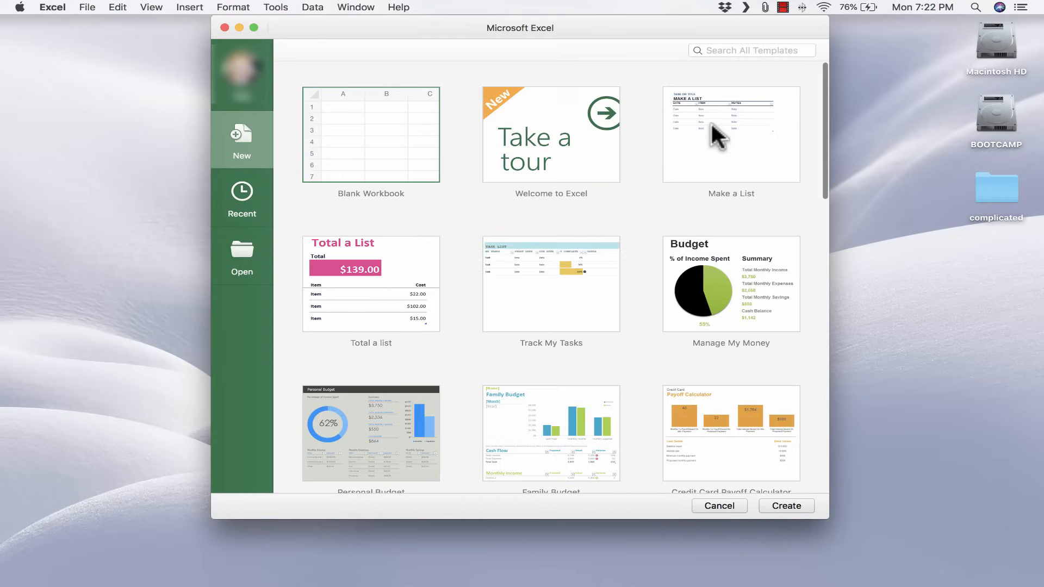
pyautogui.moveTo(686, 147)
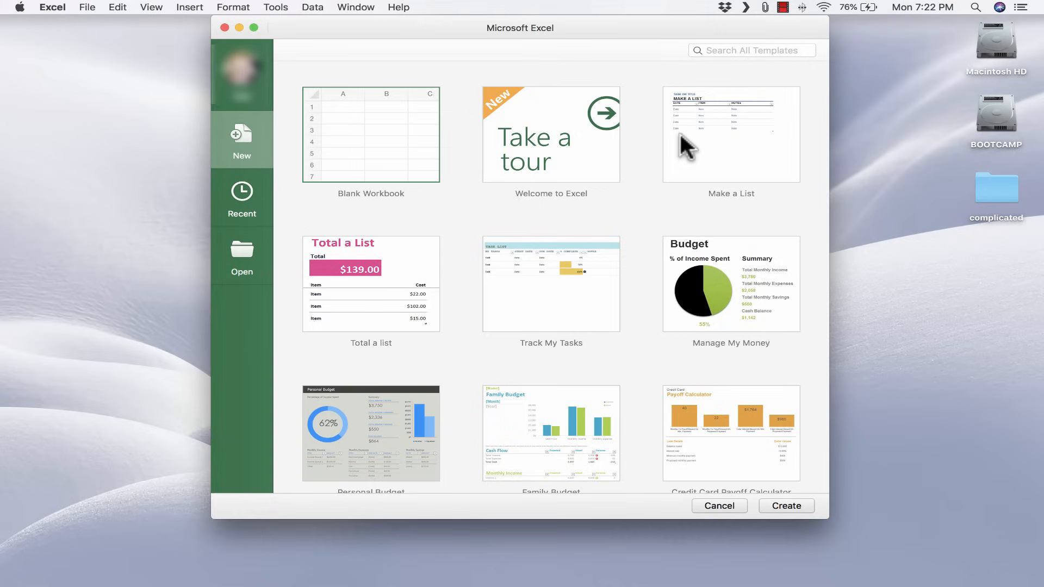
pyautogui.moveTo(366, 165)
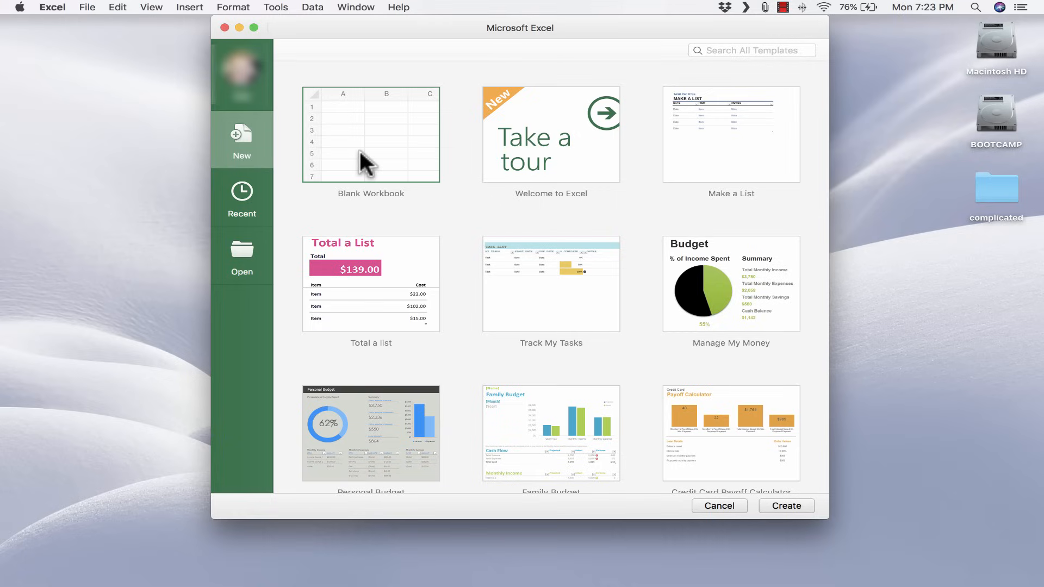
pyautogui.moveTo(371, 163)
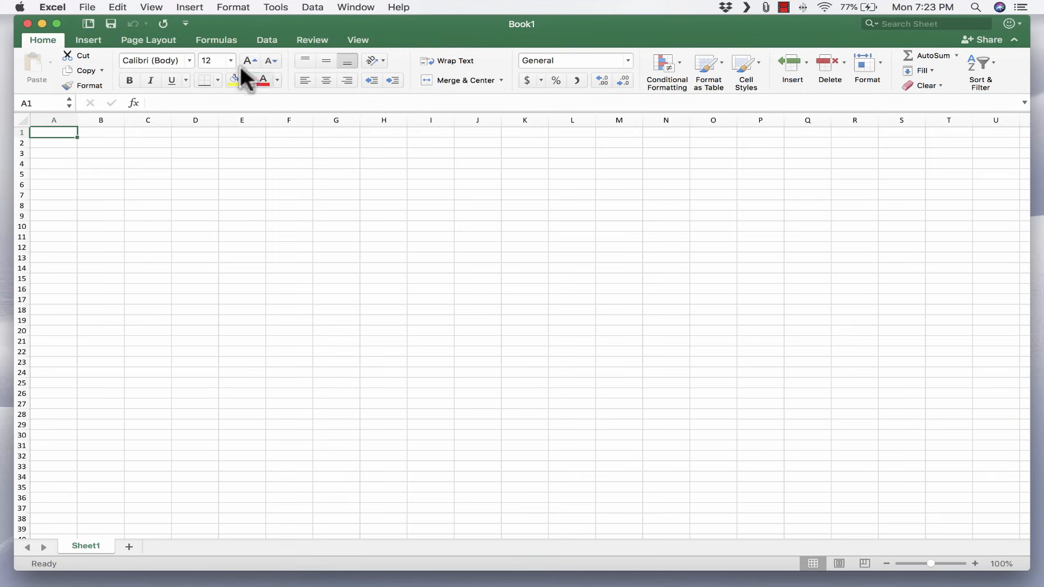
pyautogui.moveTo(527, 46)
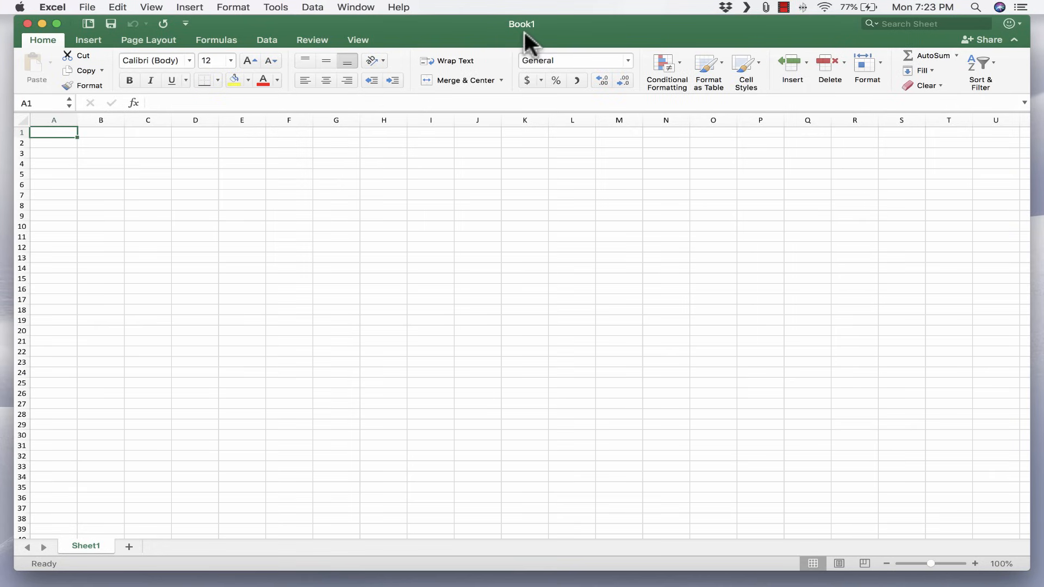
pyautogui.moveTo(44, 25)
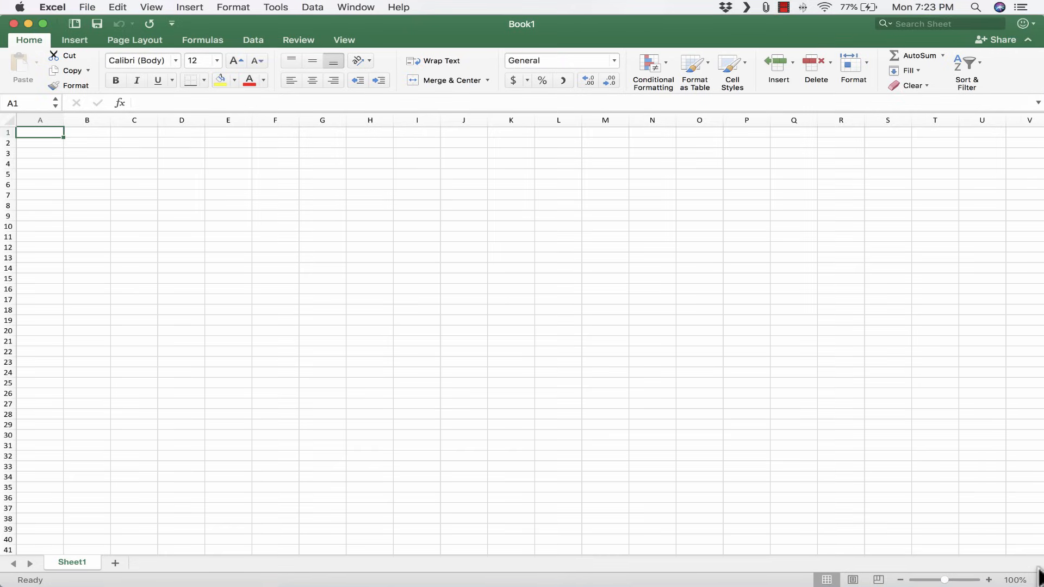
pyautogui.moveTo(1006, 491)
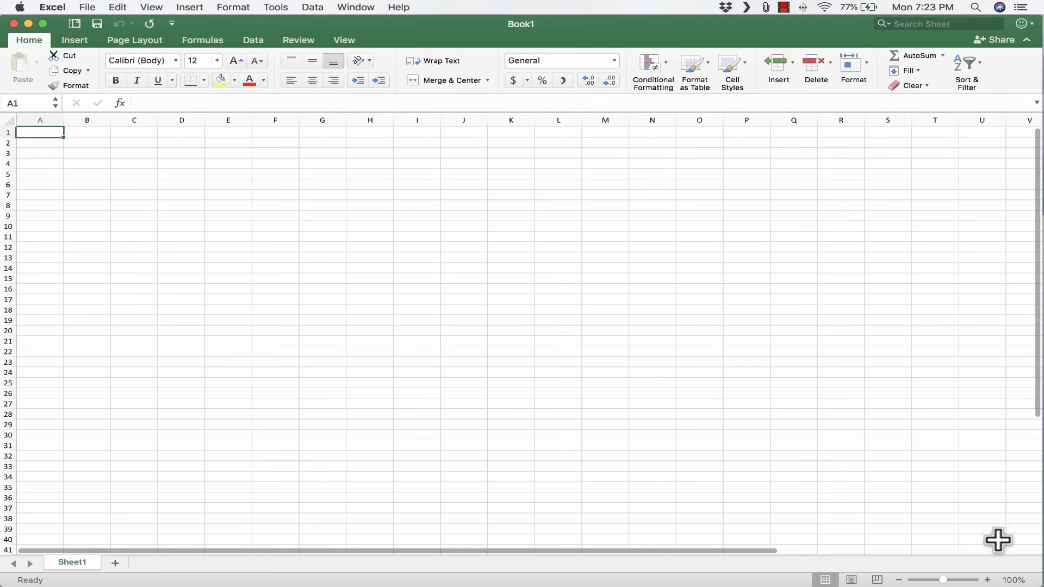
pyautogui.moveTo(823, 512)
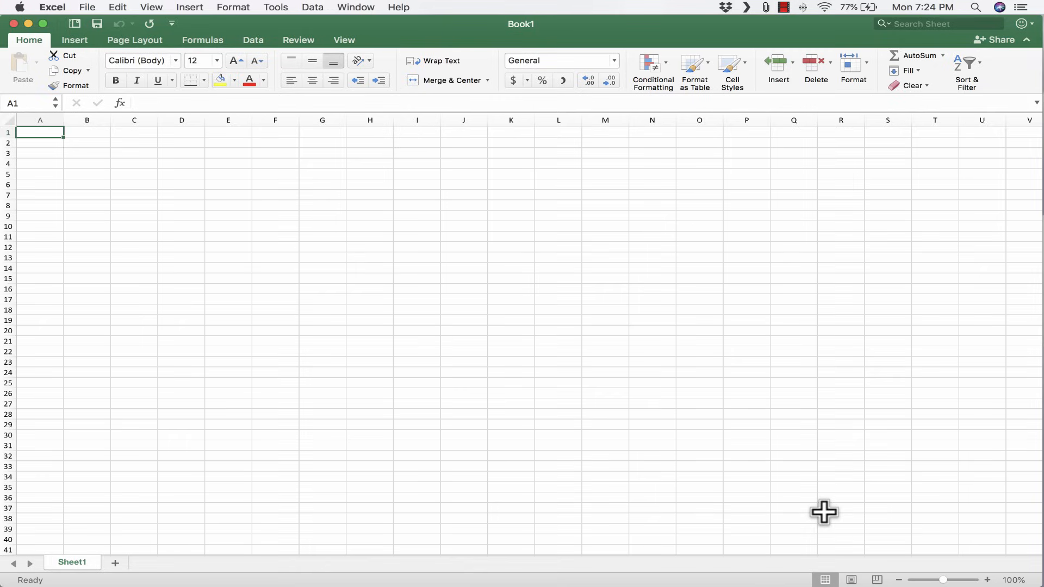
pyautogui.moveTo(651, 177)
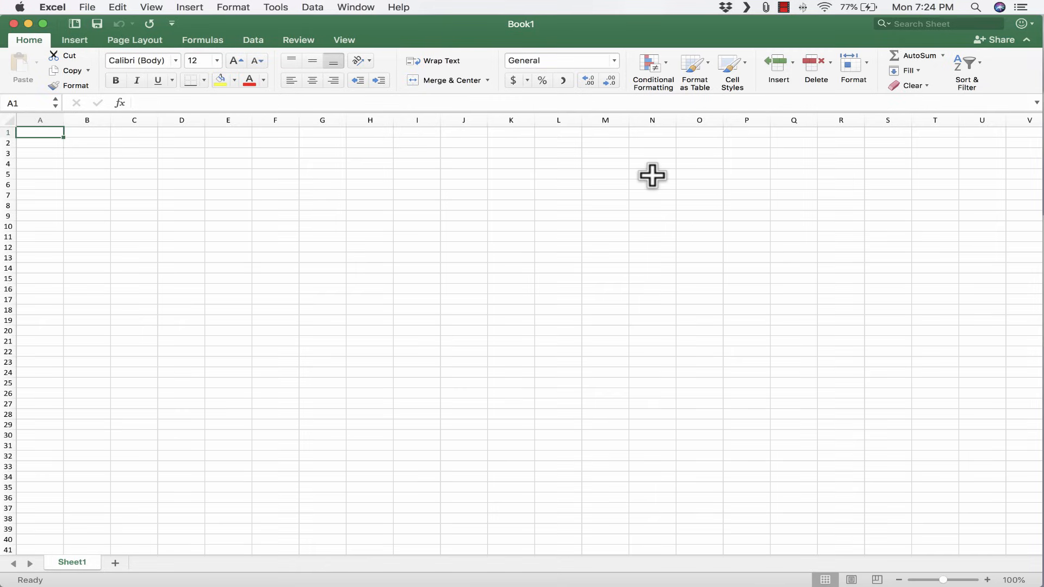
pyautogui.moveTo(406, 290)
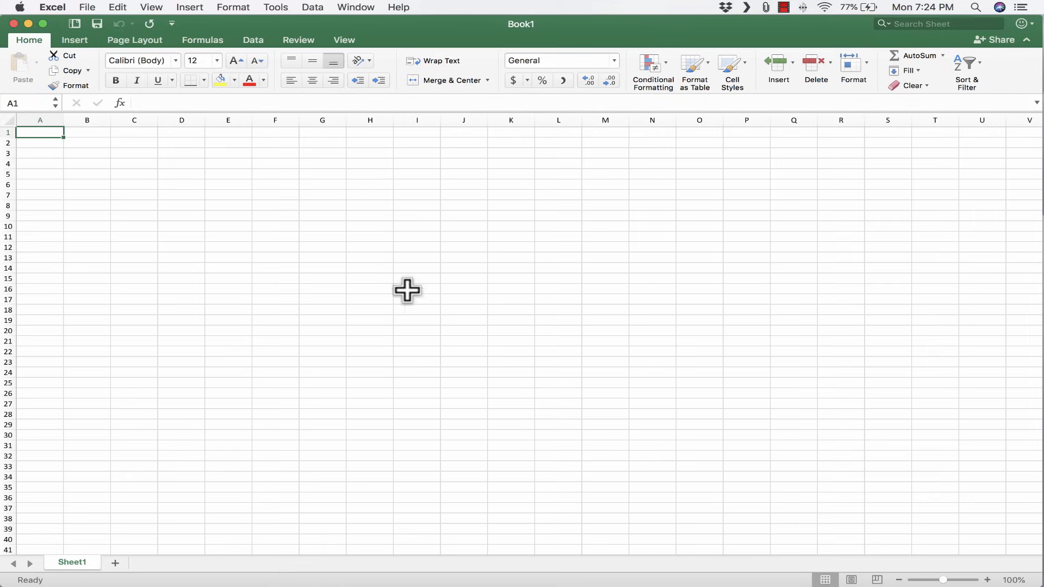
pyautogui.moveTo(488, 310)
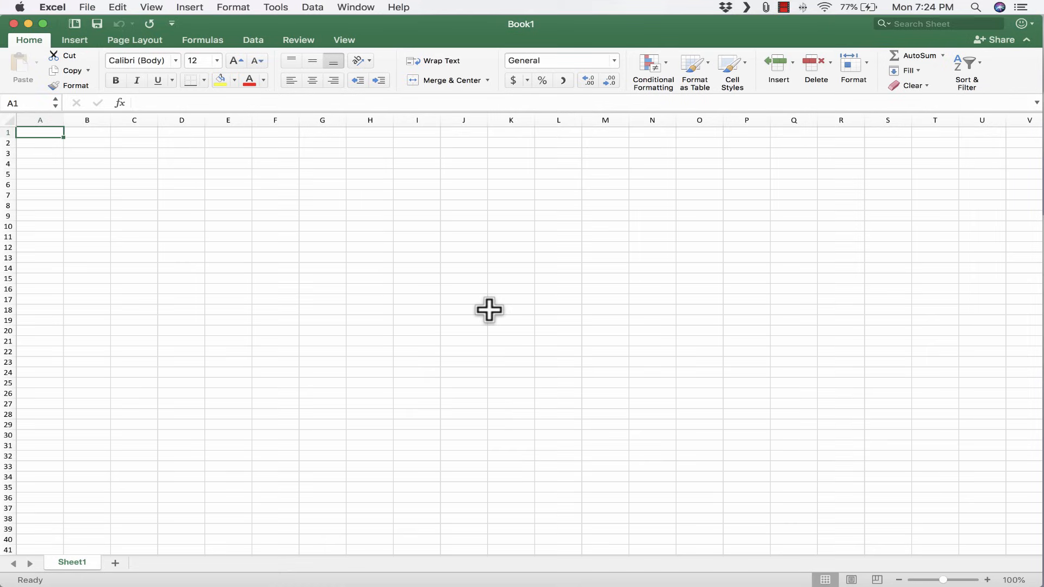
pyautogui.moveTo(257, 209)
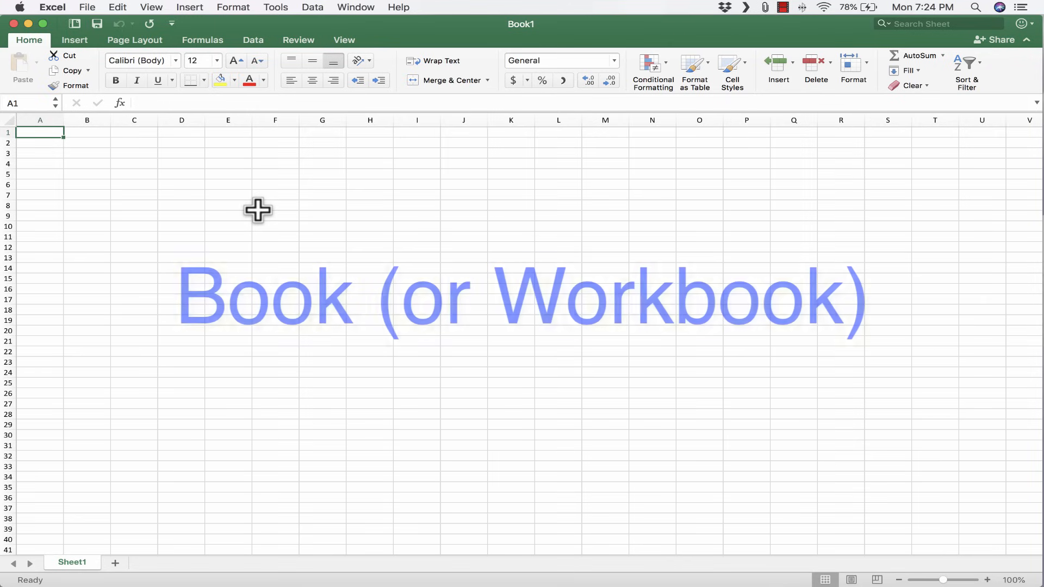
pyautogui.moveTo(423, 30)
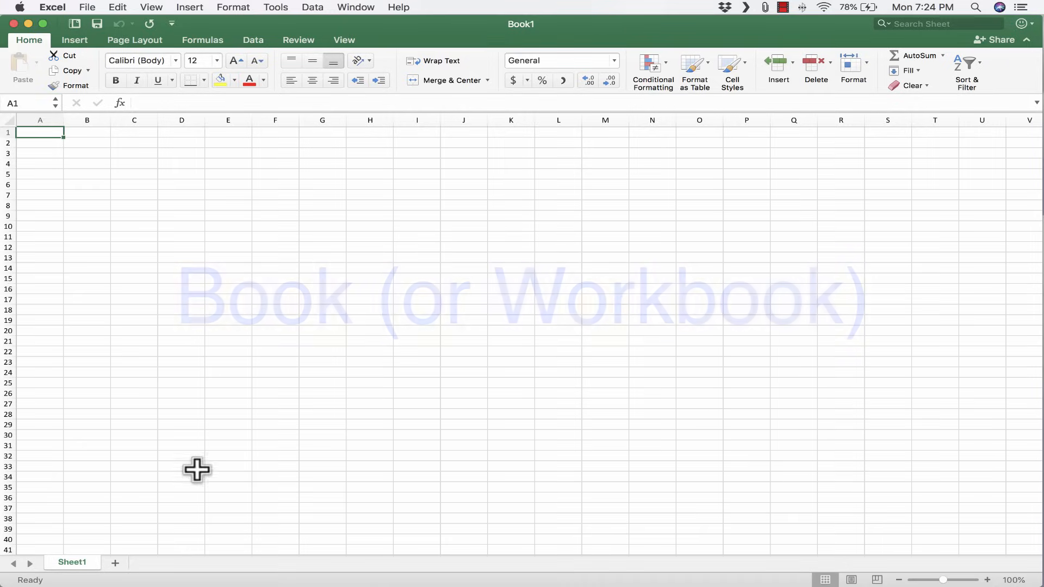
pyautogui.moveTo(811, 464)
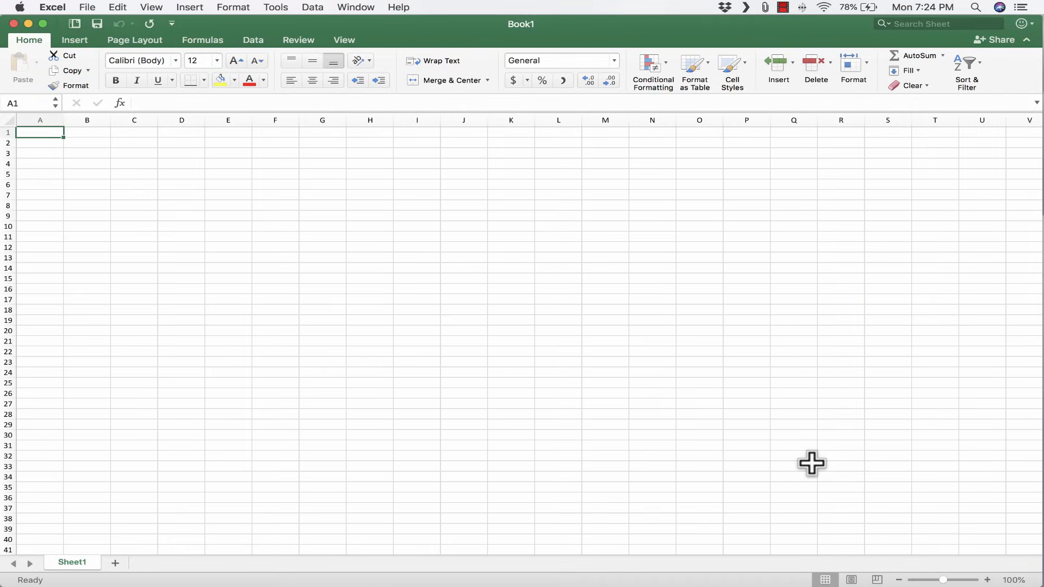
pyautogui.moveTo(544, 177)
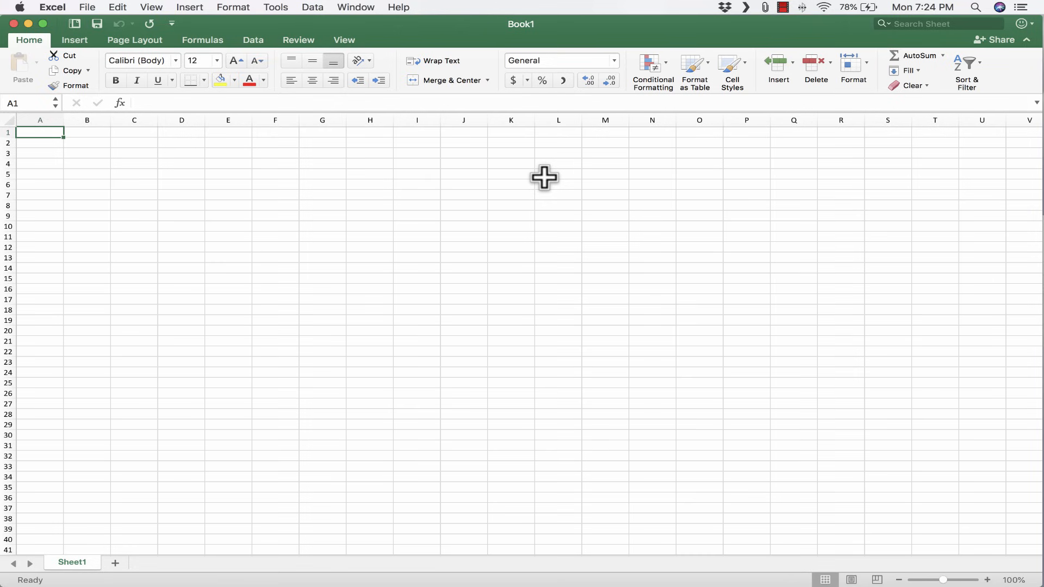
pyautogui.moveTo(495, 270)
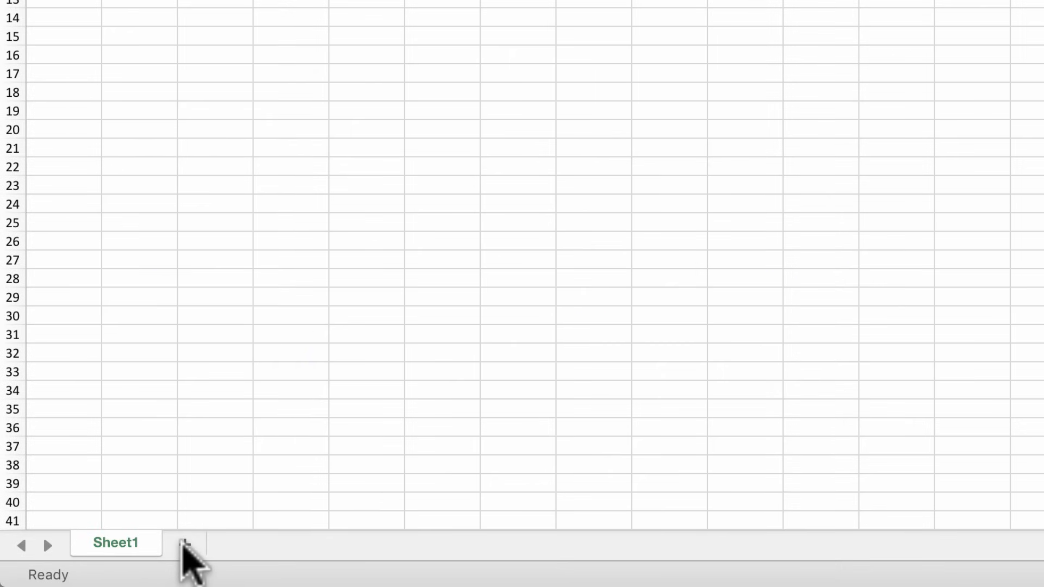
# Step: Add new worksheets with the + button, then return to Sheet1
pyautogui.click(183, 543)
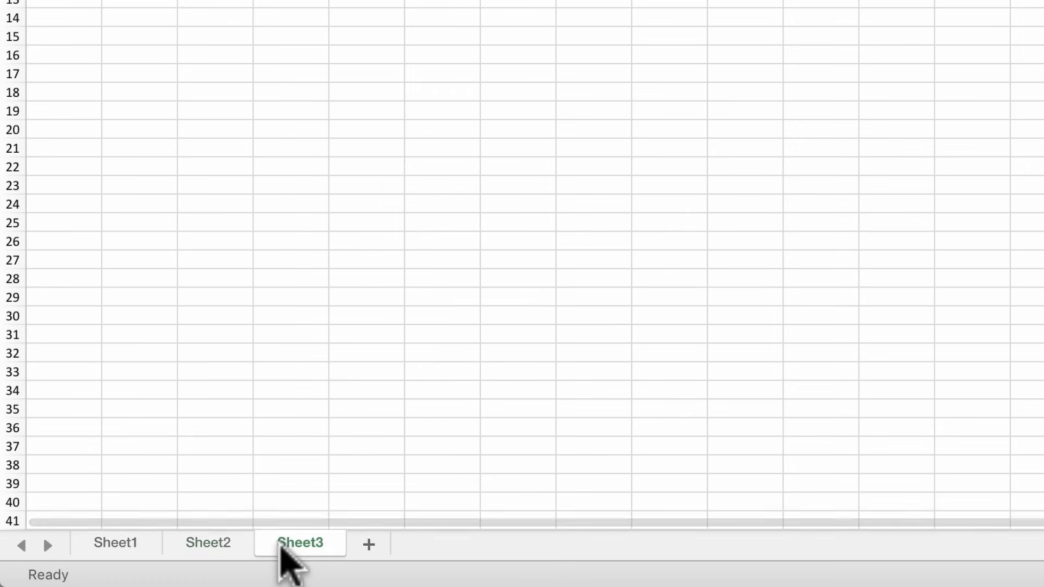
pyautogui.click(368, 544)
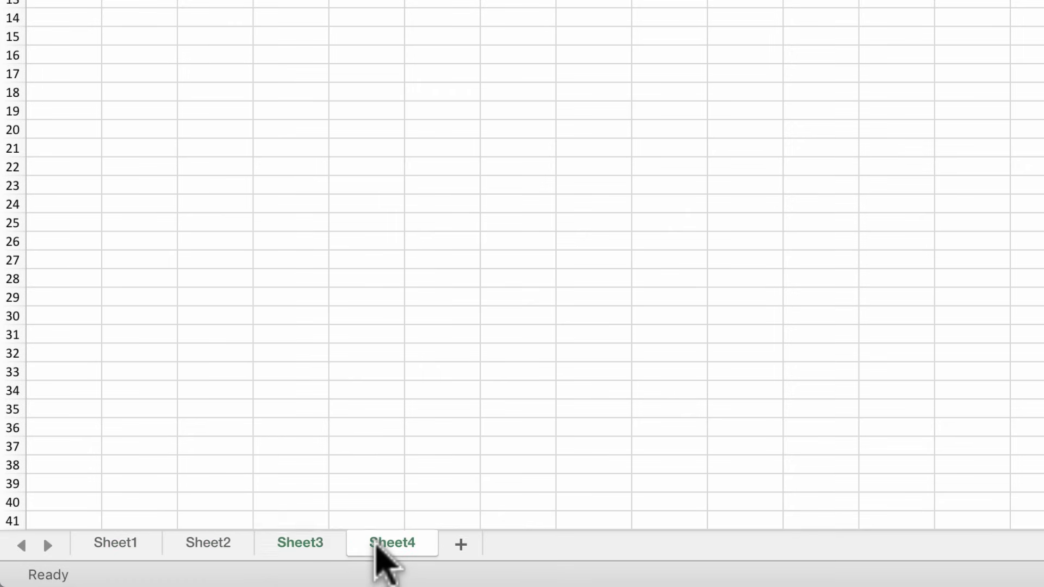
pyautogui.moveTo(259, 443)
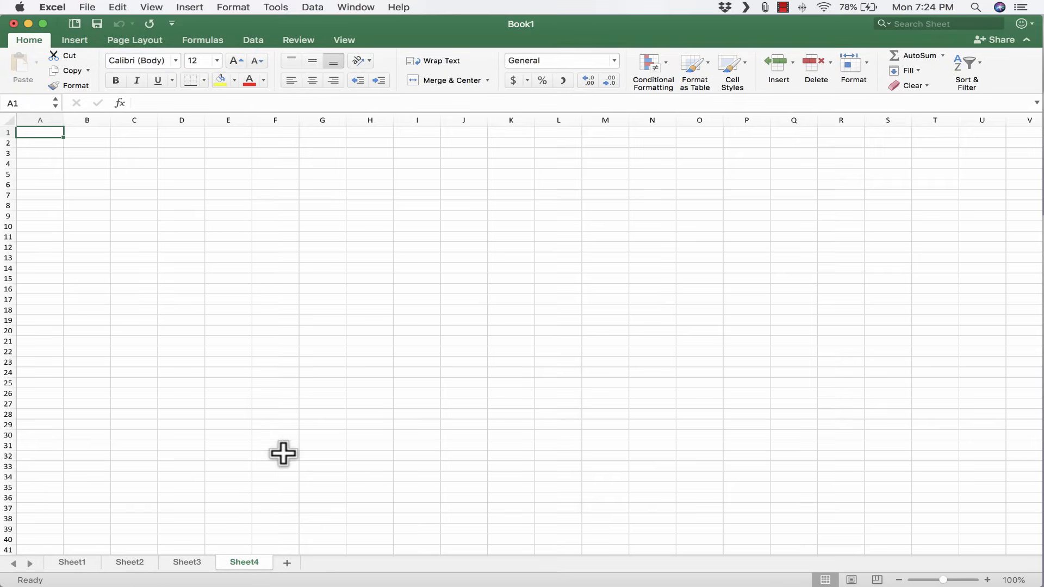
pyautogui.moveTo(181, 532)
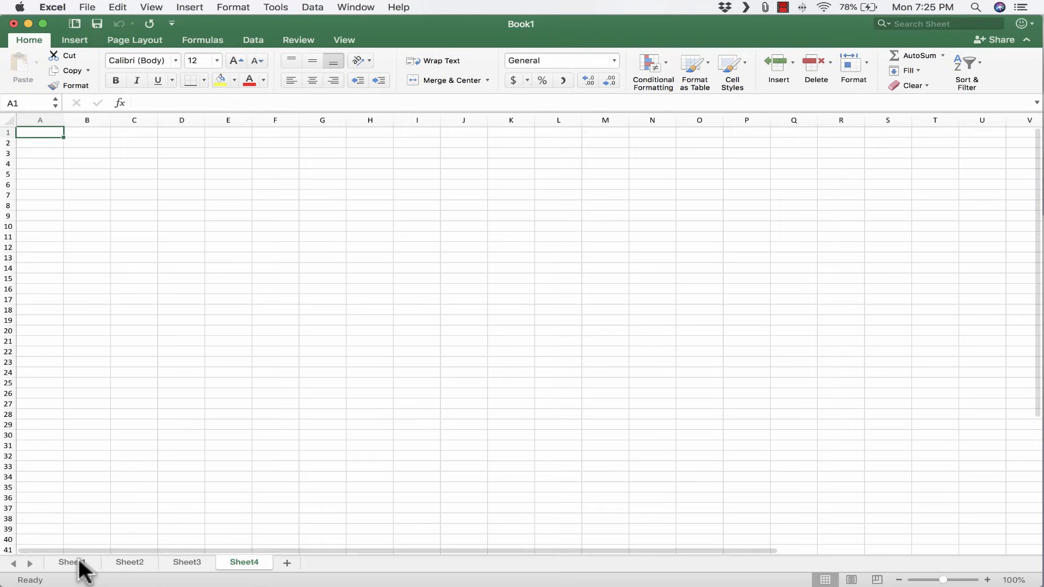
pyautogui.click(72, 562)
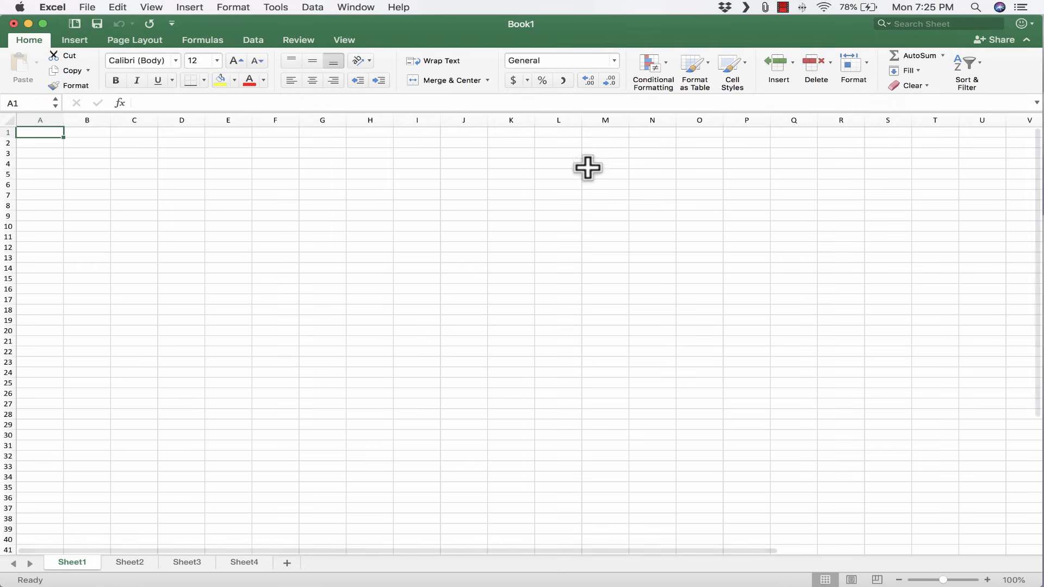
pyautogui.moveTo(31, 132)
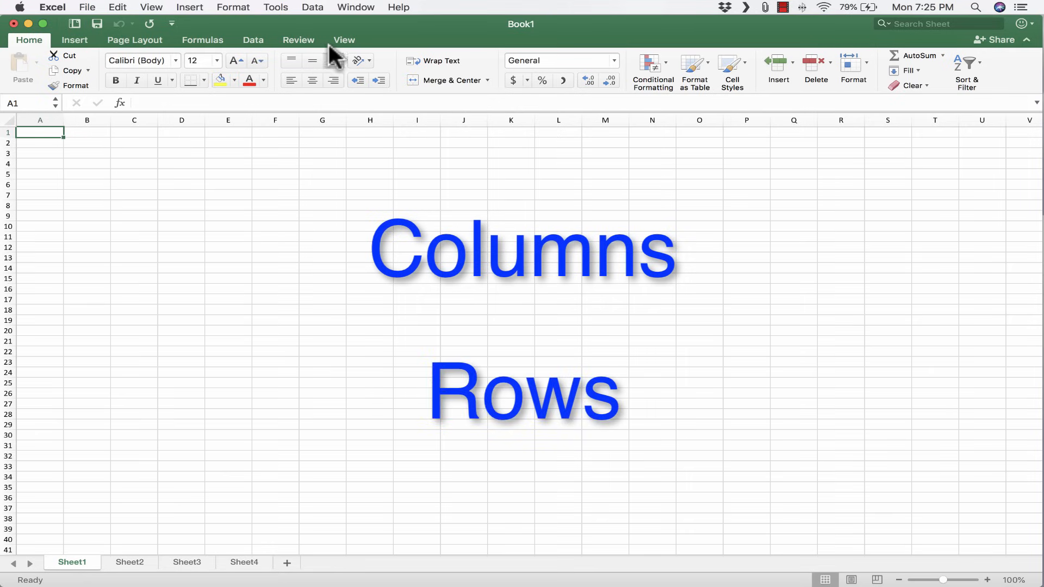
pyautogui.click(344, 40)
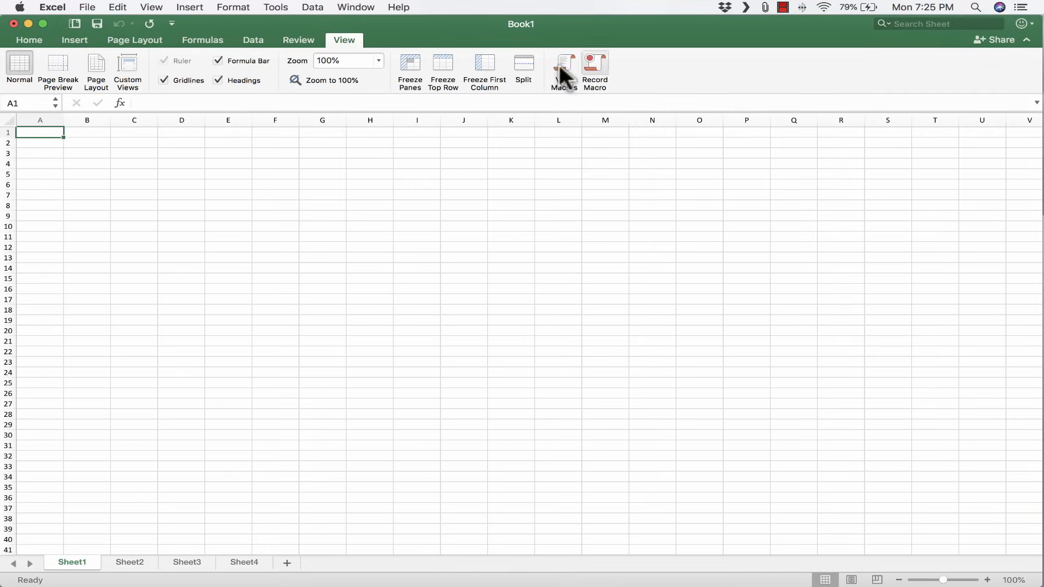
pyautogui.click(377, 60)
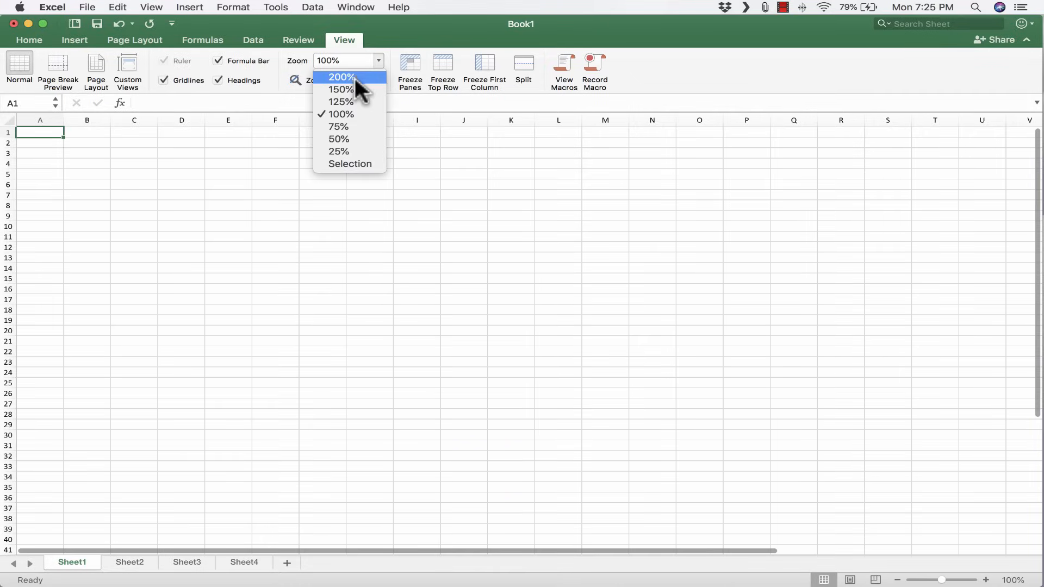
pyautogui.click(340, 89)
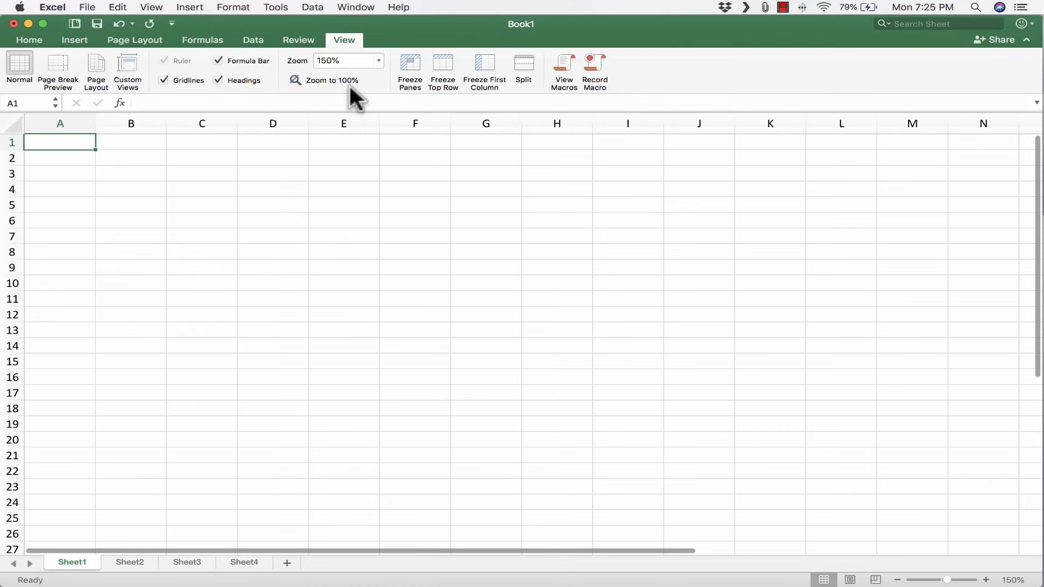
pyautogui.moveTo(327, 79)
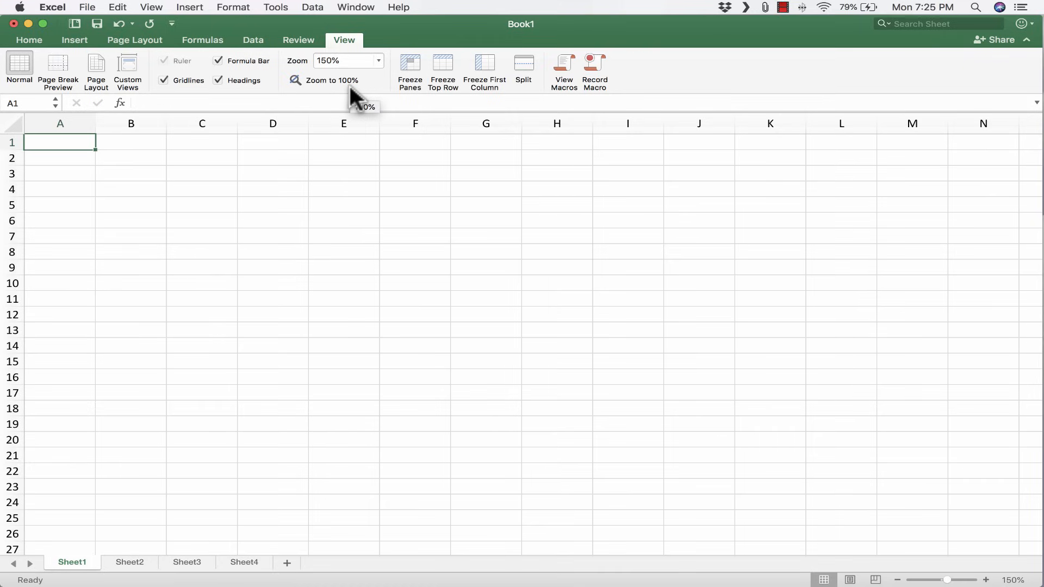
pyautogui.moveTo(95, 68)
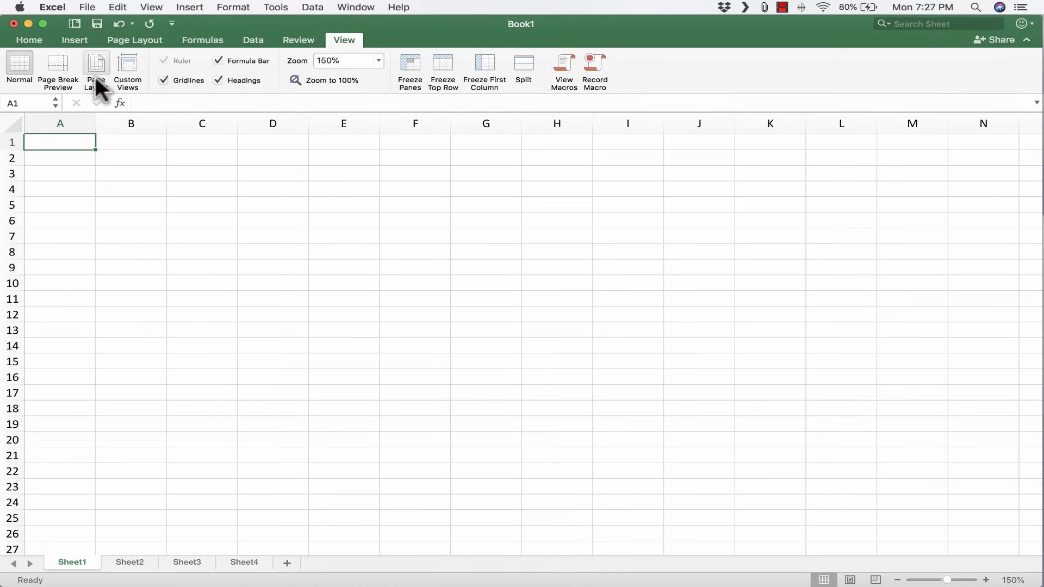
pyautogui.click(59, 124)
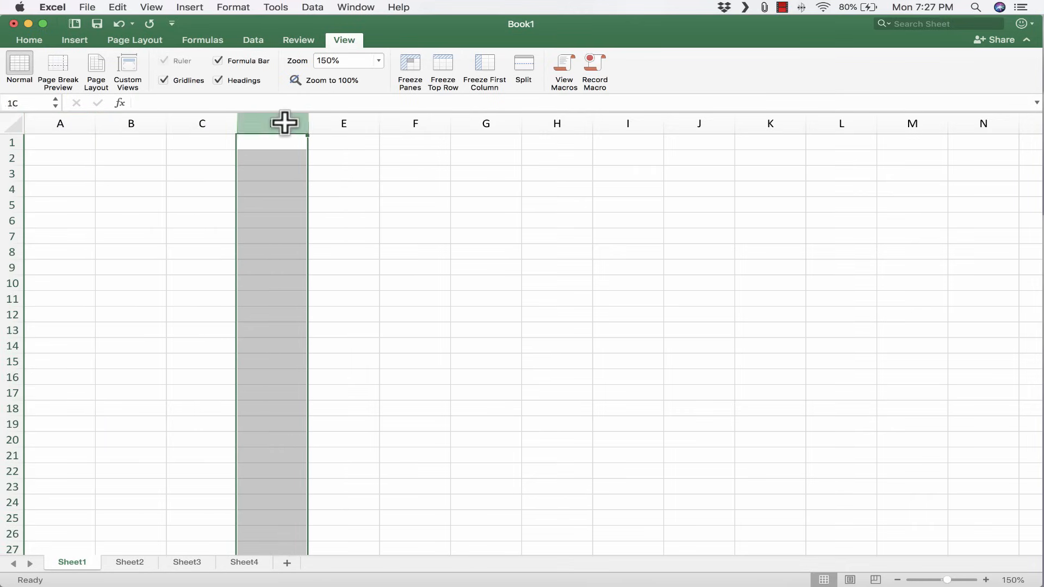
pyautogui.hscroll(3)
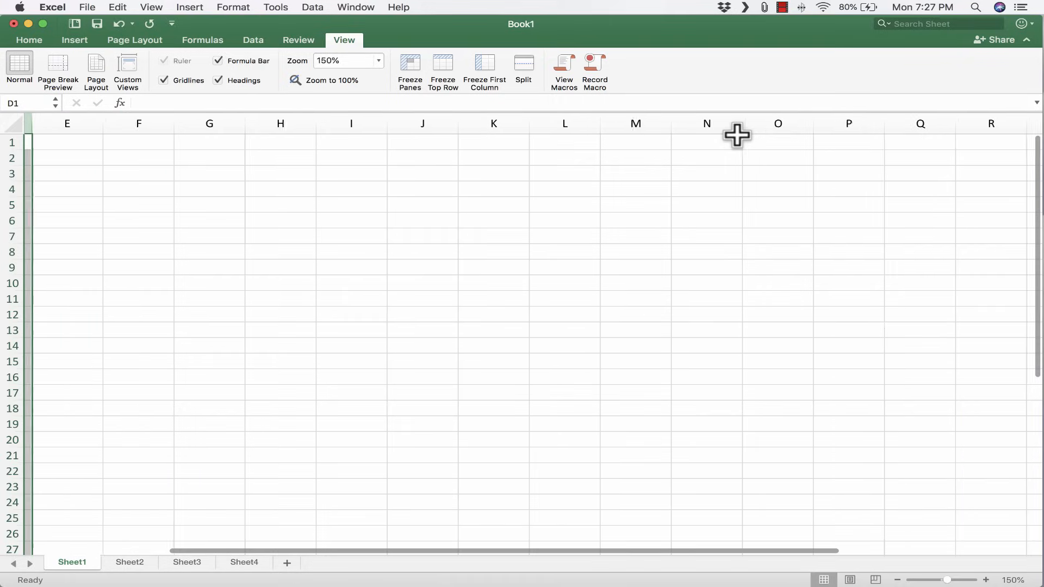
pyautogui.hscroll(3)
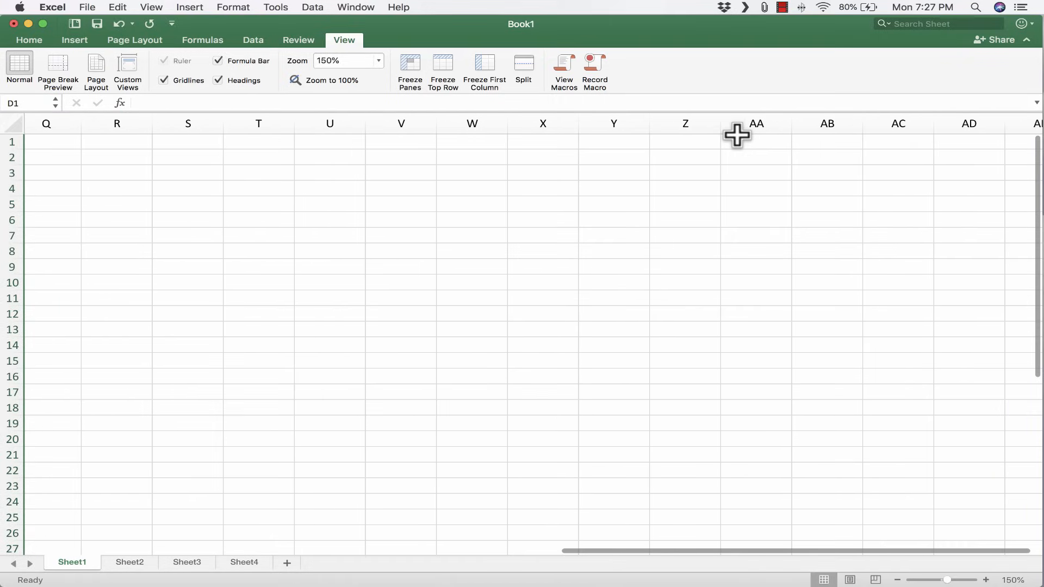
pyautogui.hscroll(3)
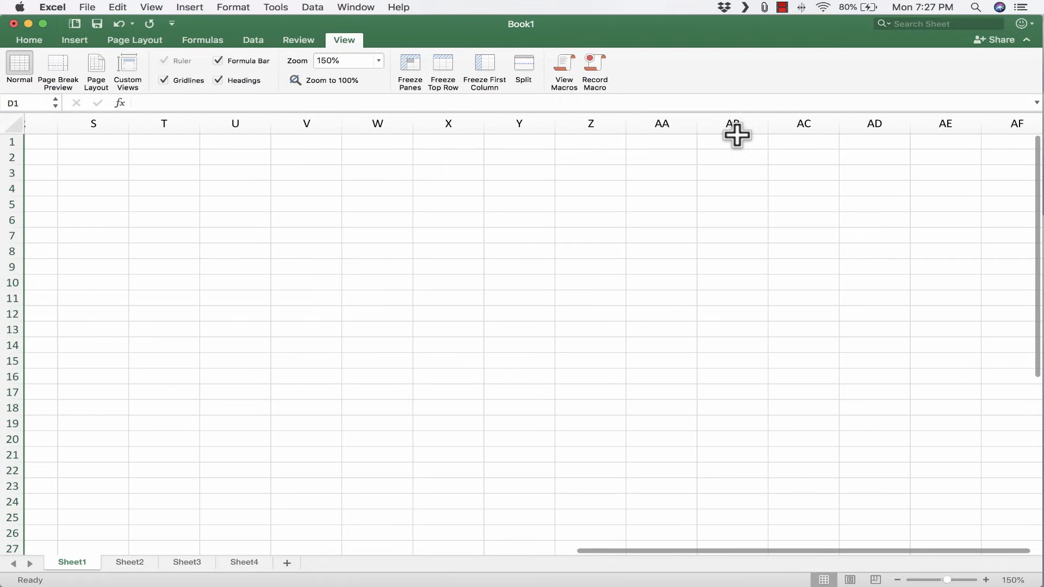
pyautogui.hscroll(3)
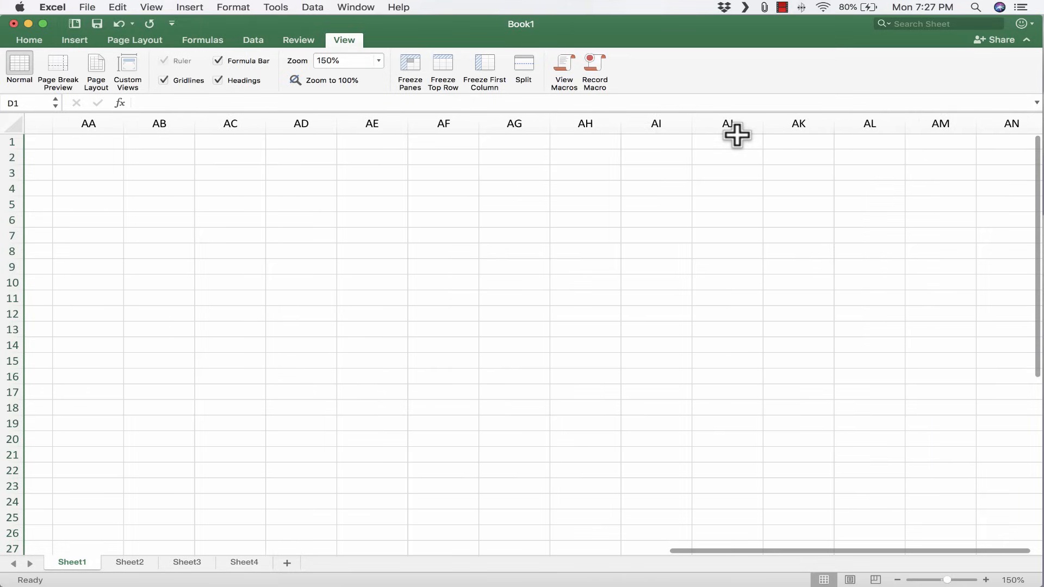
pyautogui.hscroll(3)
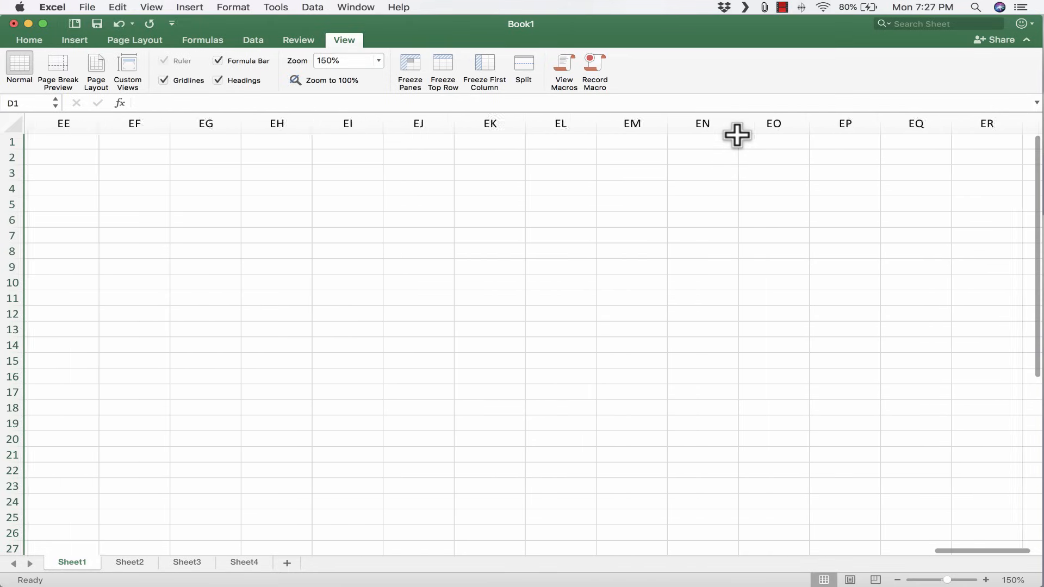
pyautogui.hscroll(3)
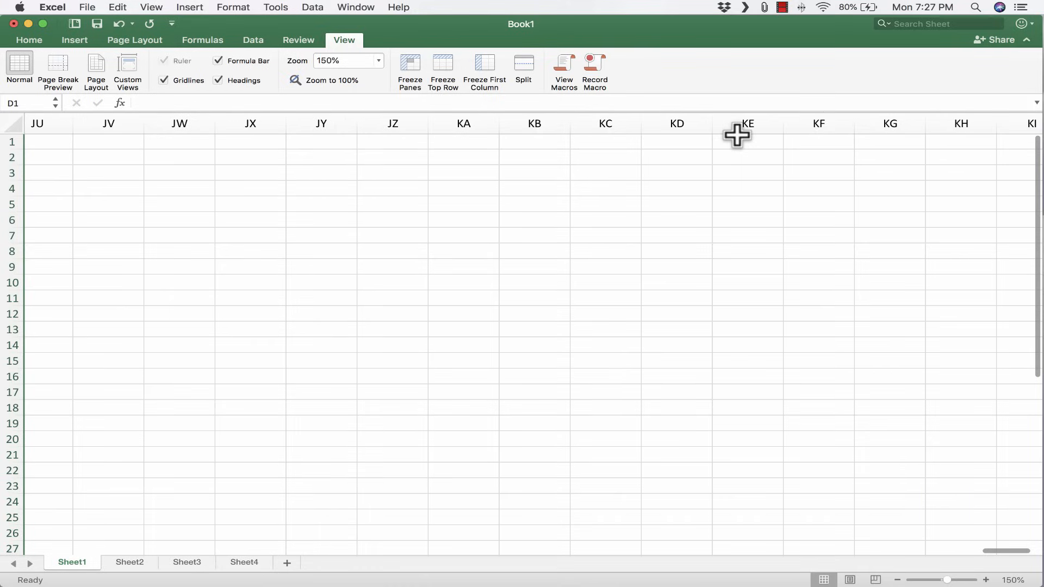
pyautogui.hscroll(3)
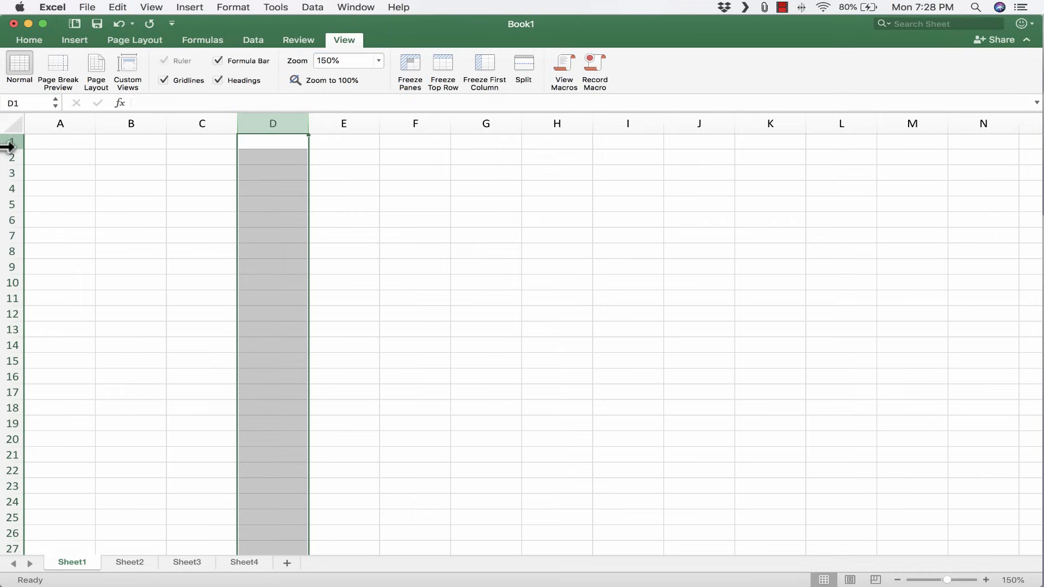
pyautogui.moveTo(55, 313)
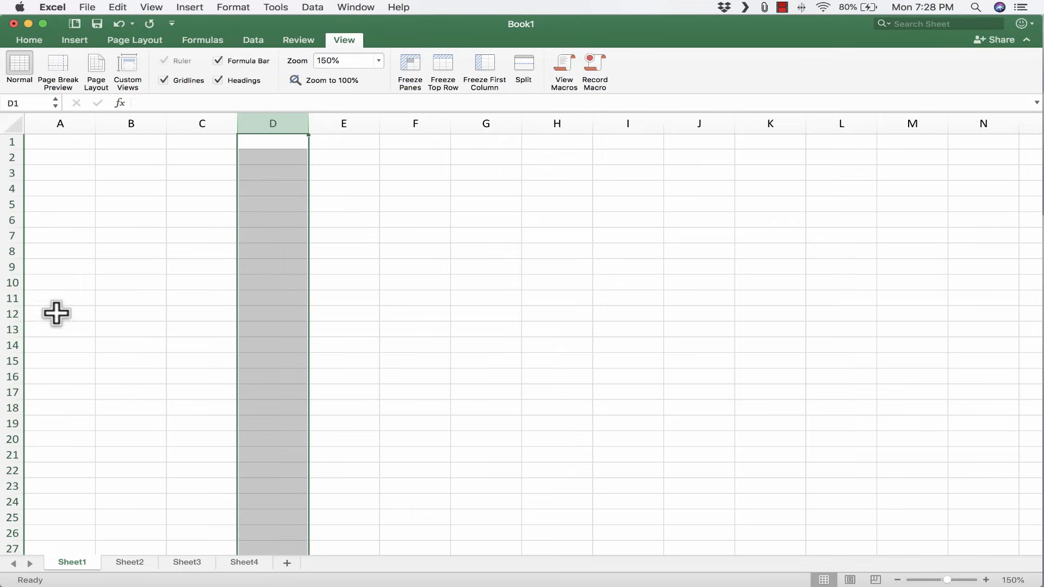
pyautogui.scroll(-3)
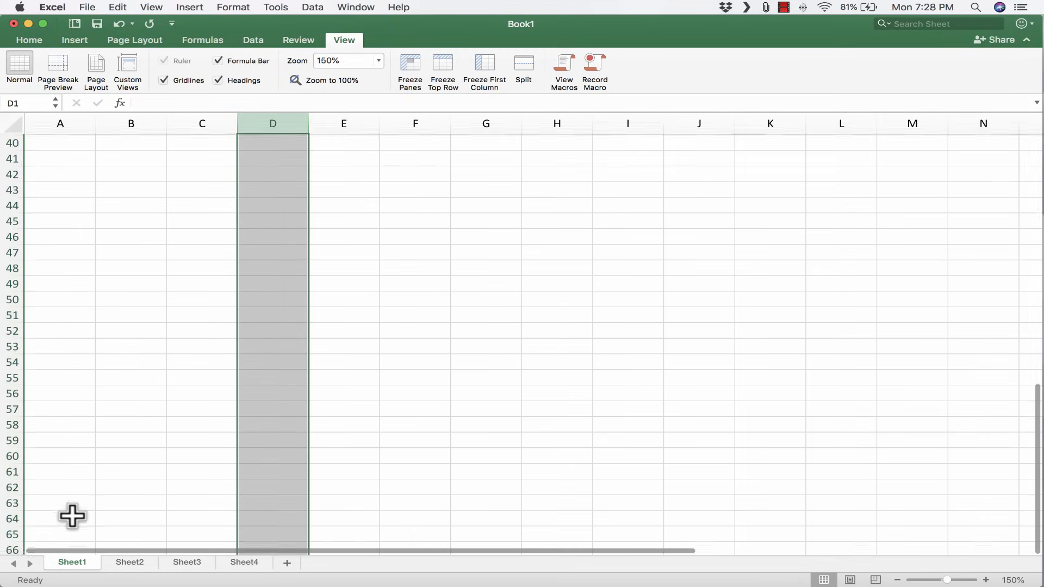
pyautogui.scroll(-3)
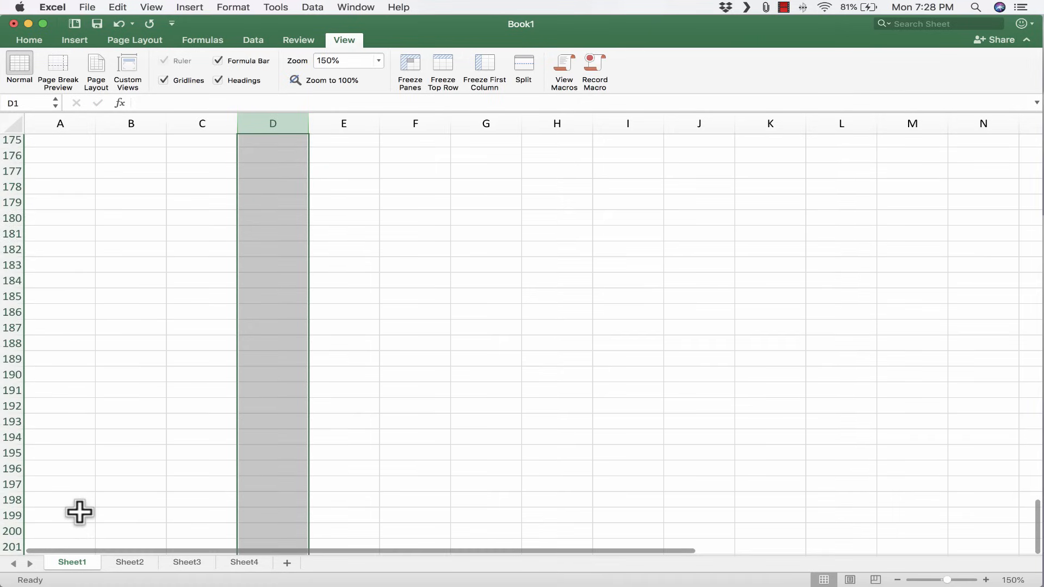
pyautogui.scroll(-3)
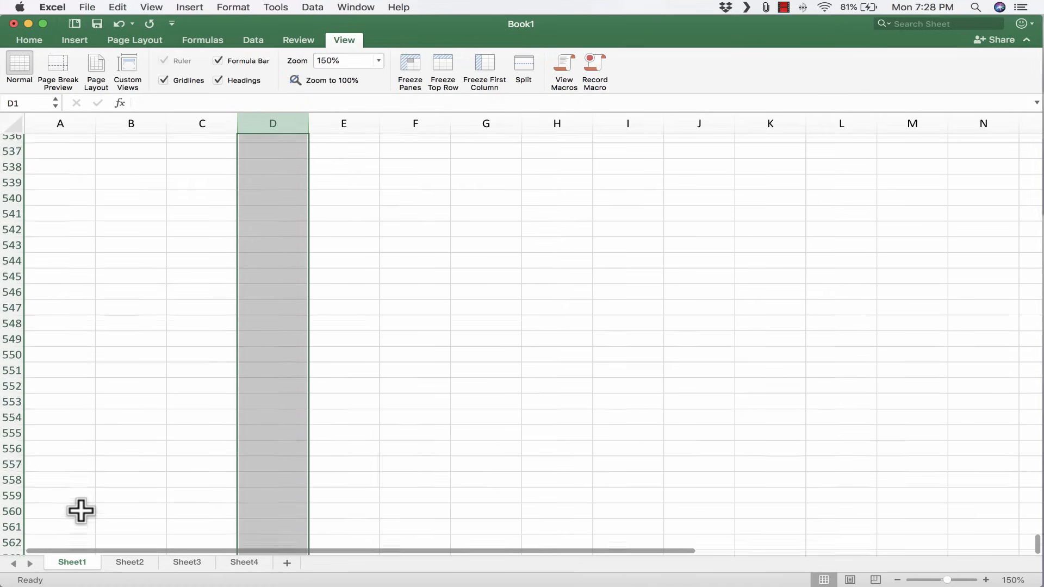
pyautogui.scroll(-3)
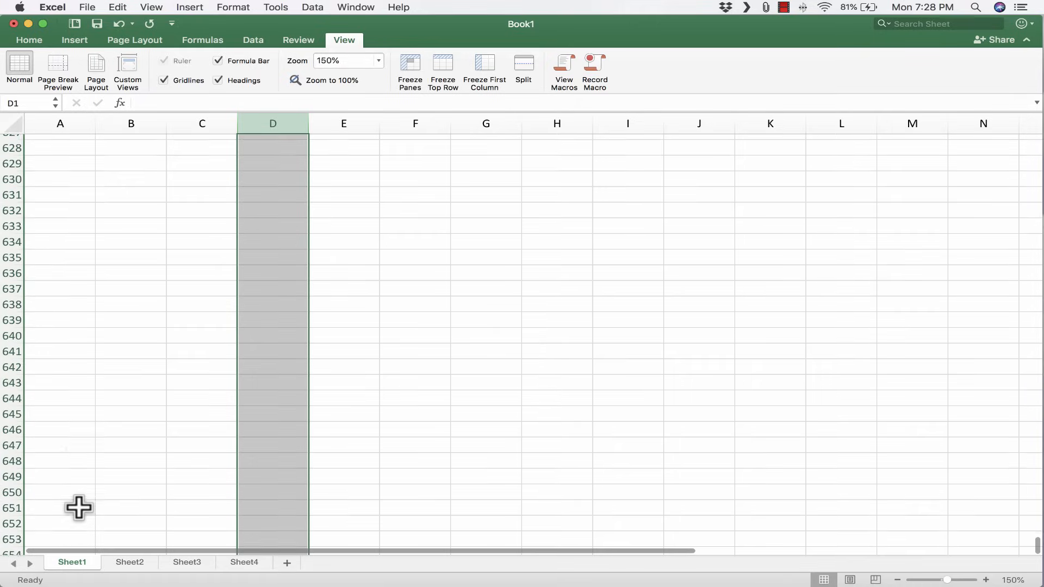
pyautogui.scroll(3)
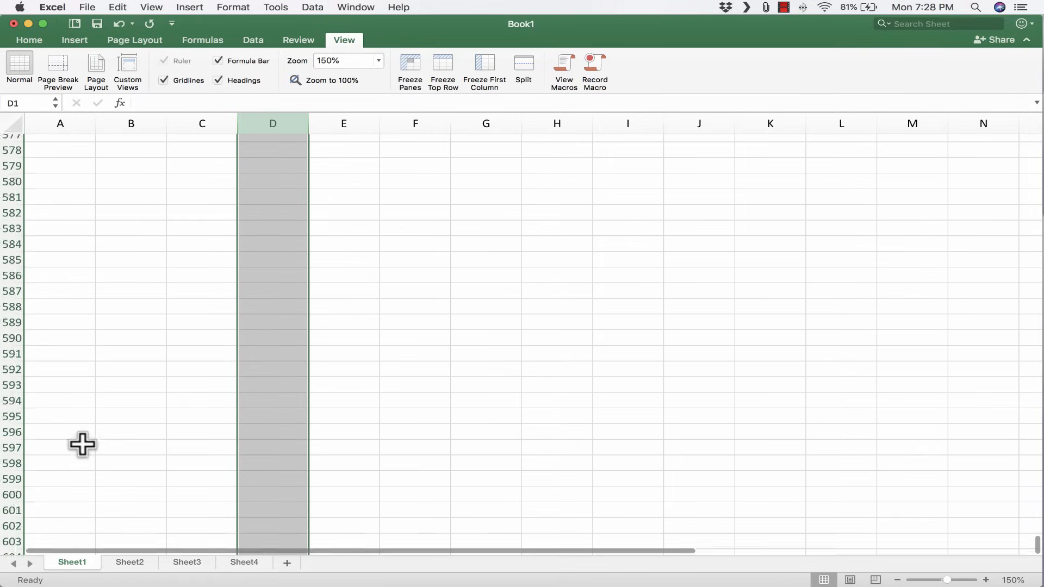
pyautogui.scroll(3)
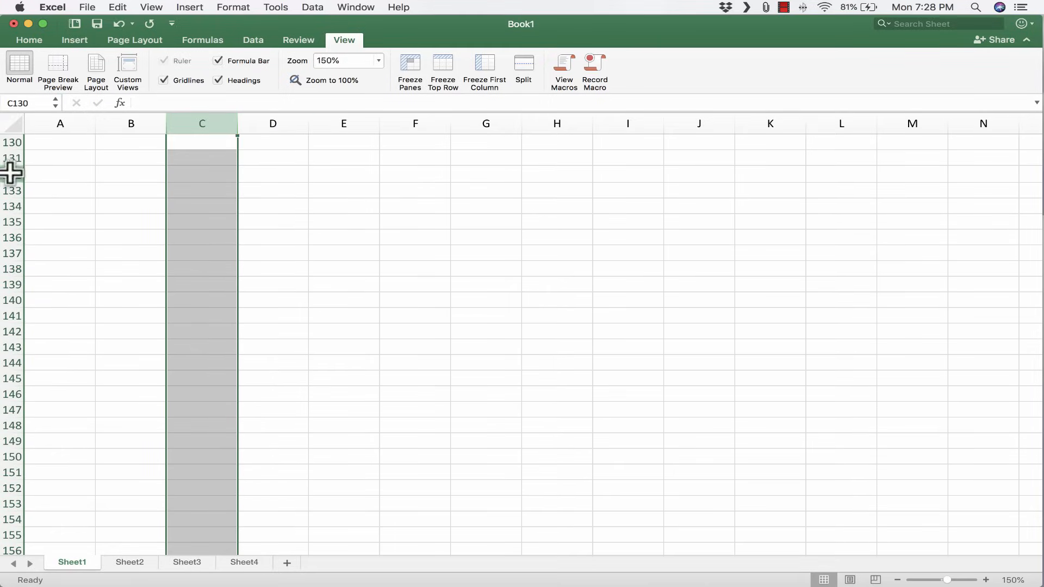
pyautogui.scroll(3)
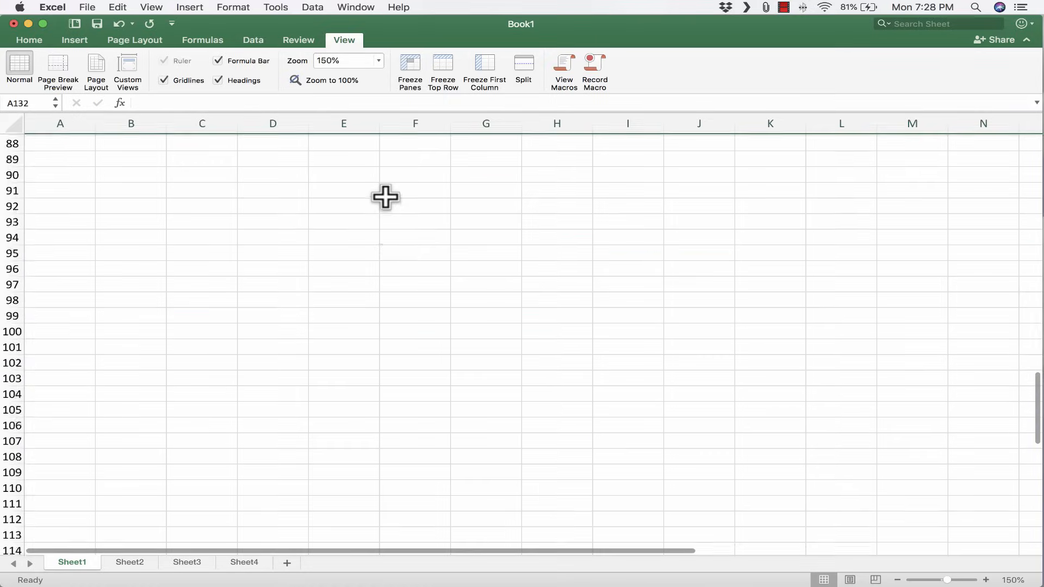
pyautogui.scroll(3)
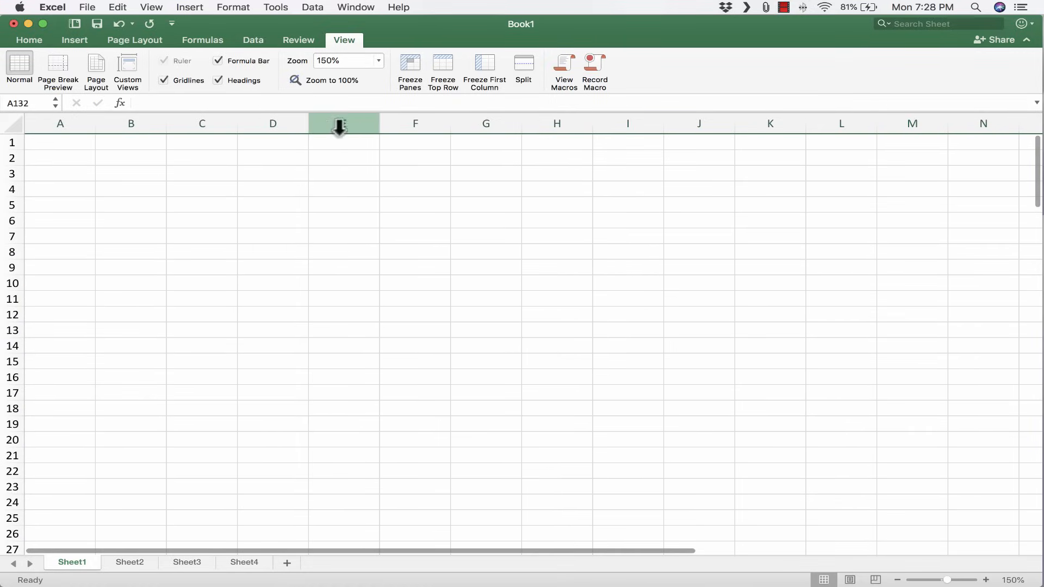
pyautogui.click(342, 122)
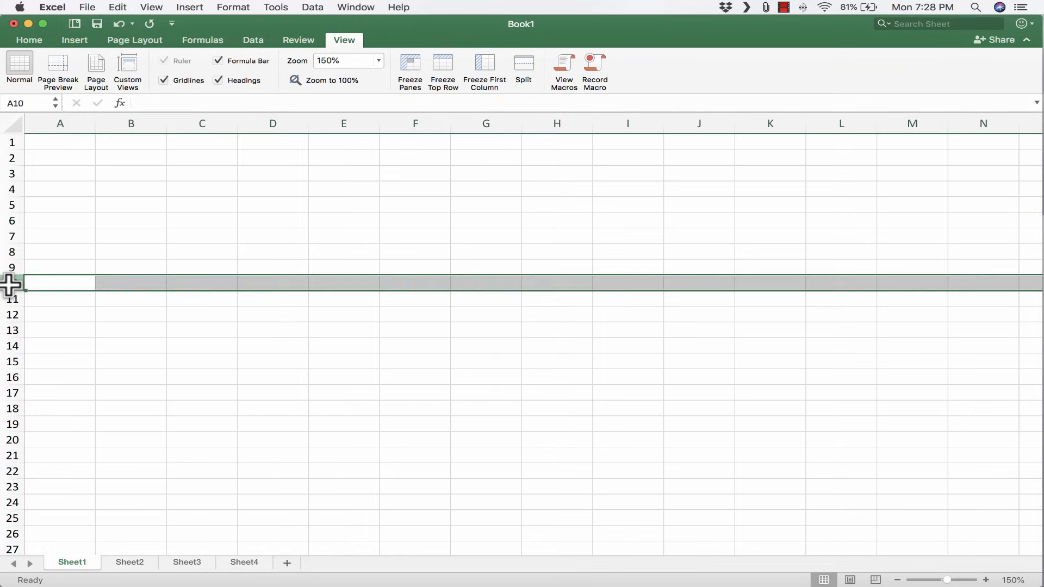
pyautogui.click(14, 393)
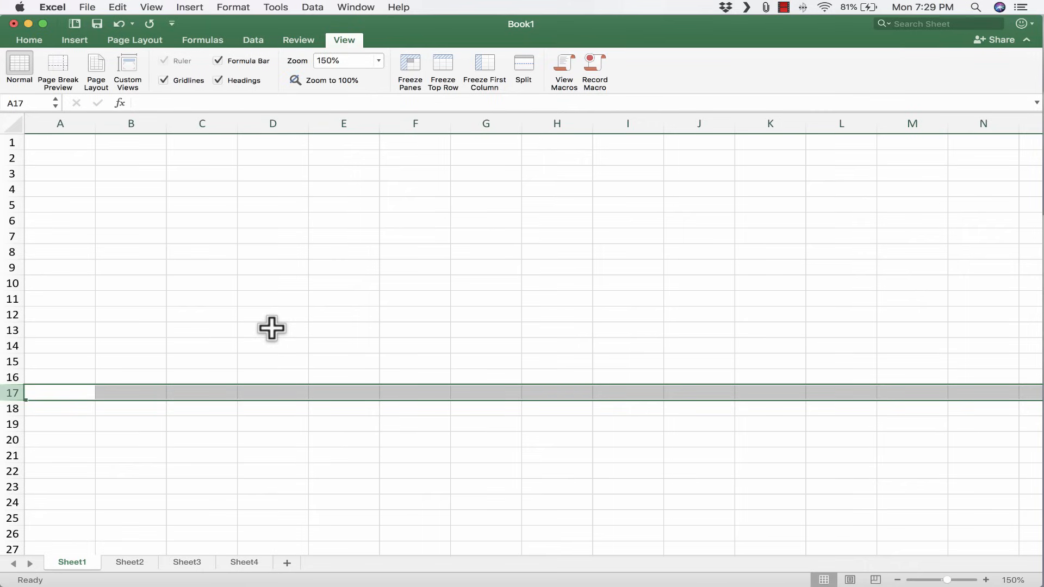
pyautogui.click(272, 174)
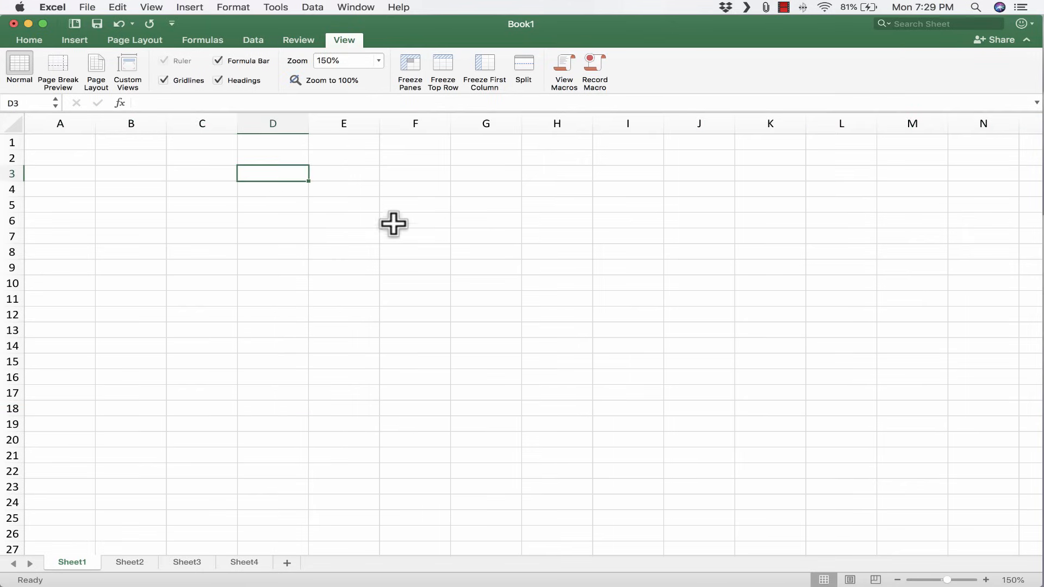
pyautogui.click(698, 236)
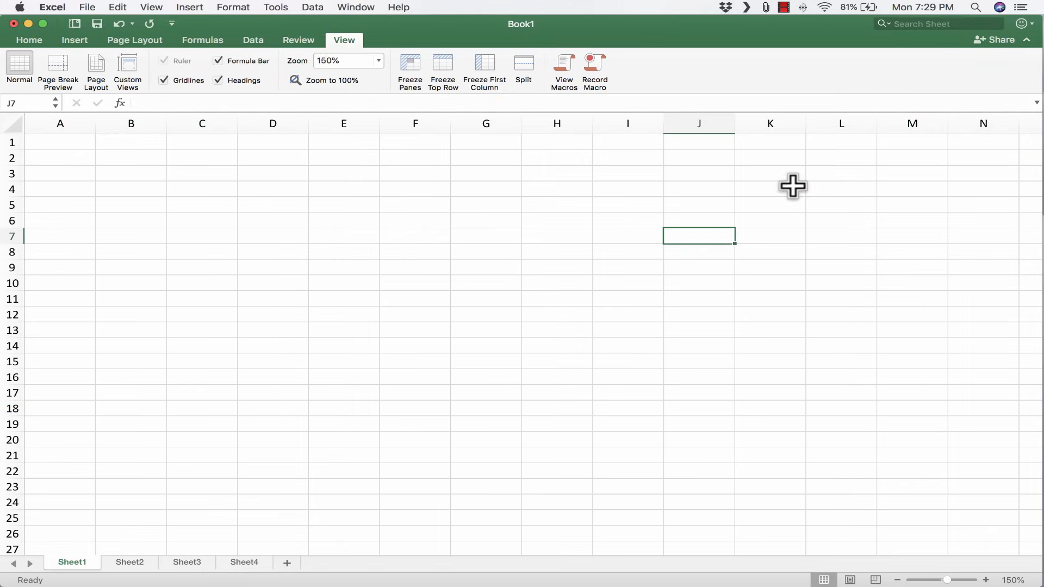
pyautogui.click(415, 220)
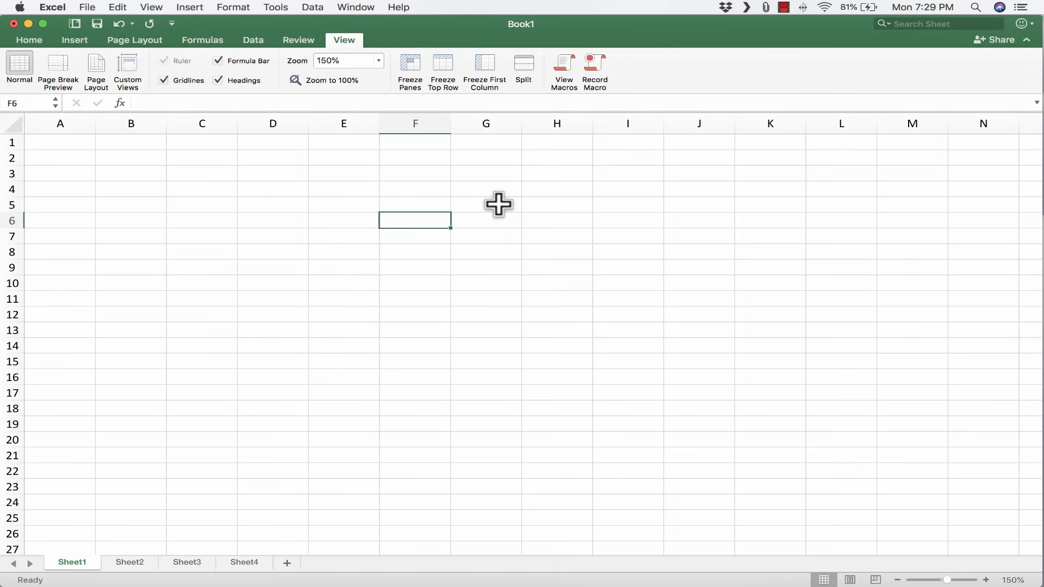
pyautogui.click(487, 188)
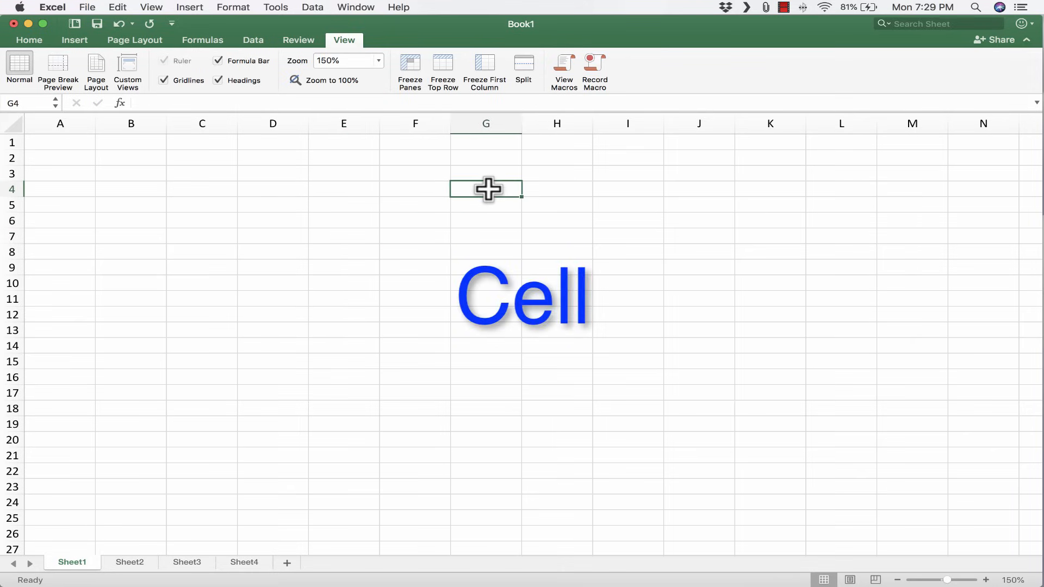
pyautogui.click(626, 251)
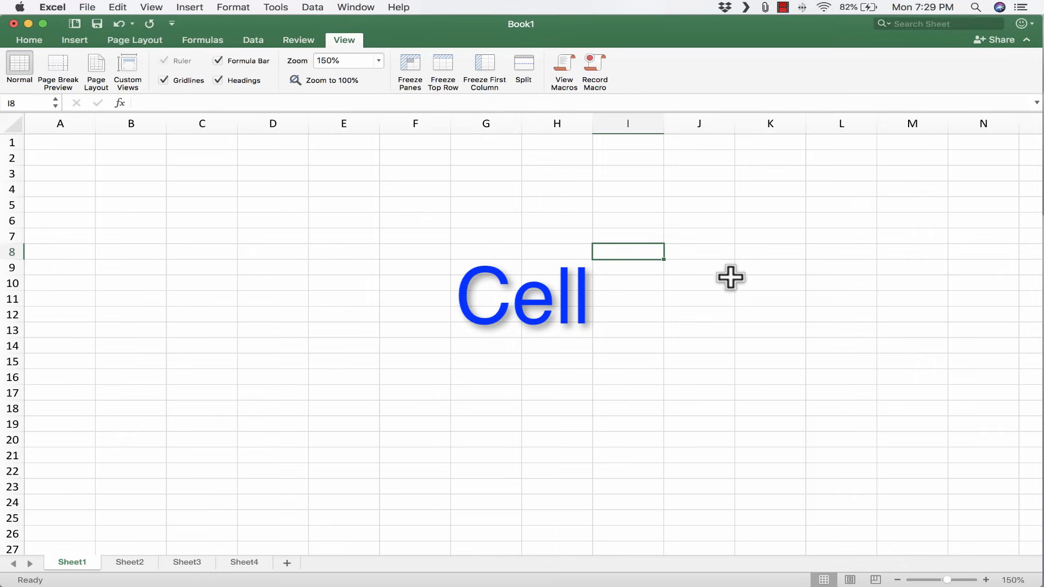
pyautogui.click(344, 268)
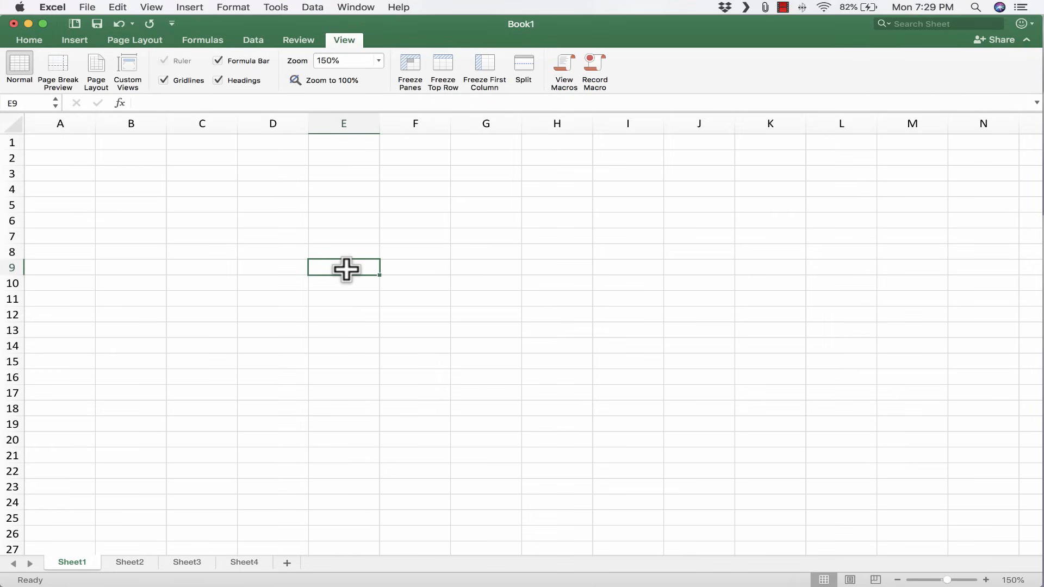
pyautogui.moveTo(358, 232)
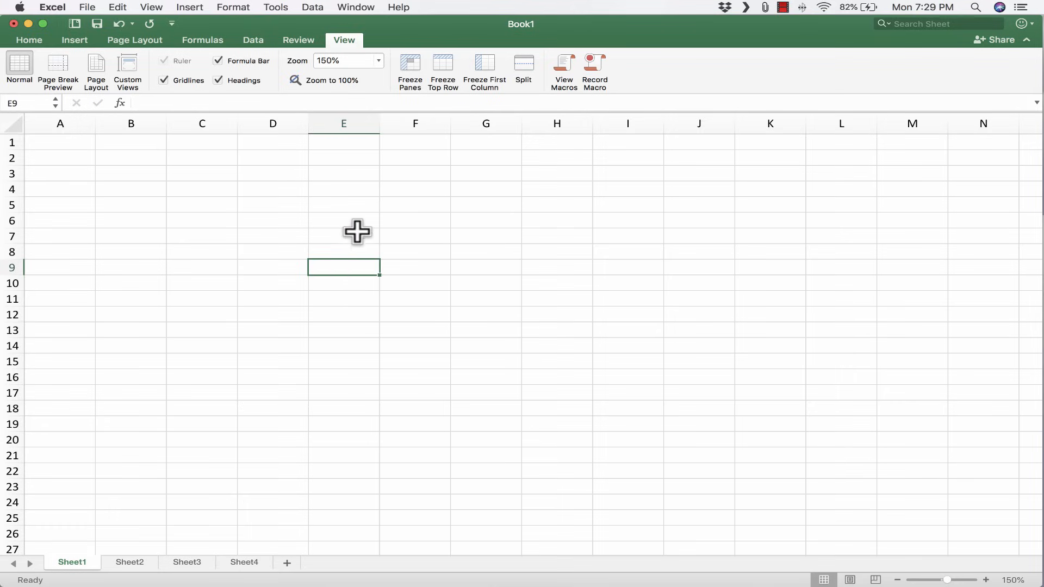
pyautogui.moveTo(365, 124)
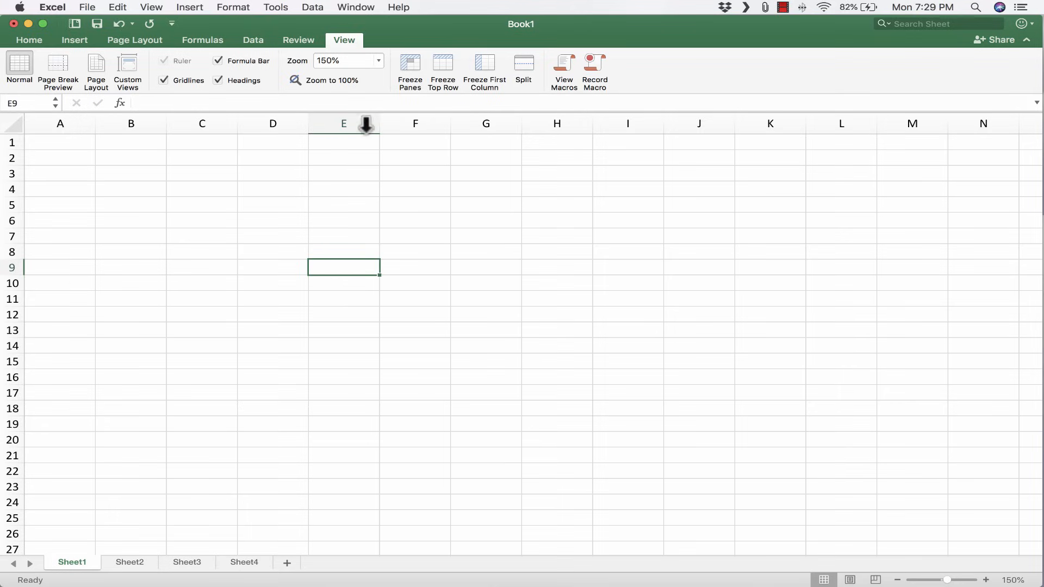
pyautogui.click(344, 124)
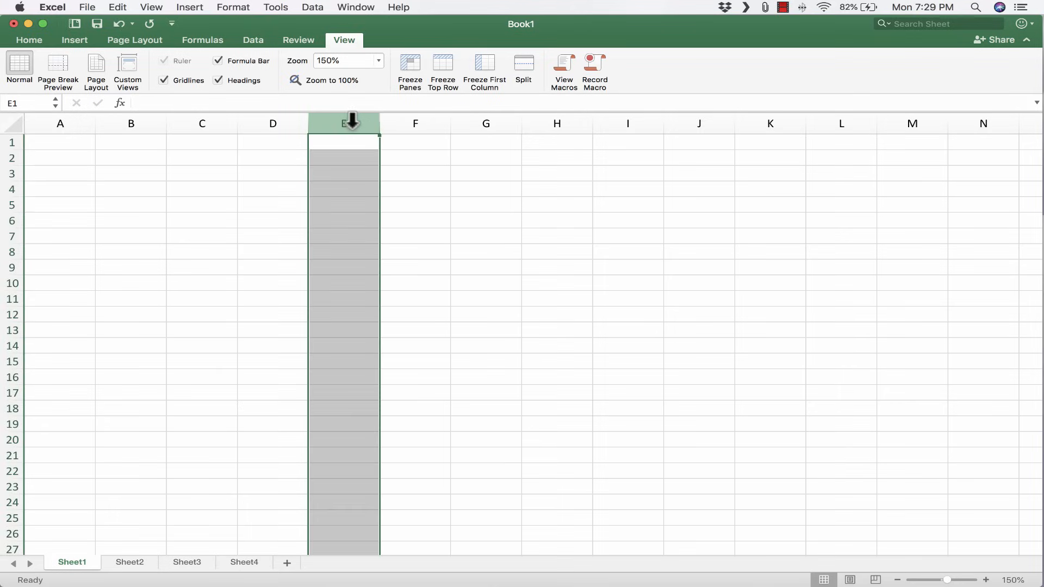
pyautogui.click(60, 267)
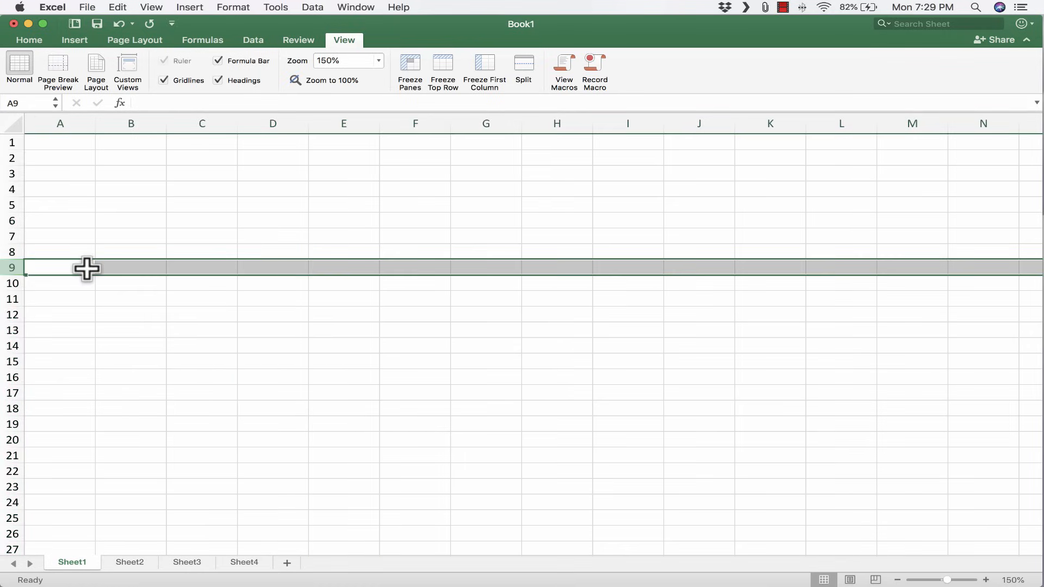
pyautogui.click(485, 283)
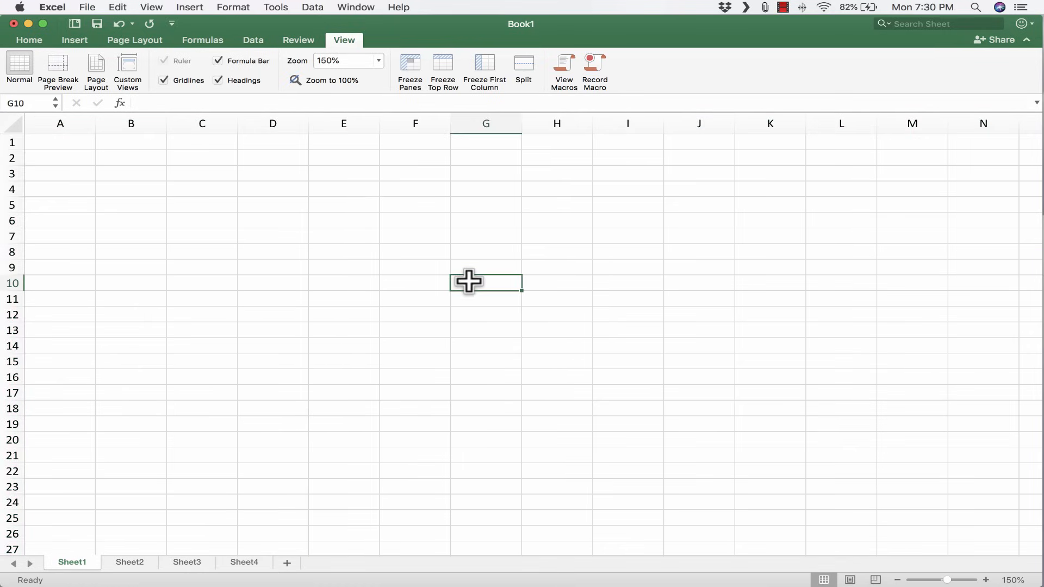
pyautogui.moveTo(504, 41)
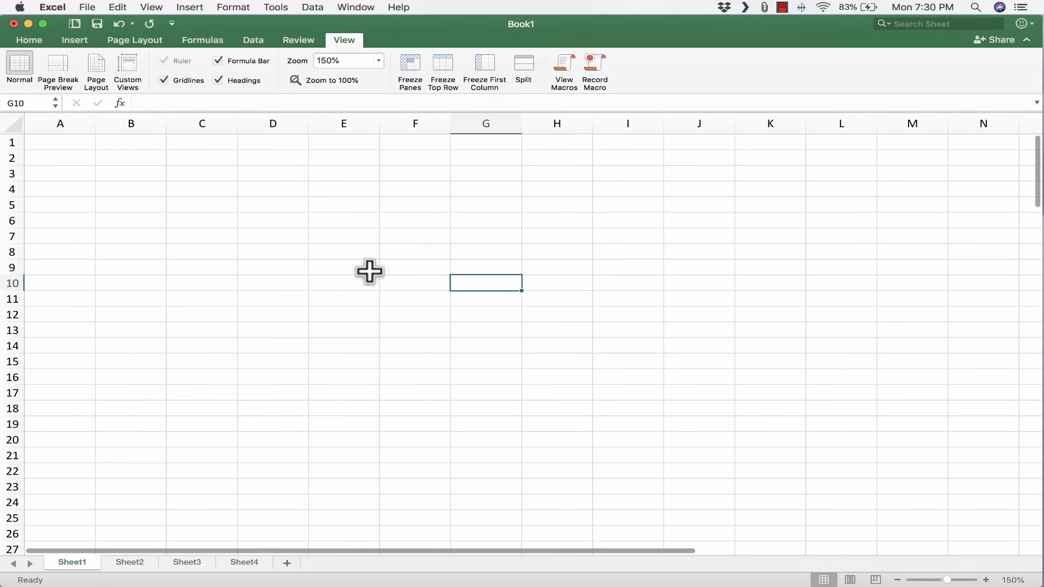
pyautogui.click(11, 204)
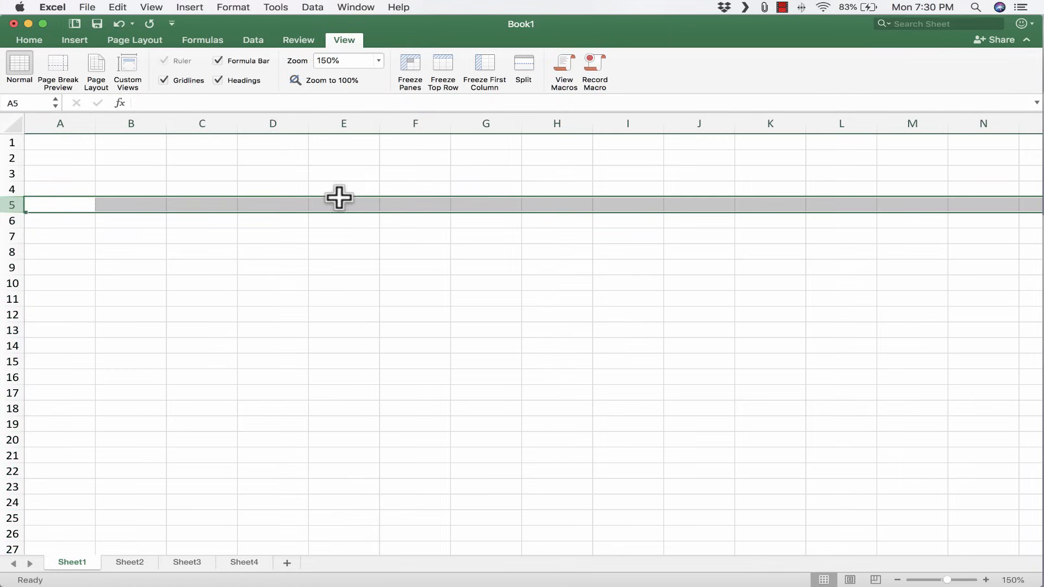
# Step: Select F3, then ranges E3:G7 and E4:H11, ending on cell B6
pyautogui.click(414, 173)
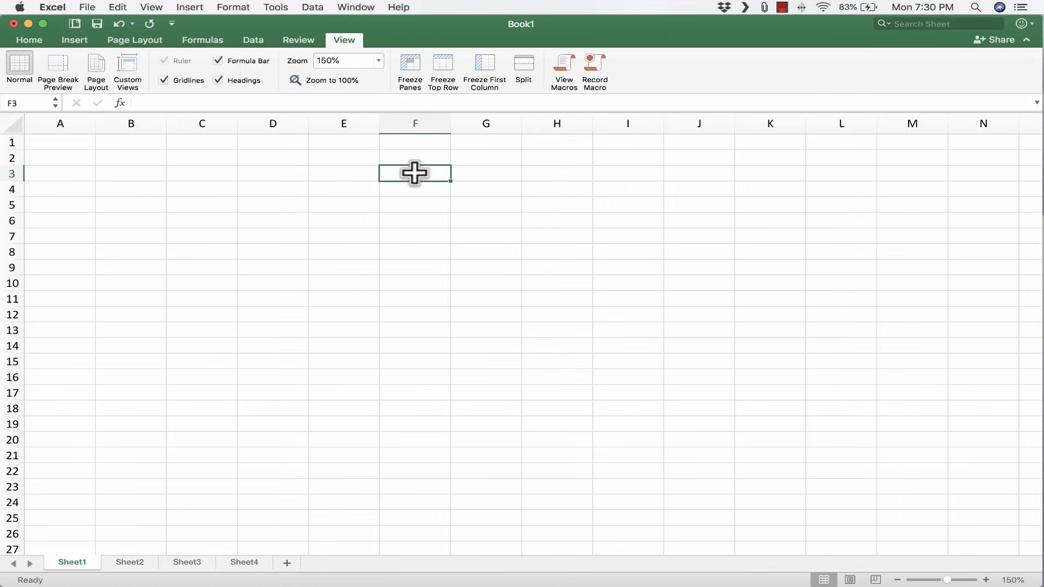
pyautogui.moveTo(414, 173); pyautogui.dragTo(456, 233)
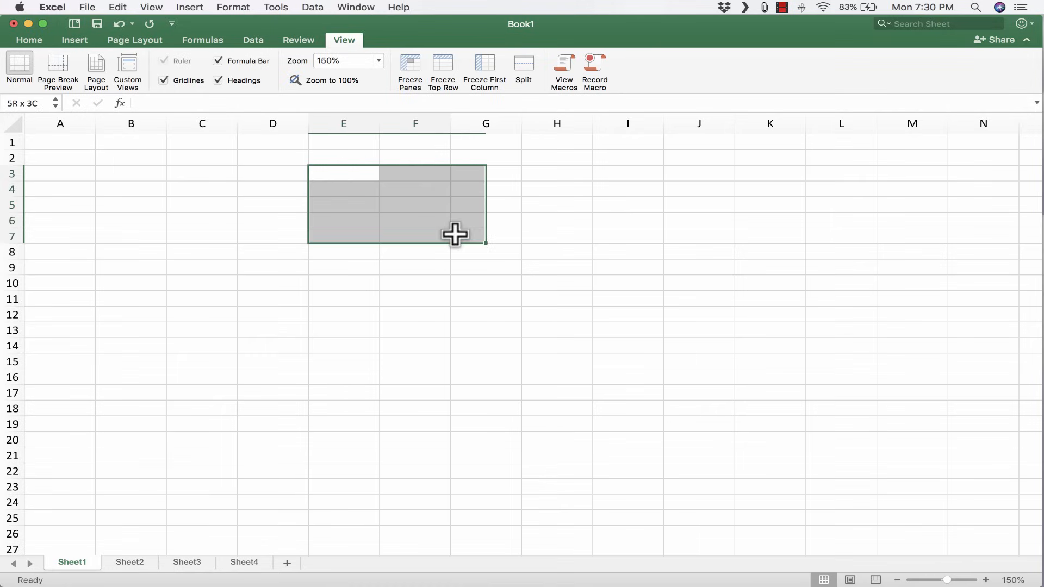
pyautogui.moveTo(455, 233); pyautogui.dragTo(551, 285)
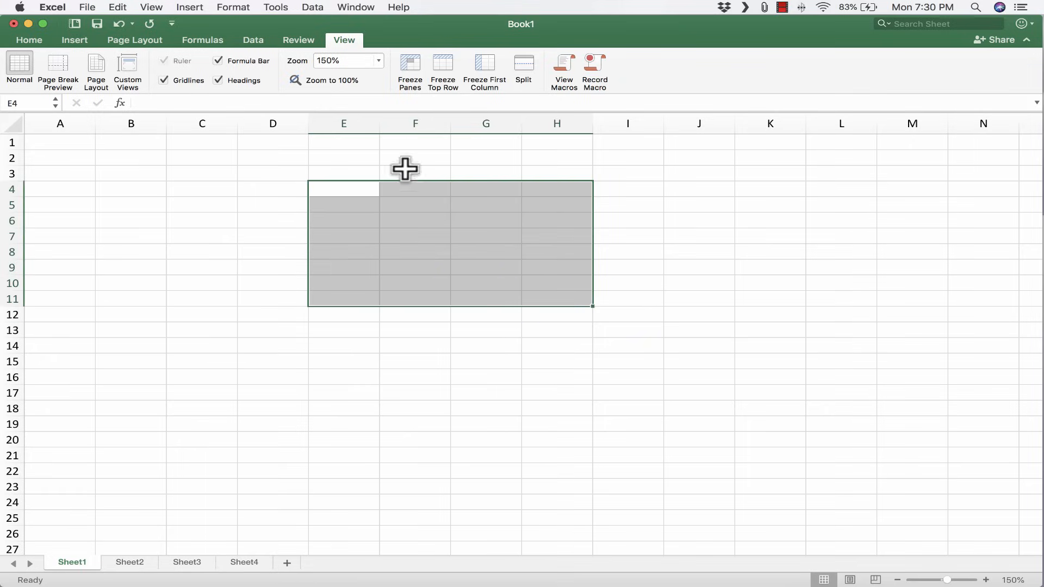
pyautogui.moveTo(241, 177)
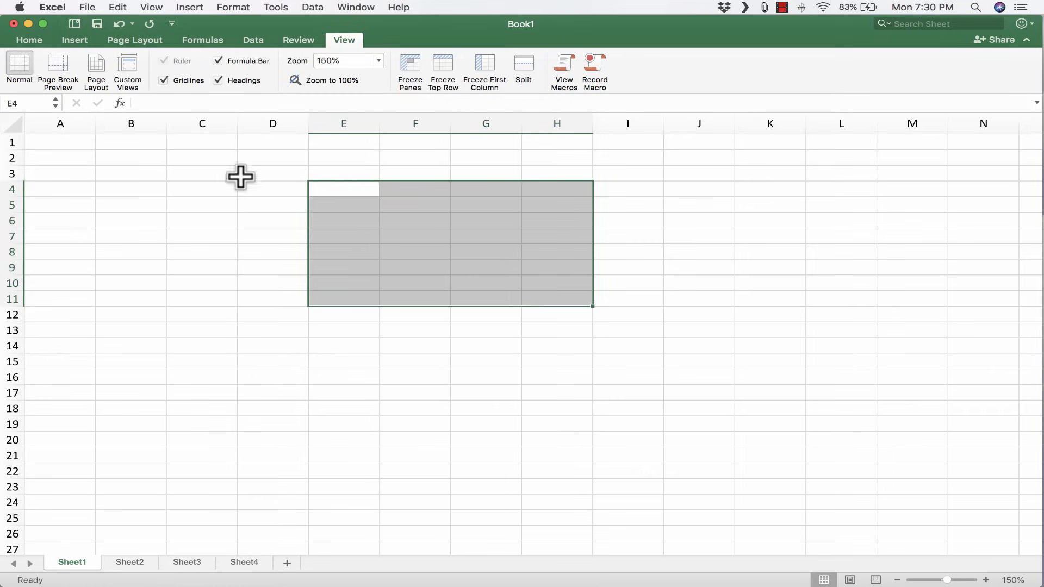
pyautogui.moveTo(388, 184)
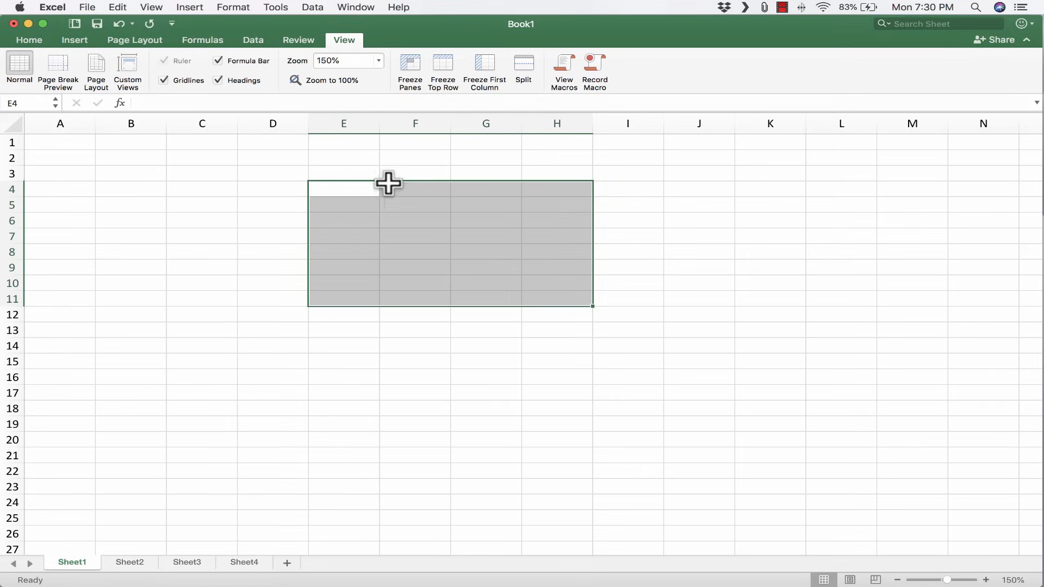
pyautogui.moveTo(345, 188)
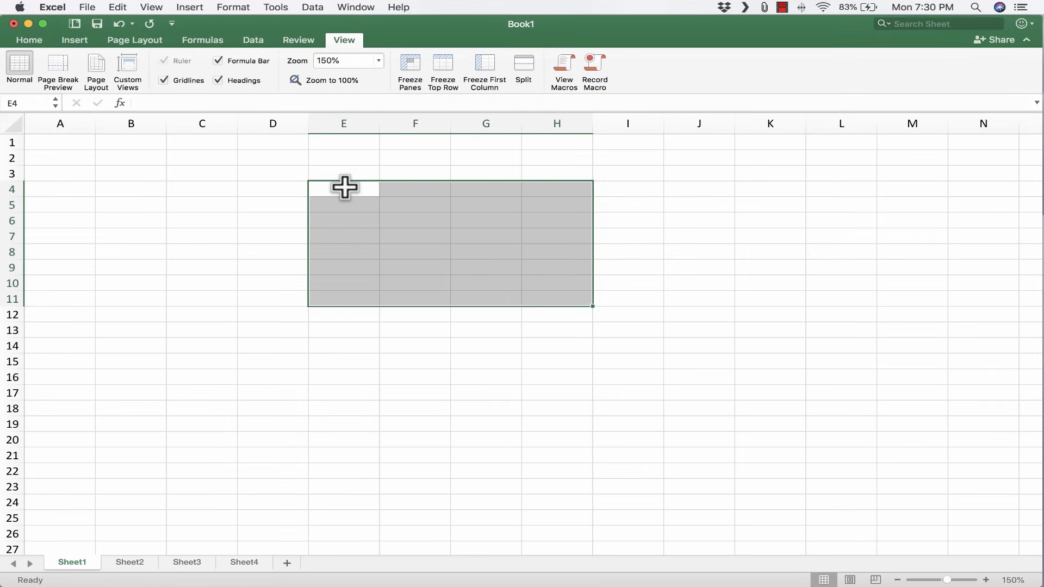
pyautogui.moveTo(344, 123)
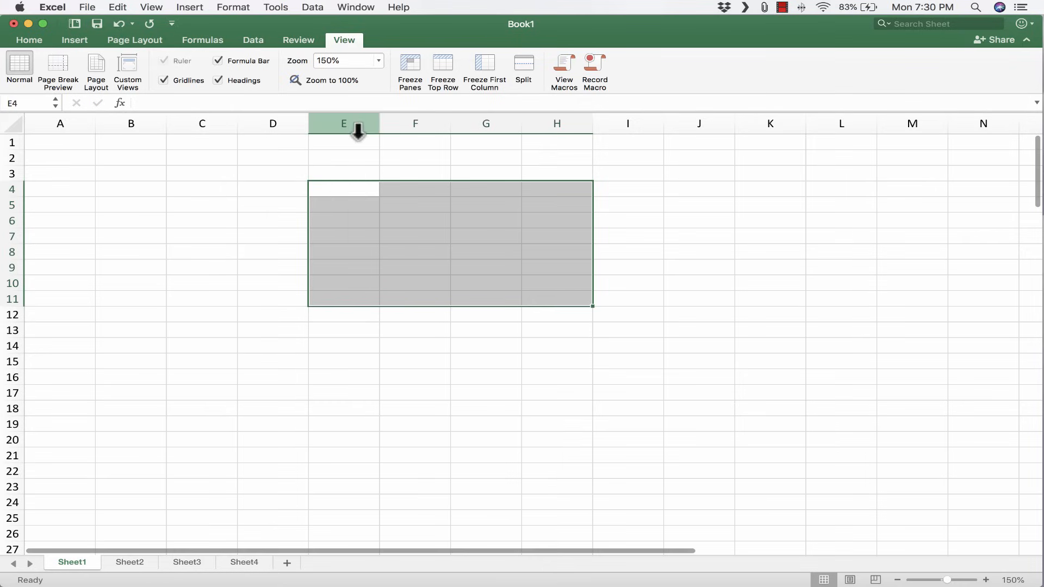
pyautogui.moveTo(341, 191)
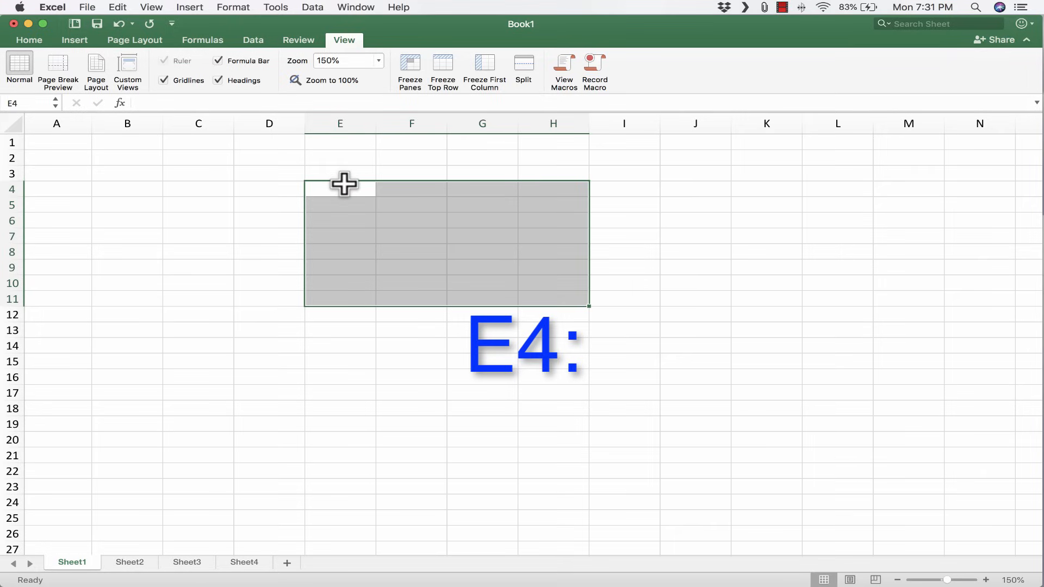
pyautogui.moveTo(553, 124)
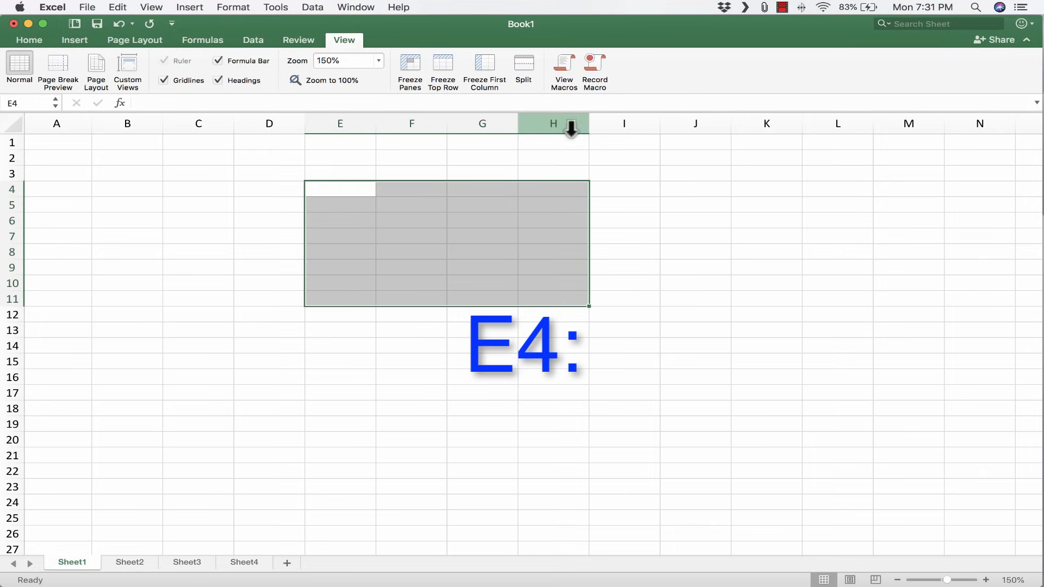
pyautogui.moveTo(567, 304)
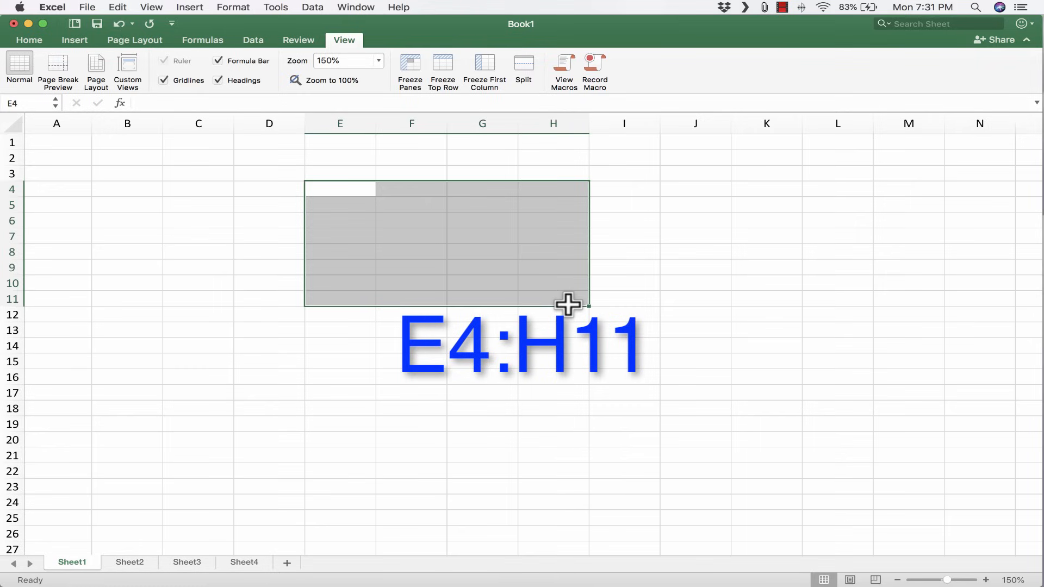
pyautogui.moveTo(473, 221)
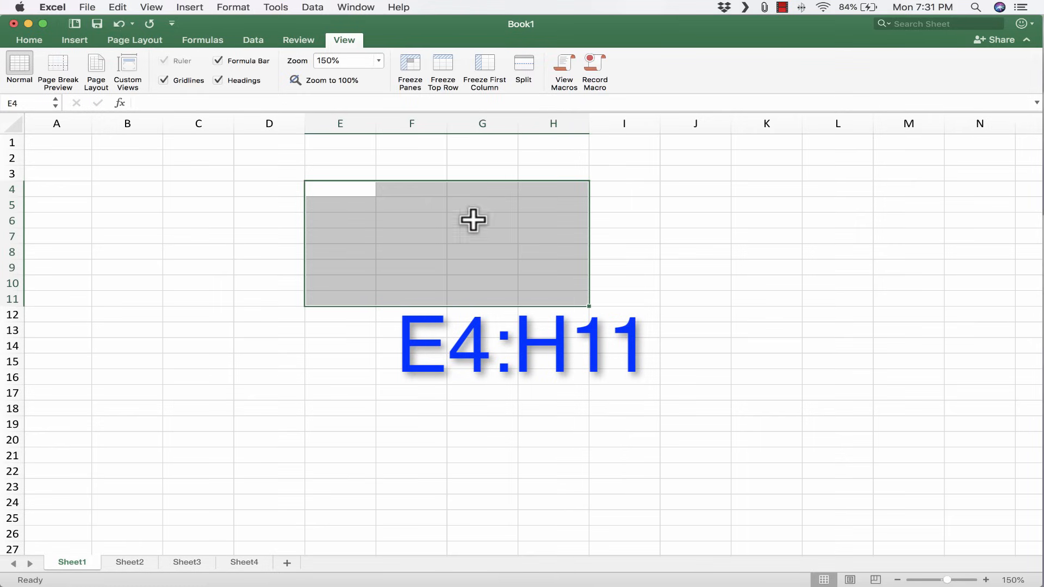
pyautogui.moveTo(669, 280)
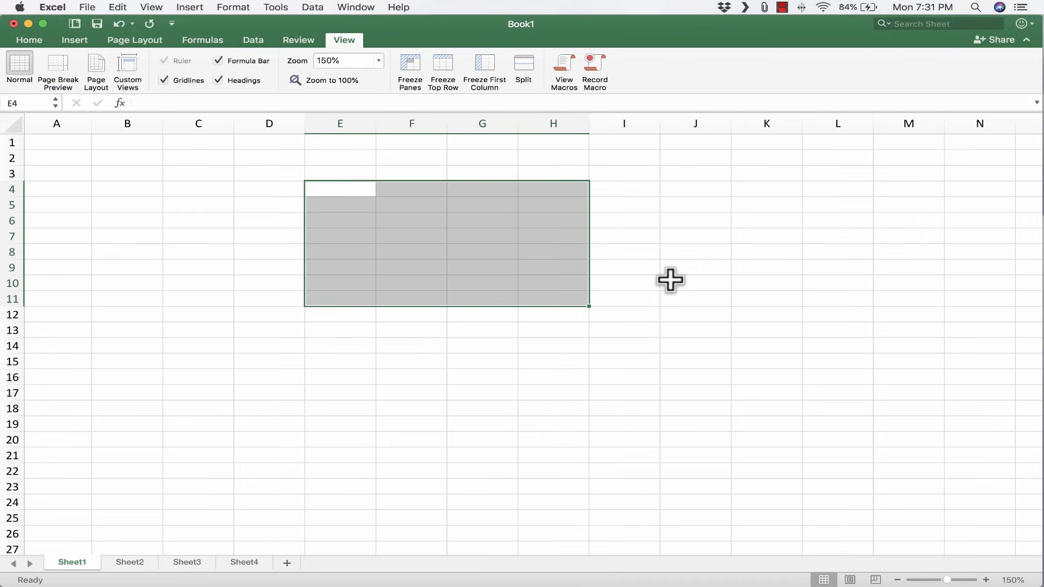
pyautogui.moveTo(613, 285)
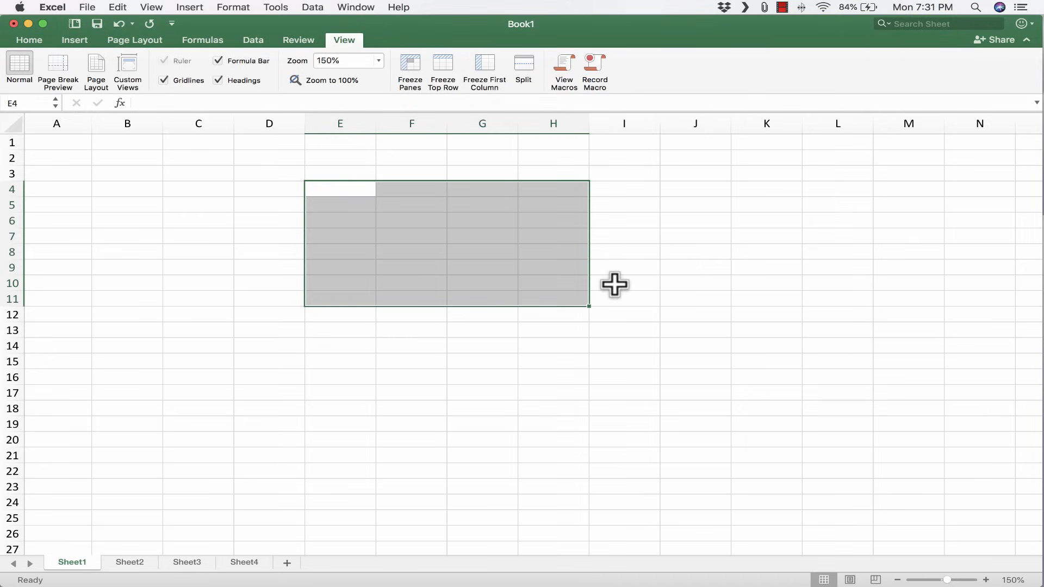
pyautogui.moveTo(622, 317)
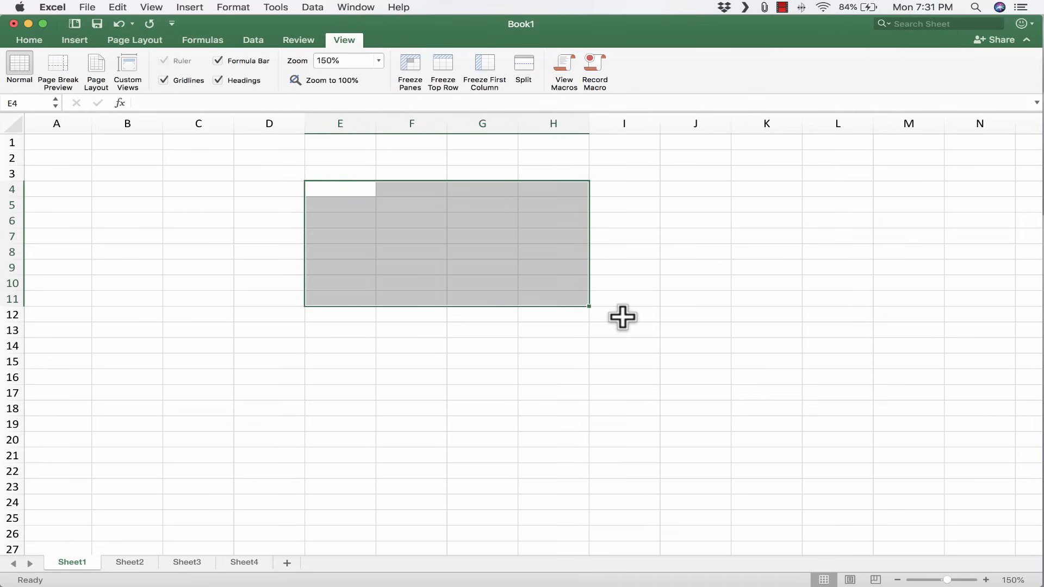
pyautogui.click(127, 220)
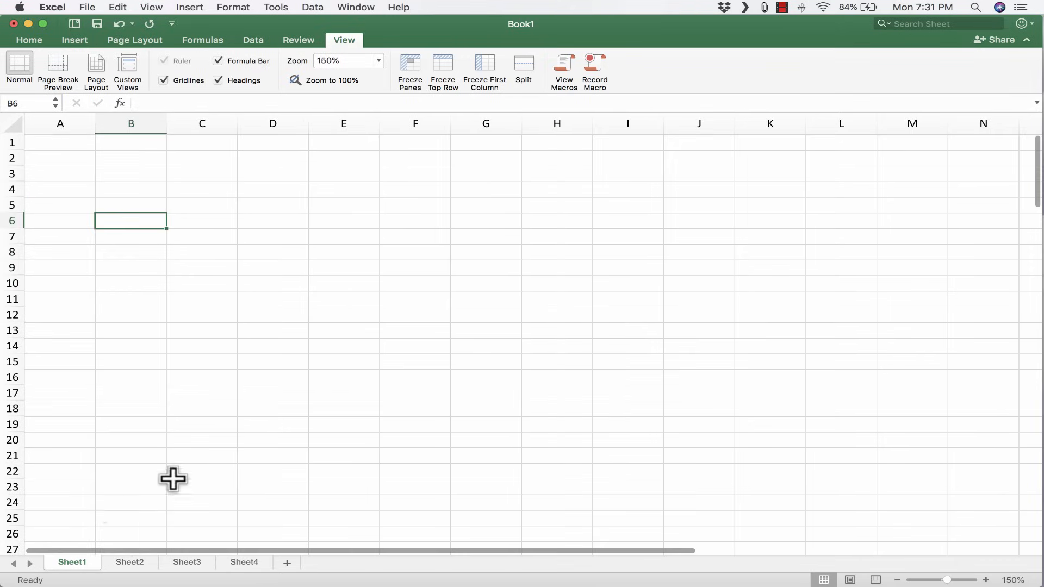
pyautogui.moveTo(417, 43)
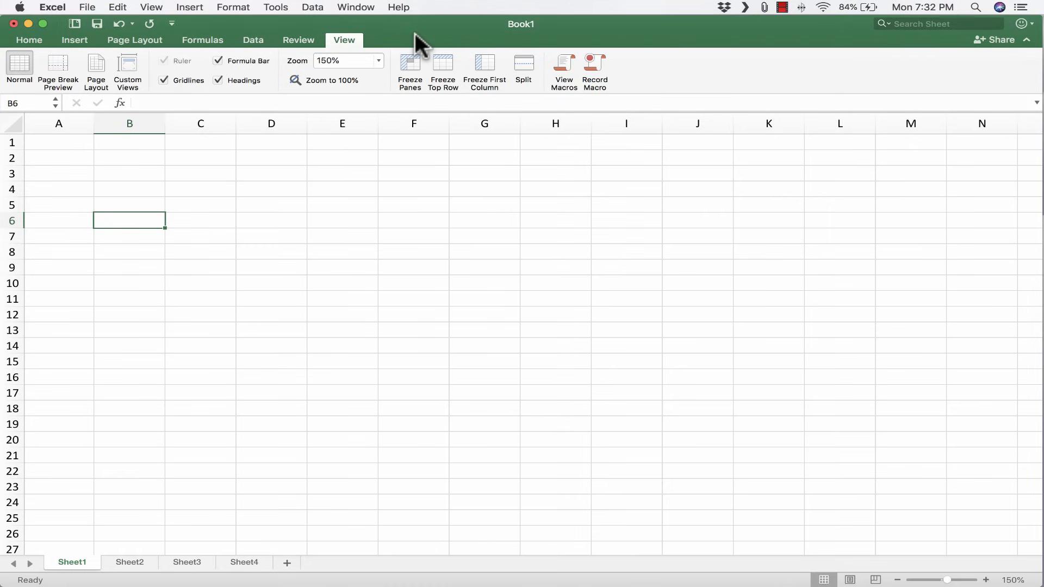
pyautogui.moveTo(413, 162)
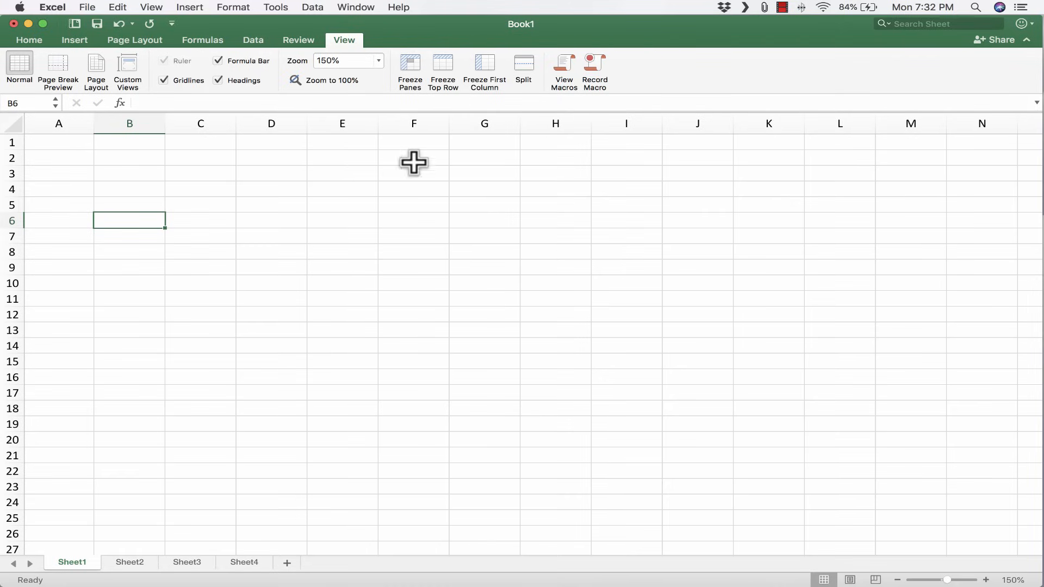
pyautogui.moveTo(536, 48)
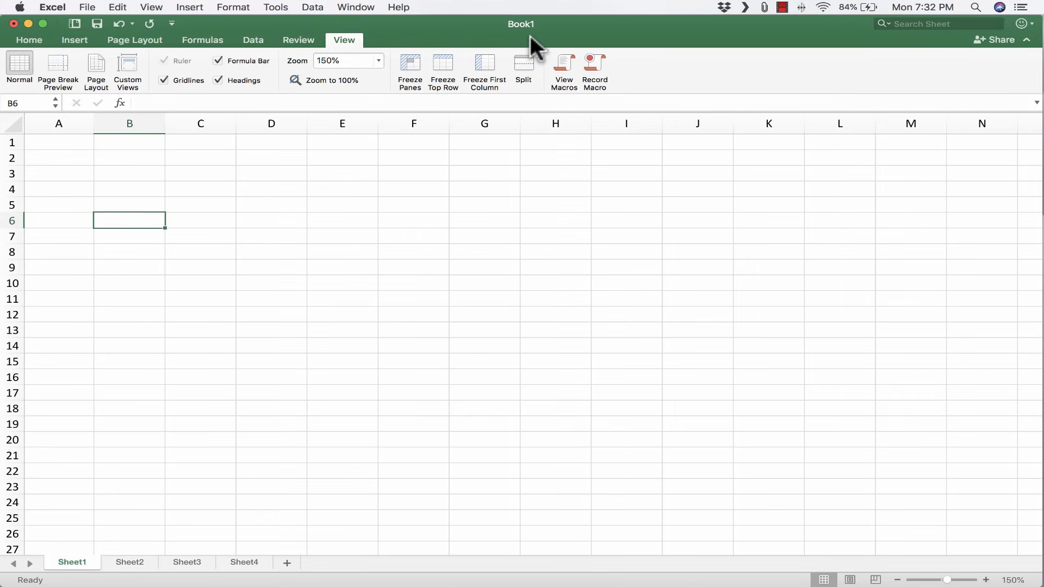
pyautogui.moveTo(251, 214)
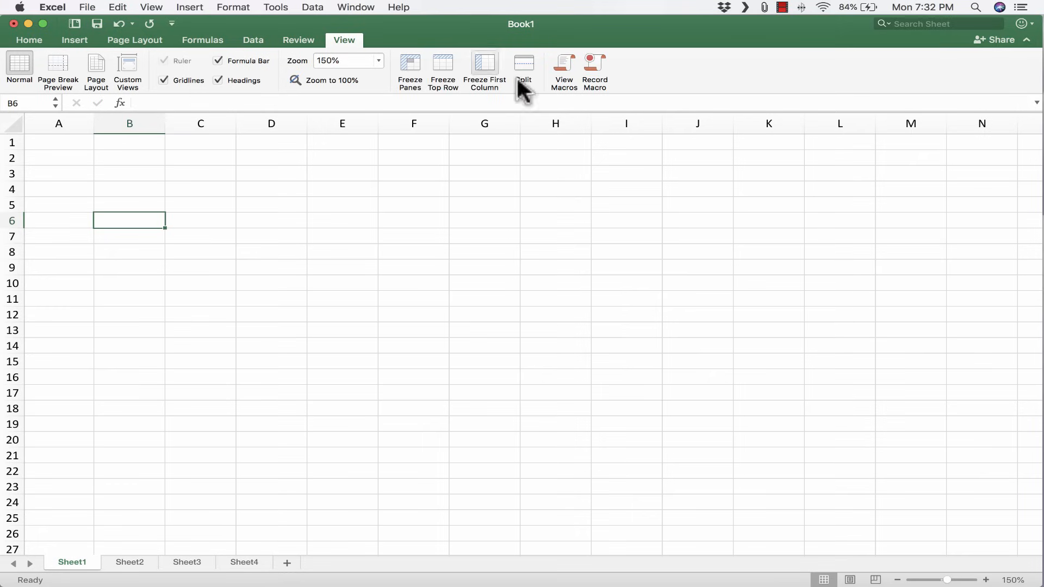
# Step: Tour the Home, Insert, Page Layout, Data ribbon tabs and land on Formulas
pyautogui.click(252, 40)
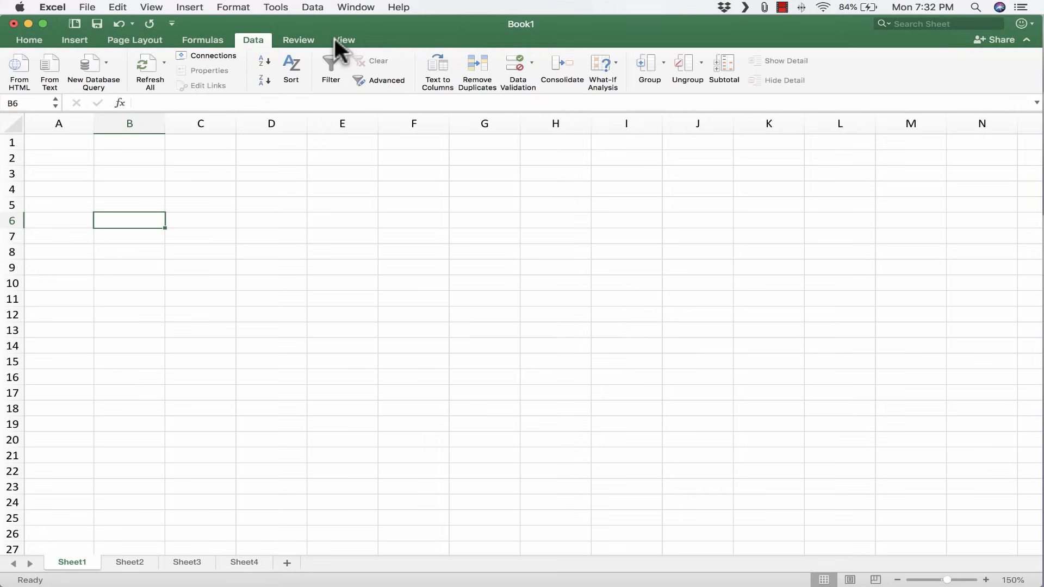
pyautogui.click(202, 40)
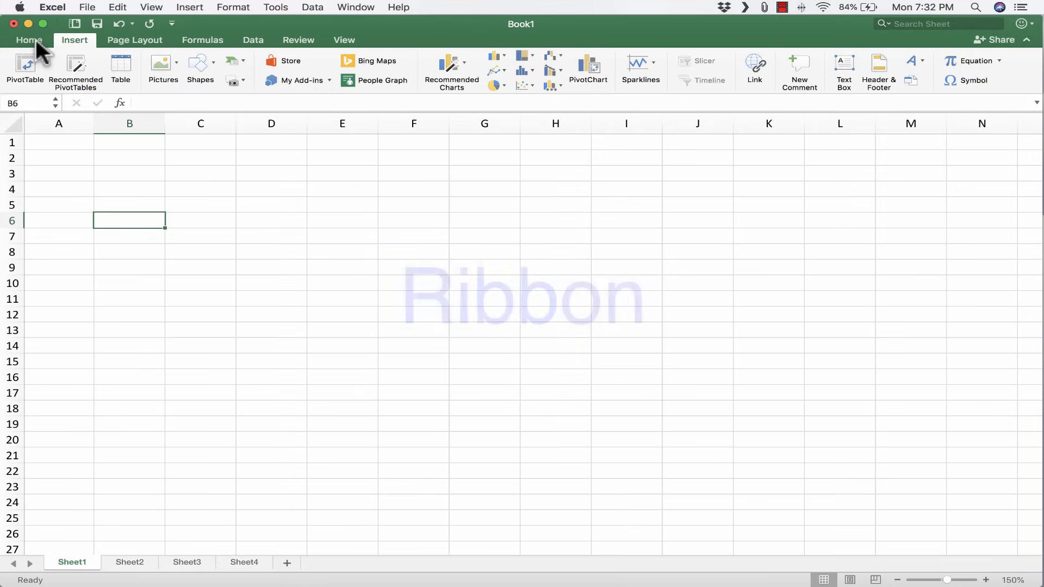
pyautogui.click(29, 40)
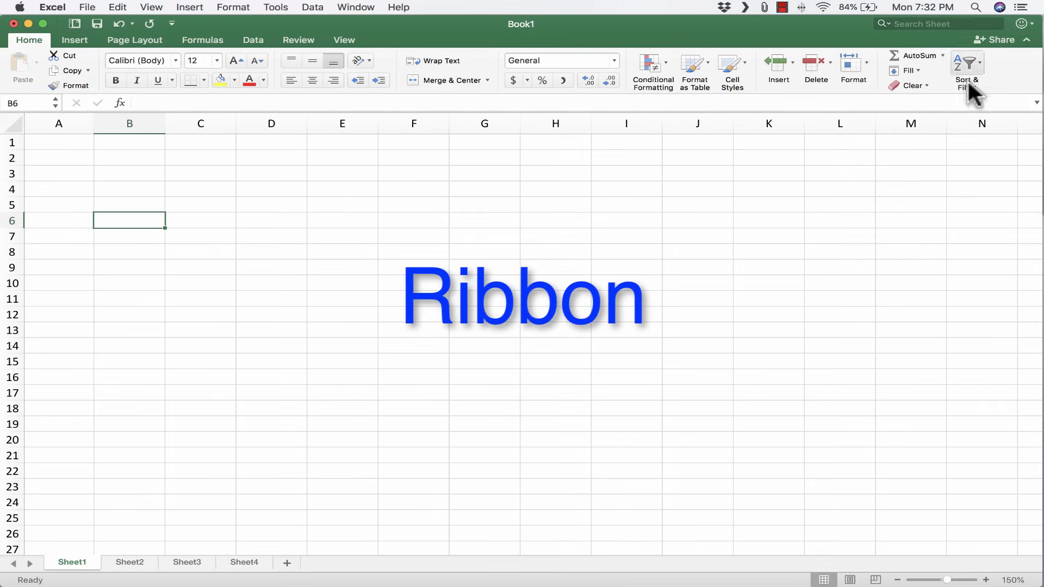
pyautogui.click(74, 41)
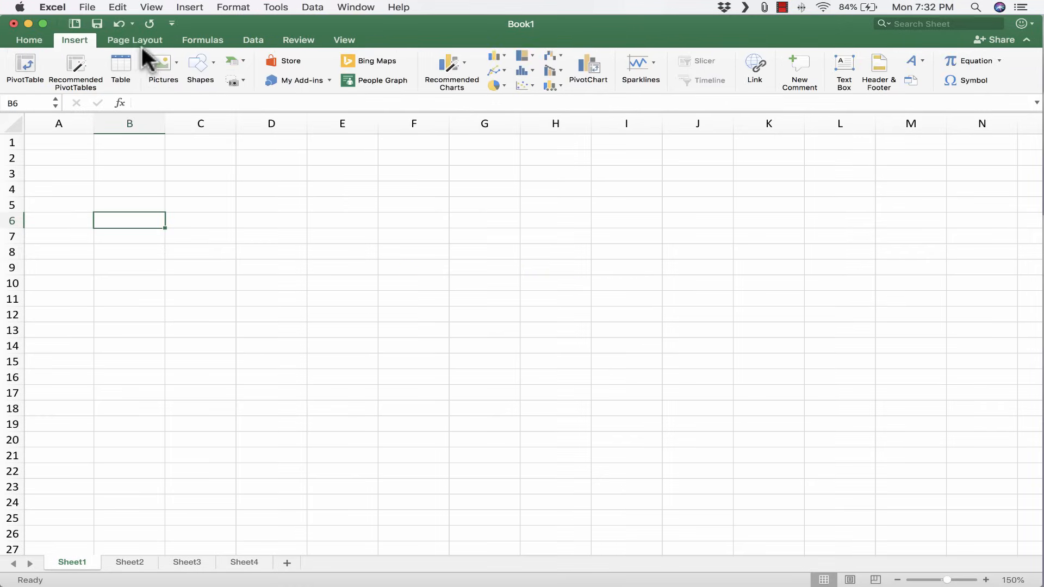
pyautogui.click(135, 40)
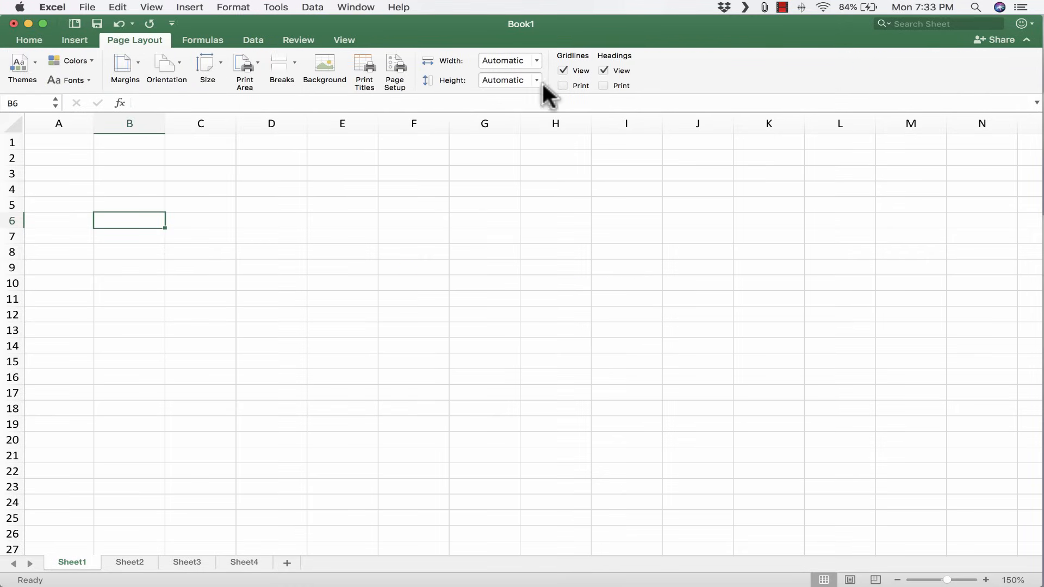
pyautogui.click(202, 40)
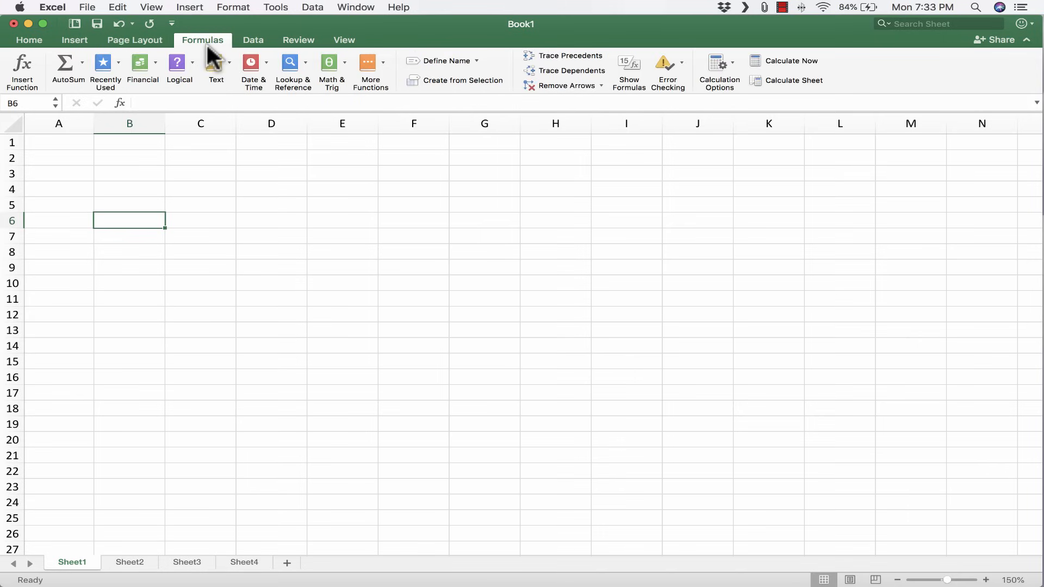
pyautogui.click(251, 41)
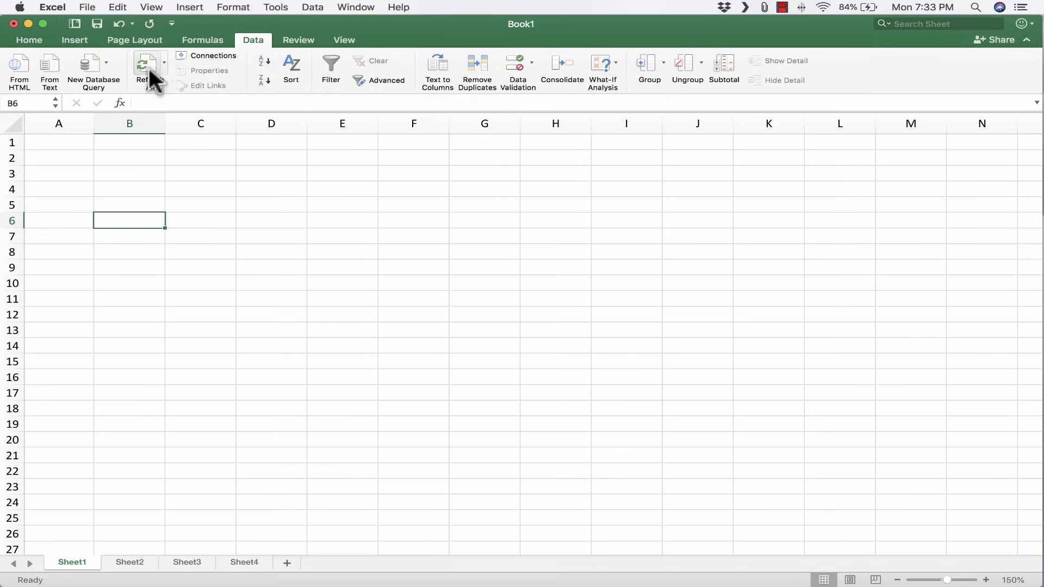
pyautogui.moveTo(54, 97)
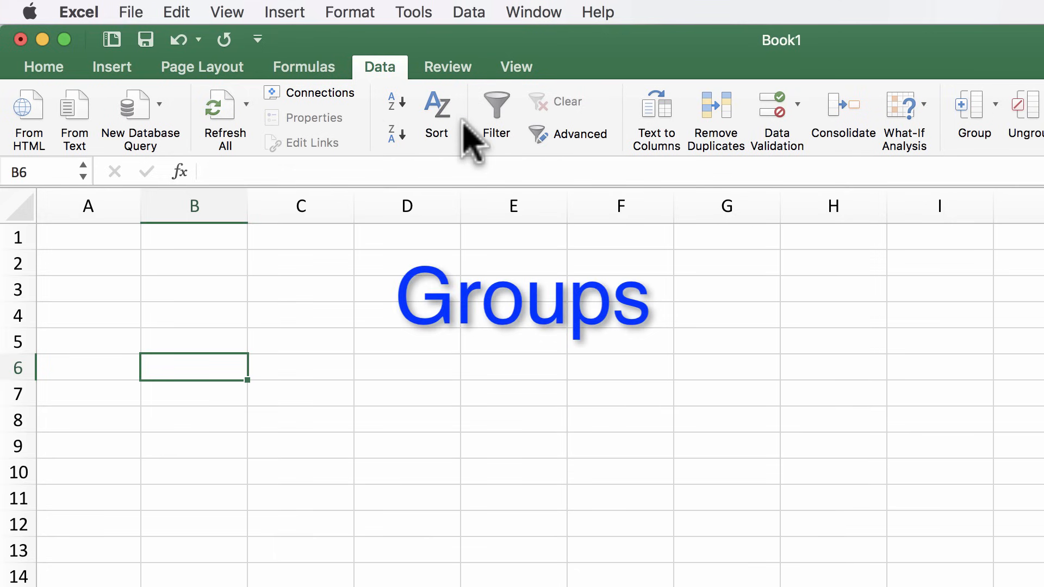
pyautogui.click(304, 66)
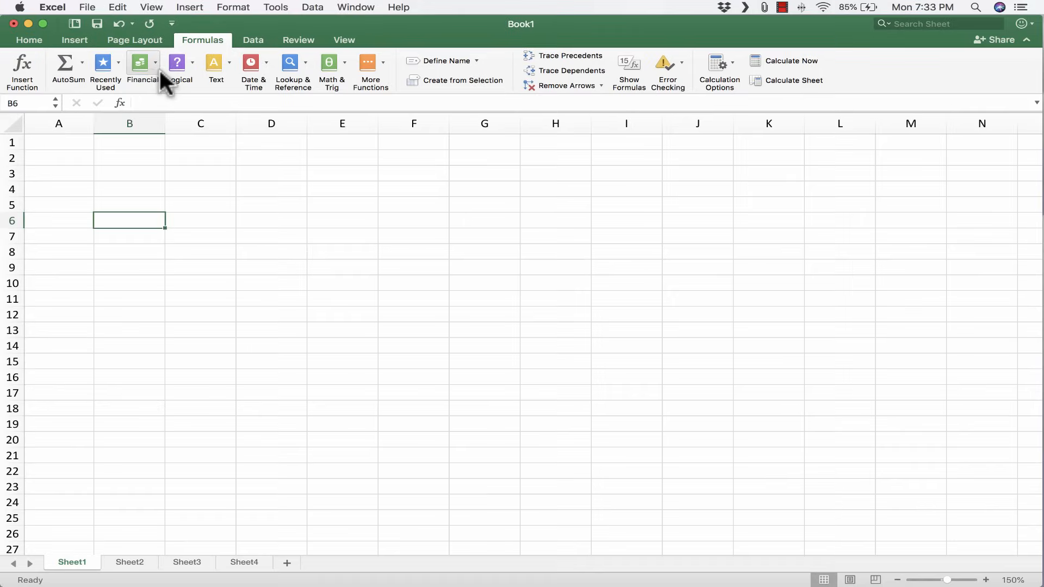
pyautogui.moveTo(140, 67)
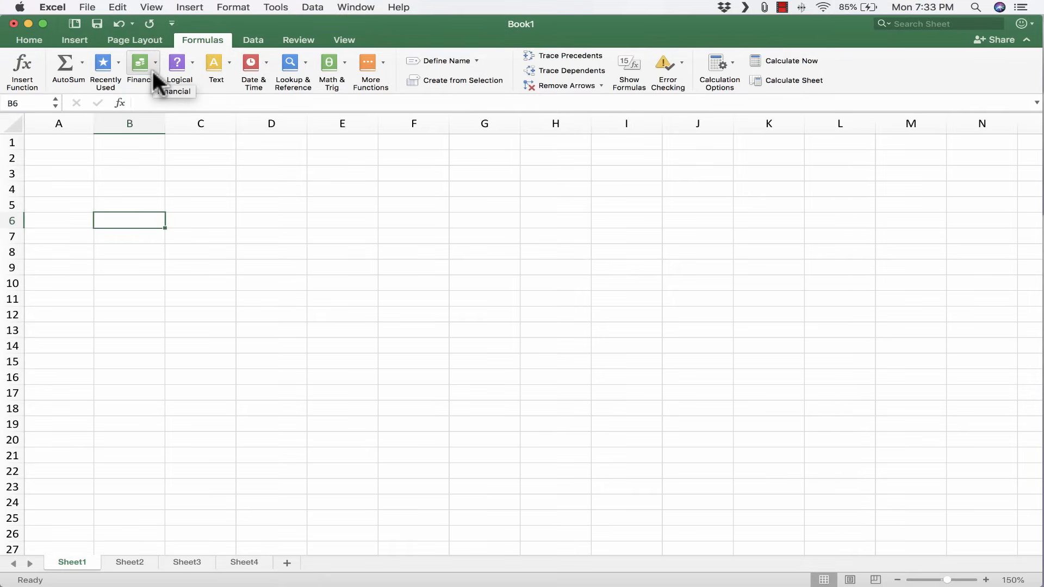
pyautogui.moveTo(526, 94)
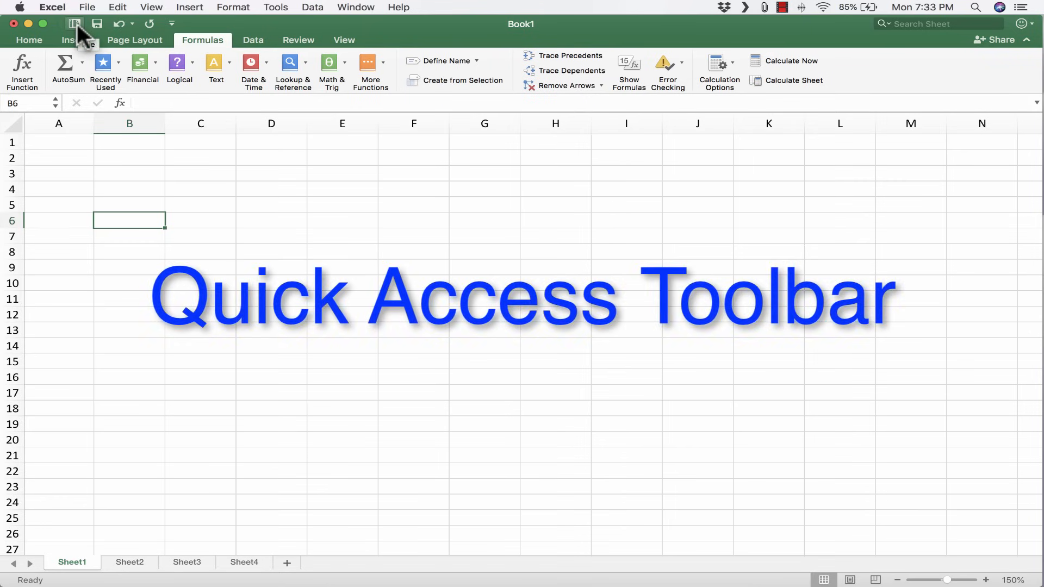
pyautogui.click(75, 24)
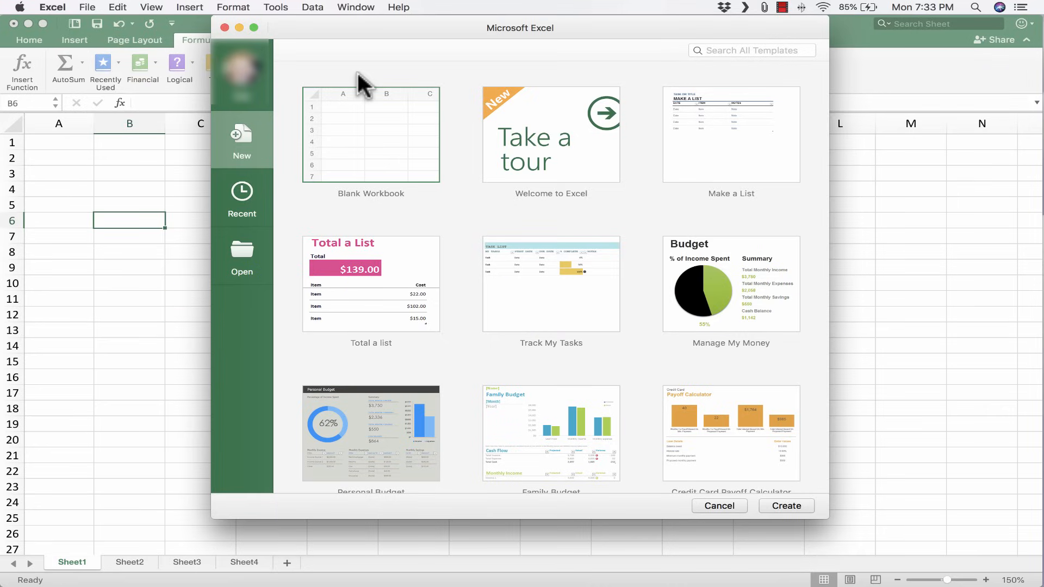
pyautogui.moveTo(744, 41)
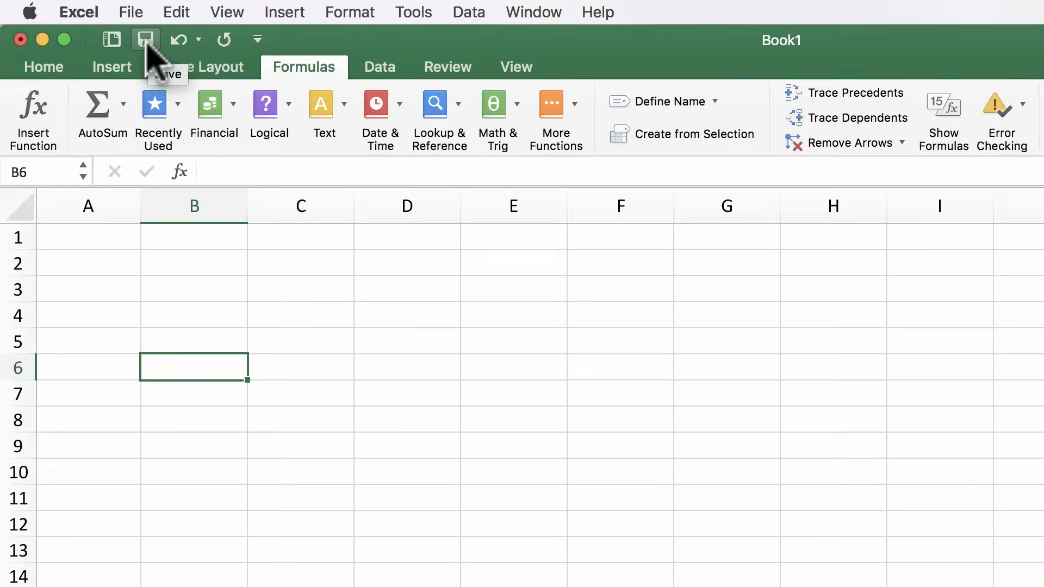
pyautogui.click(200, 39)
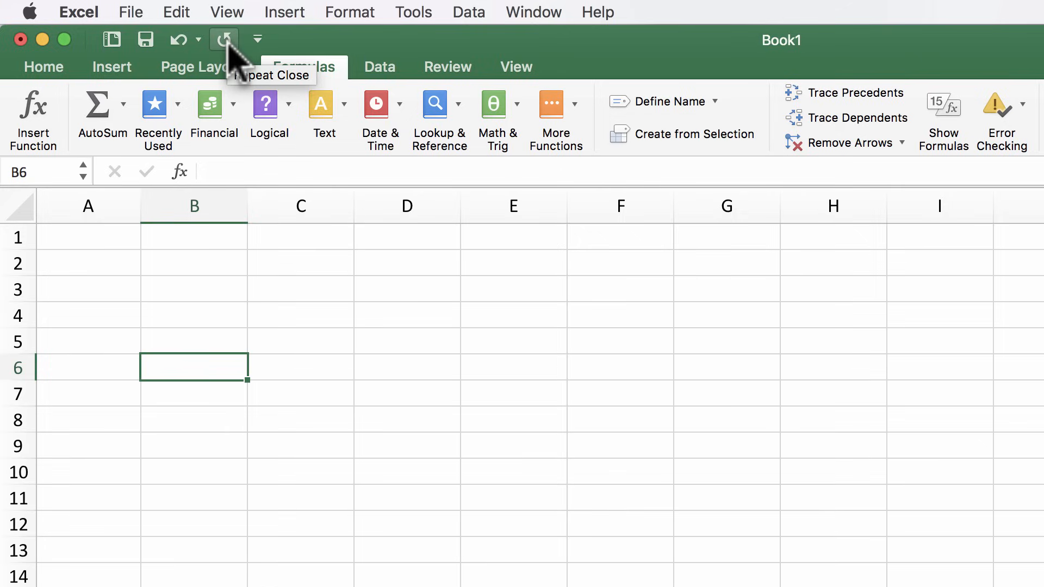
pyautogui.moveTo(257, 39)
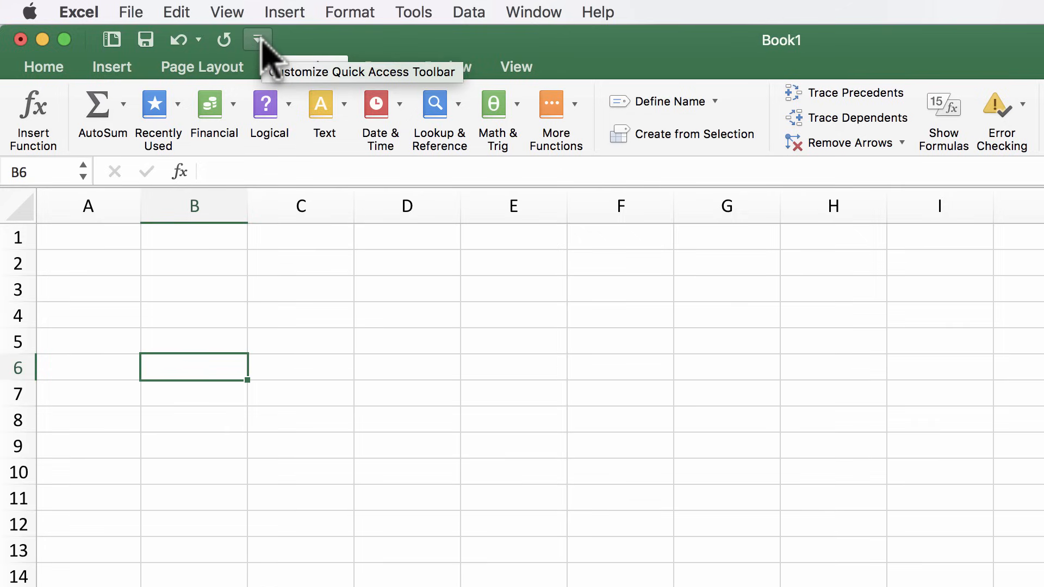
pyautogui.click(257, 39)
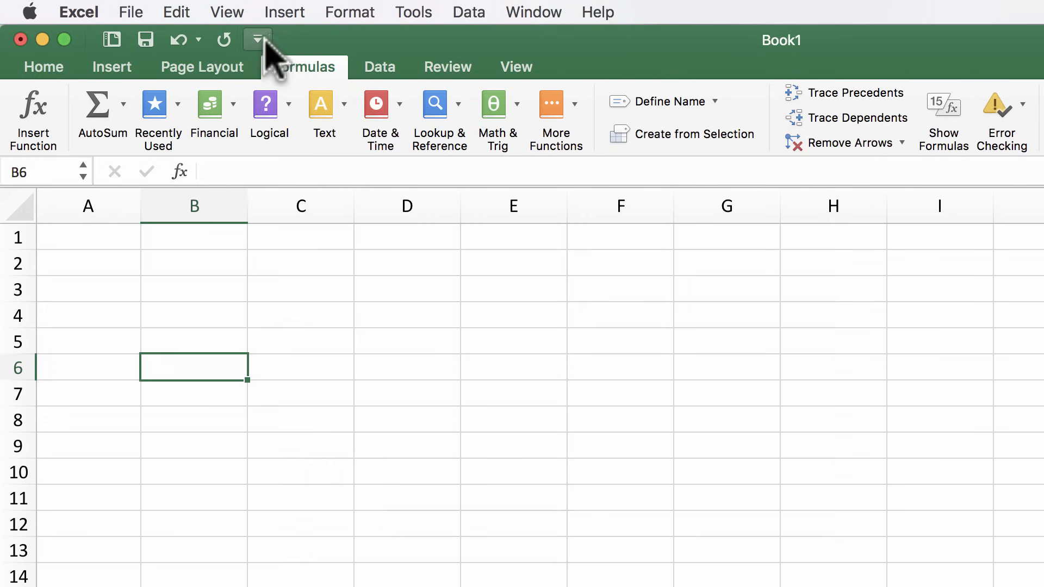
pyautogui.moveTo(323, 53)
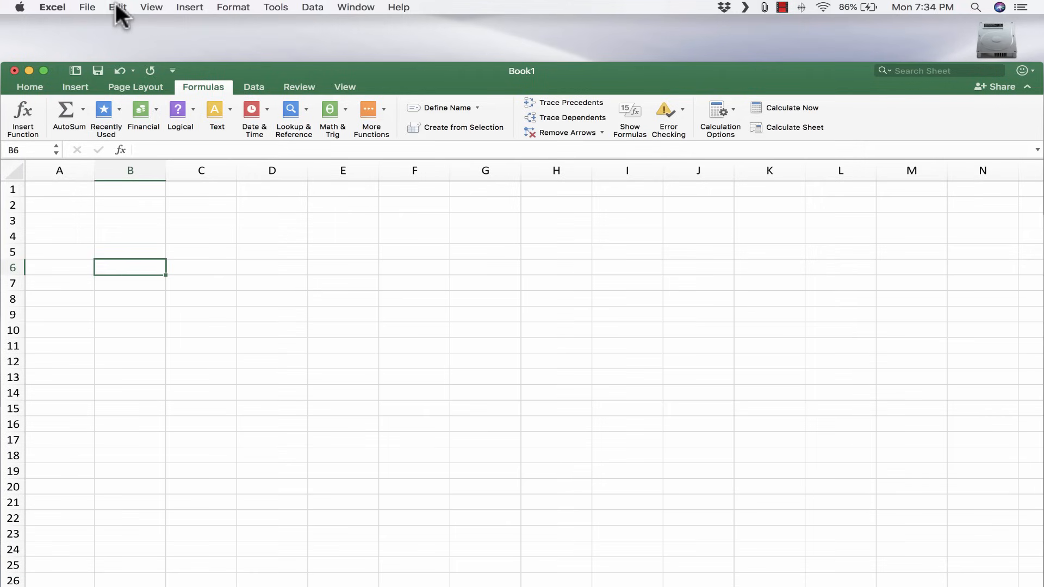
pyautogui.moveTo(242, 68)
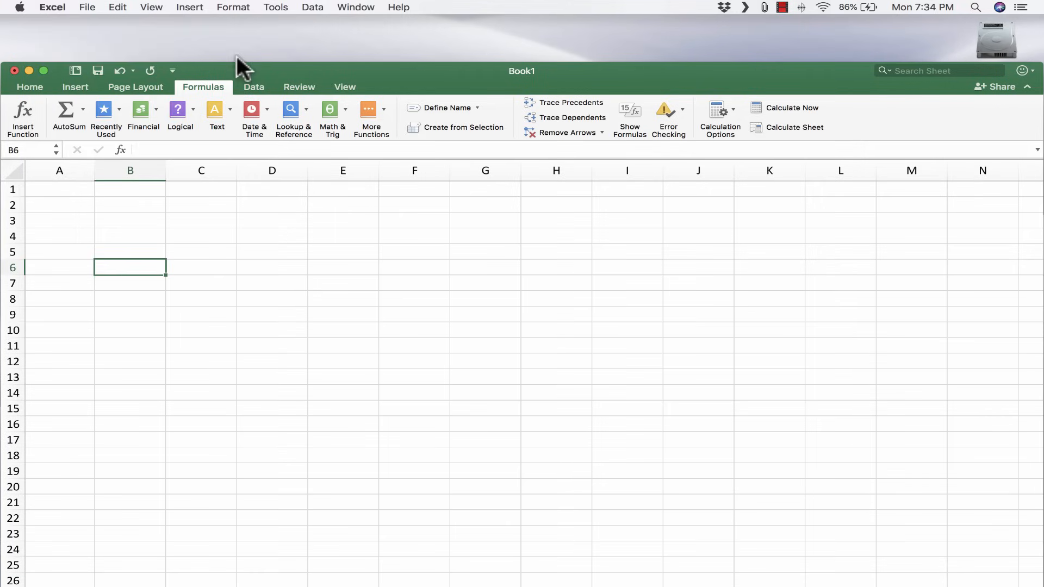
pyautogui.click(53, 7)
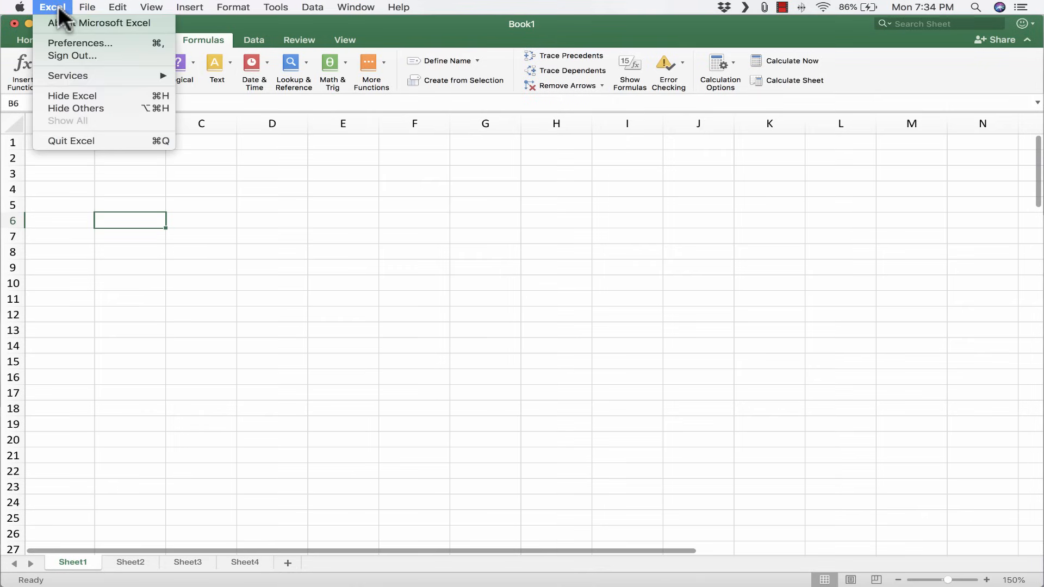
pyautogui.moveTo(100, 22)
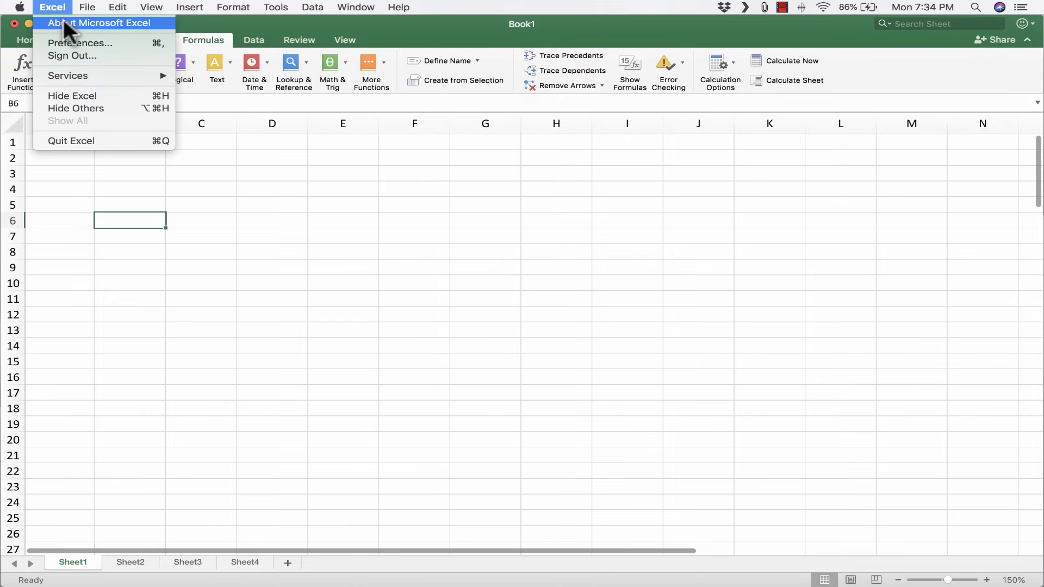
pyautogui.click(87, 7)
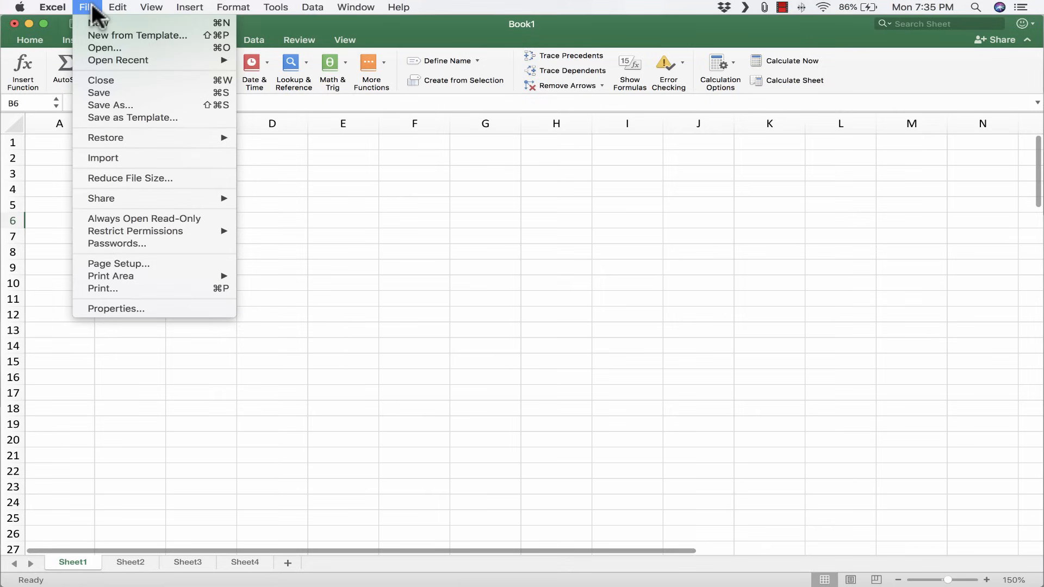
pyautogui.moveTo(137, 35)
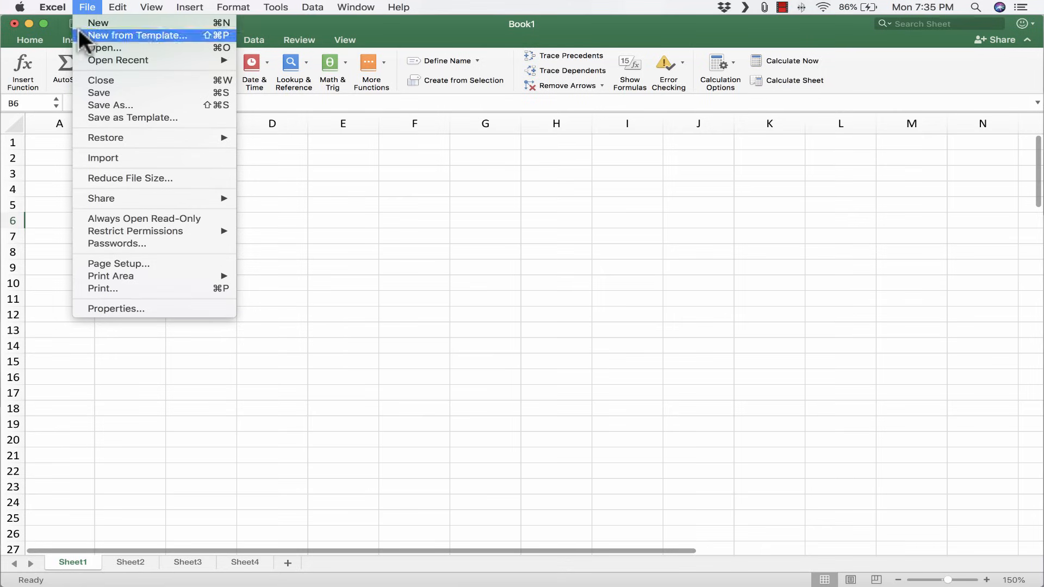
pyautogui.click(189, 8)
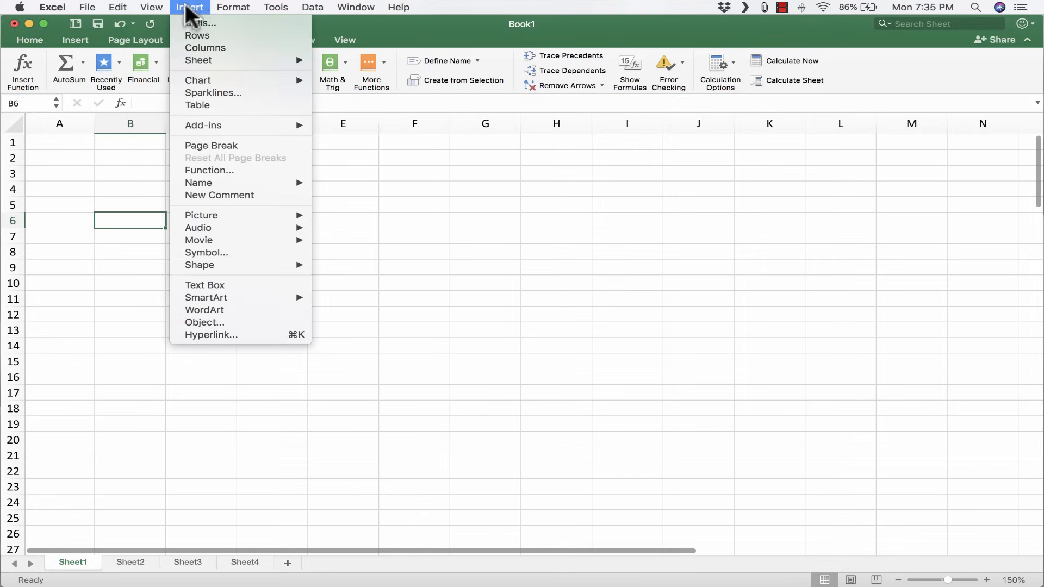
pyautogui.click(356, 8)
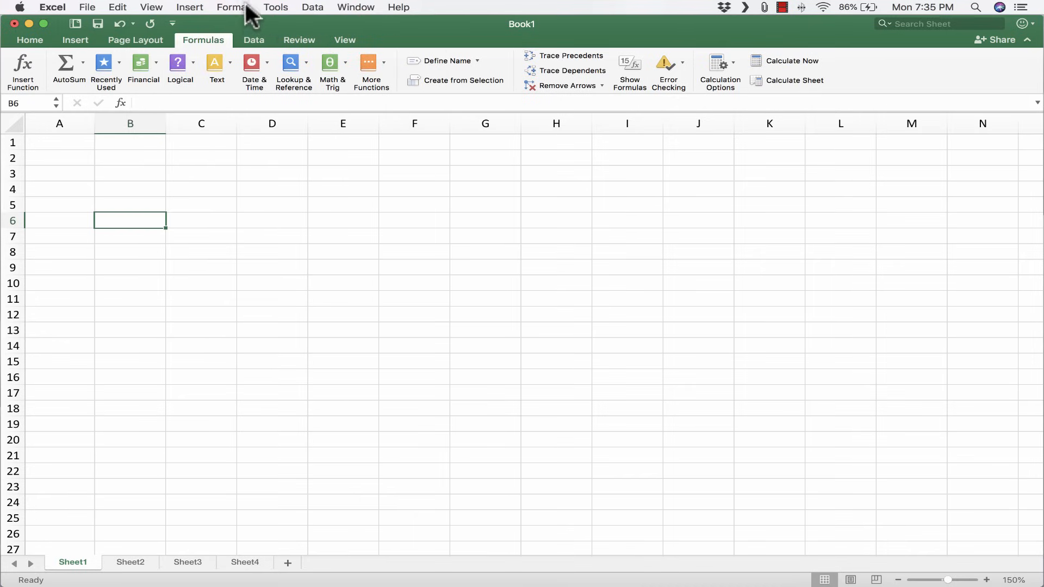
pyautogui.click(189, 8)
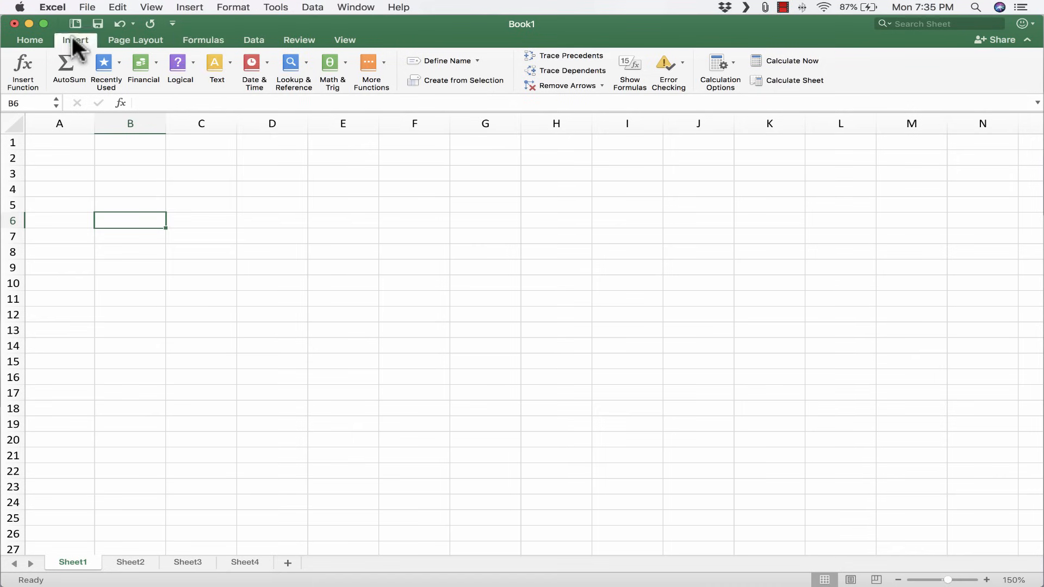
pyautogui.click(75, 40)
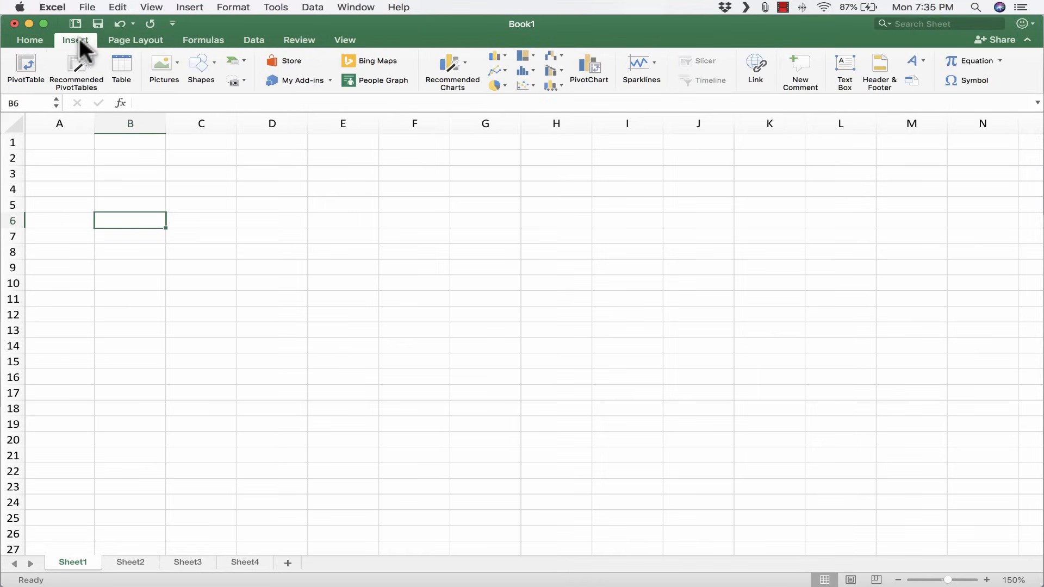
pyautogui.moveTo(99, 78)
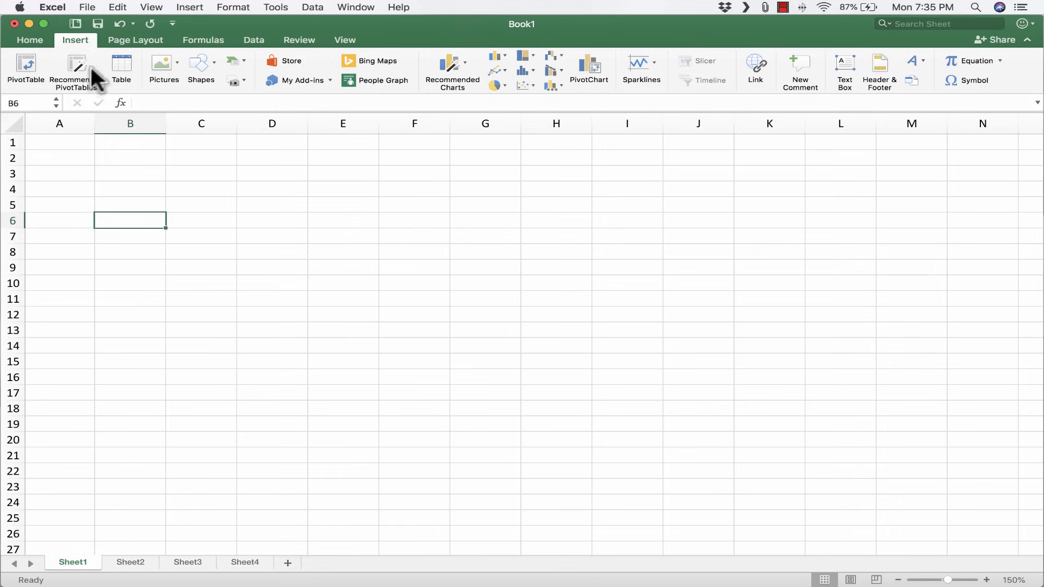
pyautogui.moveTo(75, 46)
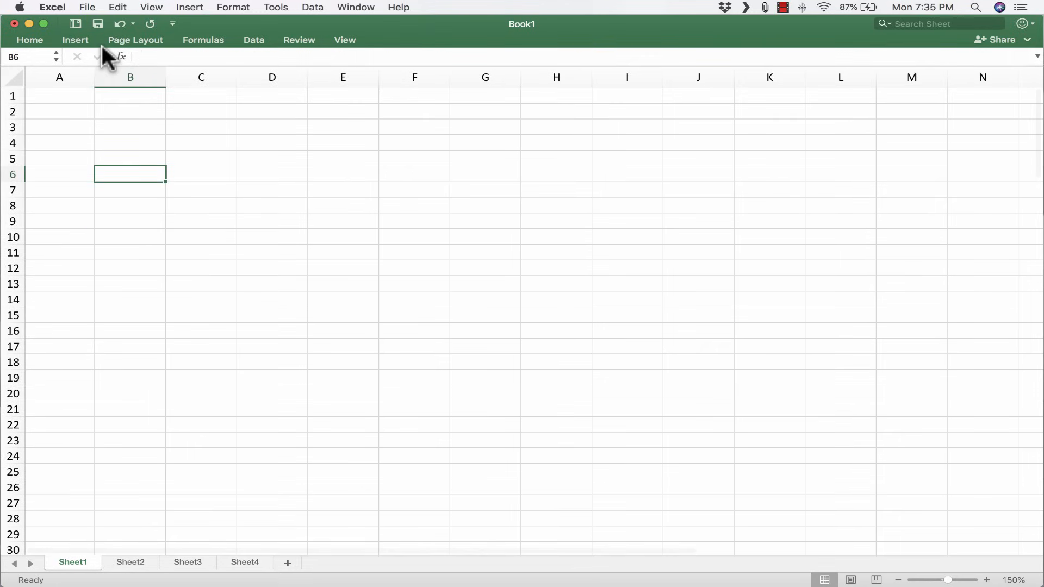
pyautogui.moveTo(79, 51)
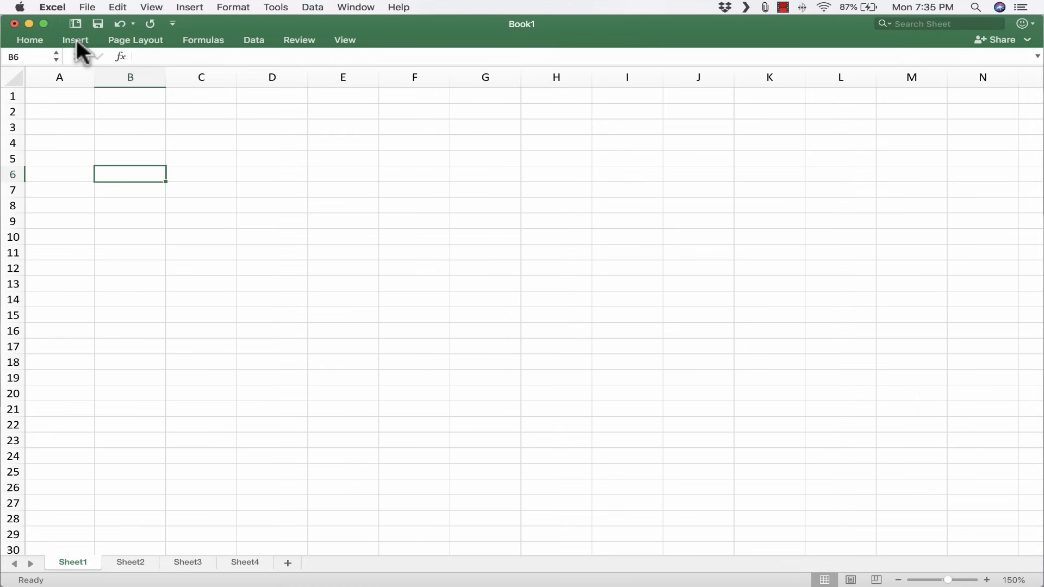
pyautogui.click(75, 39)
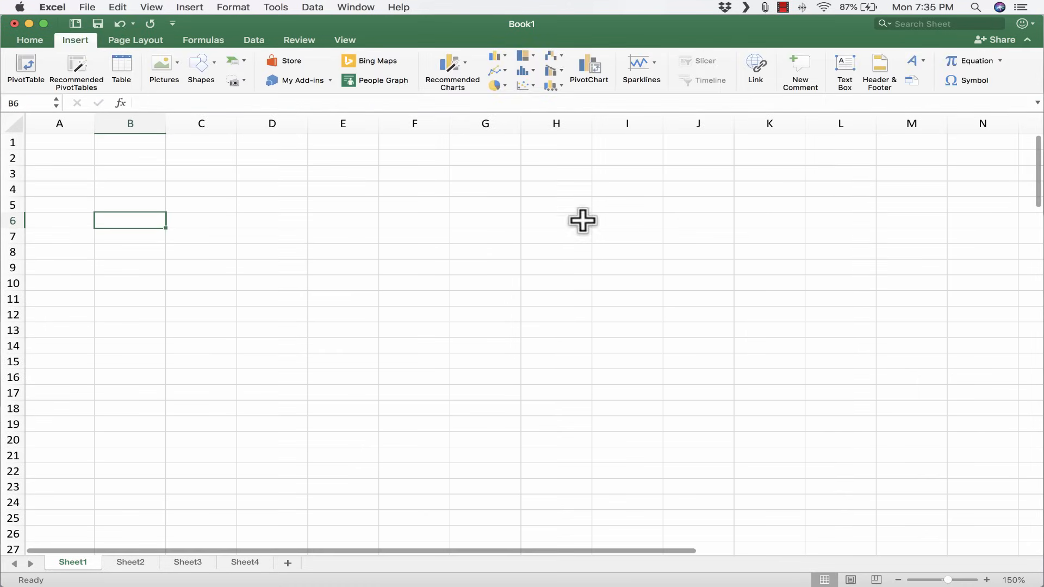
pyautogui.moveTo(480, 93)
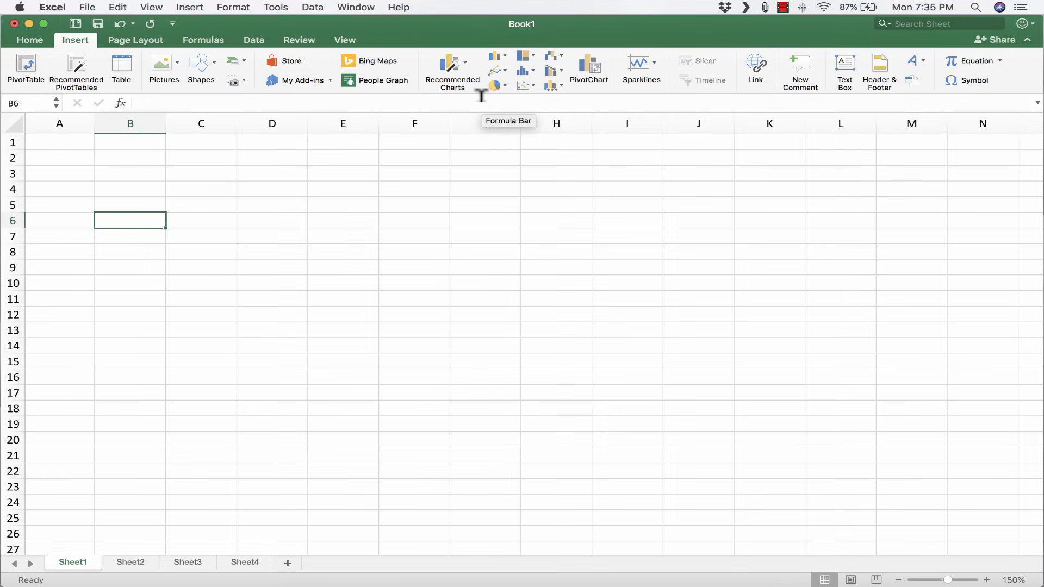
pyautogui.moveTo(468, 66)
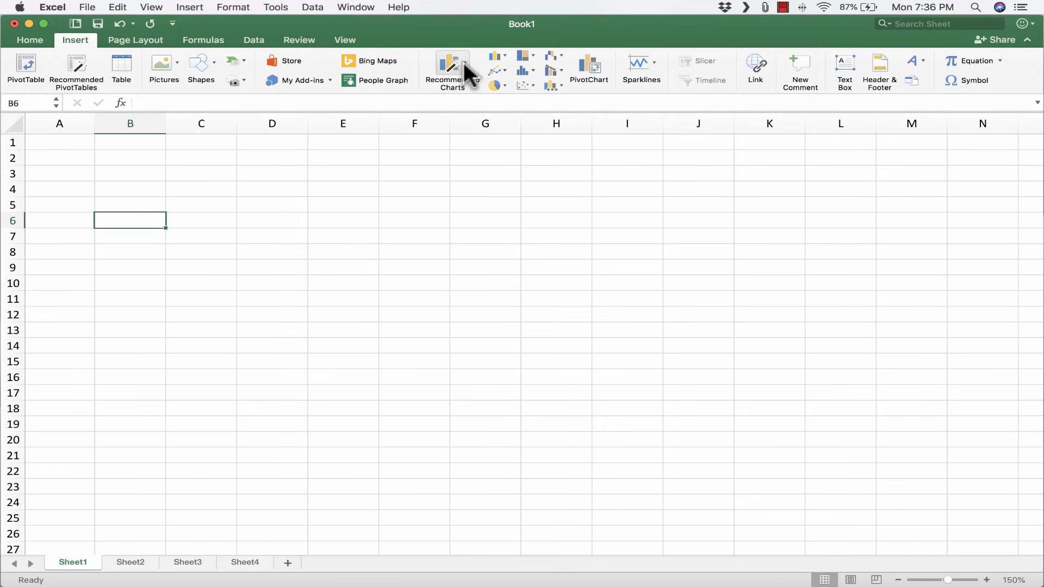
pyautogui.moveTo(689, 186)
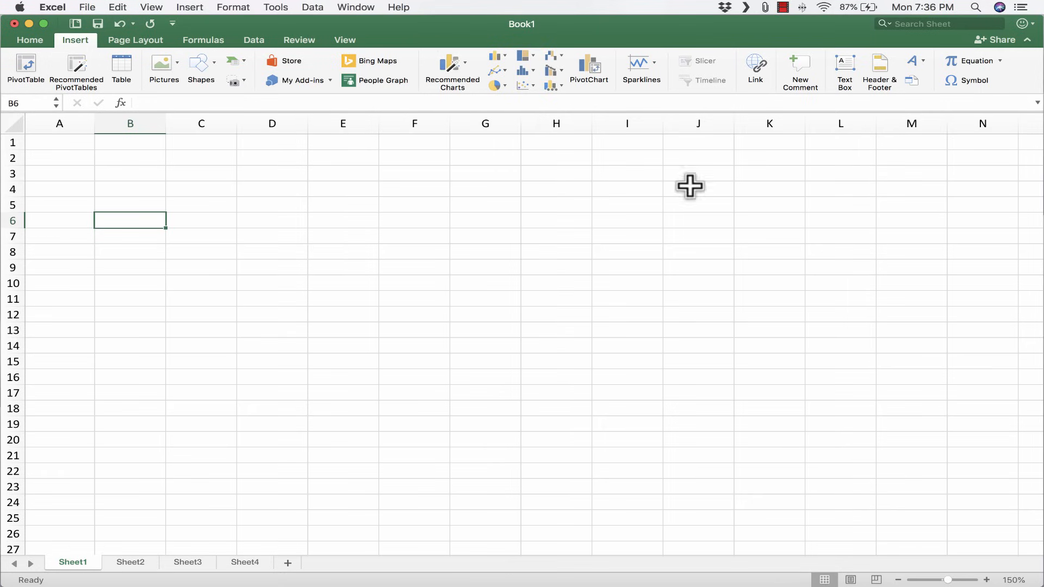
pyautogui.moveTo(506, 161)
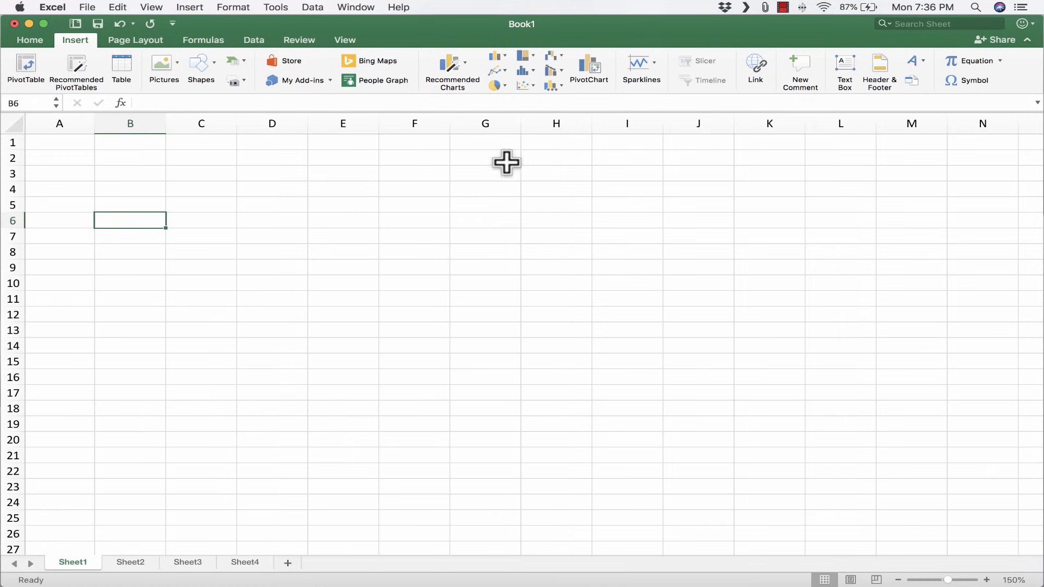
pyautogui.moveTo(336, 210)
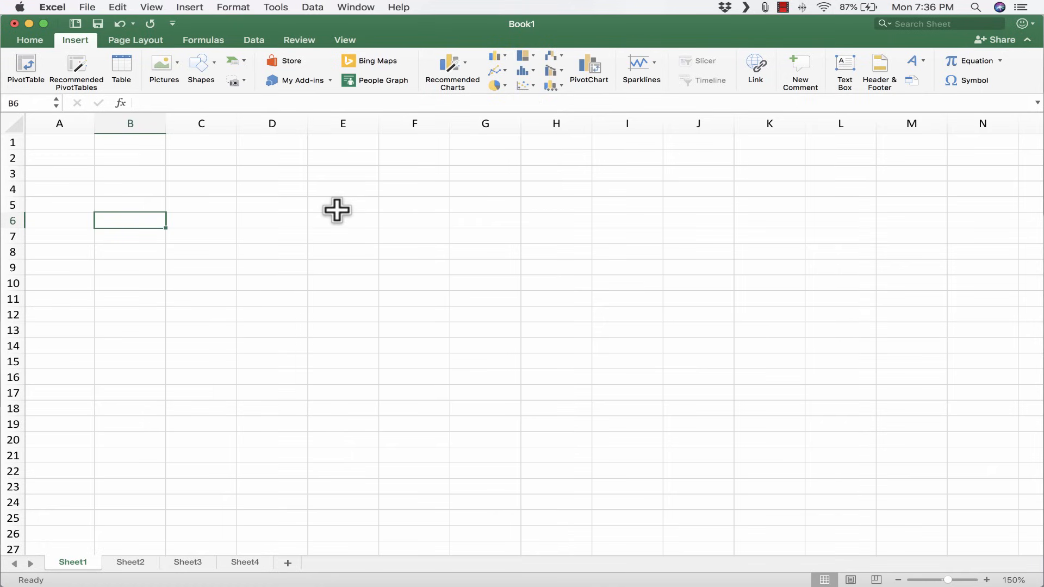
pyautogui.click(342, 204)
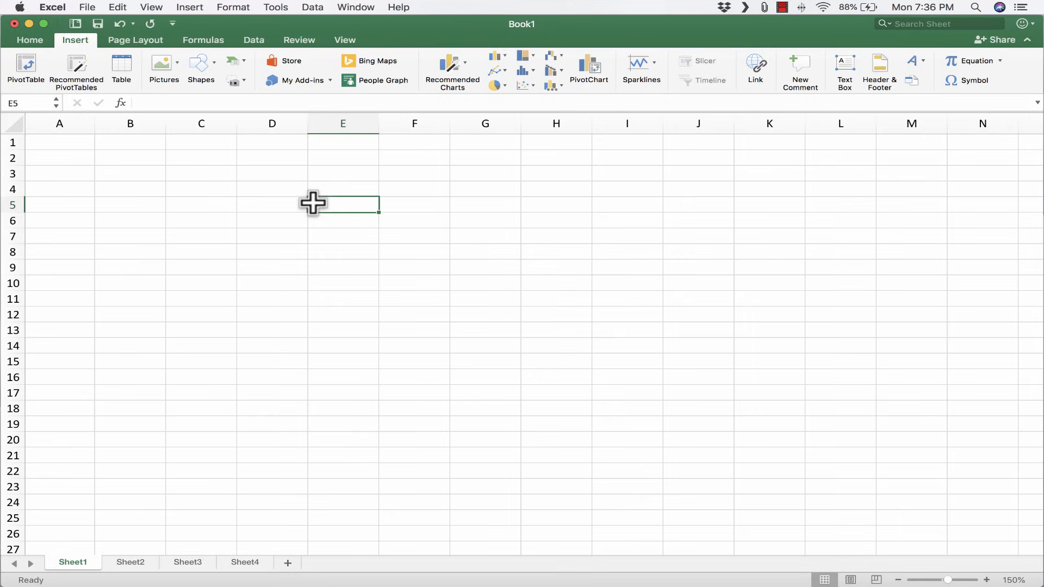
pyautogui.click(61, 141)
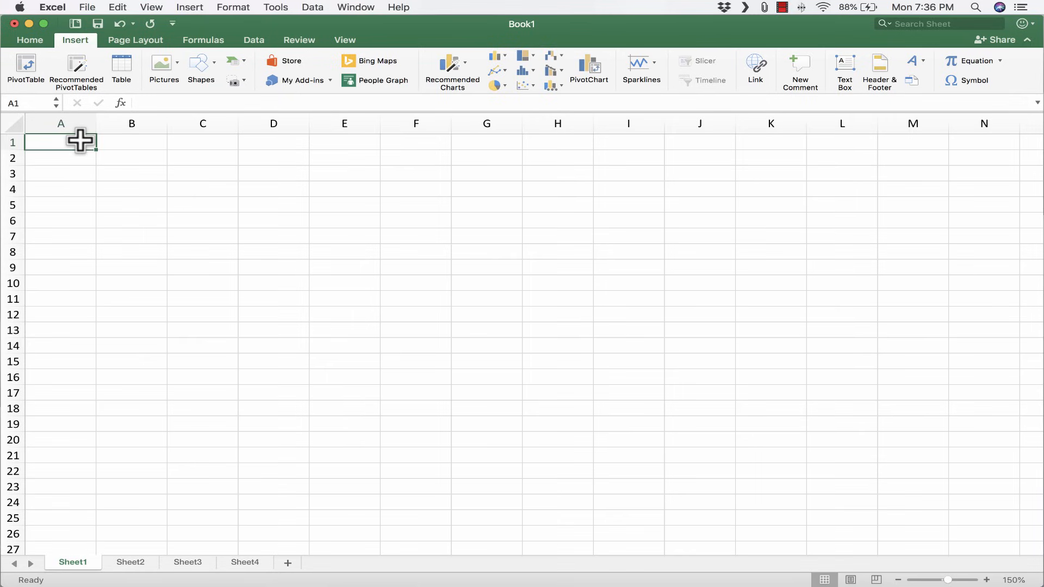
pyautogui.click(202, 174)
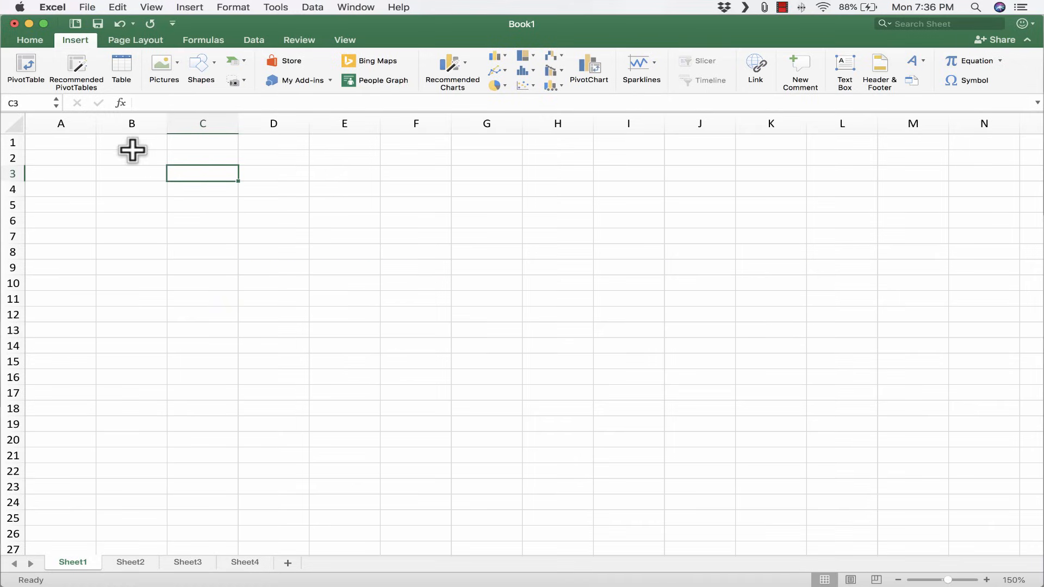
pyautogui.moveTo(211, 311)
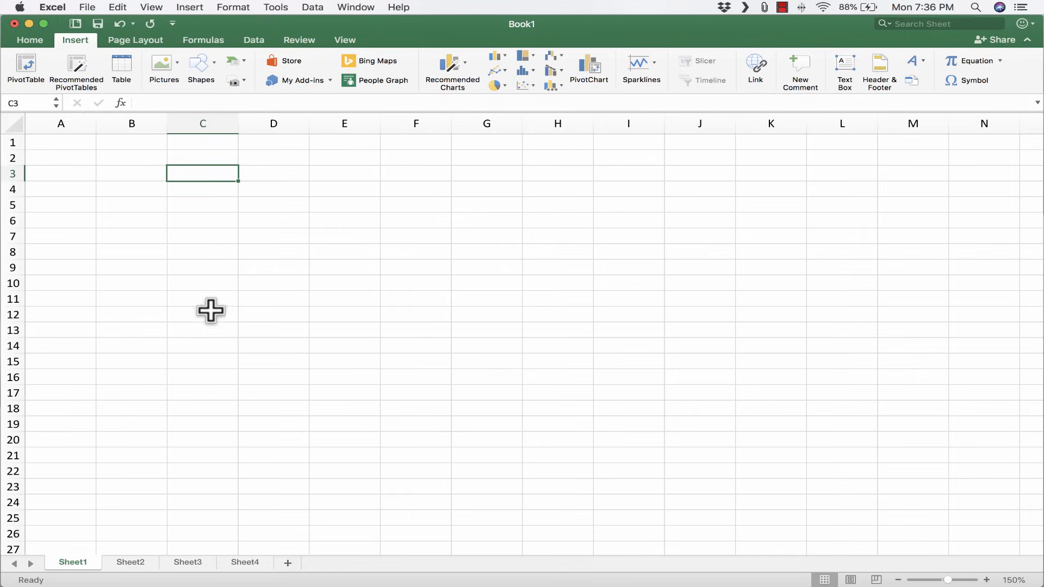
pyautogui.moveTo(346, 204)
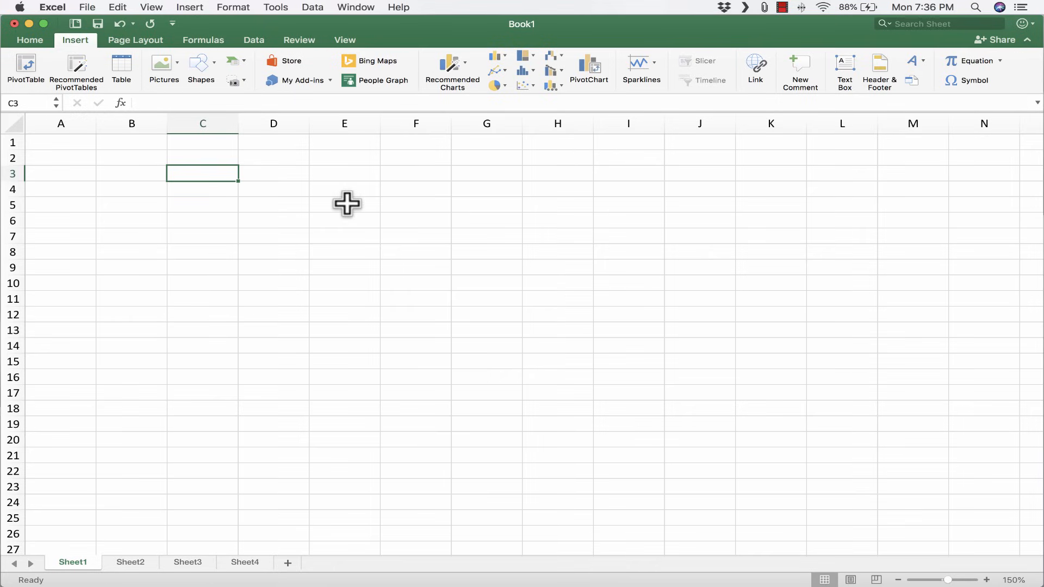
pyautogui.click(344, 174)
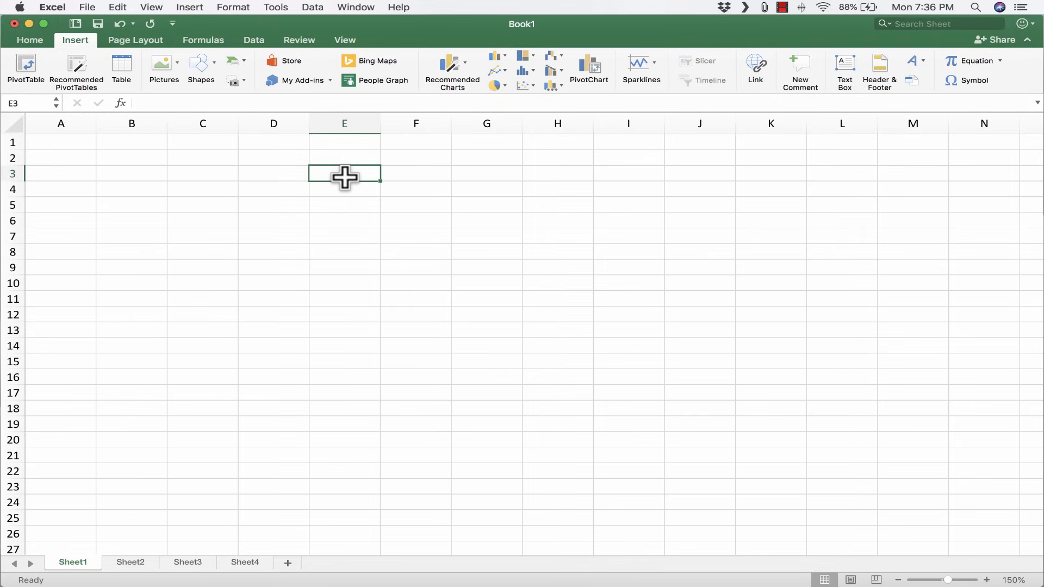
pyautogui.moveTo(373, 162)
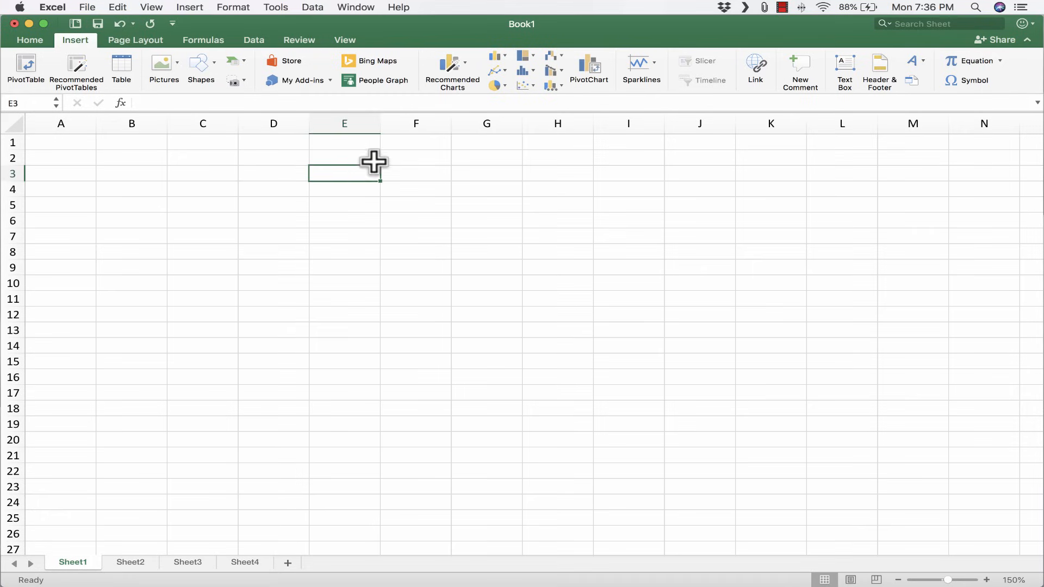
pyautogui.click(273, 205)
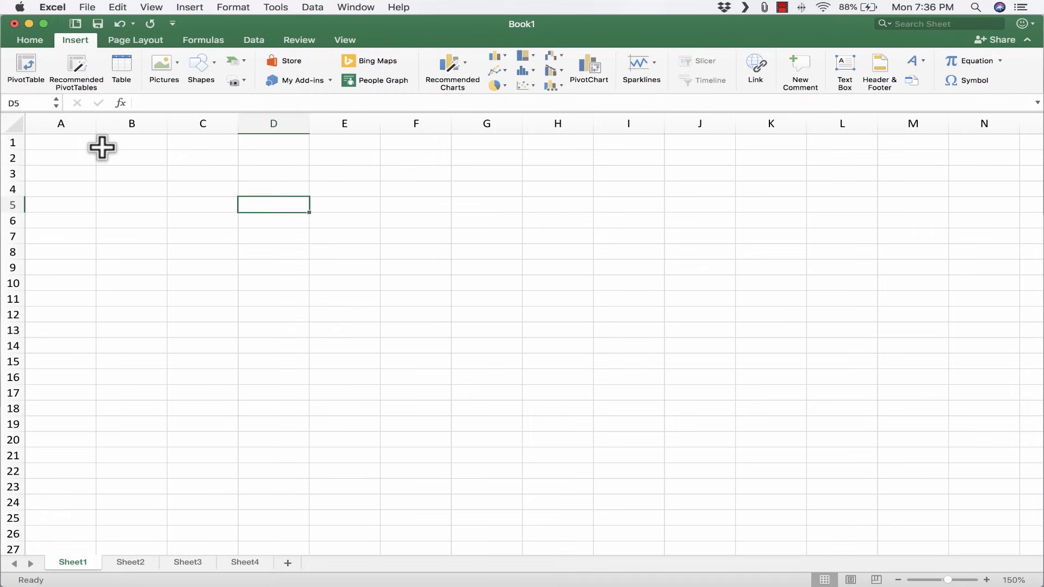
pyautogui.click(61, 141)
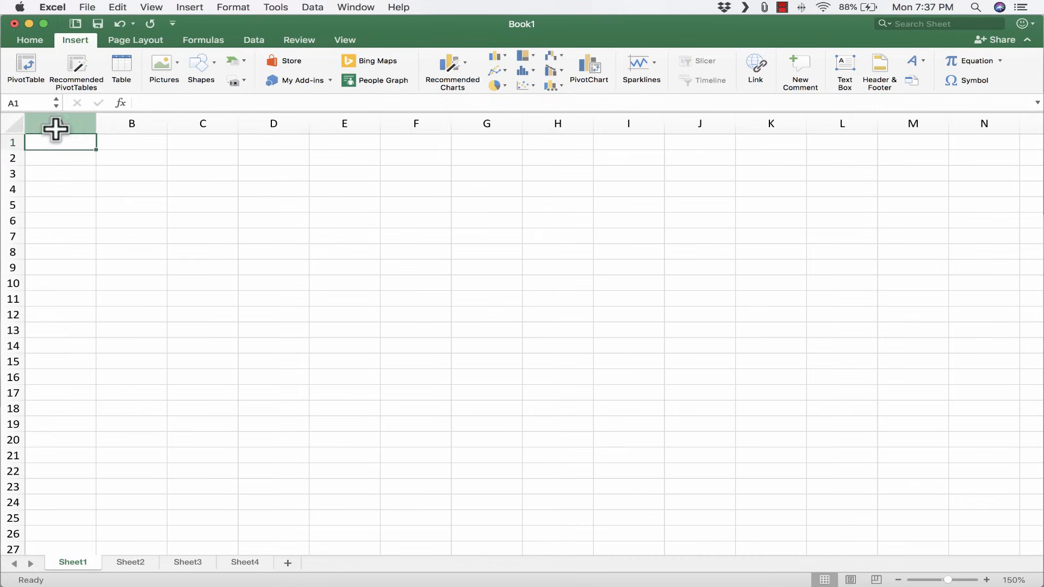
# Step: Enter the title 'Family Game Inventory' in A1
pyautogui.write('Fami')
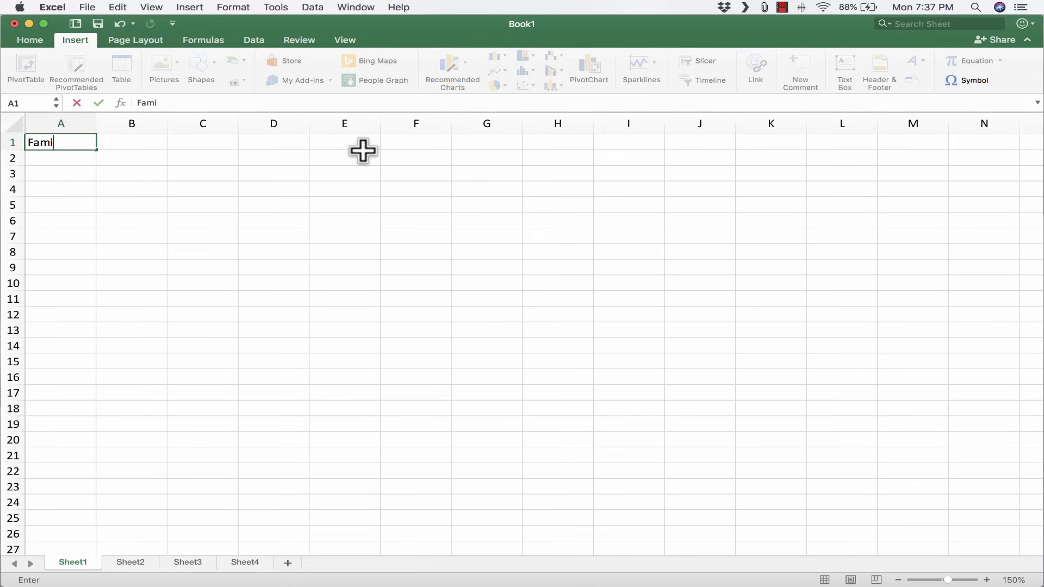
pyautogui.write('ly Game I')
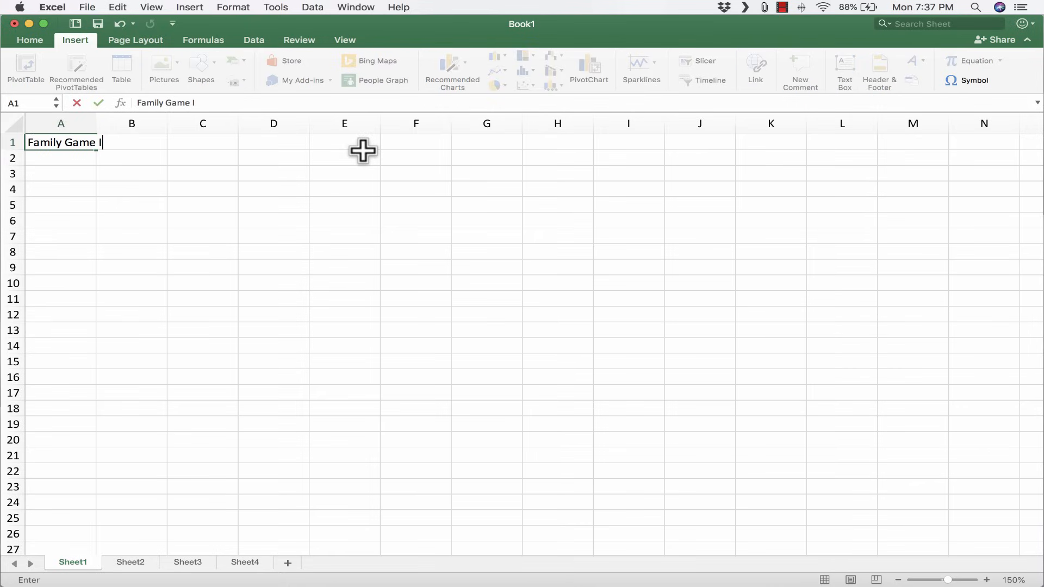
pyautogui.write('nventory')
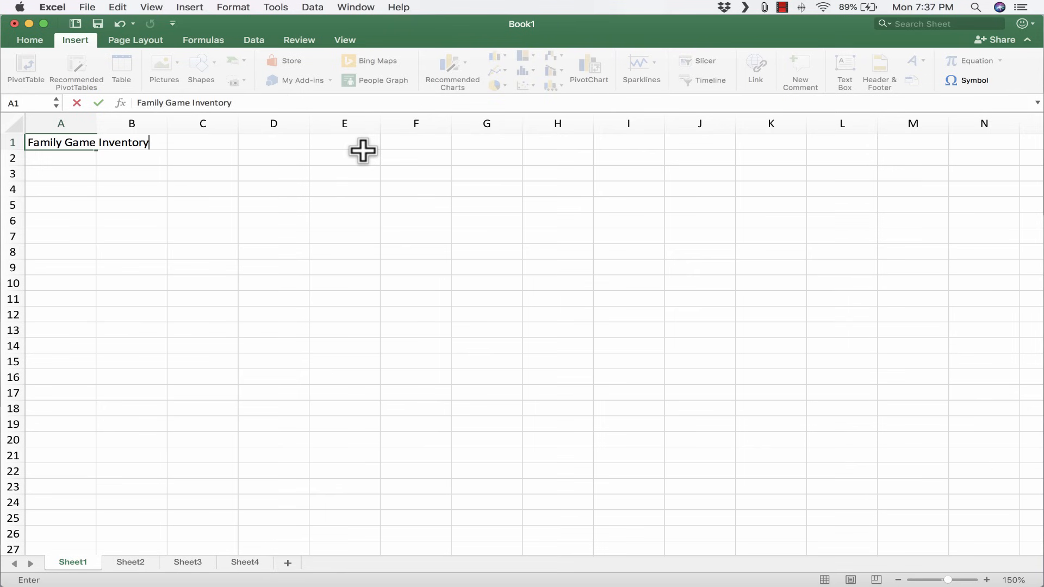
pyautogui.press('Return')
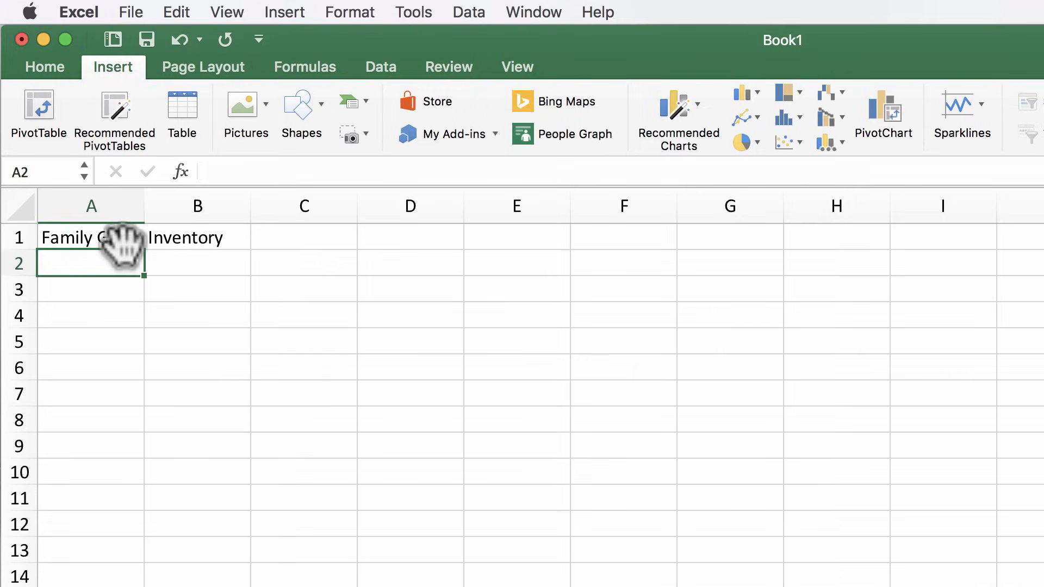
pyautogui.moveTo(100, 219)
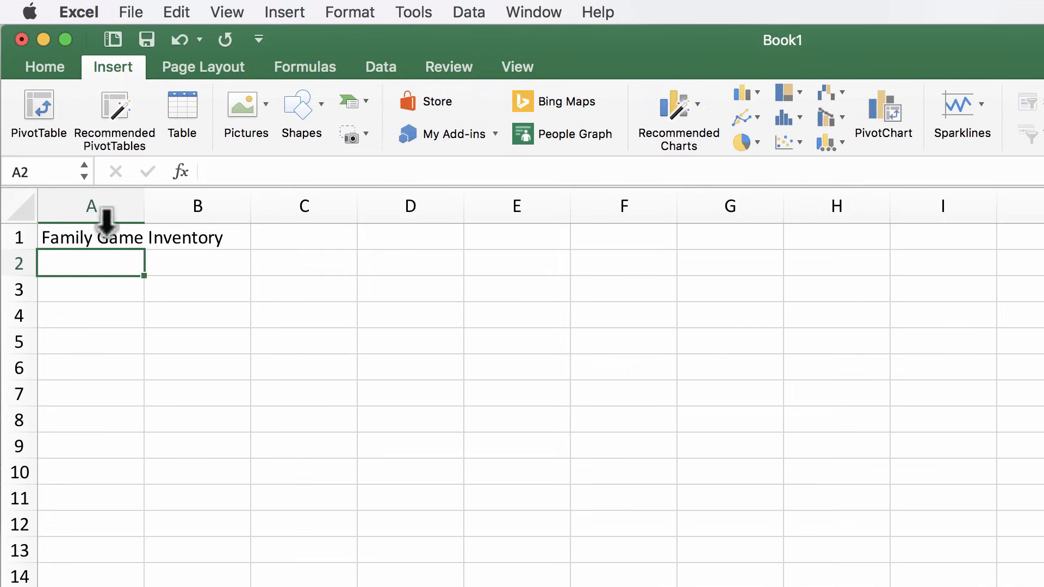
pyautogui.moveTo(642, 291)
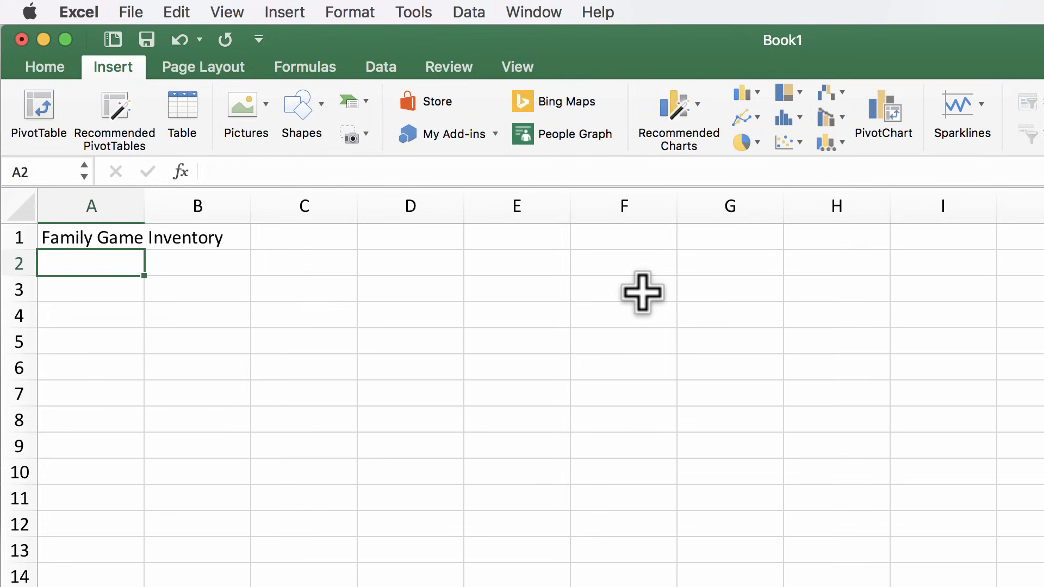
# Step: List Boggle in A2 and Codenames in A3
pyautogui.write('Boggle')
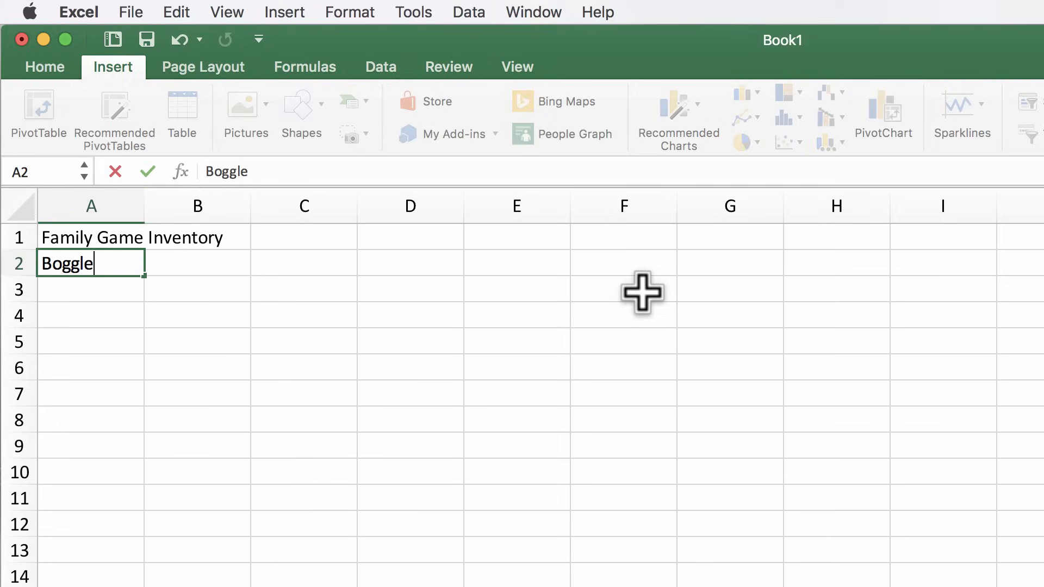
pyautogui.press('Return')
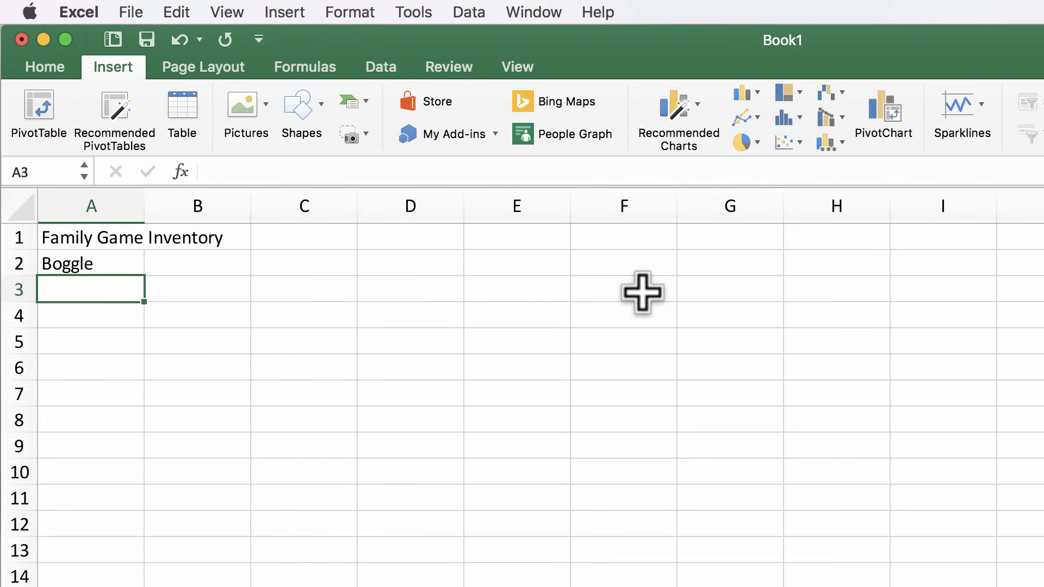
pyautogui.write('Co')
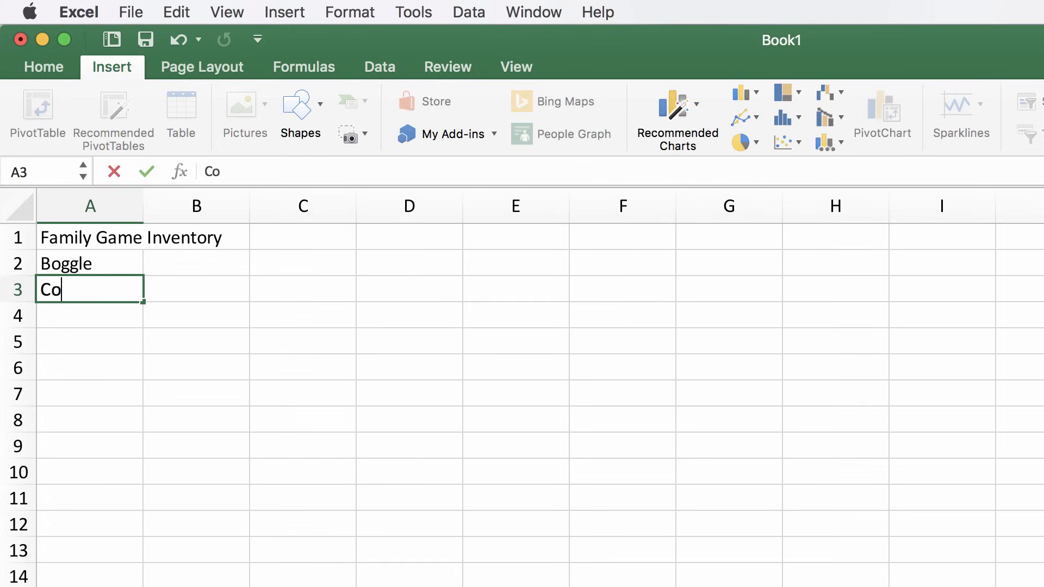
pyautogui.write('denames')
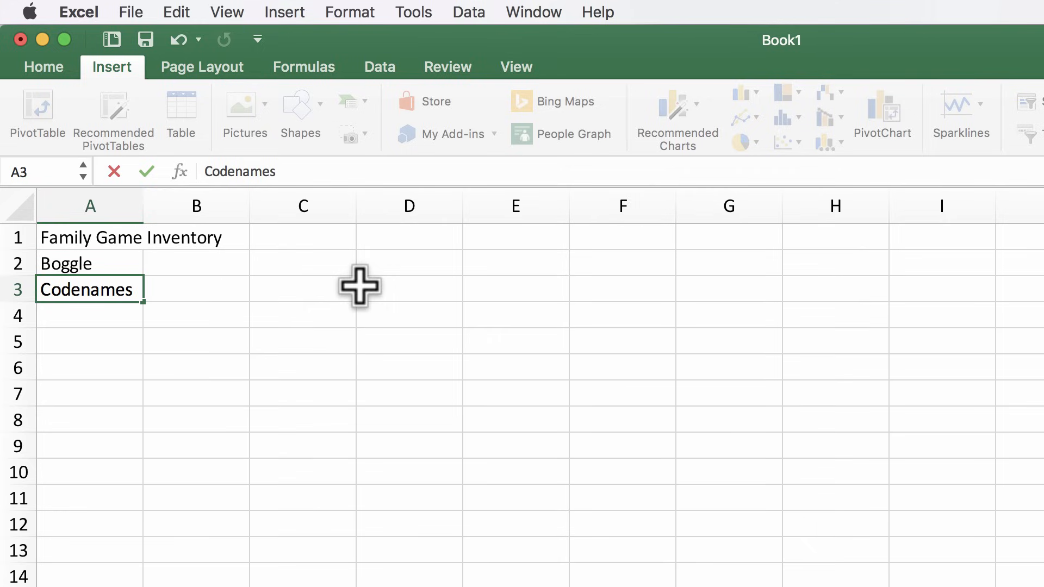
pyautogui.press('Return')
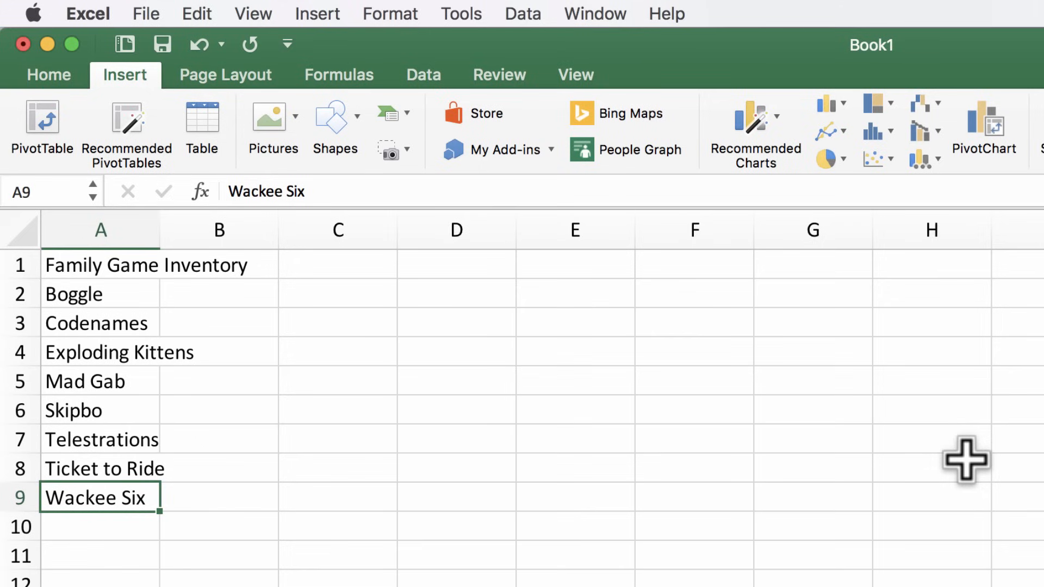
pyautogui.moveTo(194, 414)
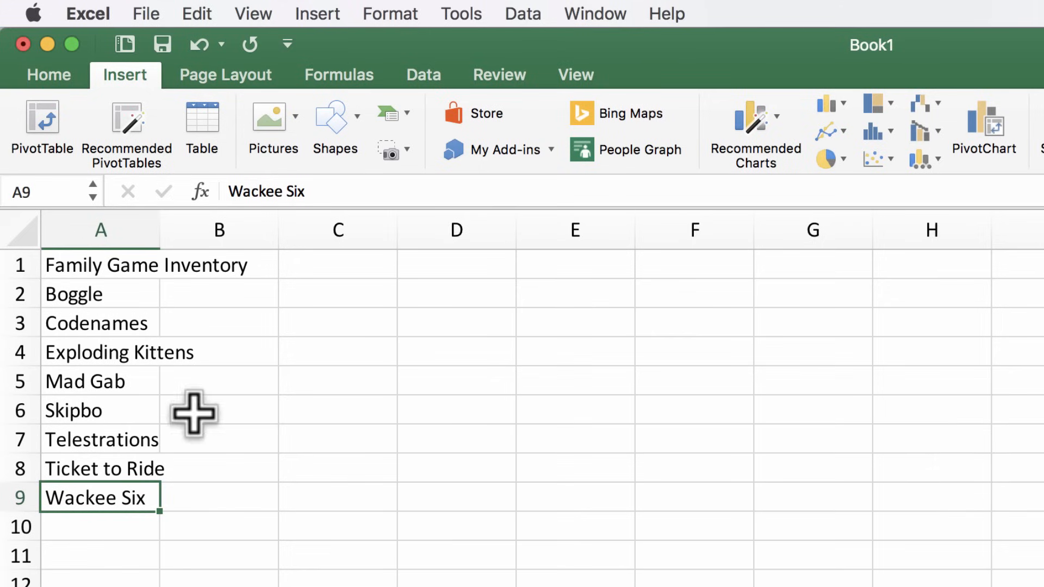
pyautogui.moveTo(267, 363)
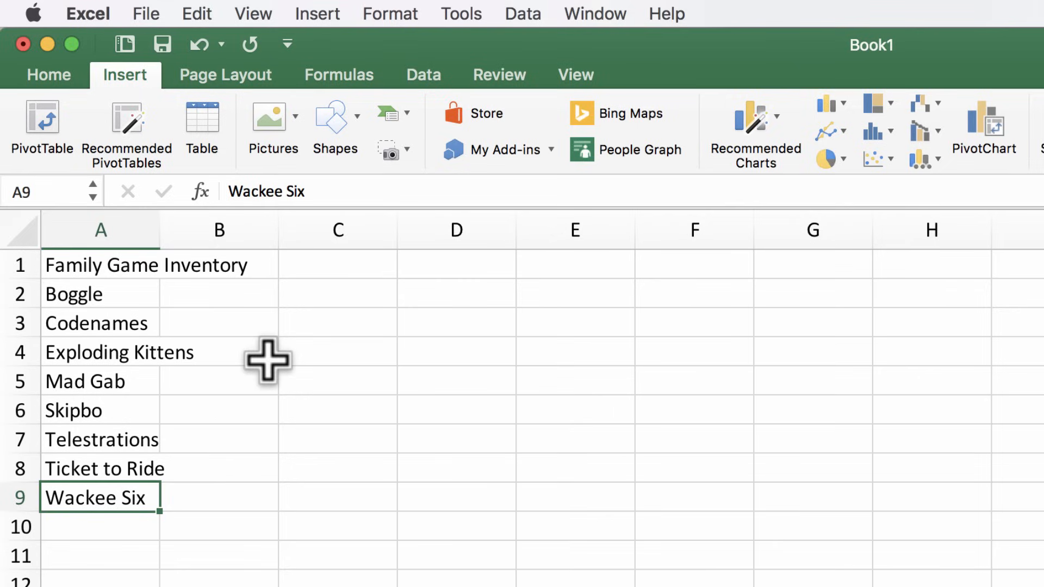
pyautogui.moveTo(178, 305)
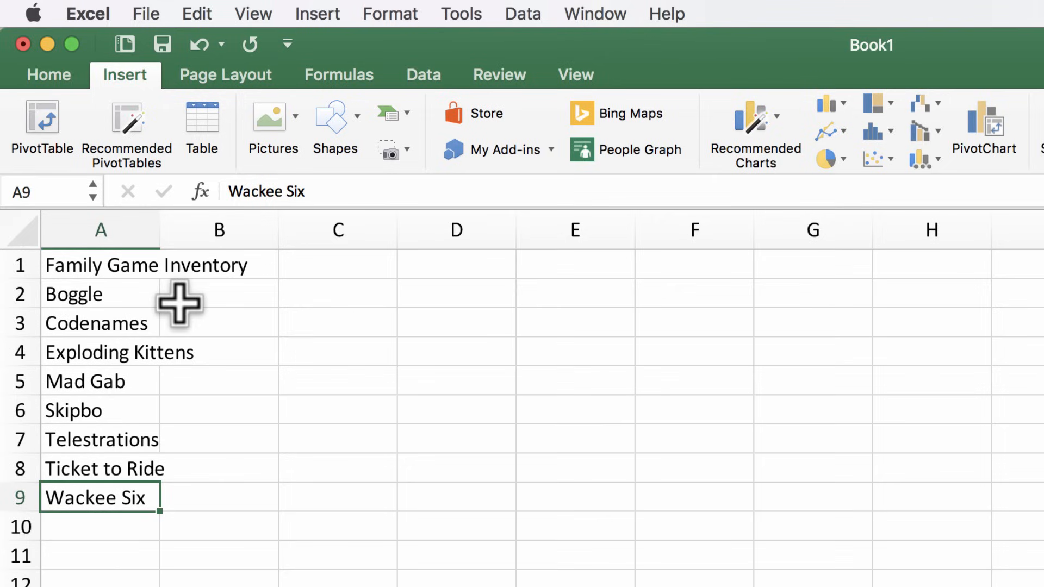
pyautogui.moveTo(85, 352)
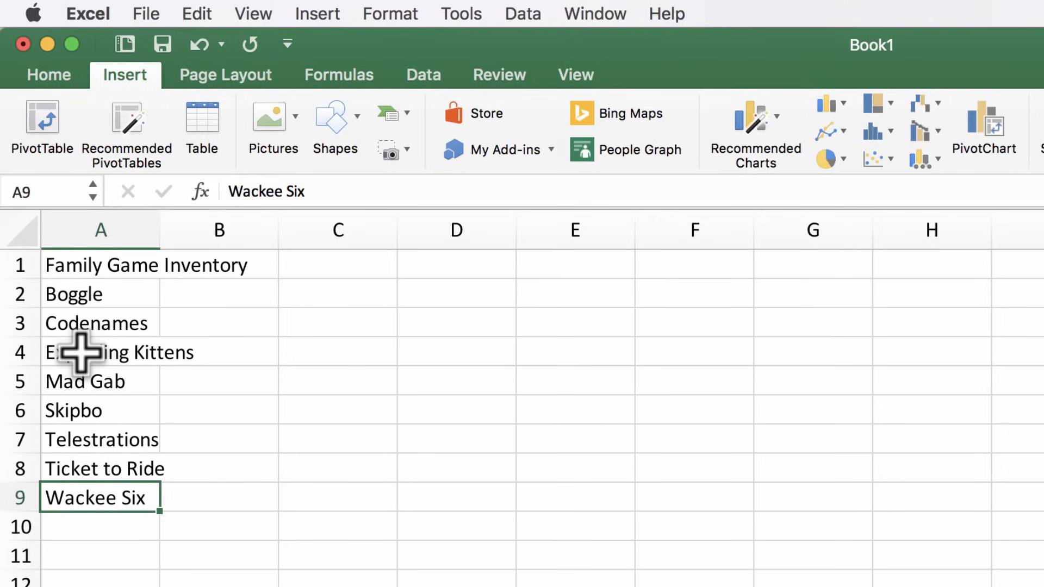
pyautogui.moveTo(87, 352)
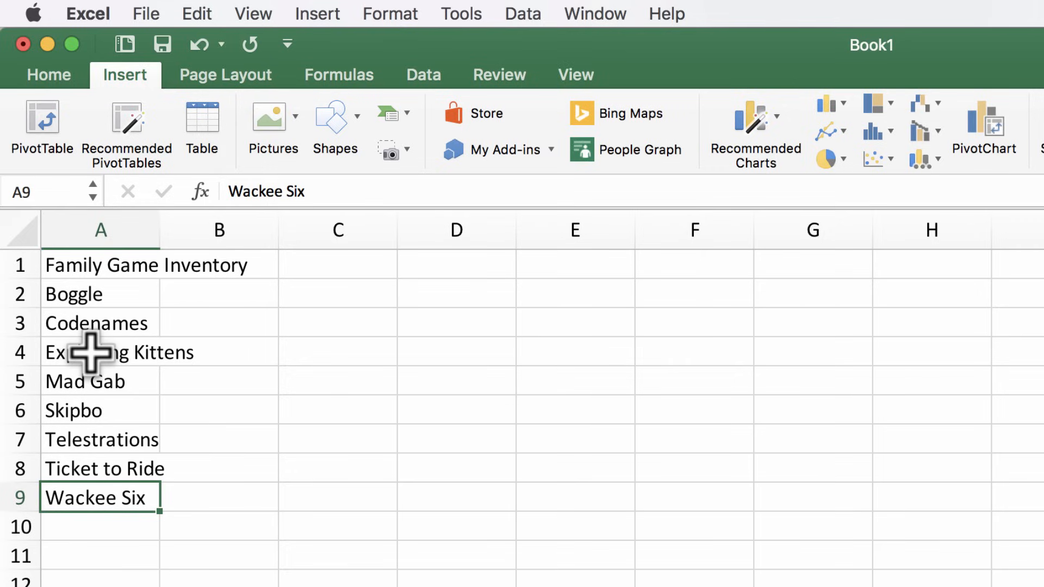
pyautogui.moveTo(85, 355)
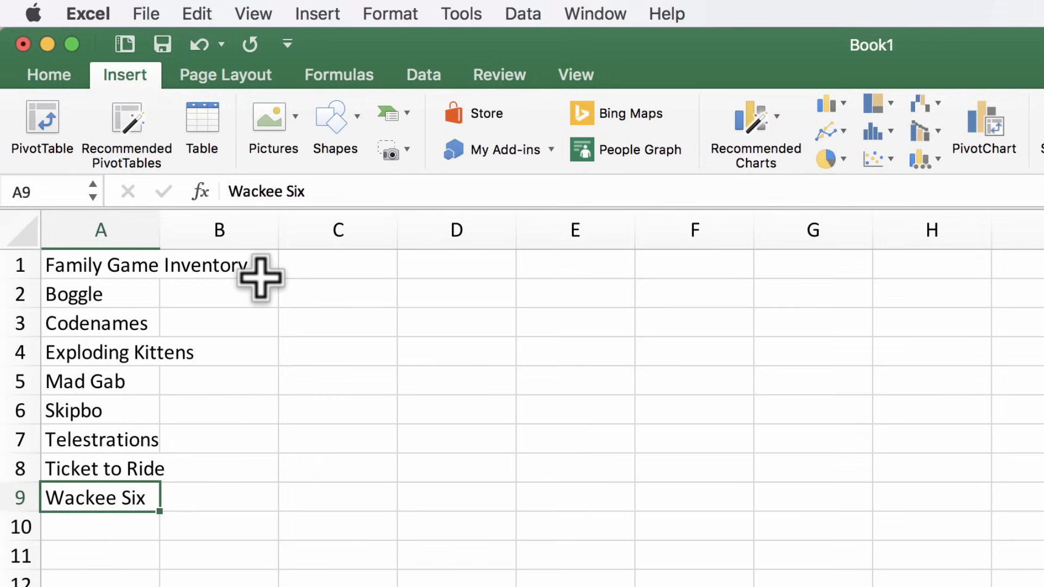
pyautogui.moveTo(120, 267)
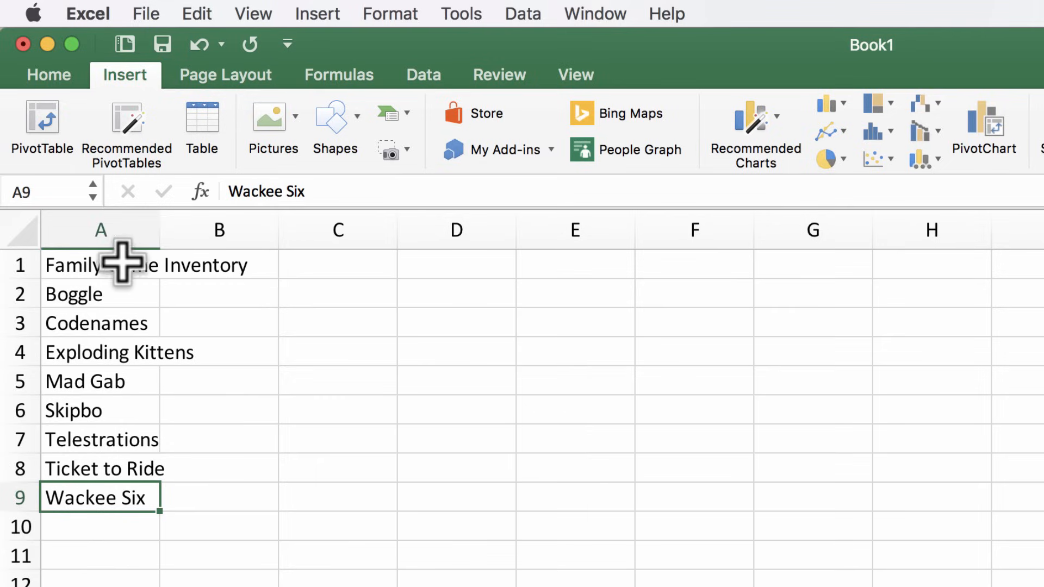
# Step: Finish the A1 title with 'Inventory' so it reads Family Game Inventory
pyautogui.click(100, 353)
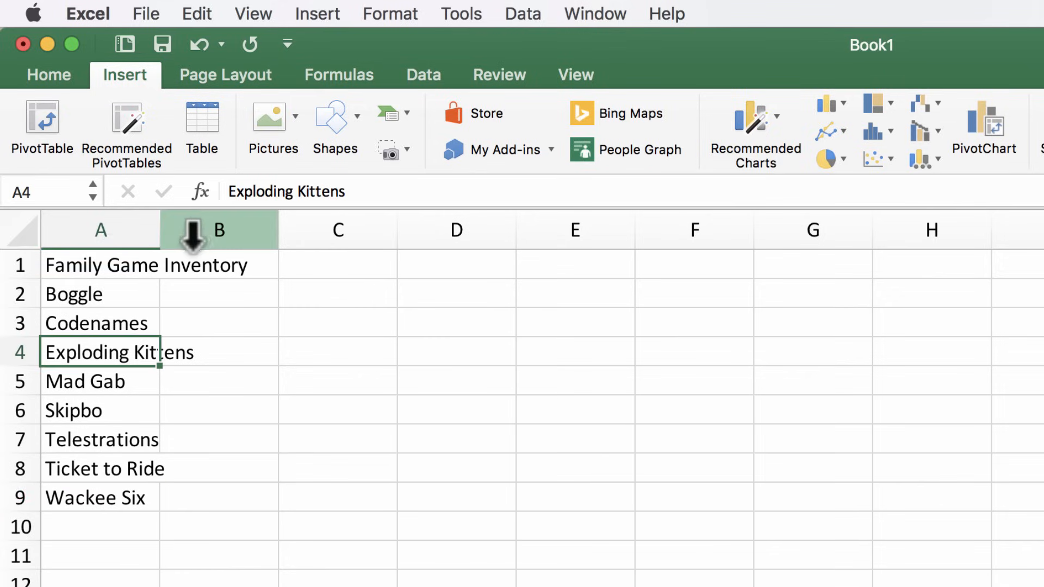
pyautogui.moveTo(180, 265)
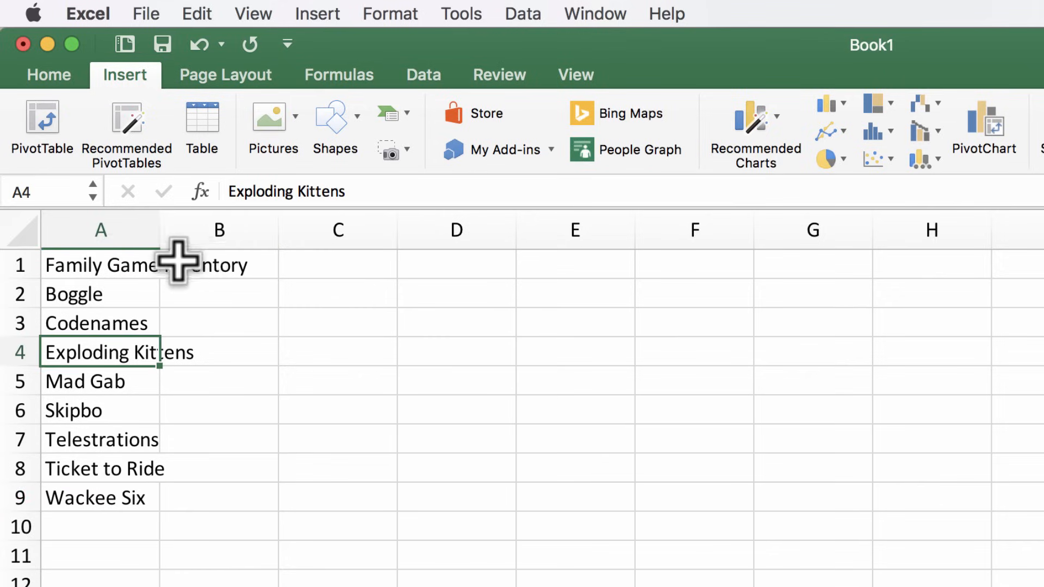
pyautogui.click(218, 265)
pyautogui.write('Hello')
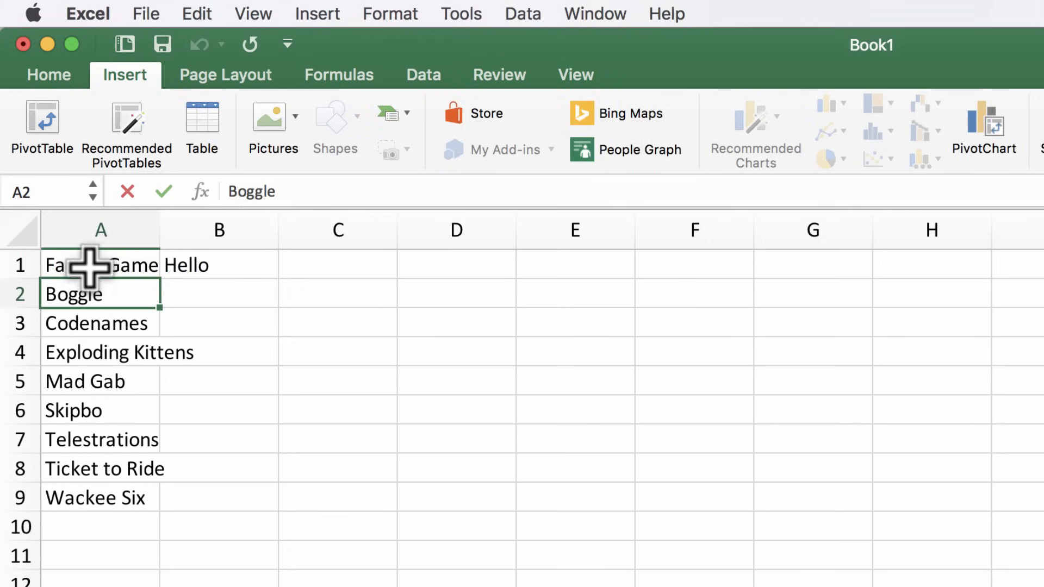
pyautogui.click(100, 264)
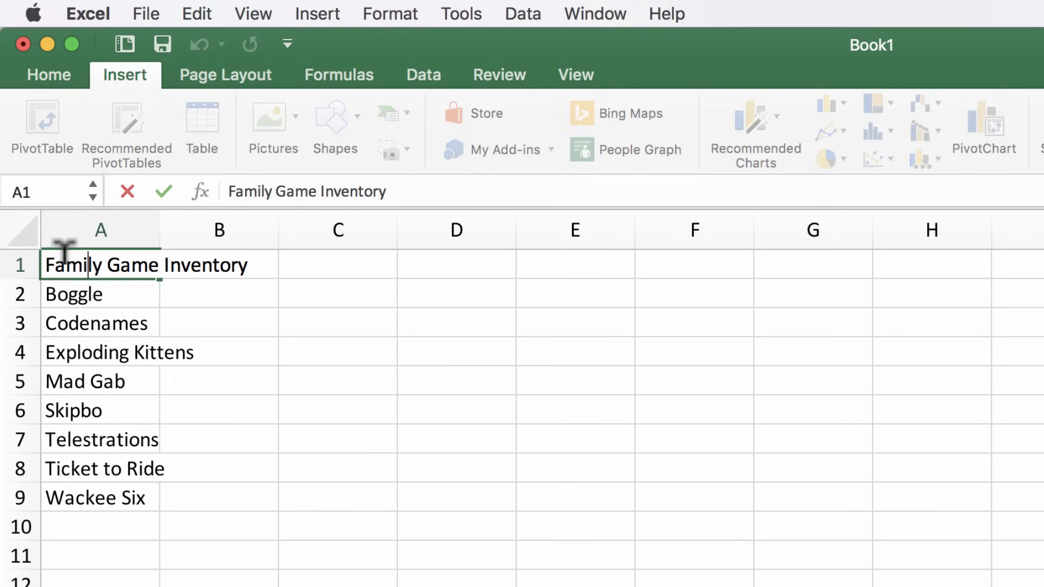
pyautogui.click(219, 323)
pyautogui.write('Hello')
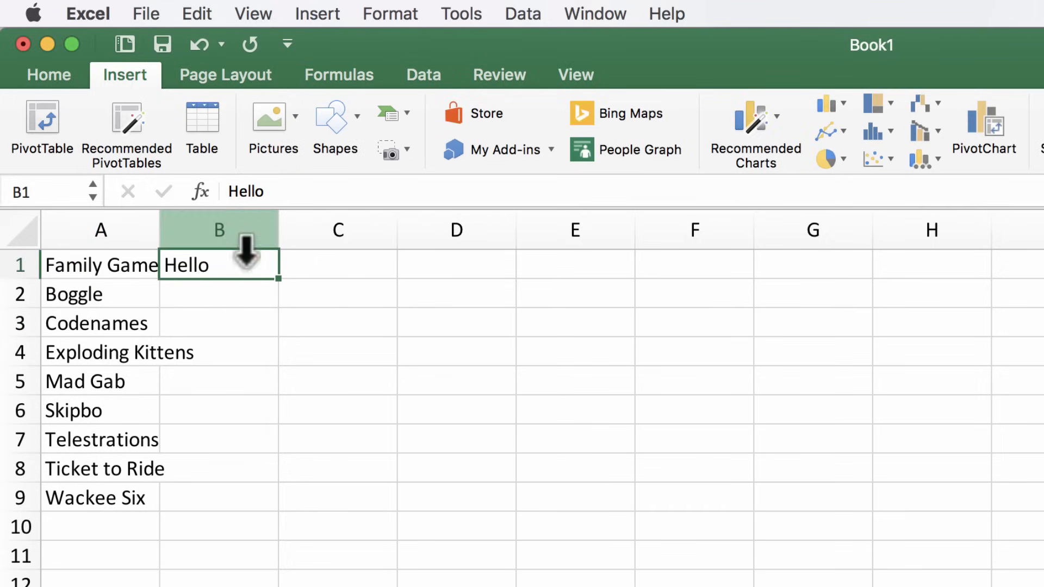
pyautogui.write('Inventory')
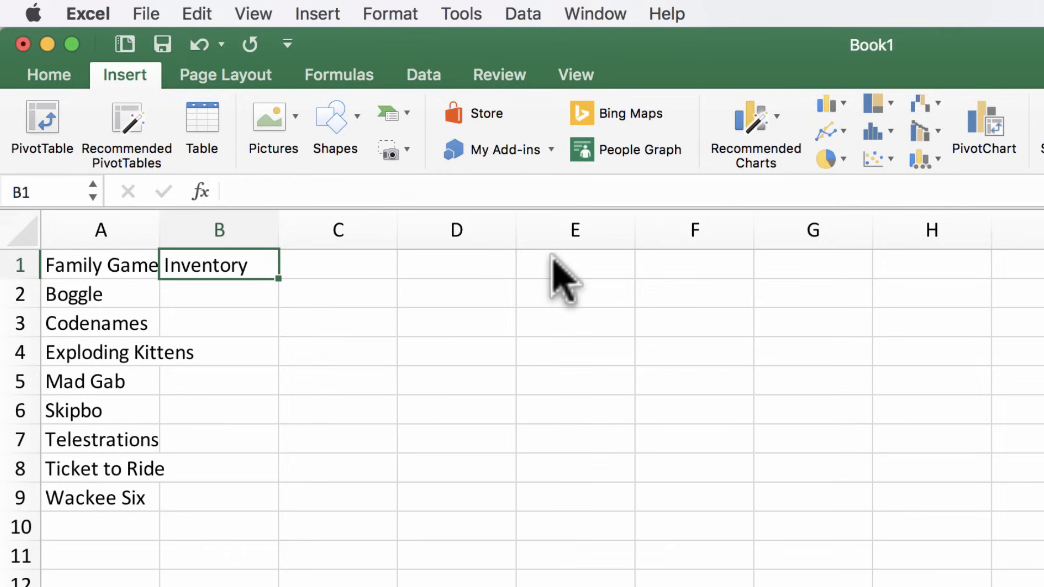
pyautogui.click(218, 294)
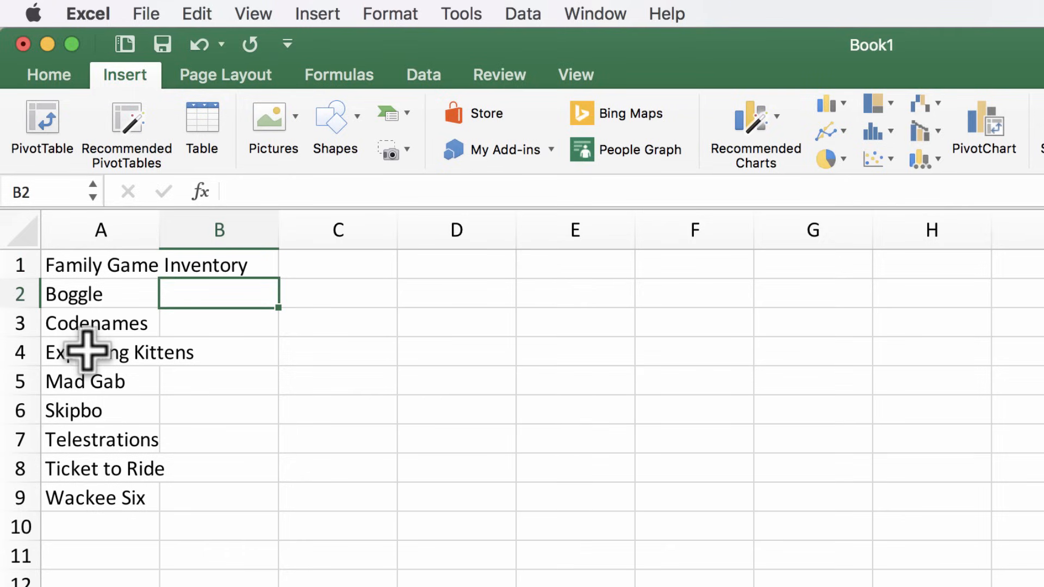
pyautogui.moveTo(209, 386)
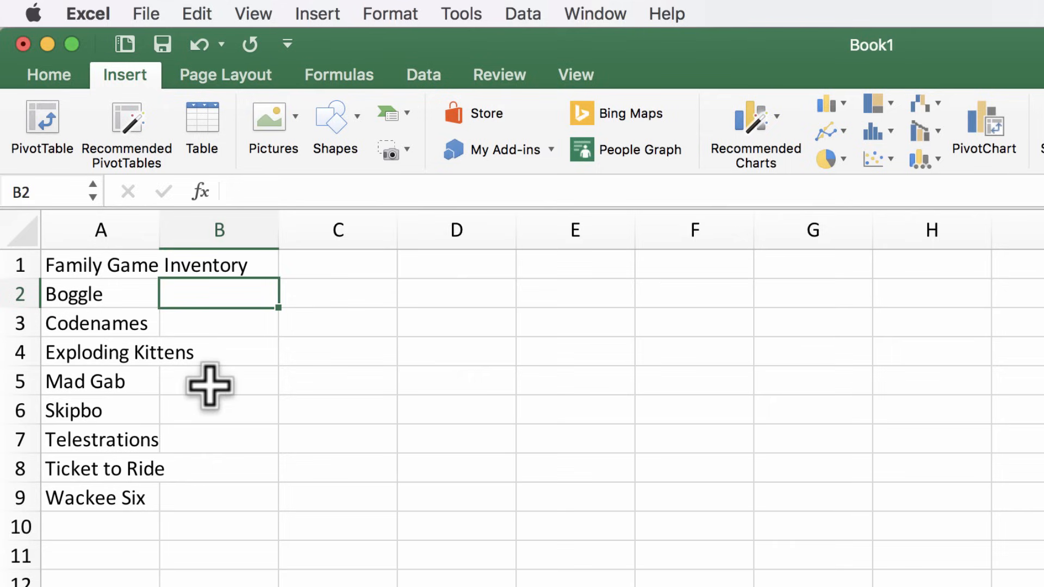
pyautogui.moveTo(209, 373)
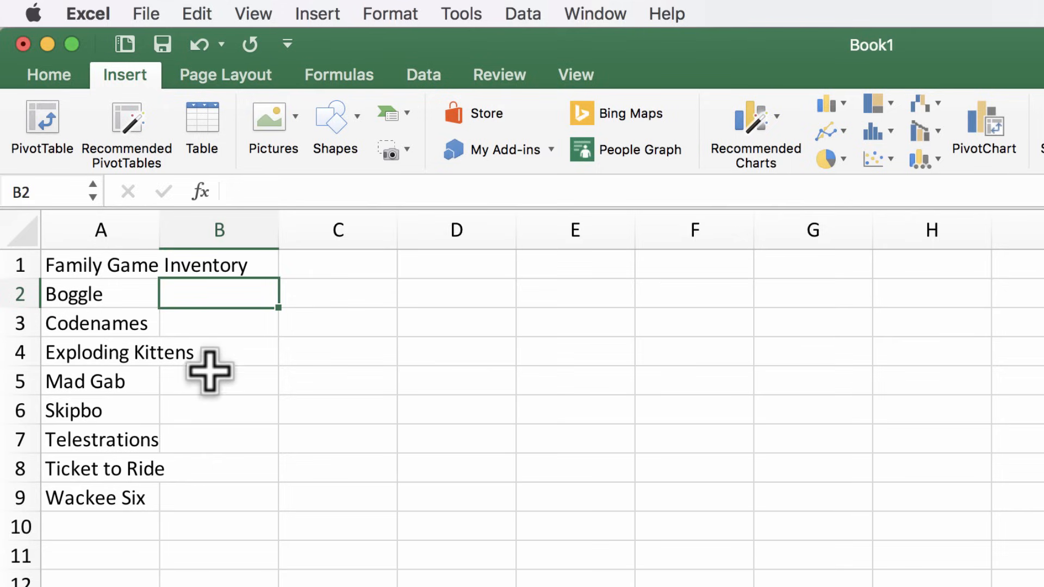
pyautogui.moveTo(223, 377)
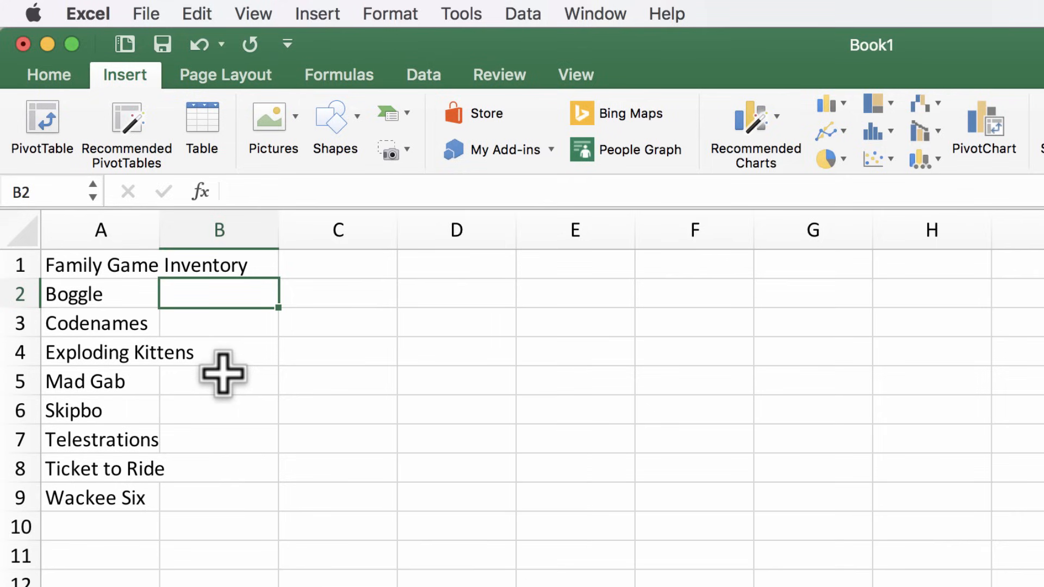
pyautogui.moveTo(158, 241)
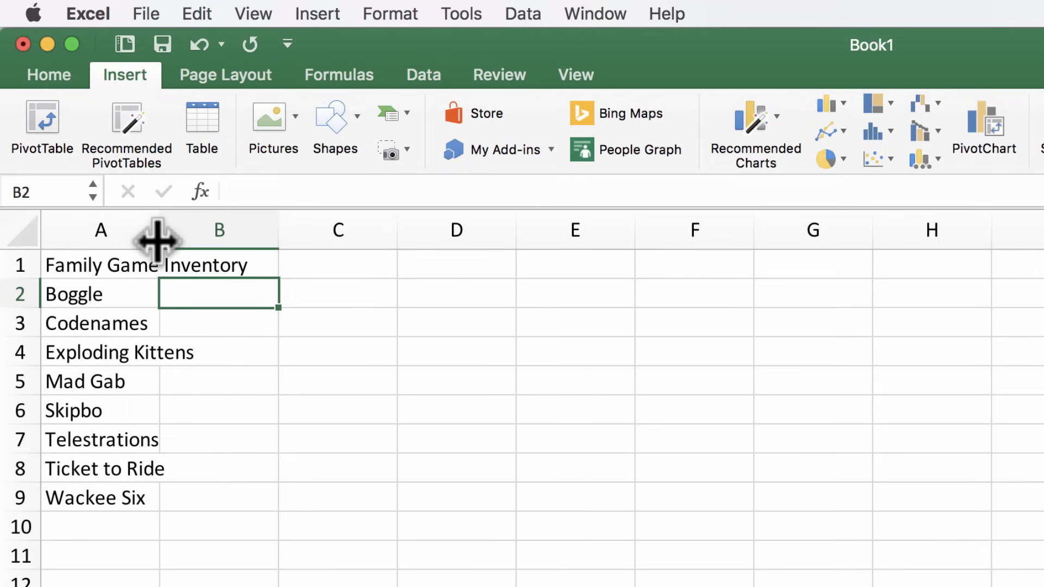
pyautogui.moveTo(165, 233)
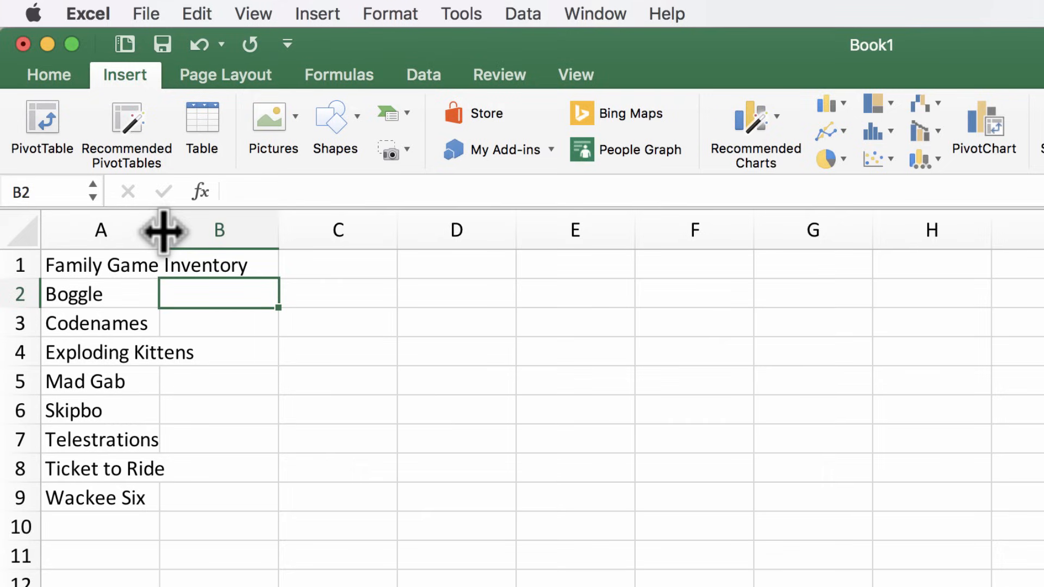
pyautogui.moveTo(194, 279)
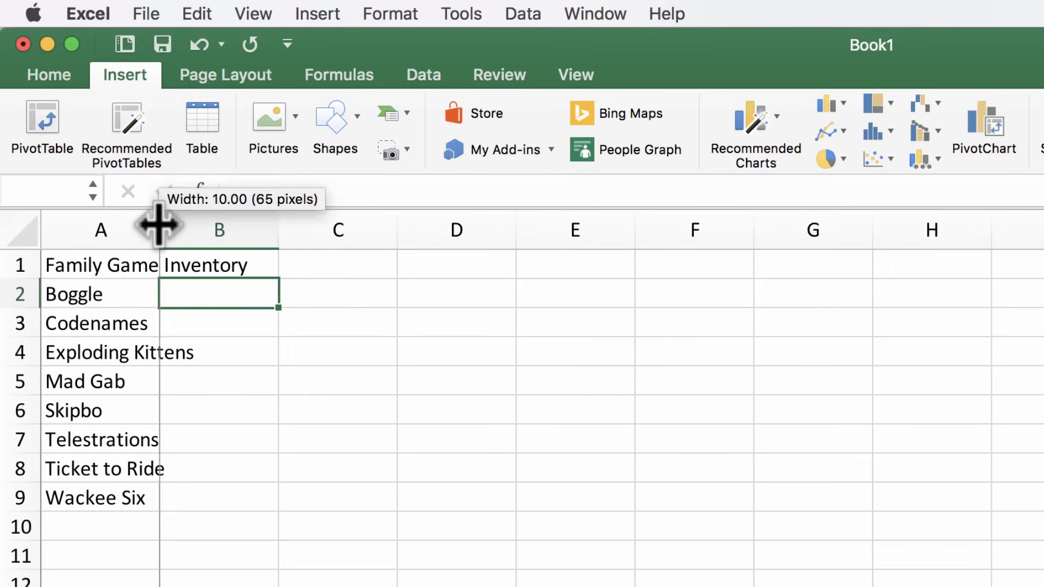
# Step: Drag column A wider so Exploding Kittens and Telestrations fit
pyautogui.moveTo(159, 229); pyautogui.dragTo(198, 229)
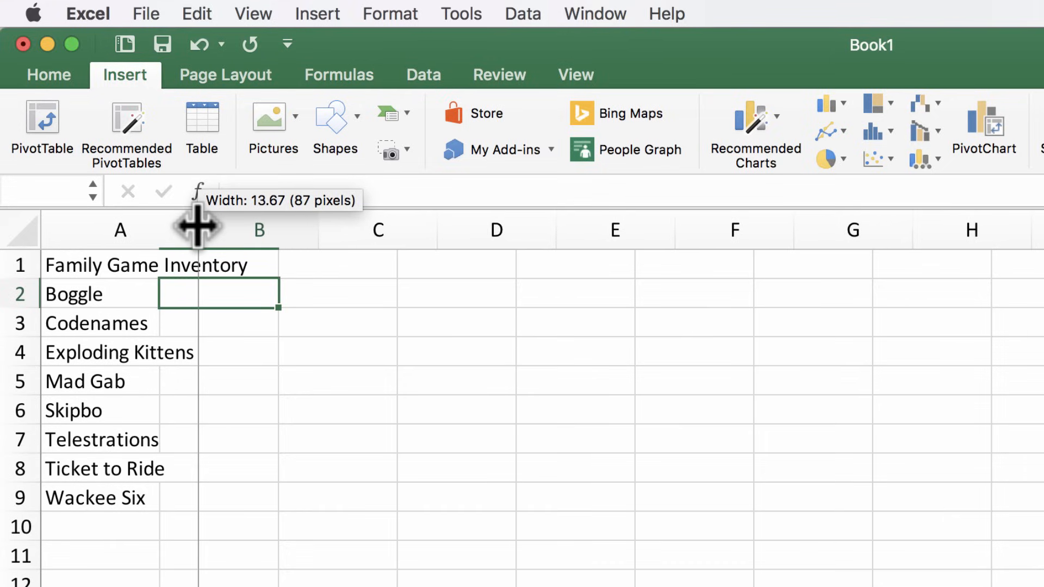
pyautogui.moveTo(198, 229); pyautogui.dragTo(208, 230)
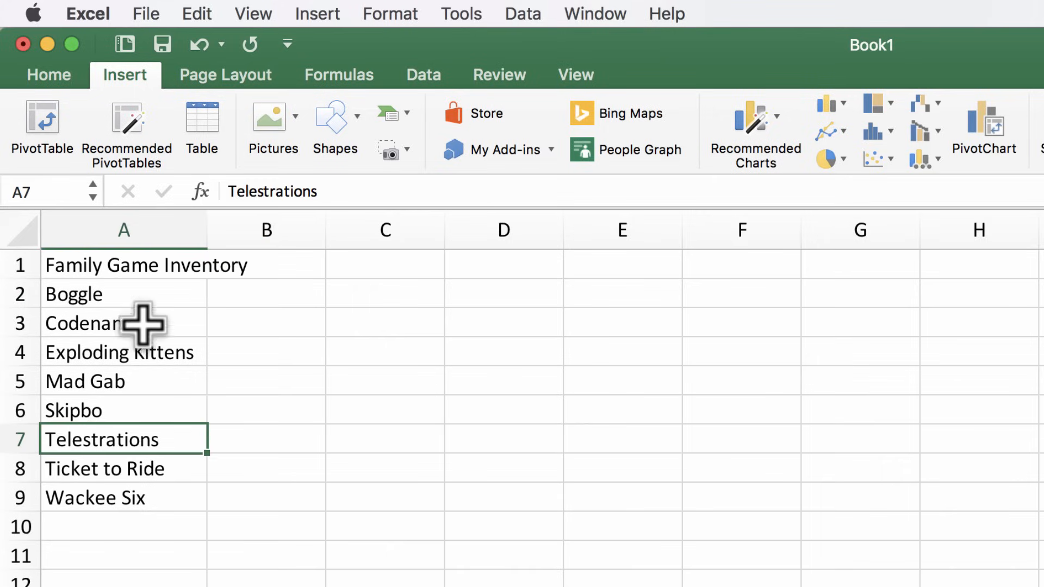
pyautogui.click(123, 293)
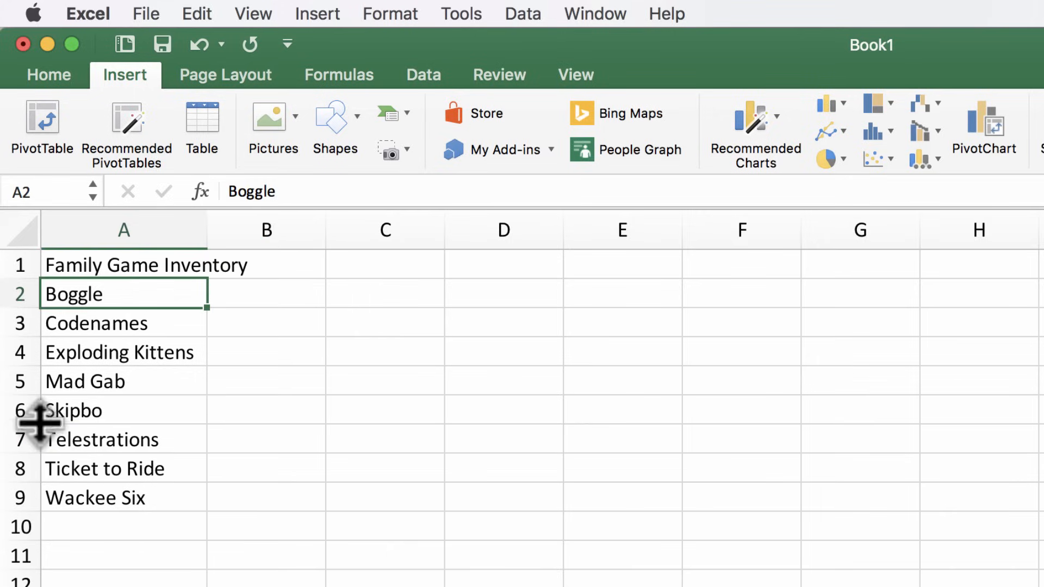
pyautogui.moveTo(20, 395)
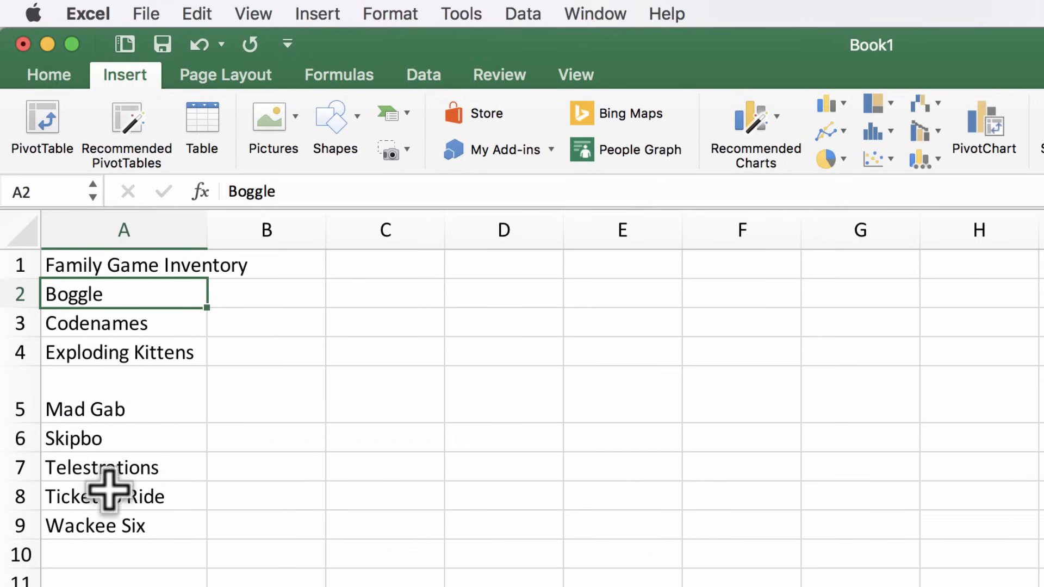
pyautogui.moveTo(145, 186)
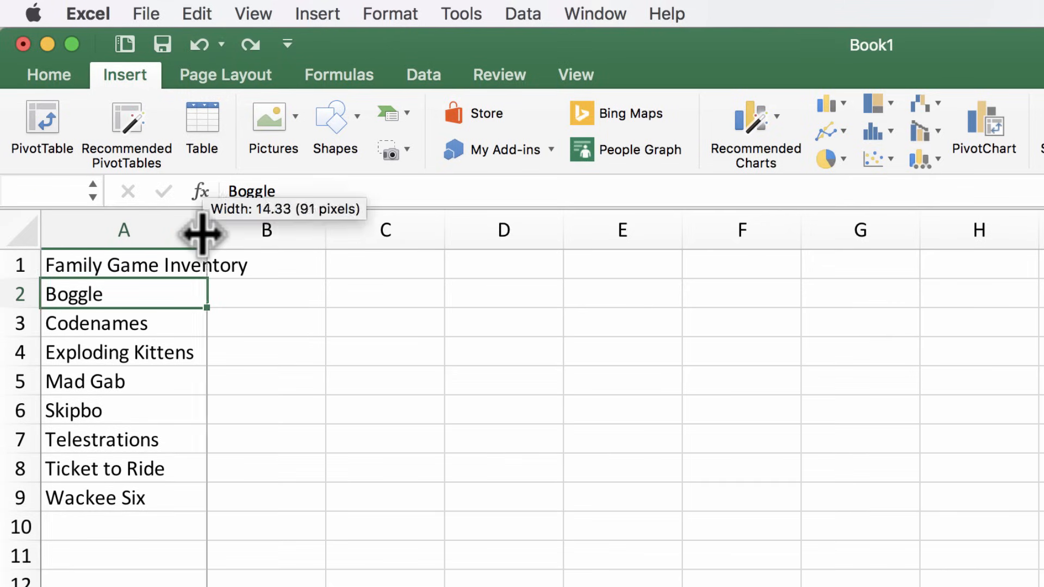
# Step: Drag the column A header border to resize the title column
pyautogui.moveTo(206, 230); pyautogui.dragTo(152, 230)
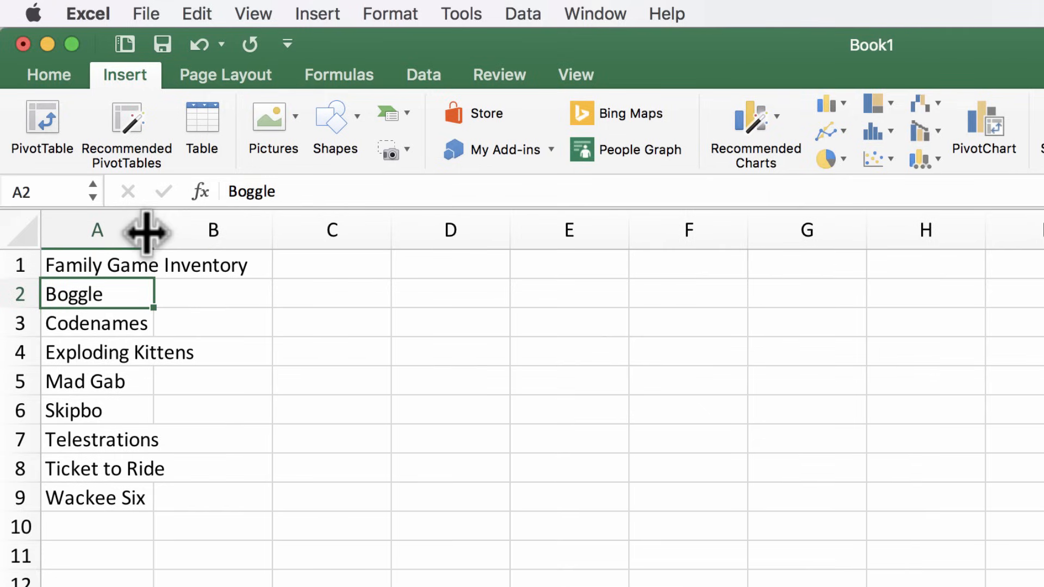
pyautogui.moveTo(152, 229); pyautogui.dragTo(200, 230)
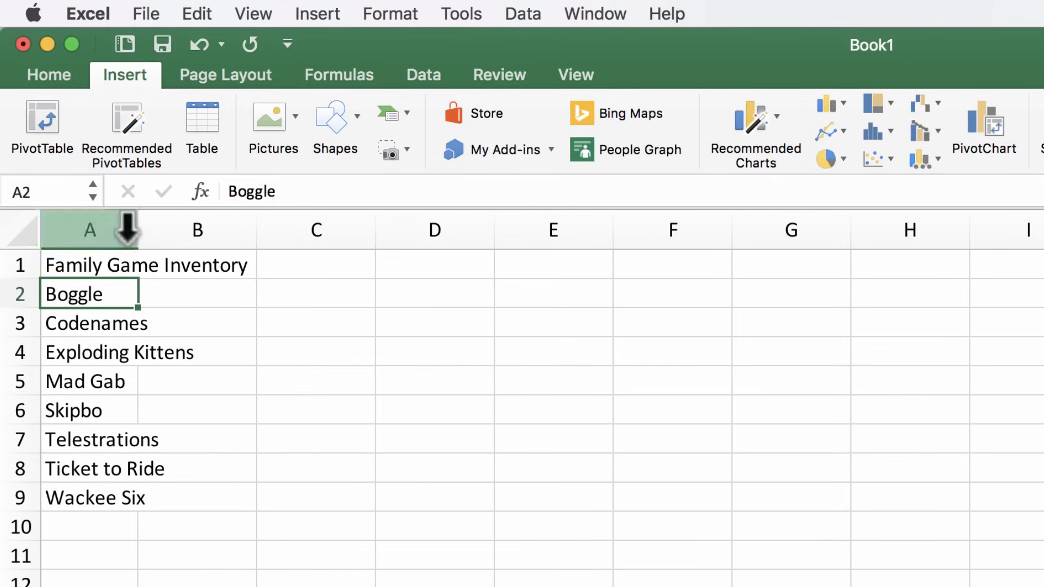
pyautogui.moveTo(166, 229)
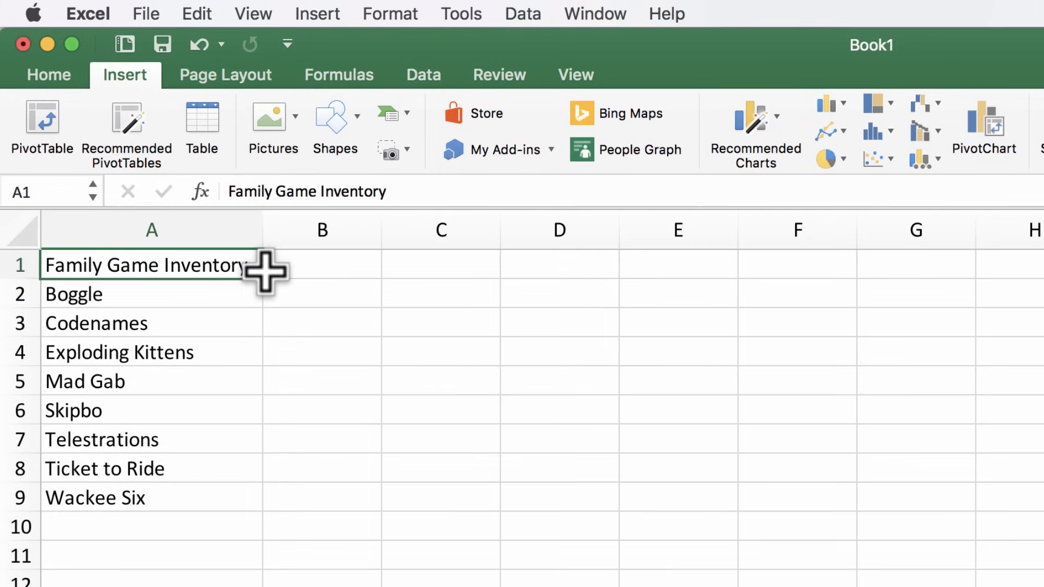
# Step: Start the Ratings heading in B1 beside the title
pyautogui.click(440, 265)
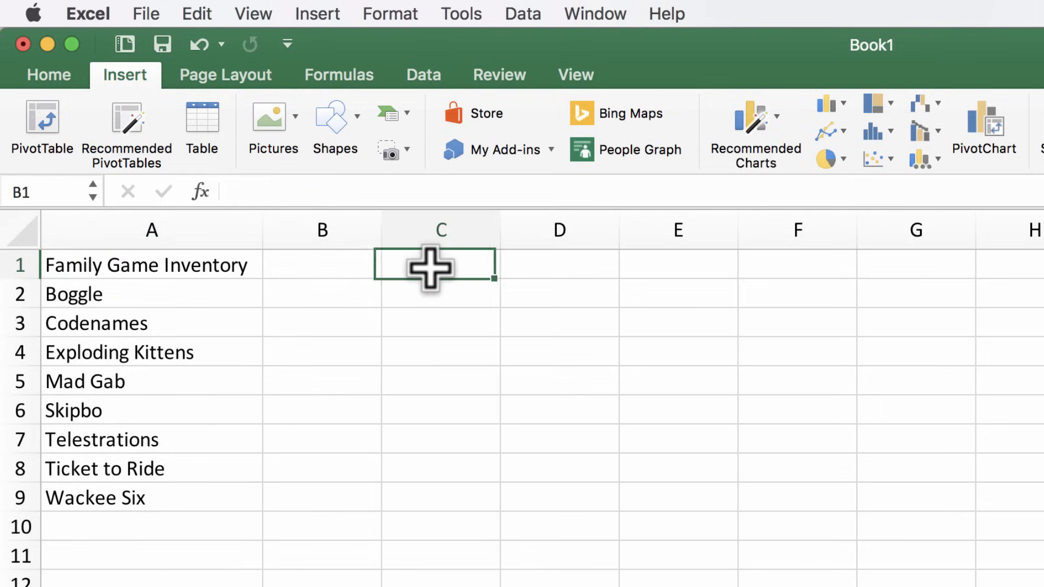
pyautogui.click(559, 264)
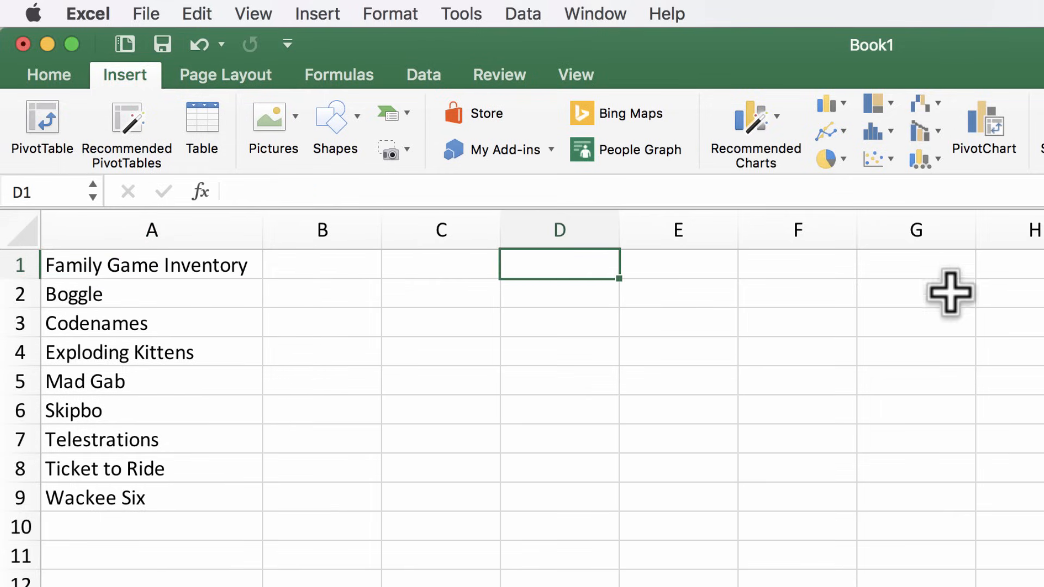
pyautogui.click(322, 264)
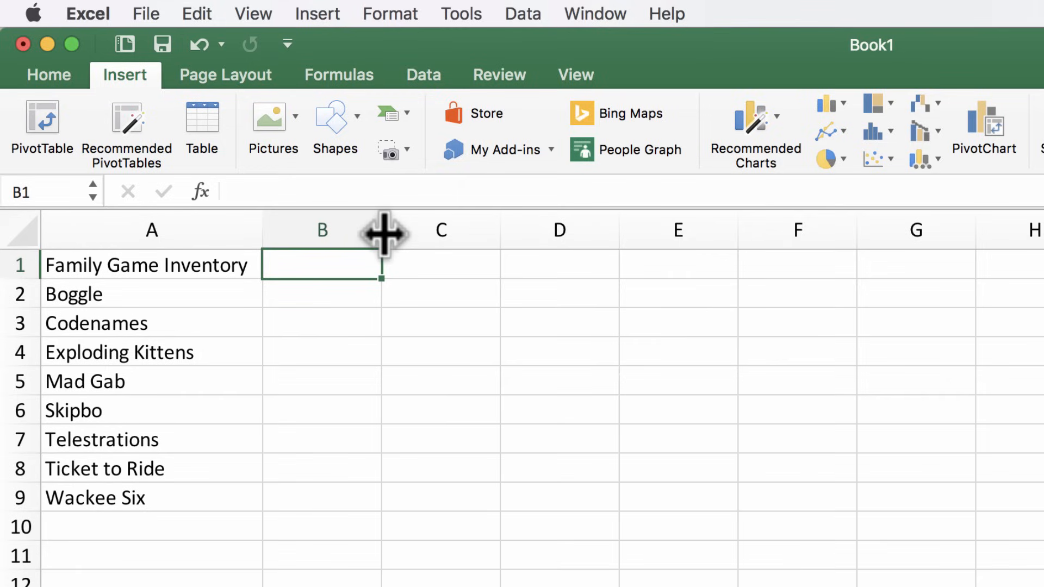
pyautogui.moveTo(305, 270)
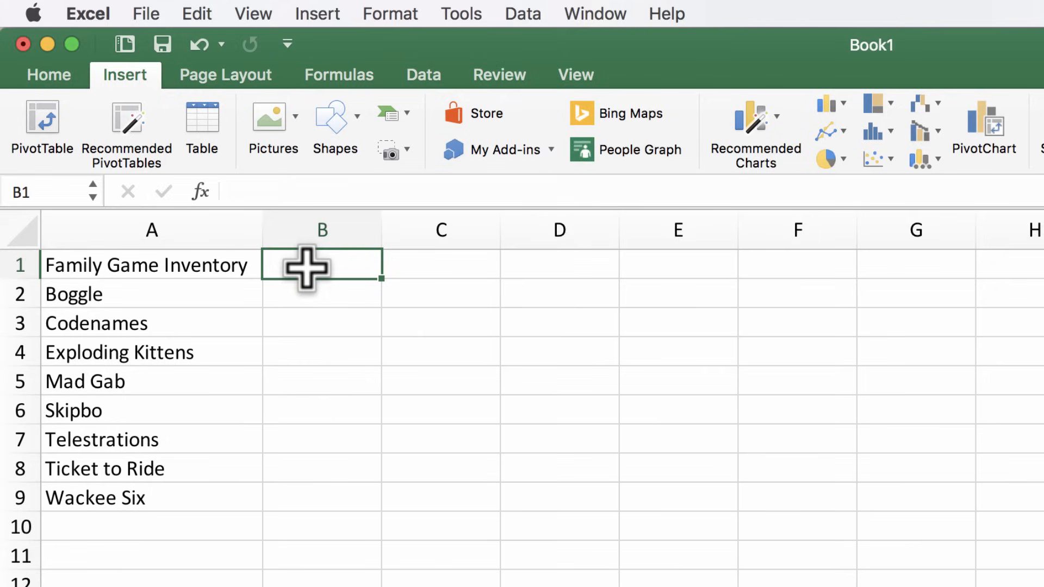
pyautogui.write('Ratings')
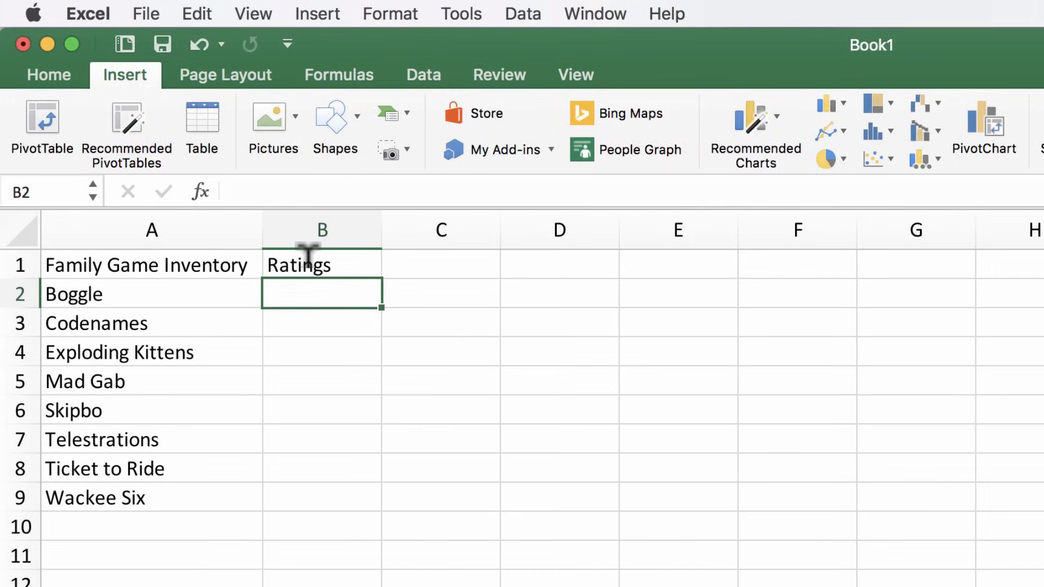
pyautogui.moveTo(341, 313)
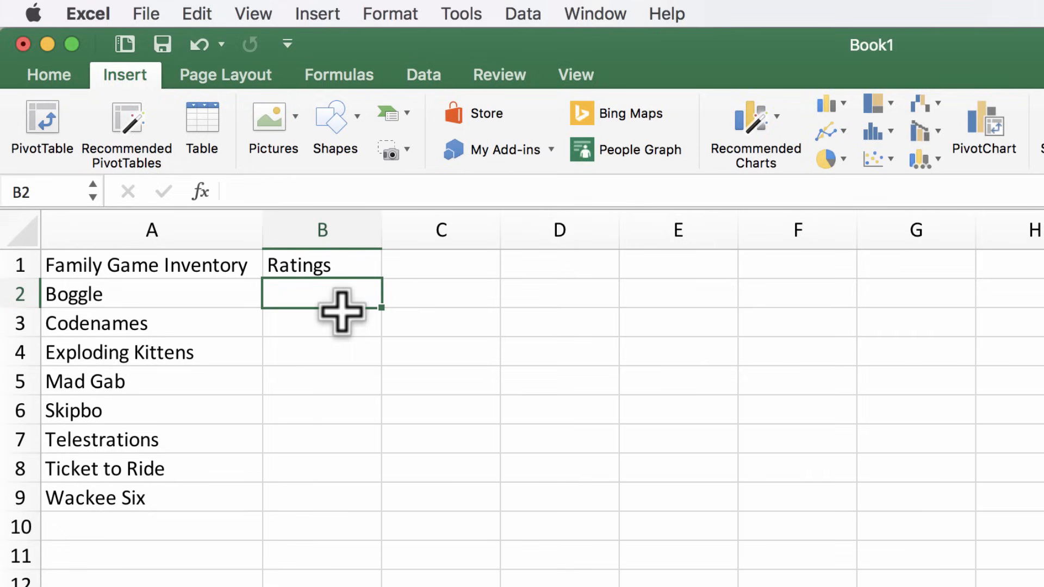
pyautogui.moveTo(324, 298)
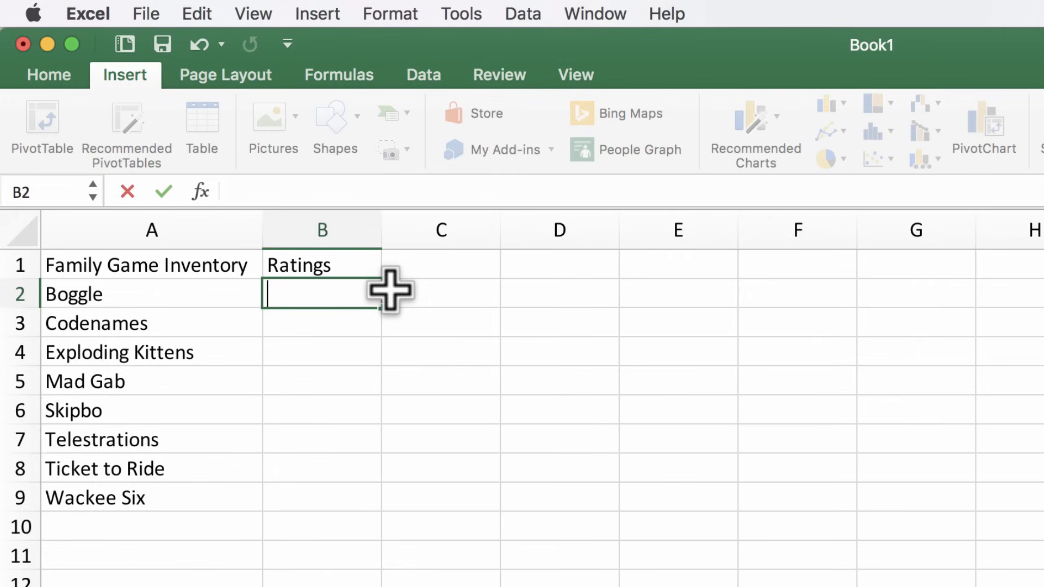
# Step: Enter Boggle's rating of 4 in B2 and move back up to the heading row
pyautogui.write('4')
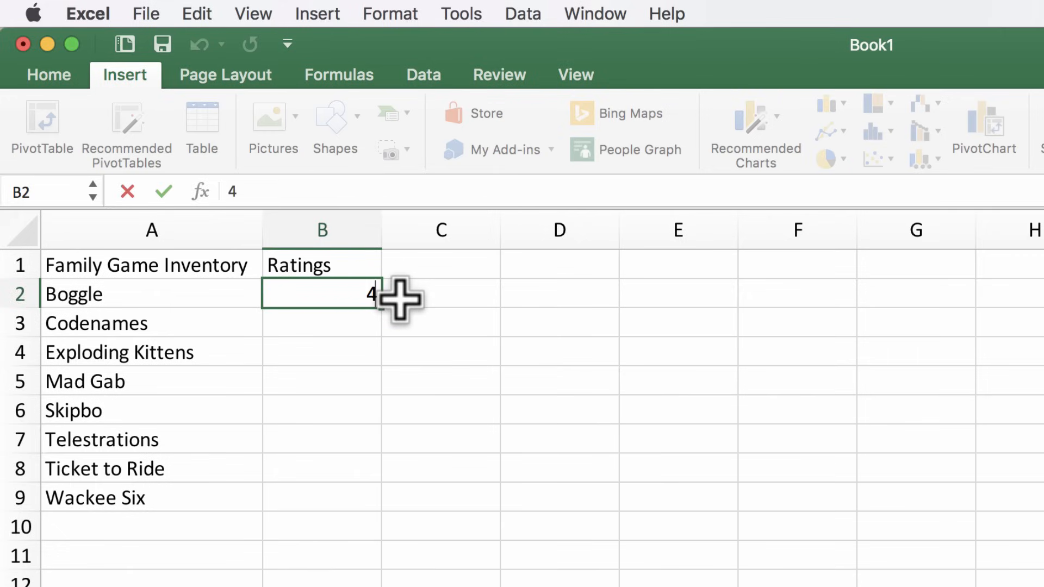
pyautogui.press('Return')
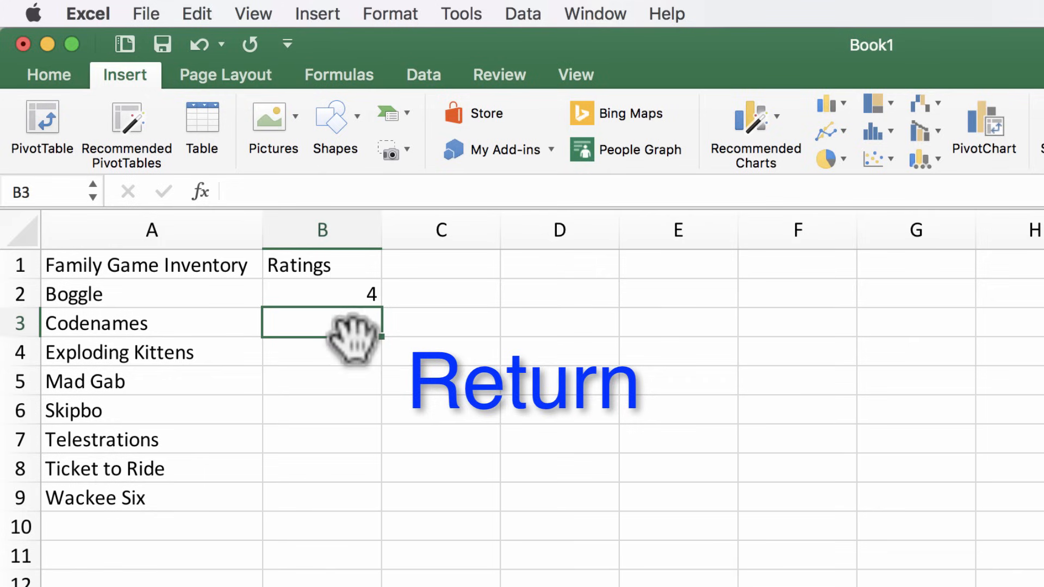
pyautogui.press('shift+return')
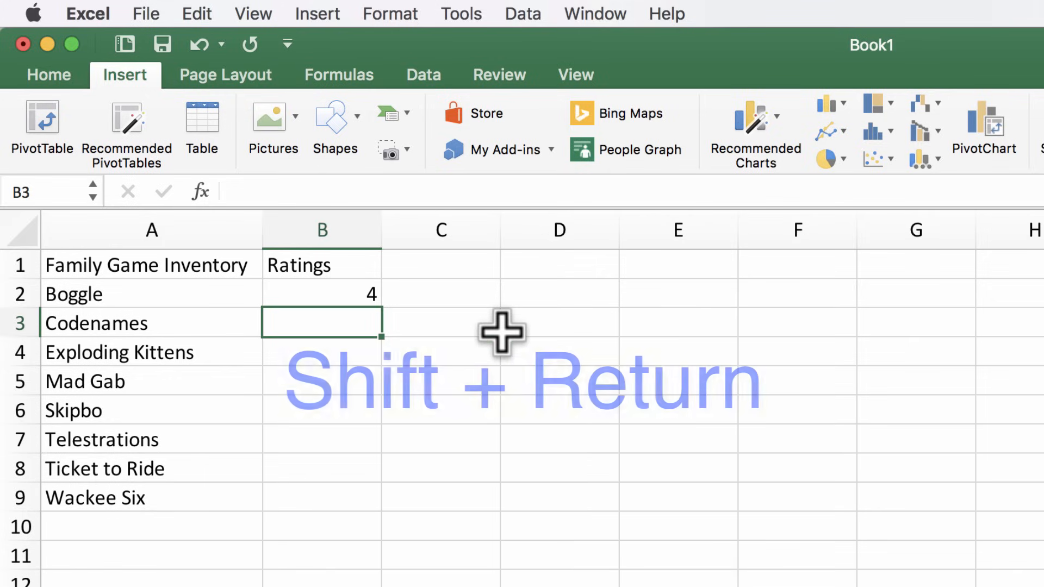
pyautogui.press('shift+return')
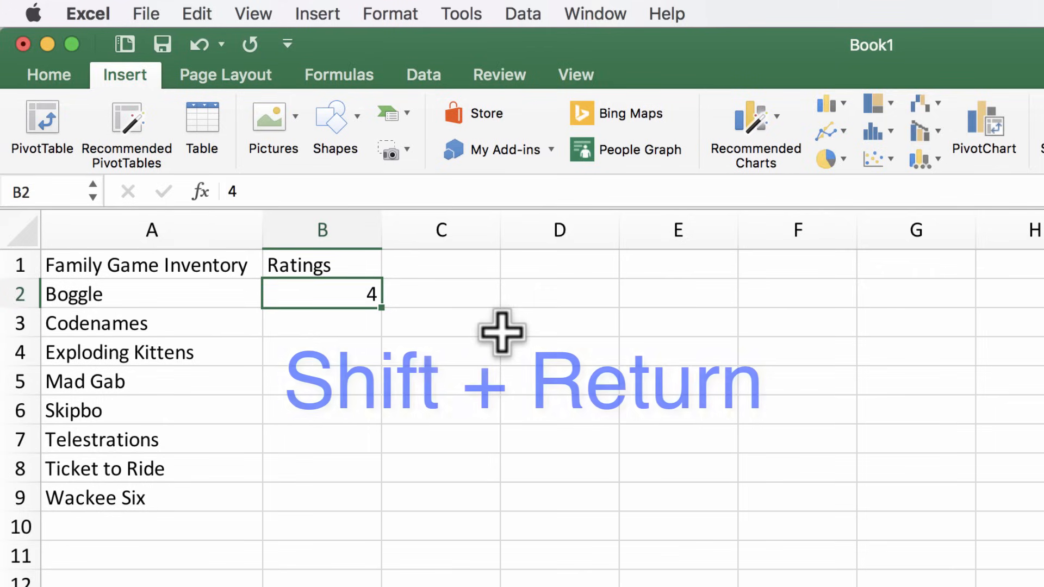
pyautogui.press('shift+return')
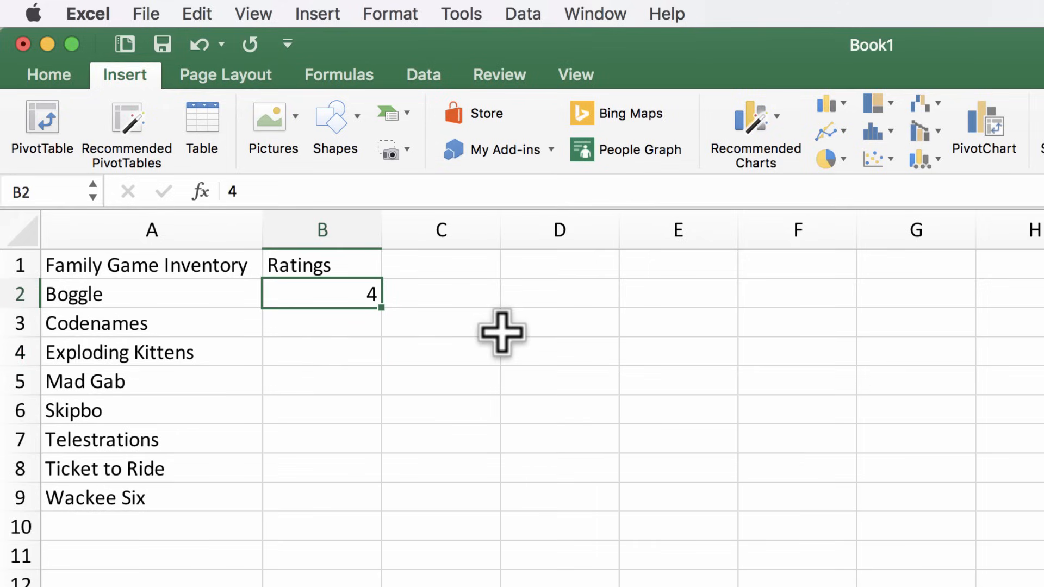
# Step: Move across to C1 ready for the Cost heading
pyautogui.press('Tab')
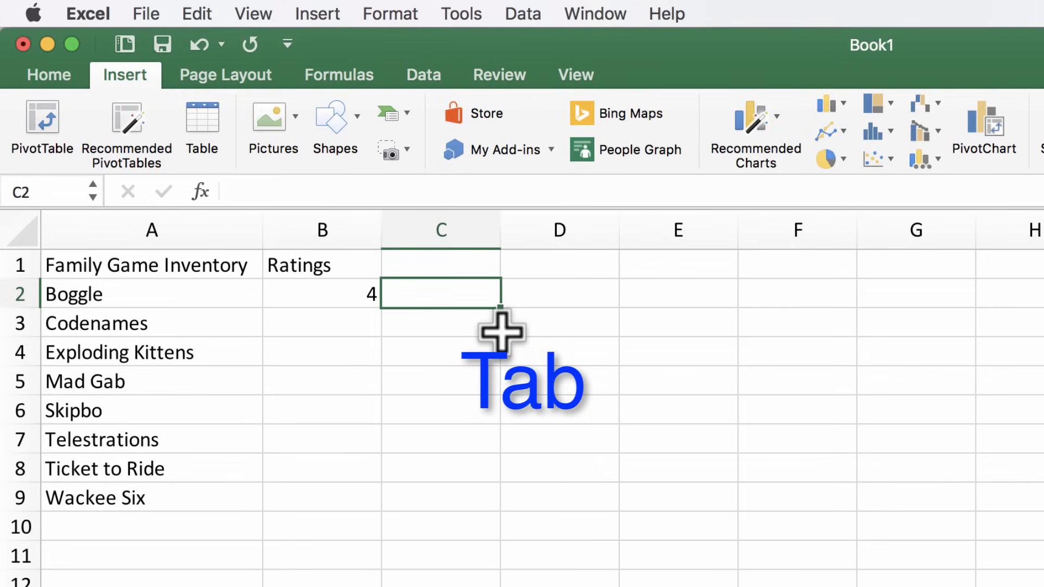
pyautogui.press('Tab')
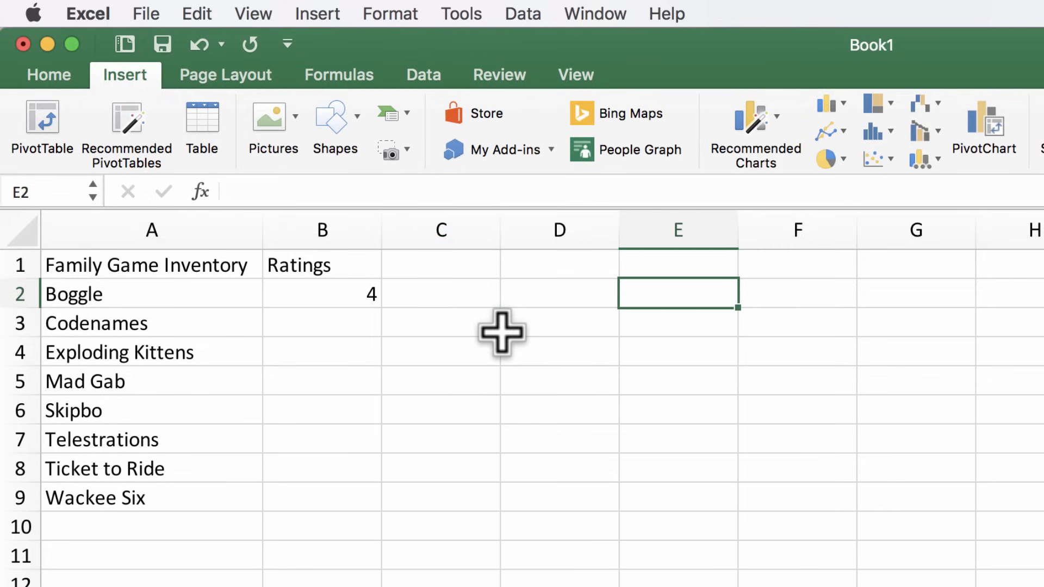
pyautogui.press('shift+tab')
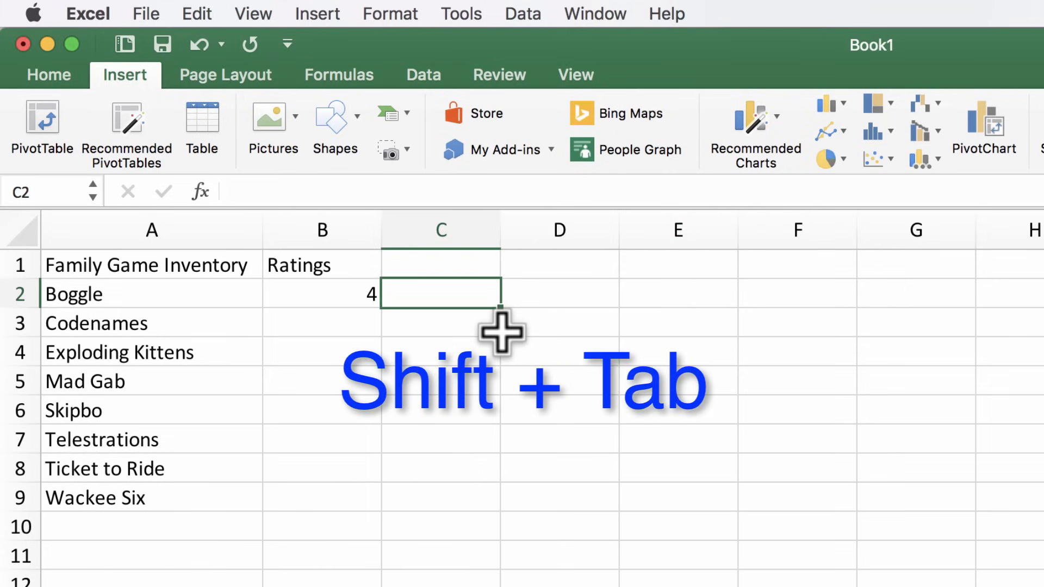
pyautogui.press('shift+tab')
pyautogui.write('Cost')
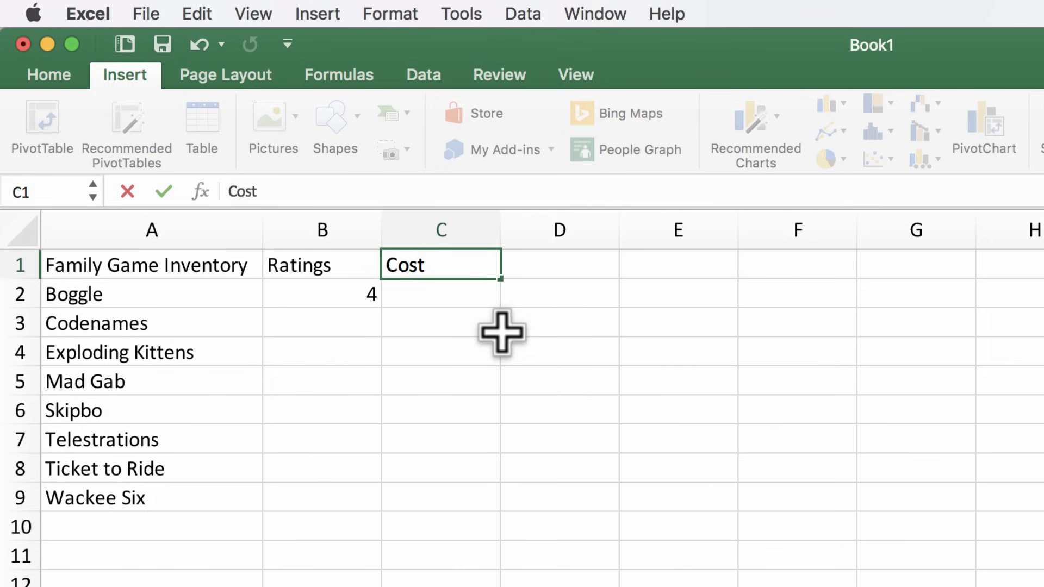
# Step: Enter the Location heading in D1 and the Number of playerz heading in E1
pyautogui.write('Locatio')
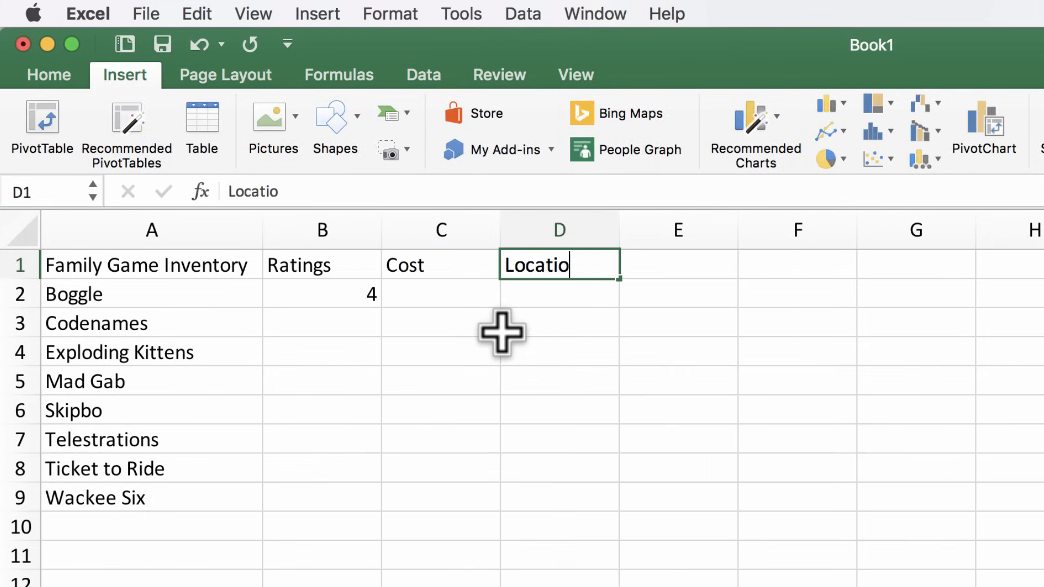
pyautogui.write('Number of playerz')
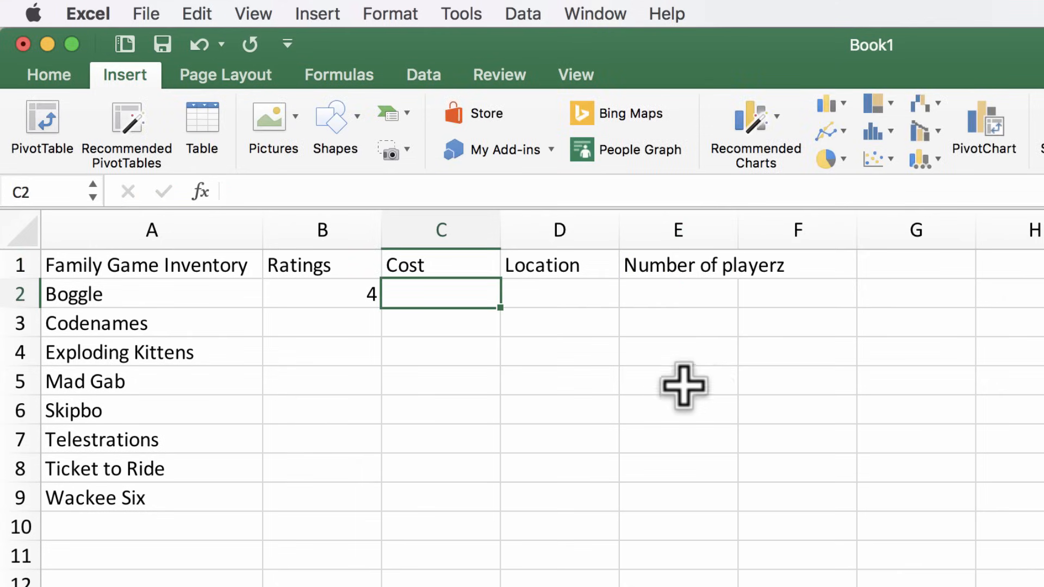
pyautogui.moveTo(691, 310)
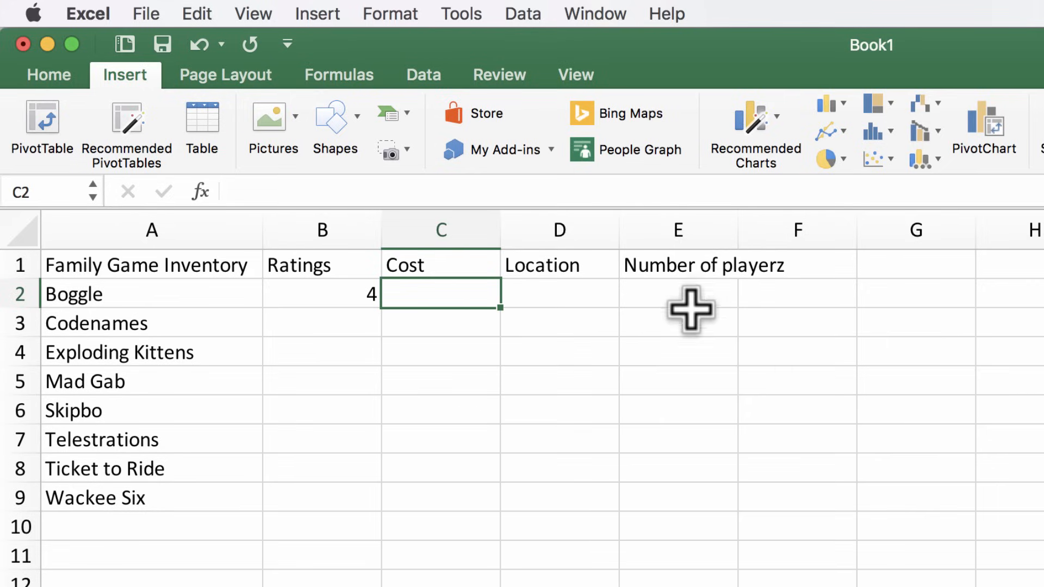
pyautogui.moveTo(709, 265)
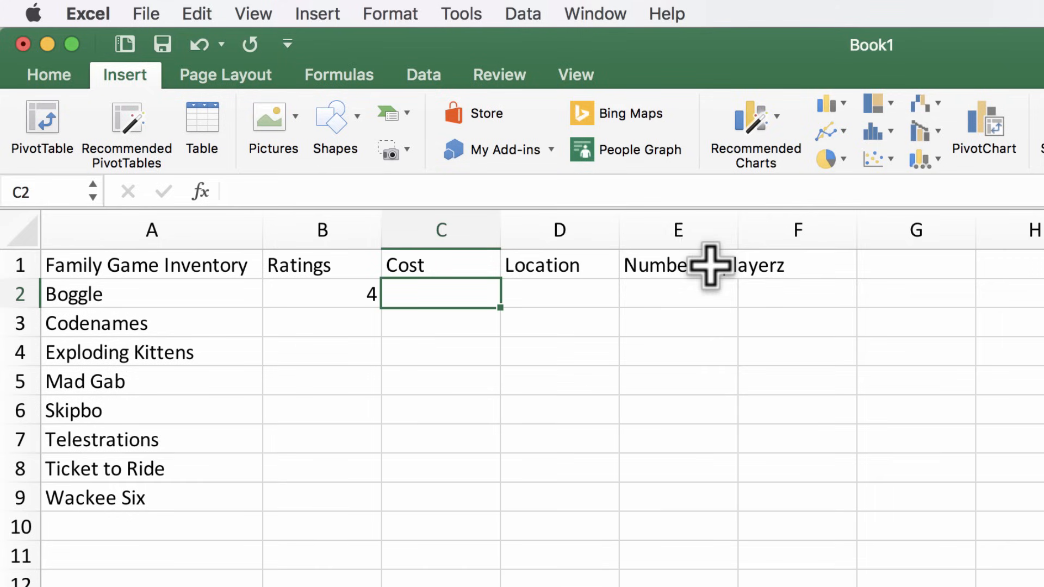
pyautogui.click(677, 265)
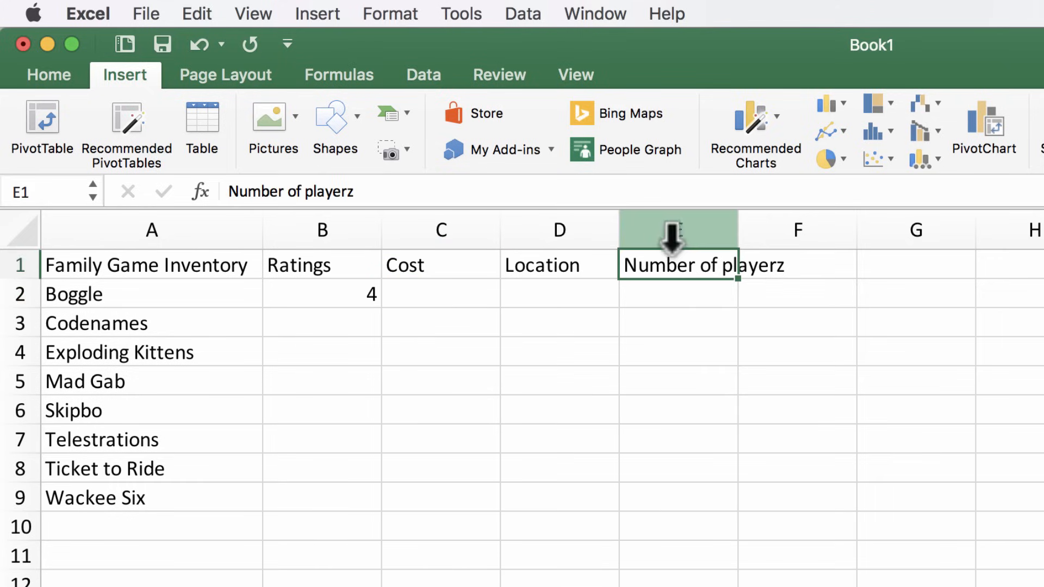
pyautogui.moveTo(699, 270)
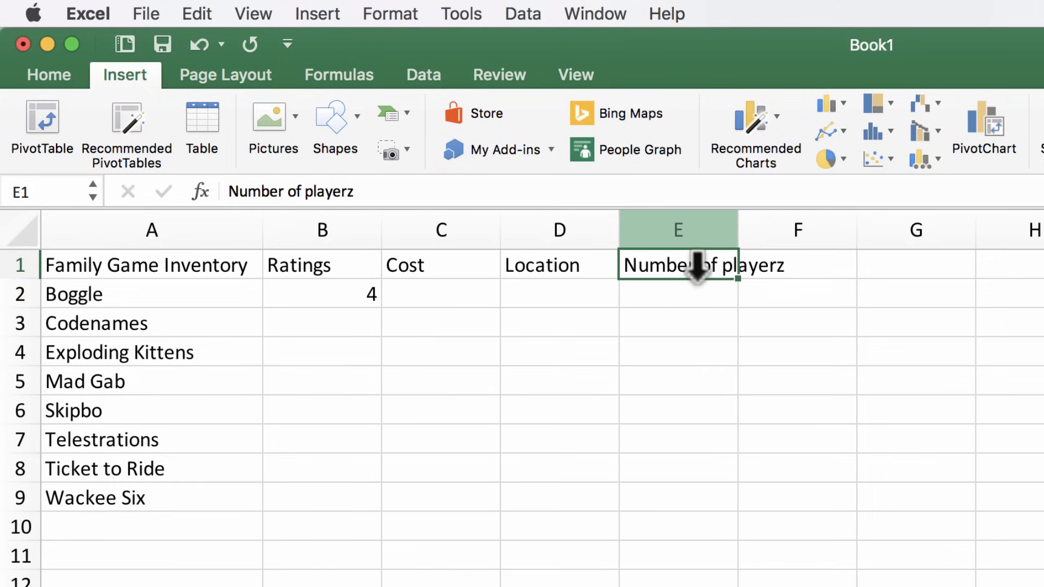
pyautogui.write('N')
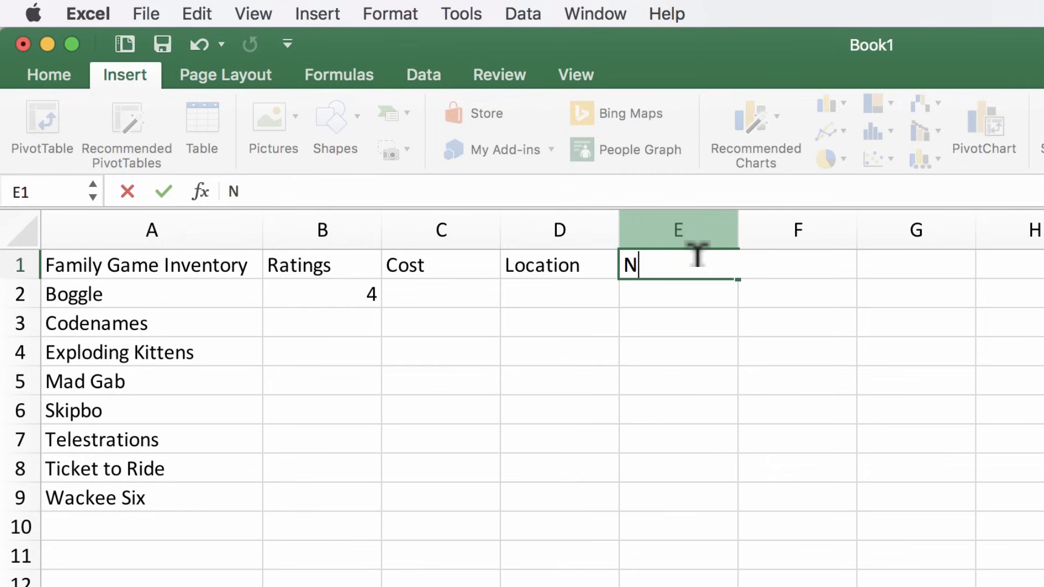
pyautogui.write('umber')
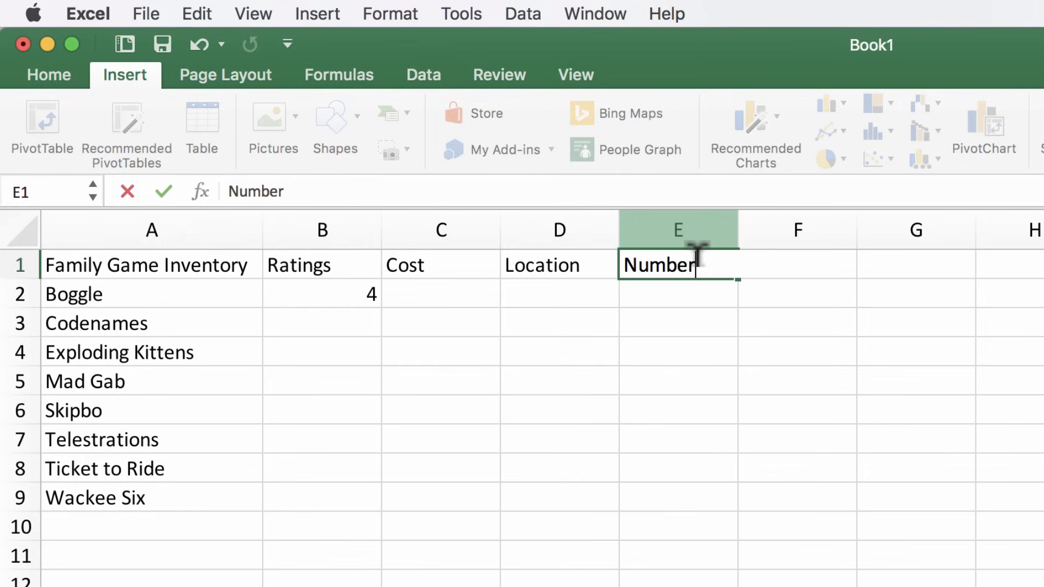
pyautogui.write('of Playse')
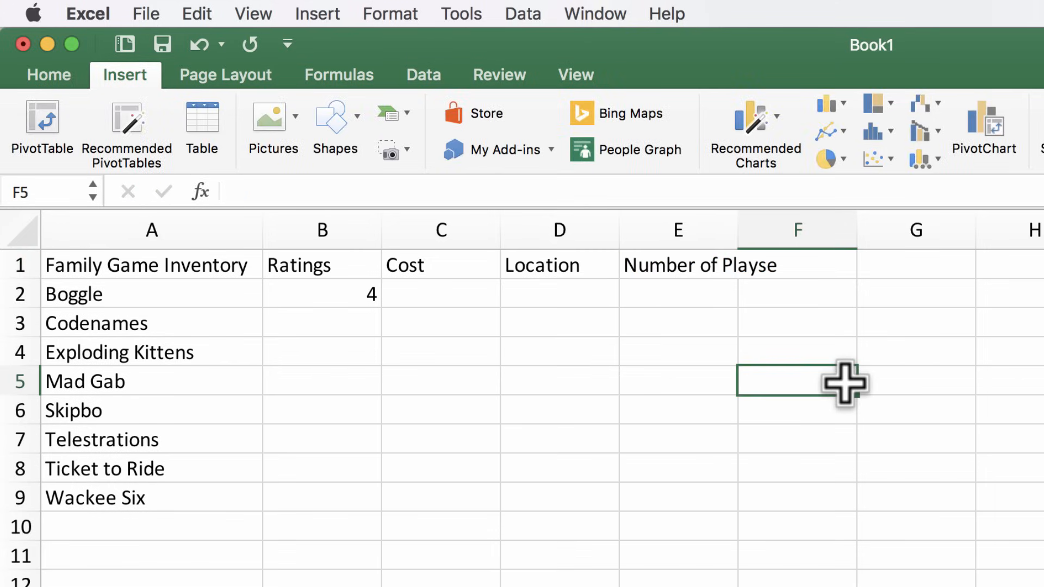
pyautogui.click(678, 265)
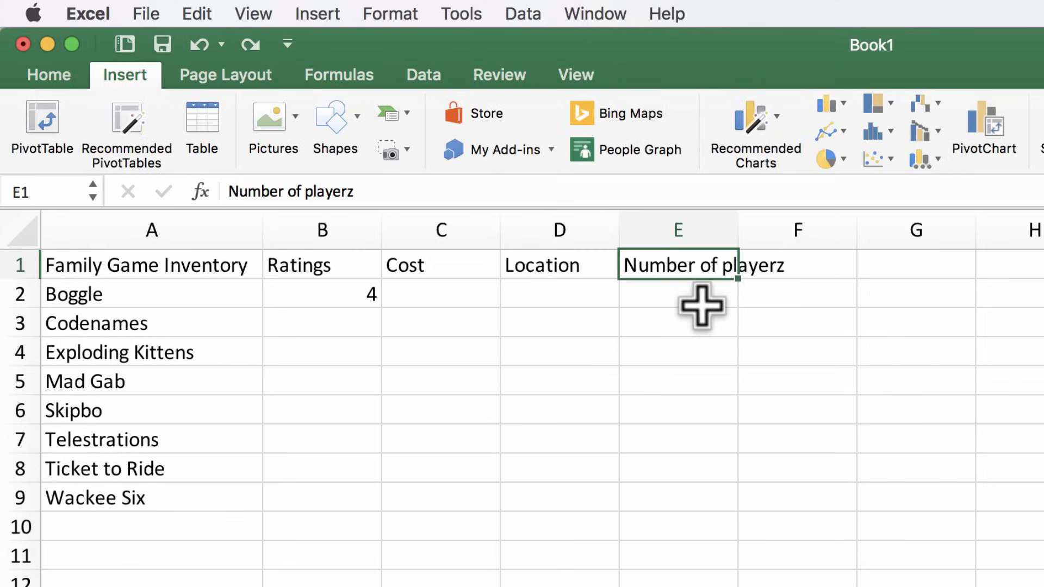
# Step: Correct the E1 heading from Number of playerz to Number of players
pyautogui.click(678, 294)
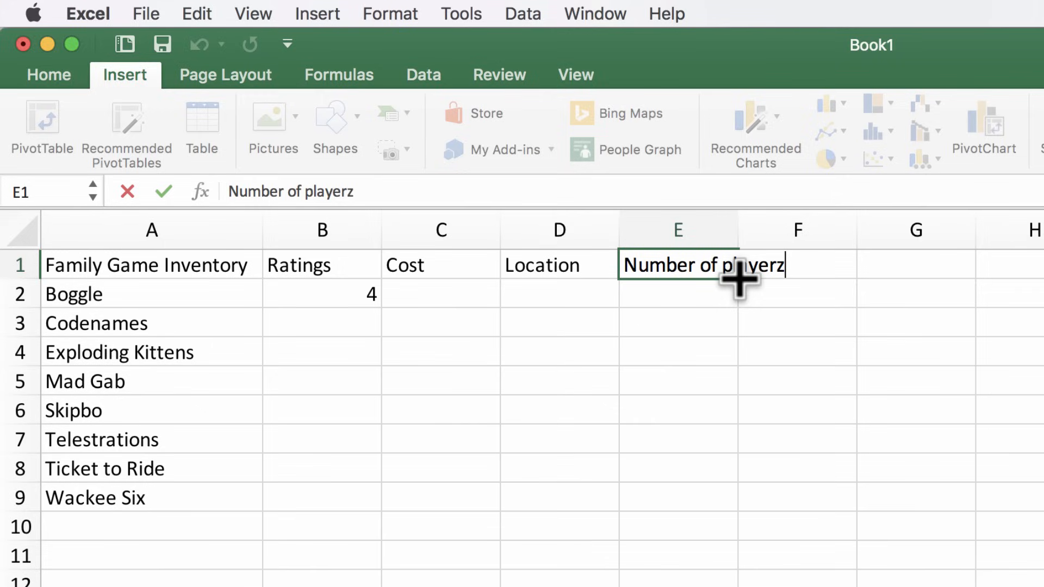
pyautogui.press('Backspace')
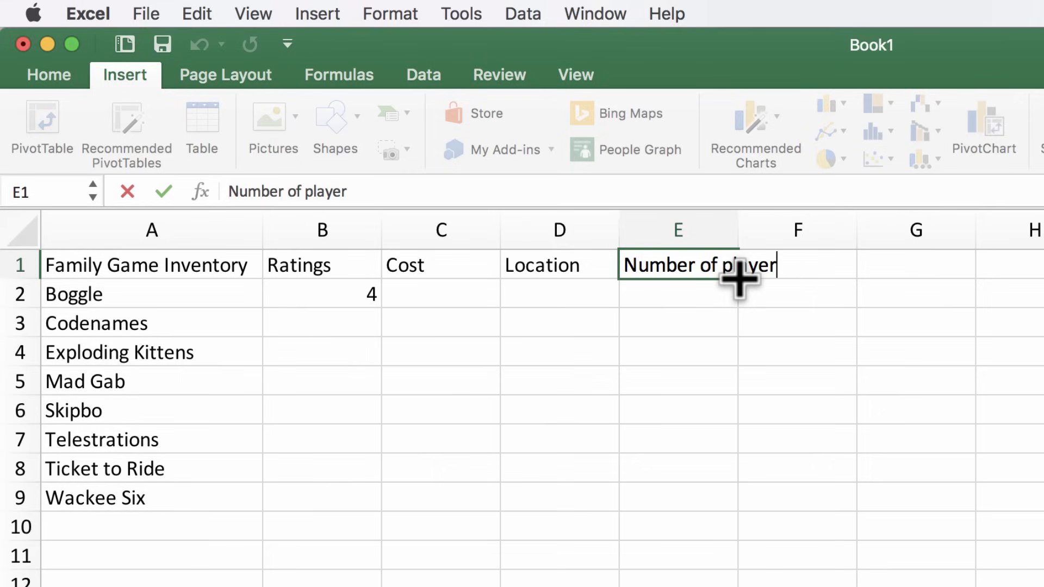
pyautogui.write('s')
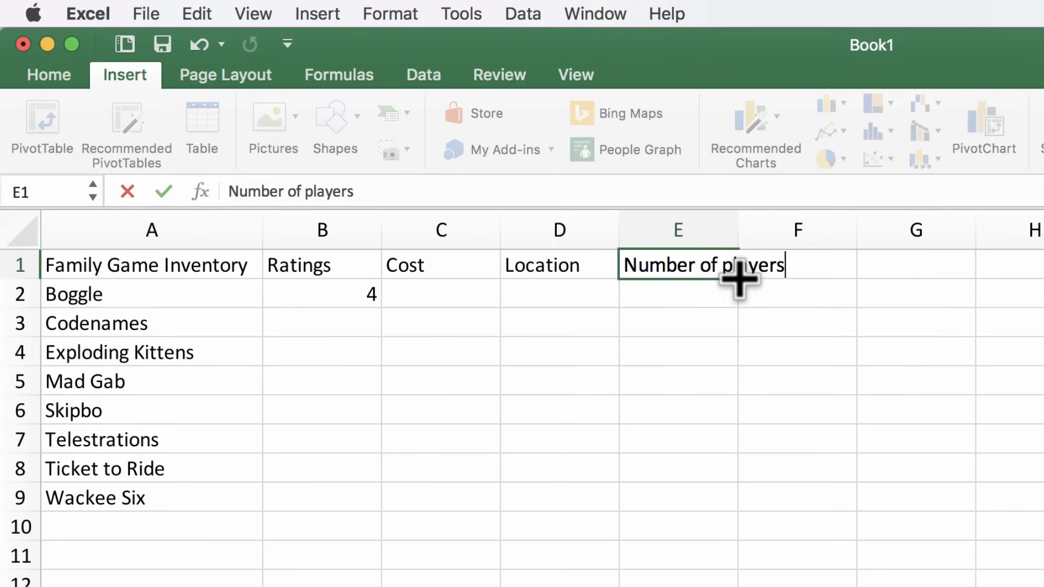
pyautogui.press('Return')
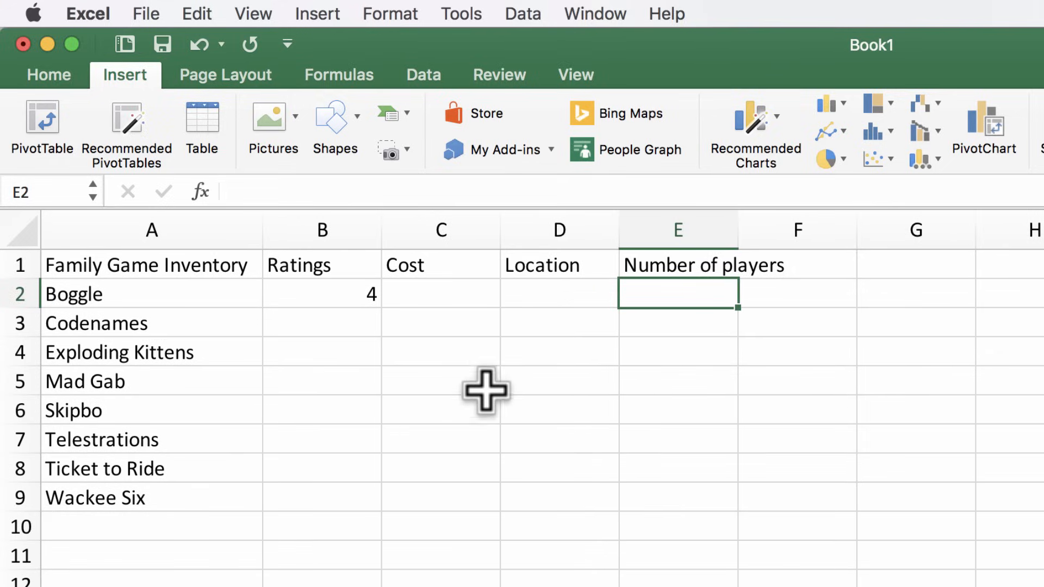
pyautogui.click(440, 265)
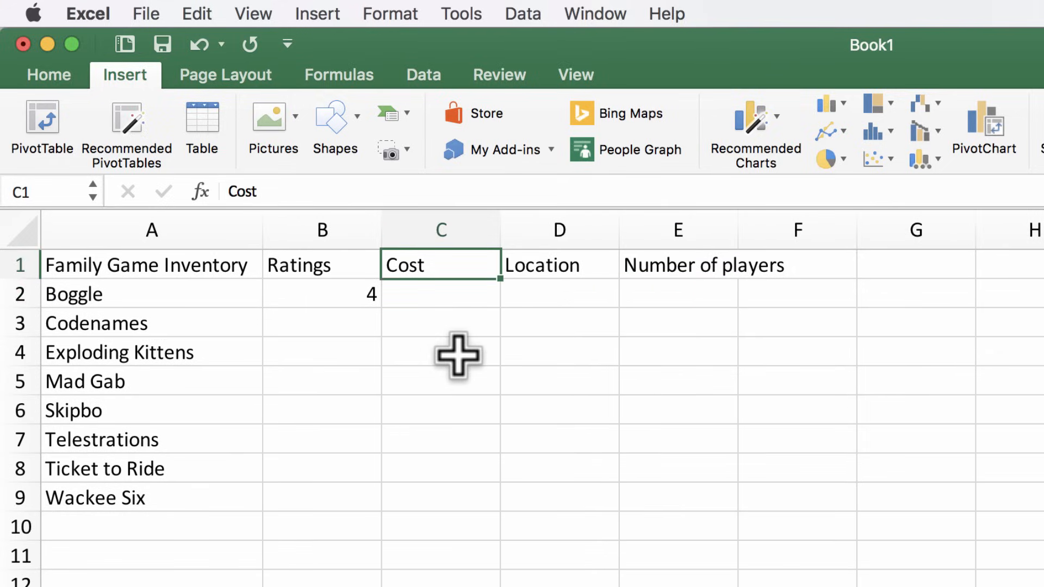
pyautogui.write('sd')
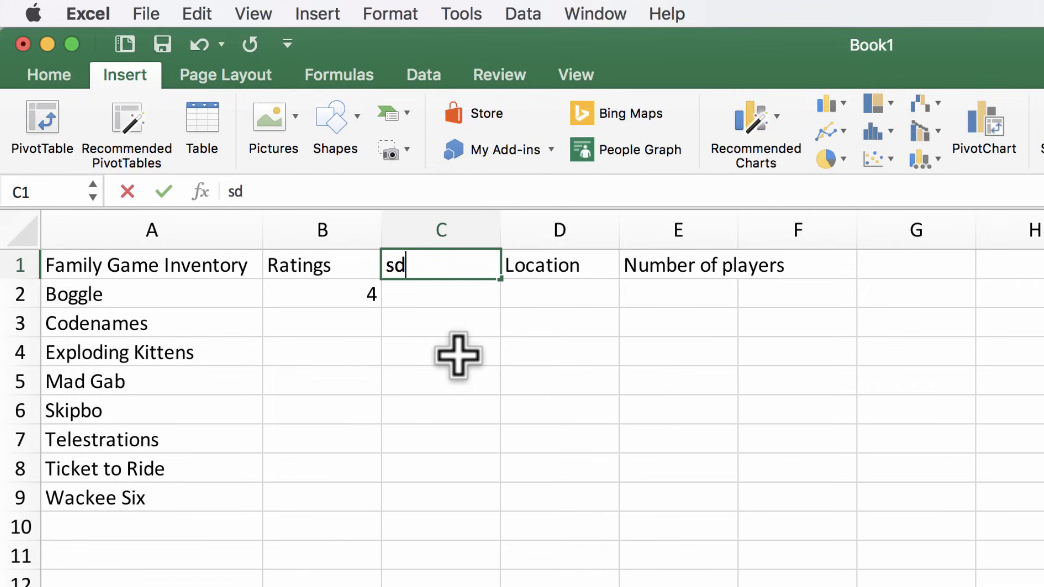
pyautogui.moveTo(473, 373)
pyautogui.write('Cost')
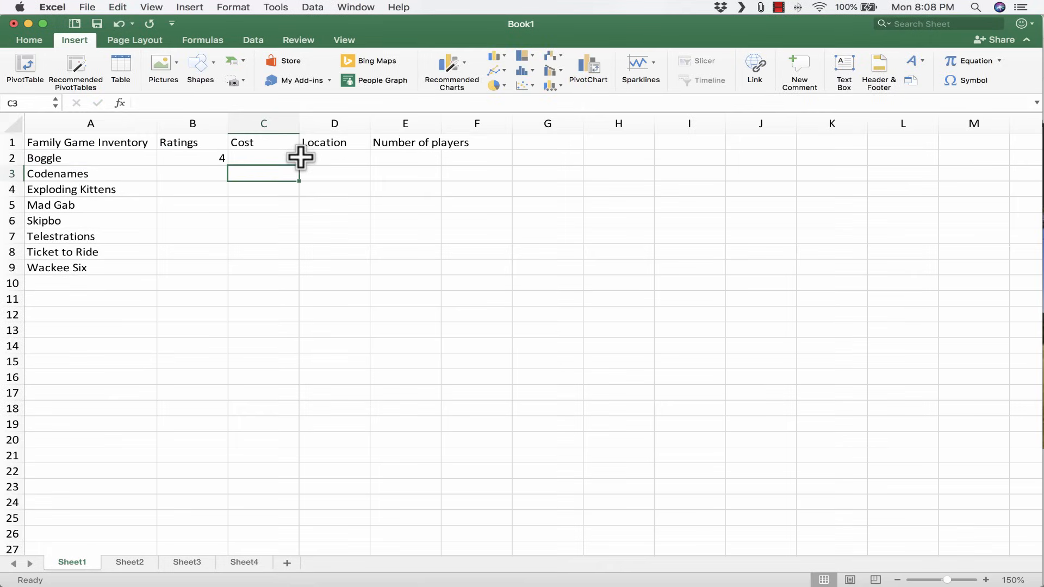
pyautogui.moveTo(366, 175)
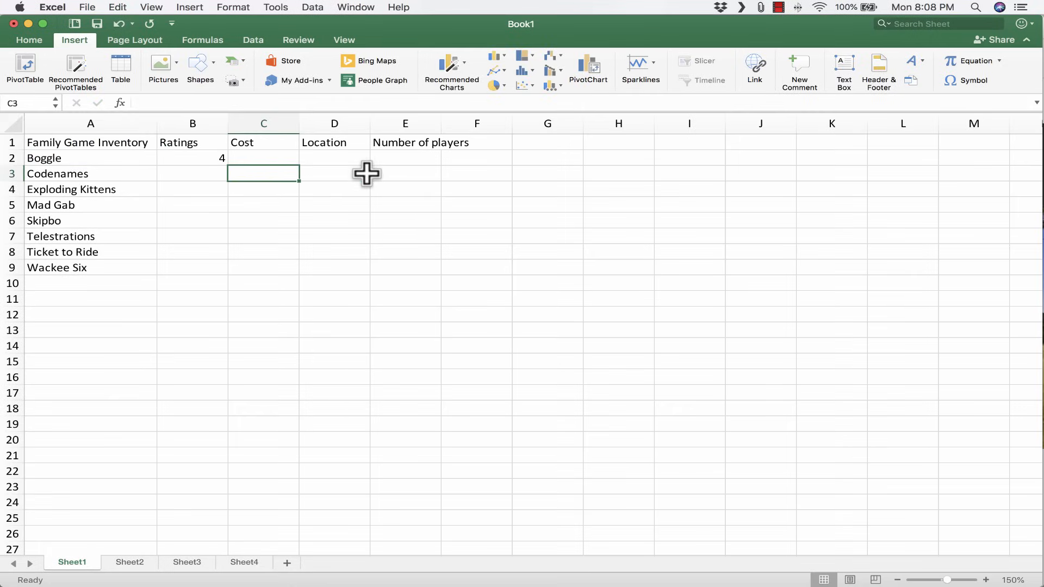
pyautogui.moveTo(298, 160)
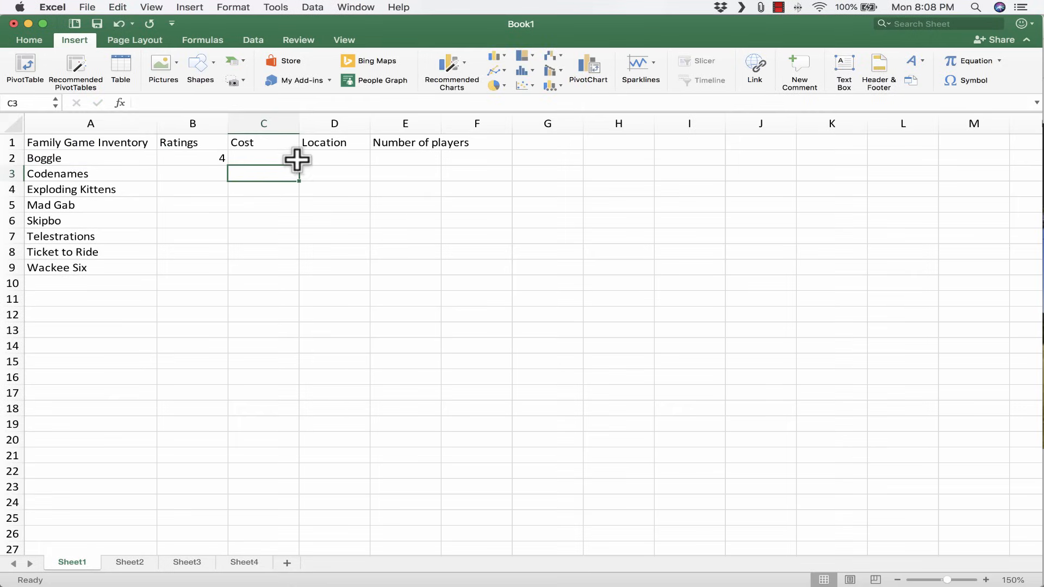
pyautogui.moveTo(51, 162)
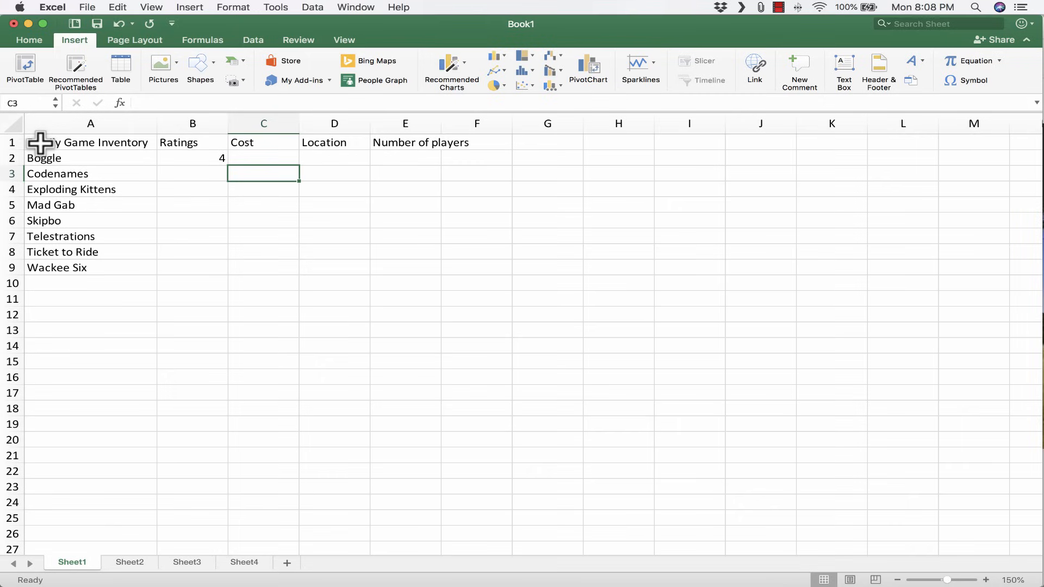
pyautogui.moveTo(94, 148)
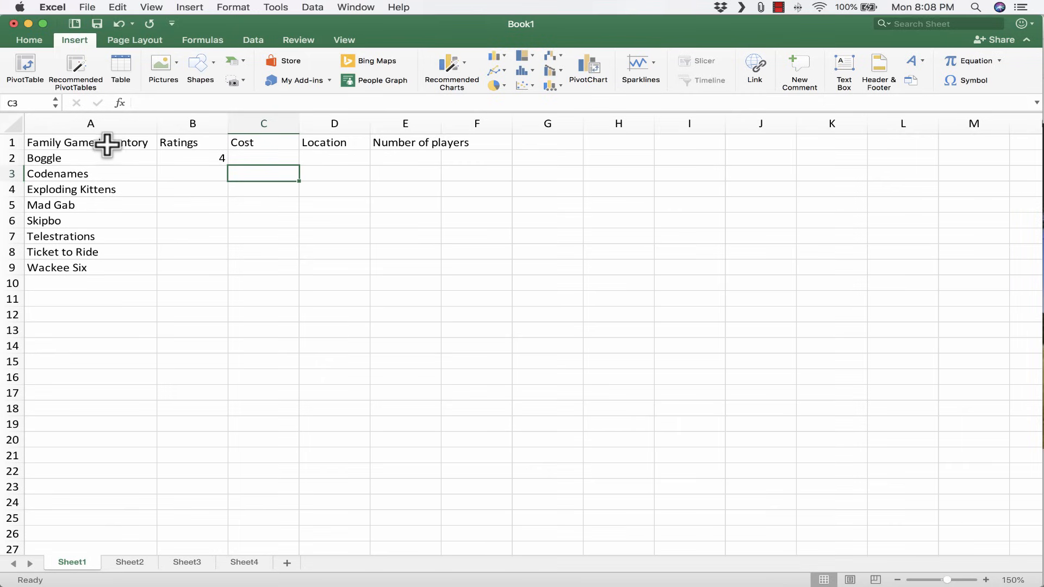
pyautogui.moveTo(549, 245)
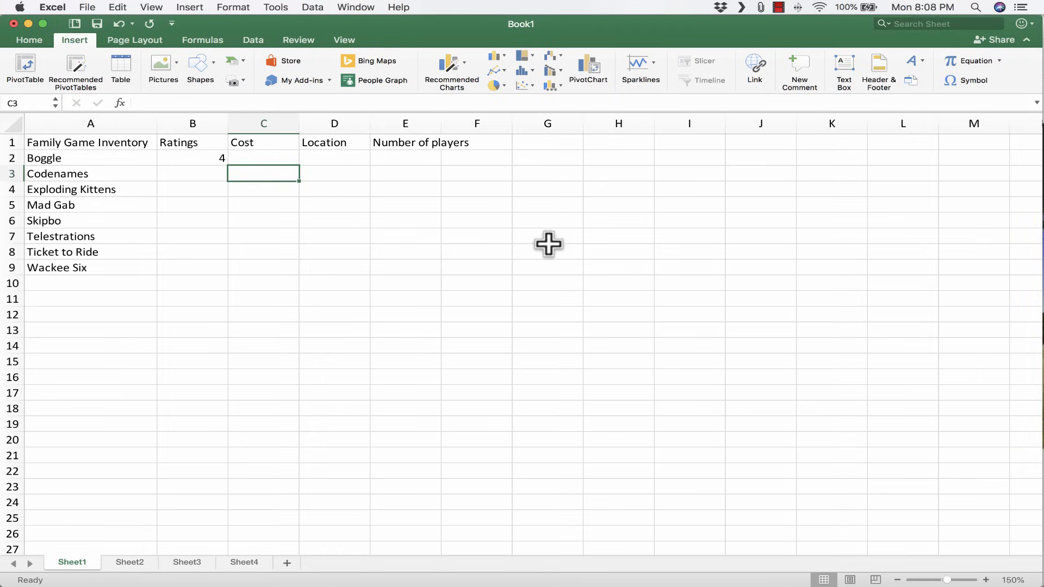
pyautogui.moveTo(105, 143)
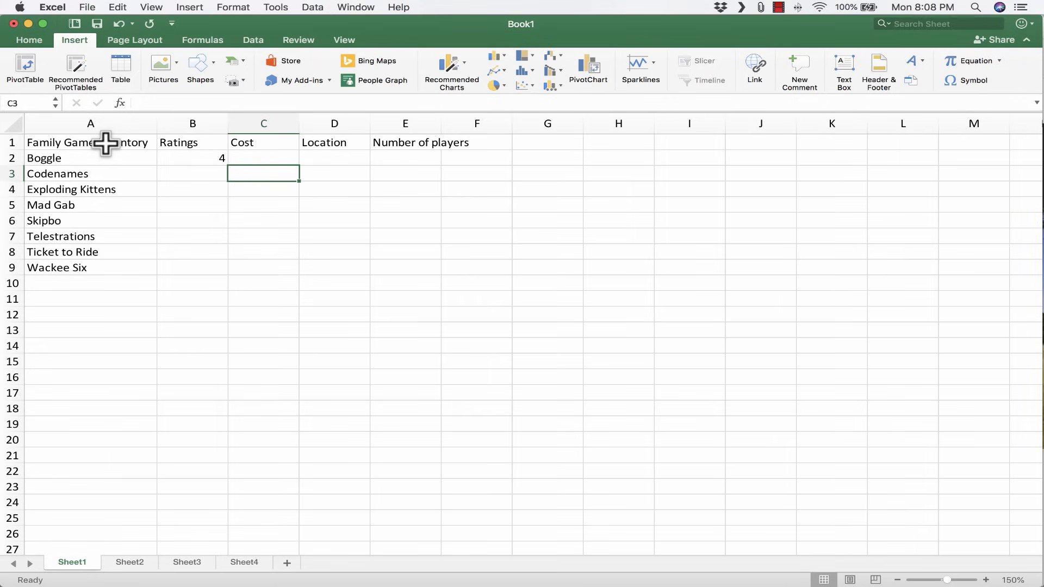
pyautogui.moveTo(168, 139)
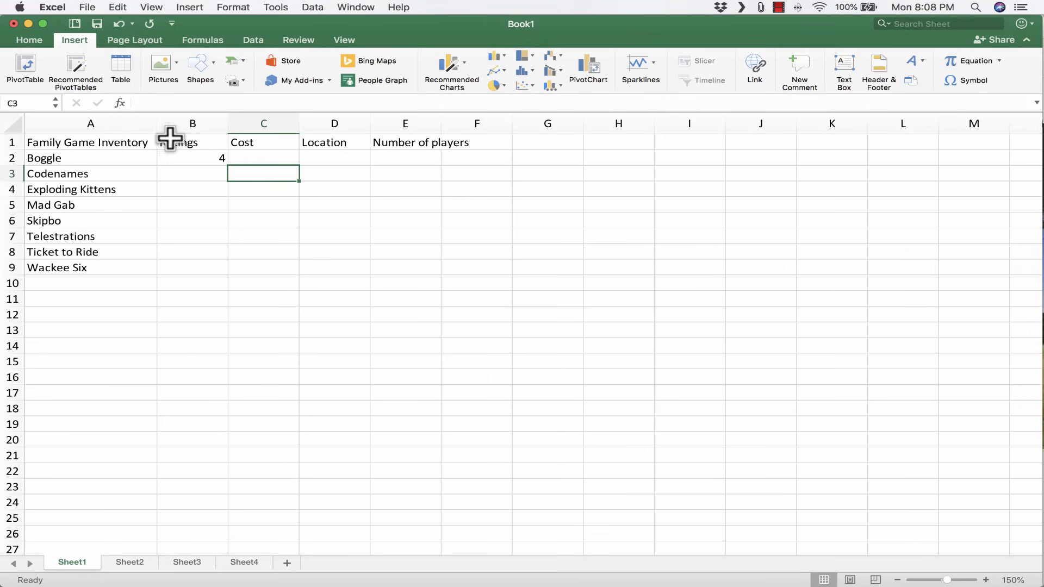
pyautogui.moveTo(46, 149)
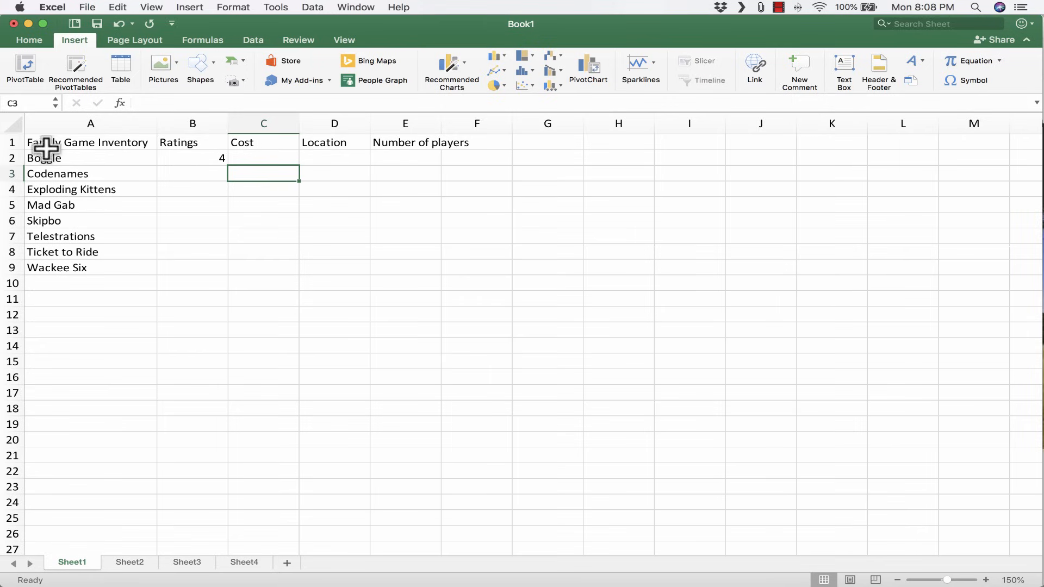
pyautogui.moveTo(12, 141)
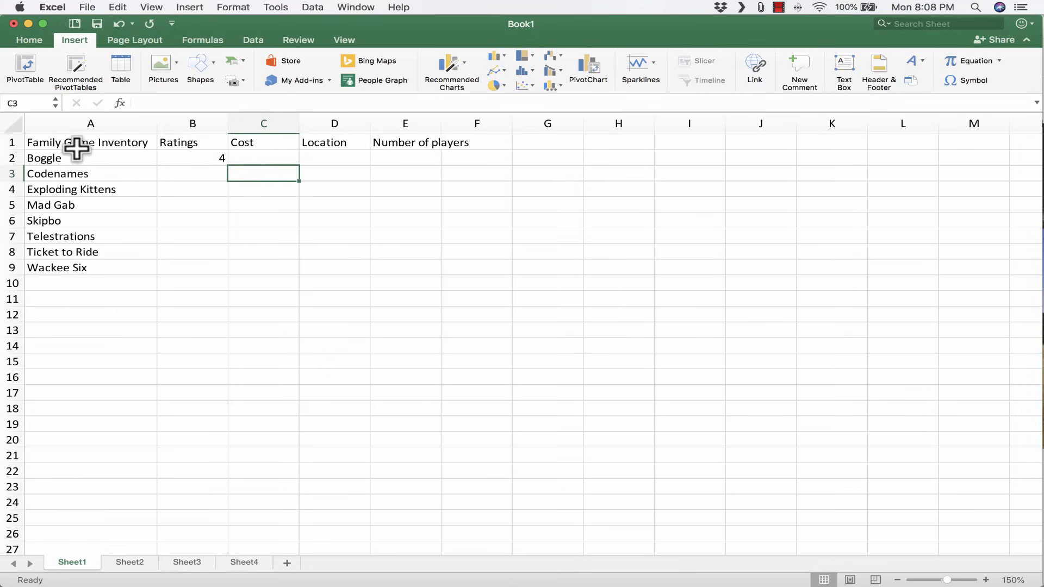
pyautogui.moveTo(8, 150)
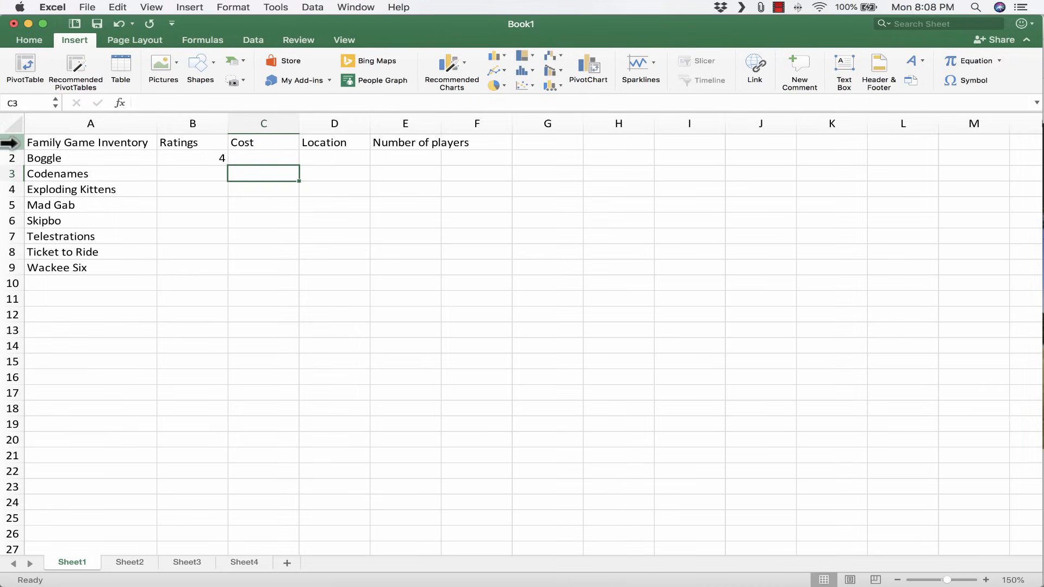
# Step: Insert a blank row above the title and a blank column before Location
pyautogui.rightClick(12, 141)
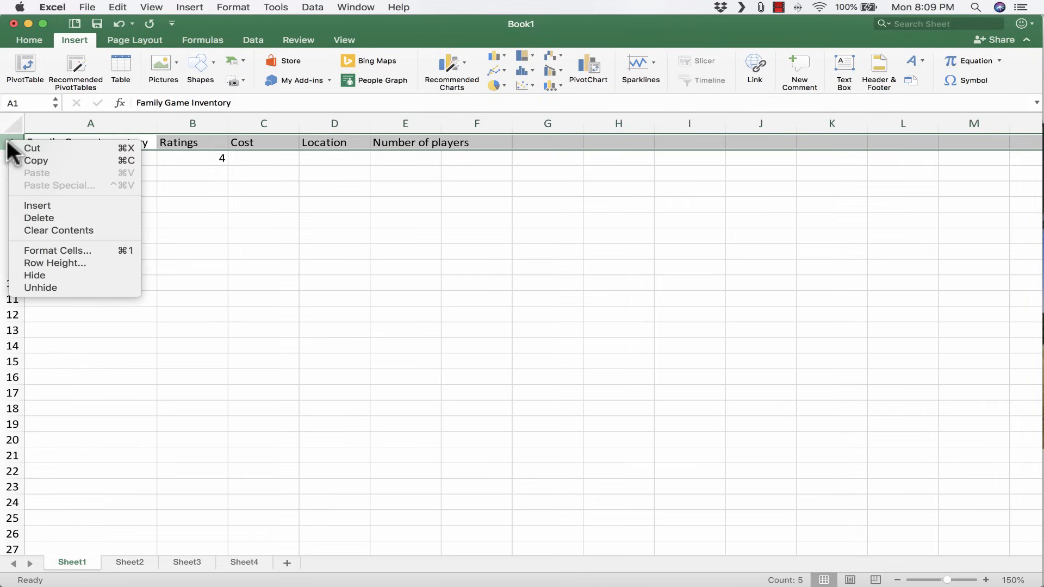
pyautogui.moveTo(37, 206)
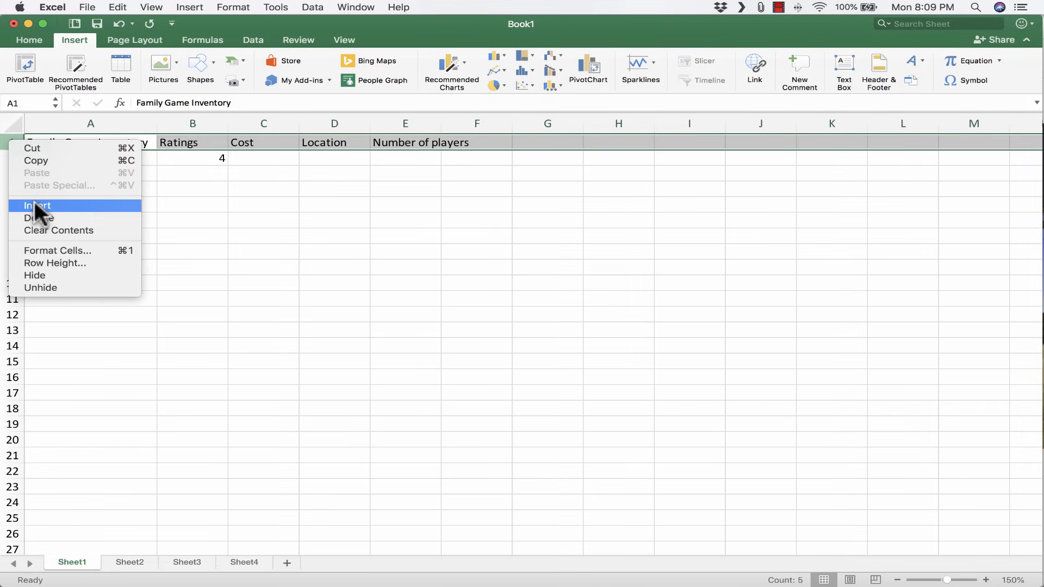
pyautogui.click(37, 206)
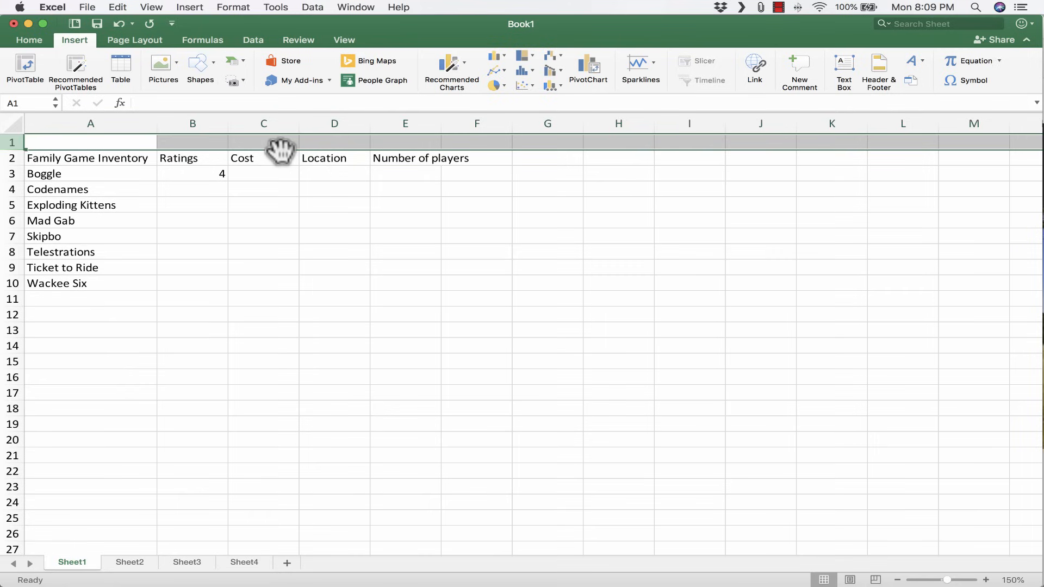
pyautogui.rightClick(334, 123)
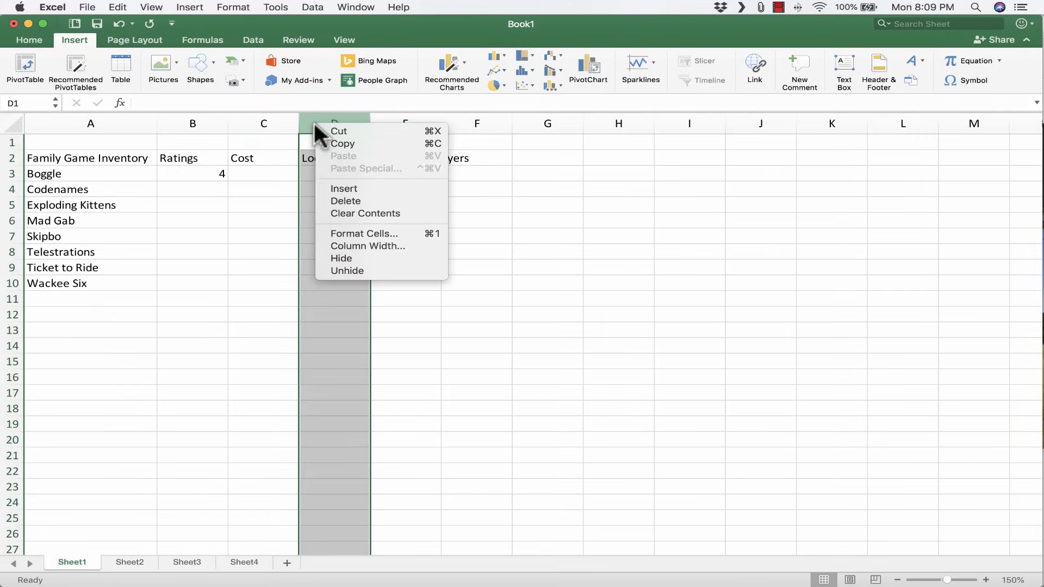
pyautogui.moveTo(345, 188)
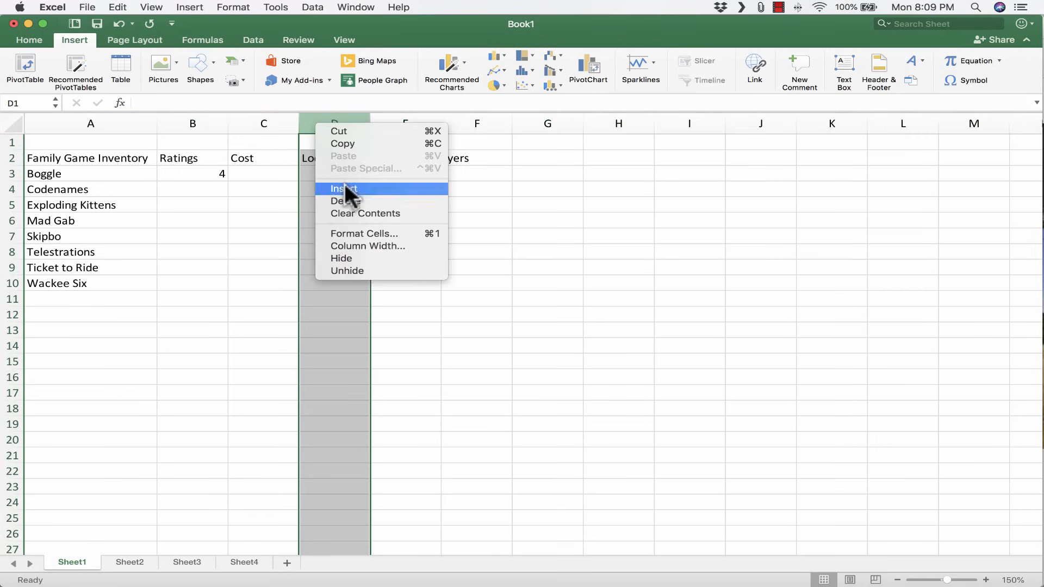
pyautogui.click(344, 188)
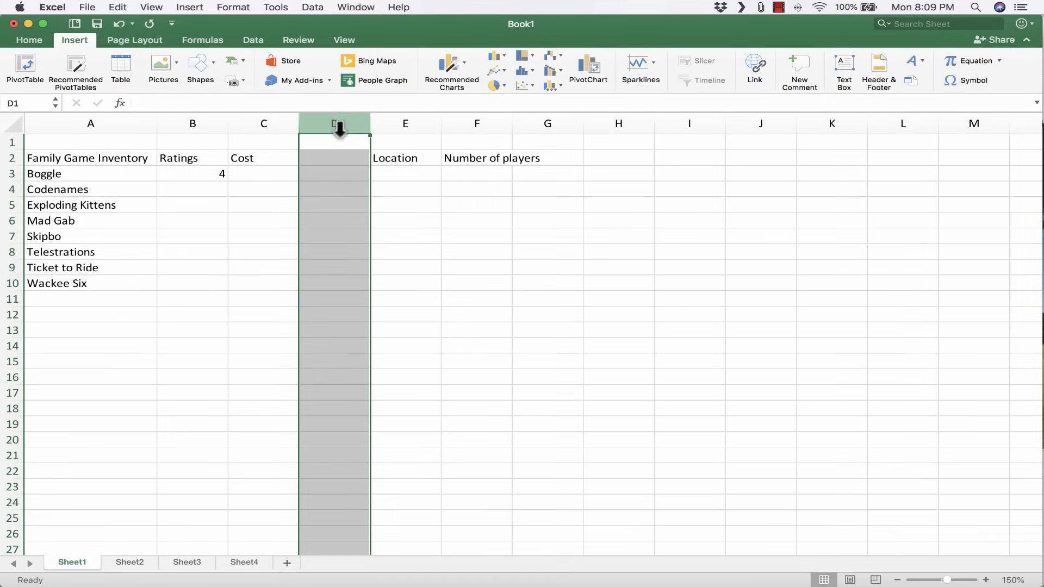
pyautogui.moveTo(373, 148)
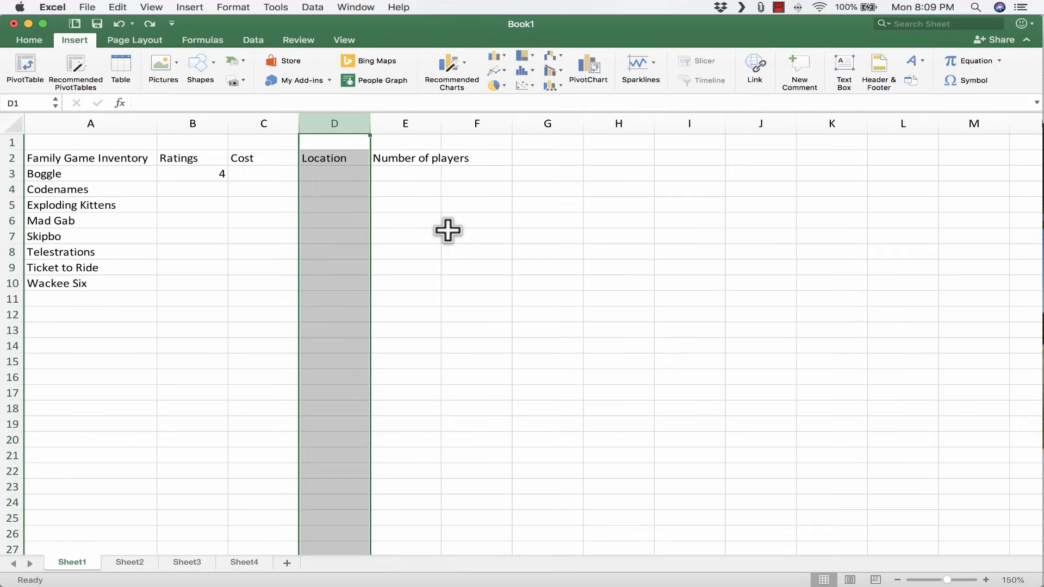
# Step: Cut the Family Game Inventory title from A2 and paste it into A1
pyautogui.click(476, 236)
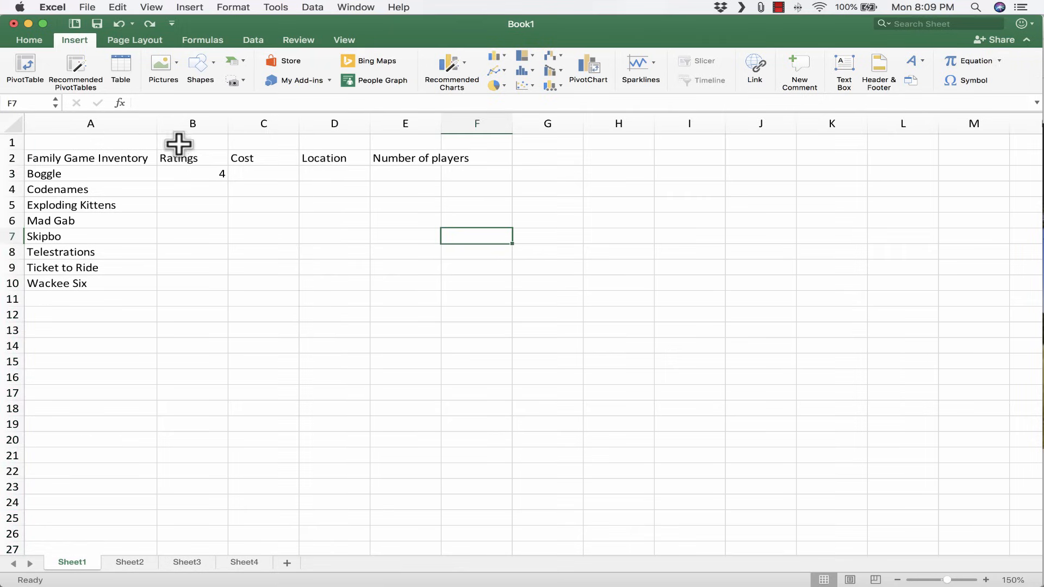
pyautogui.click(90, 158)
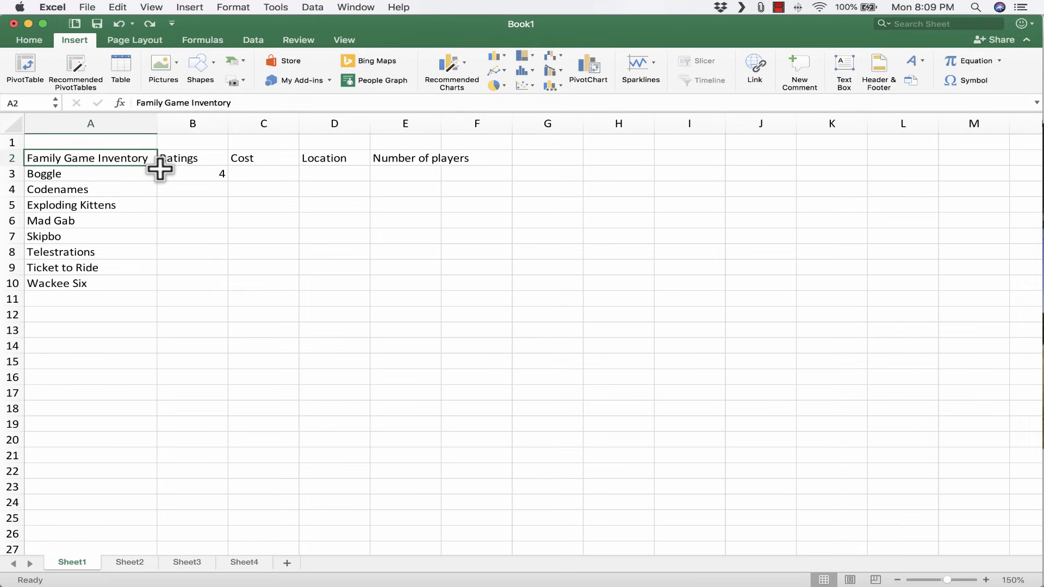
pyautogui.press('cmd+x')
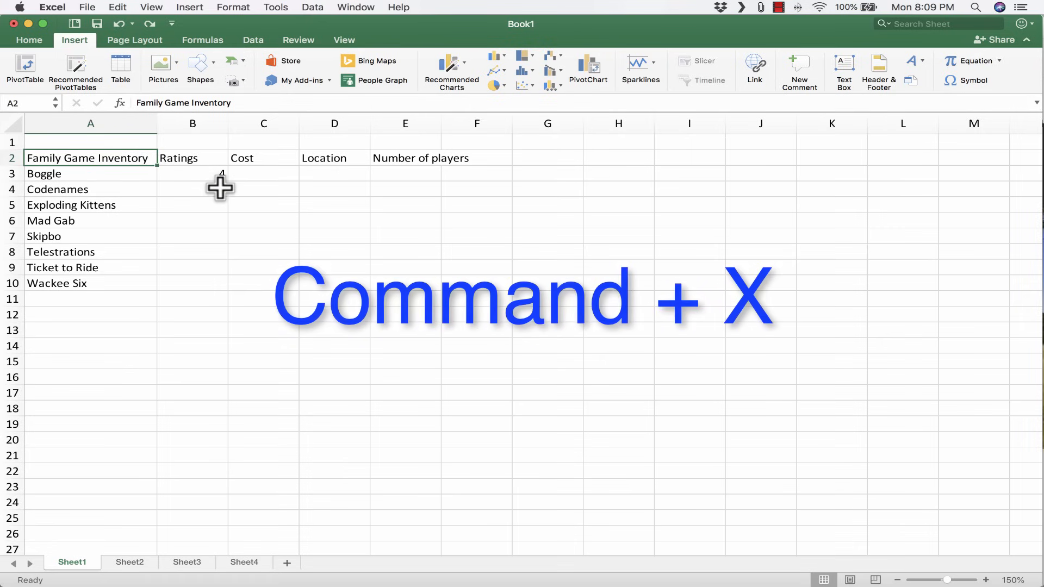
pyautogui.press('cmd+x')
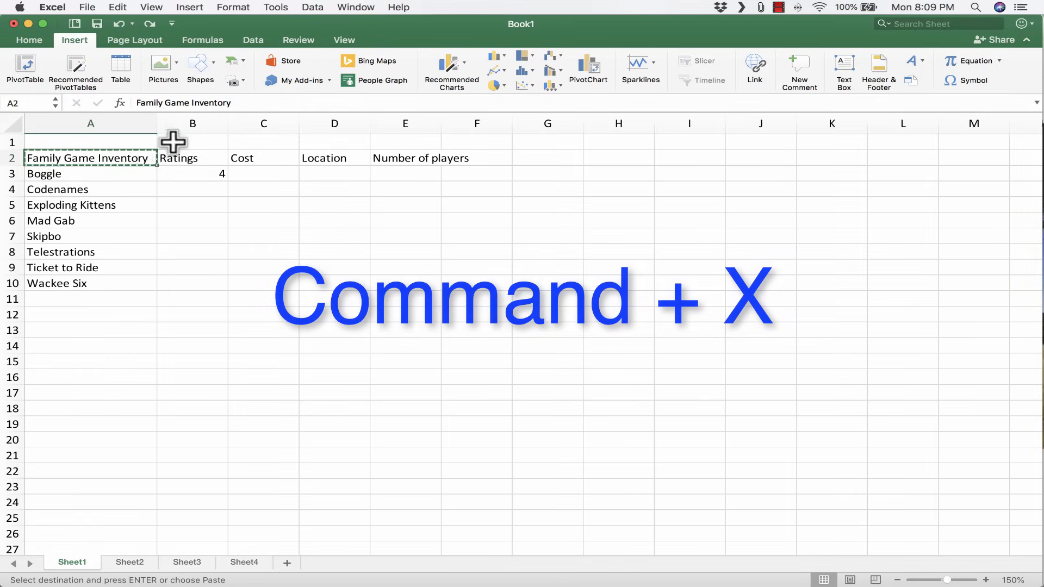
pyautogui.press('cmd+x')
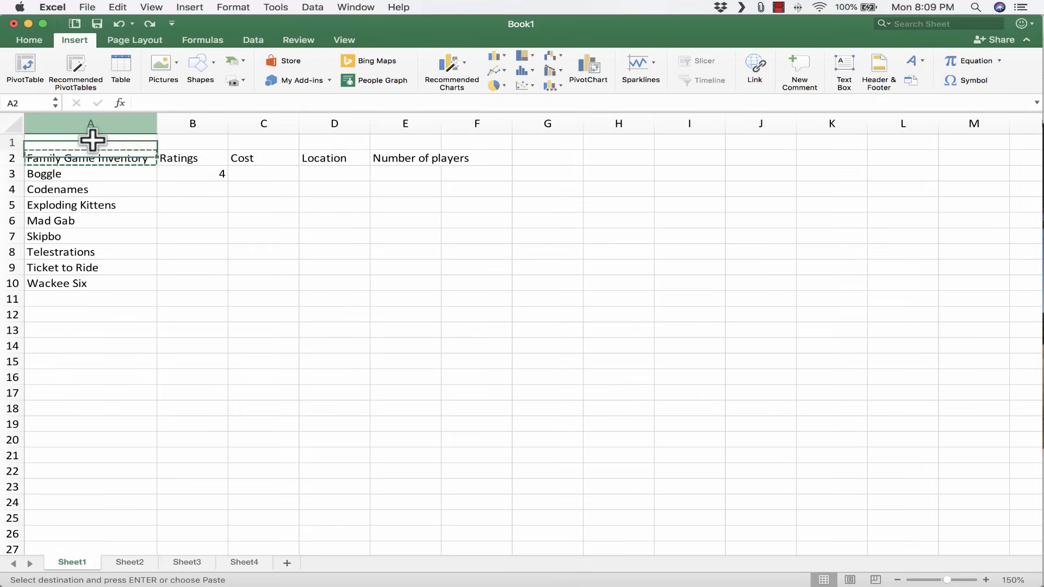
pyautogui.click(90, 141)
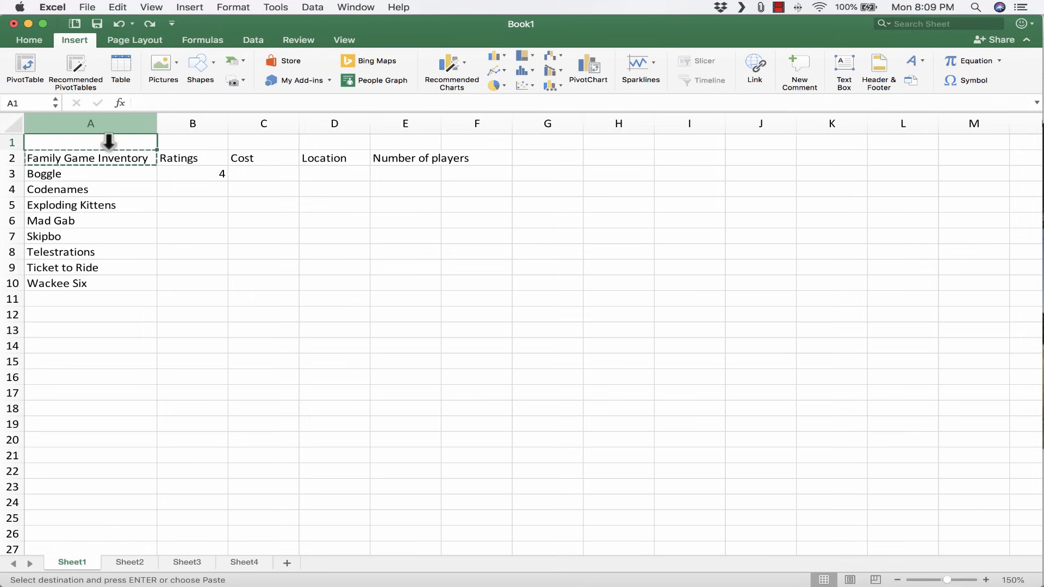
pyautogui.press('cmd+v')
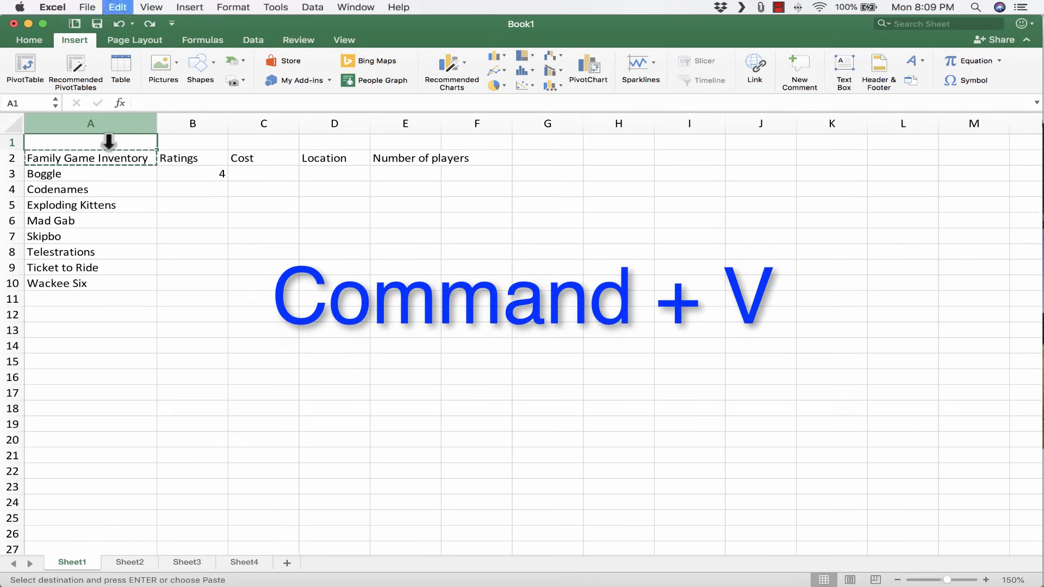
# Step: Dismiss the context menu on the emptied A2 and reselect the title cells
pyautogui.rightClick(63, 158)
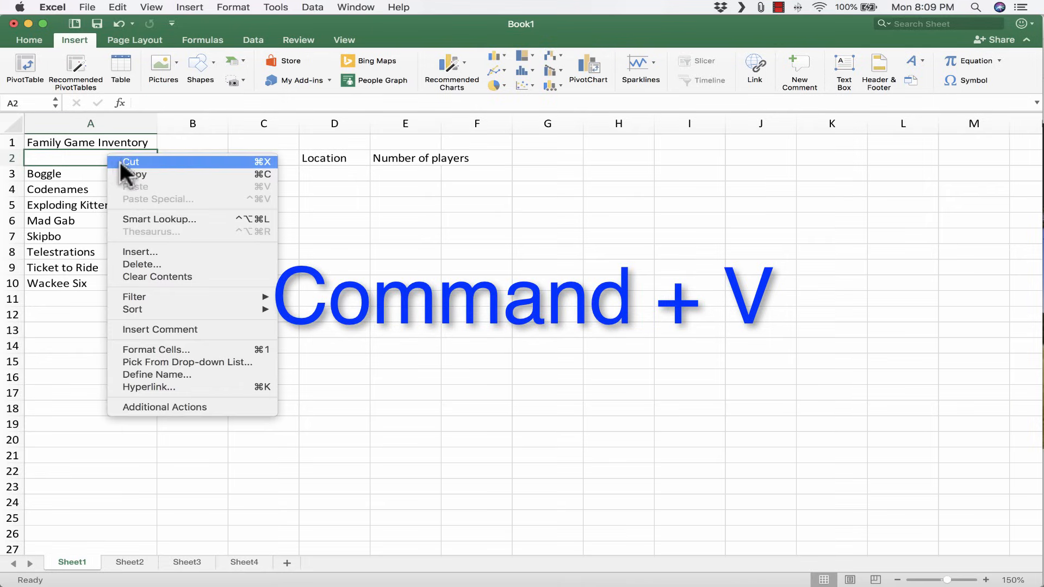
pyautogui.press('cmd+v')
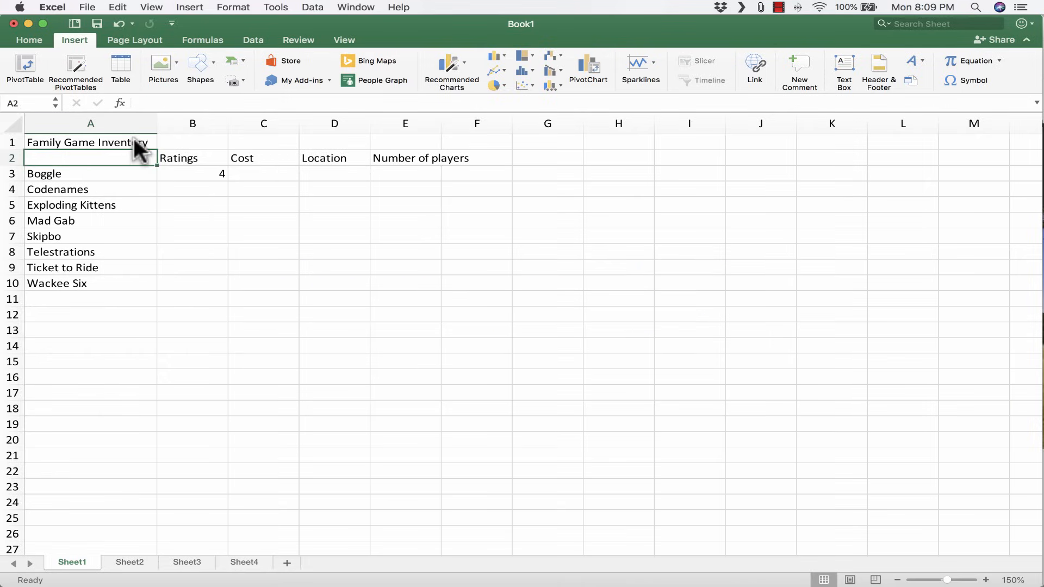
pyautogui.click(90, 142)
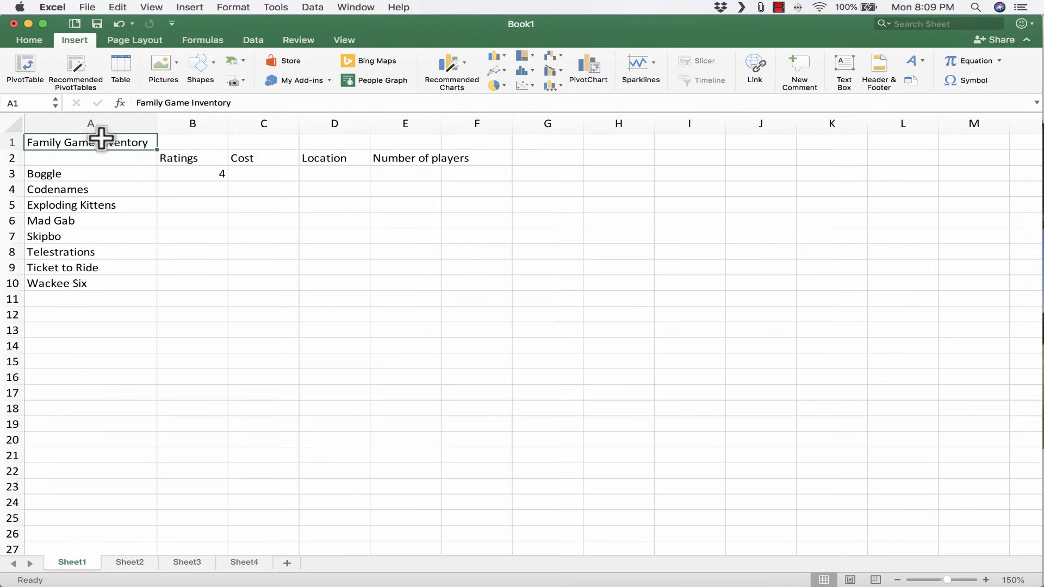
pyautogui.click(91, 158)
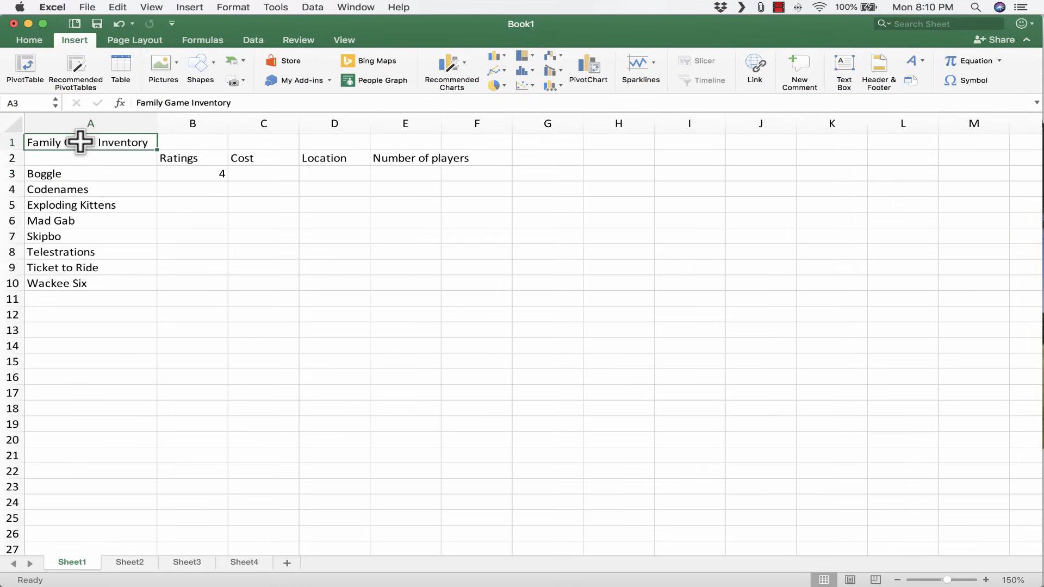
# Step: Merge & Center the title across A1:E1 from the Home tab
pyautogui.moveTo(90, 141); pyautogui.dragTo(405, 141)
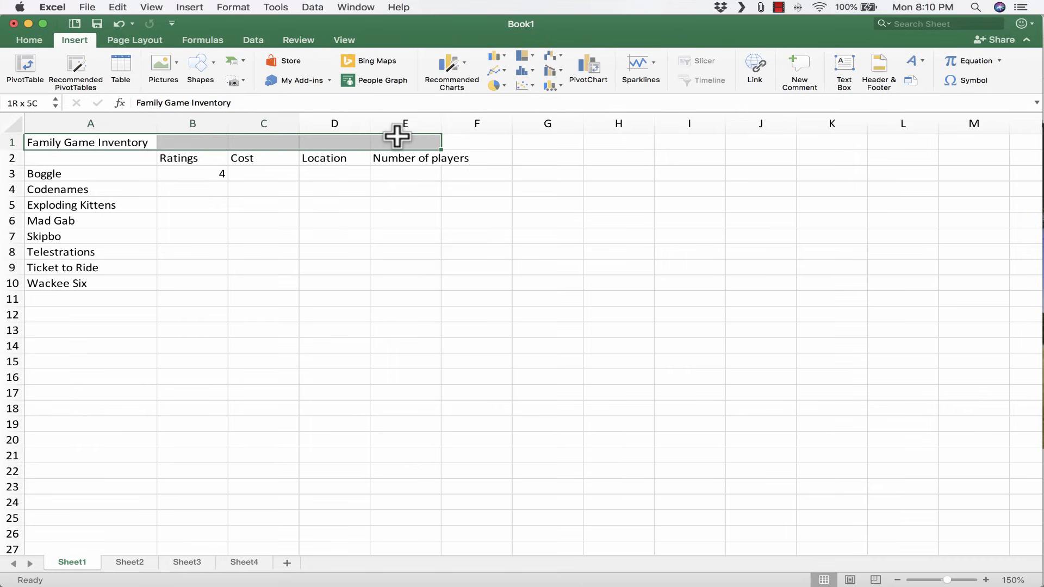
pyautogui.moveTo(406, 141)
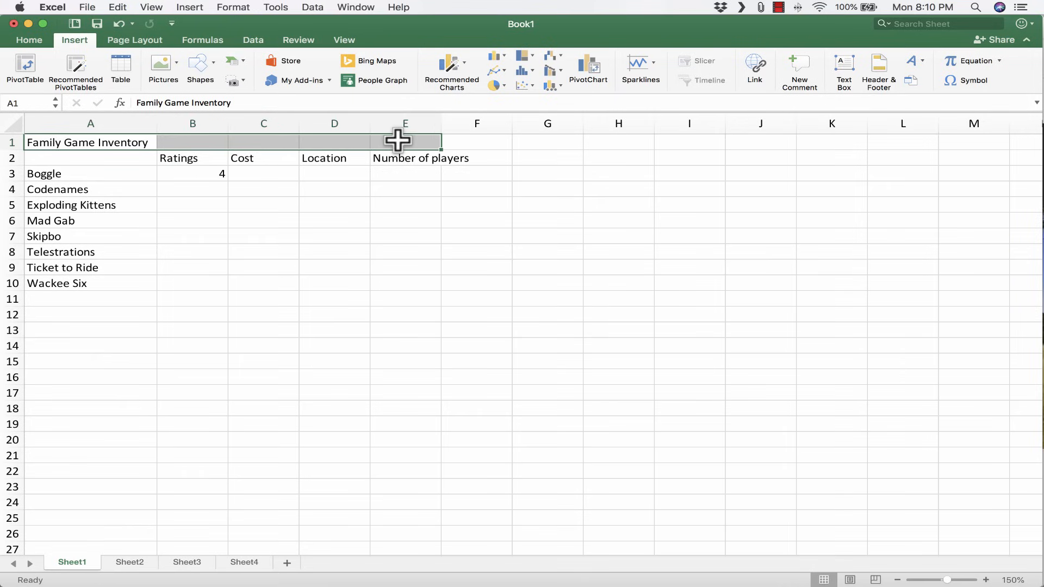
pyautogui.click(29, 40)
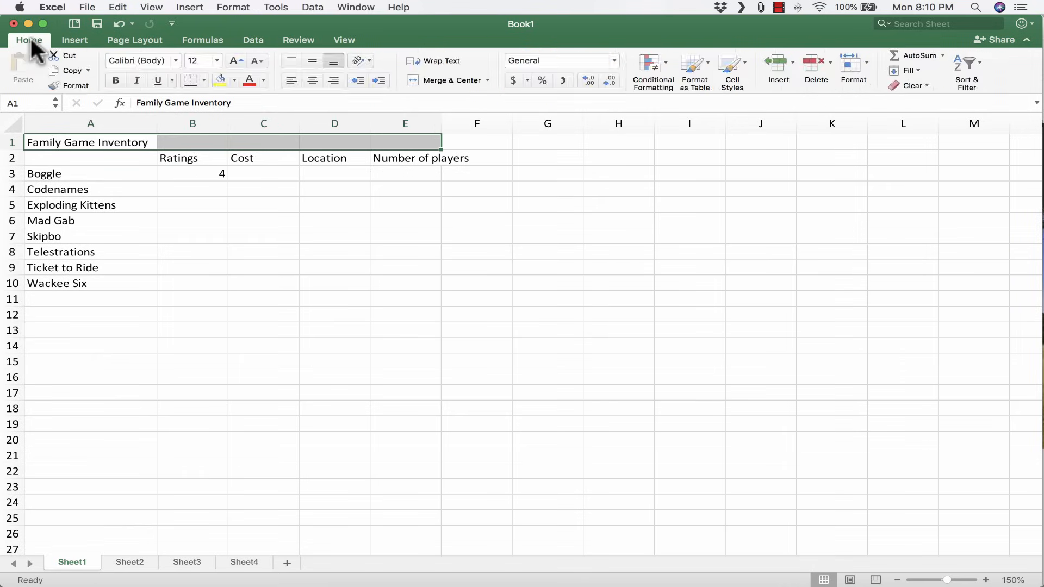
pyautogui.moveTo(474, 75)
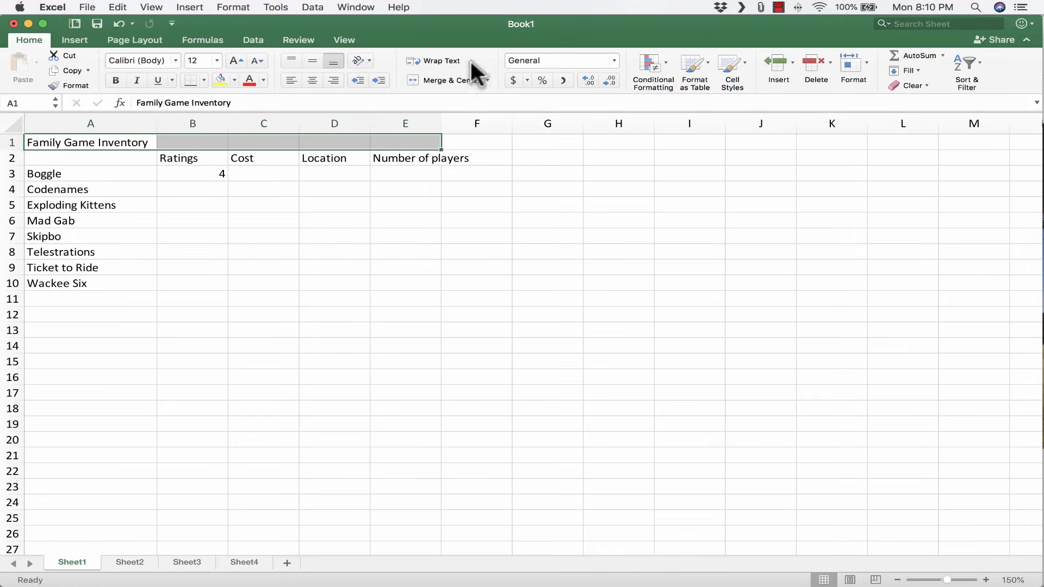
pyautogui.moveTo(172, 80)
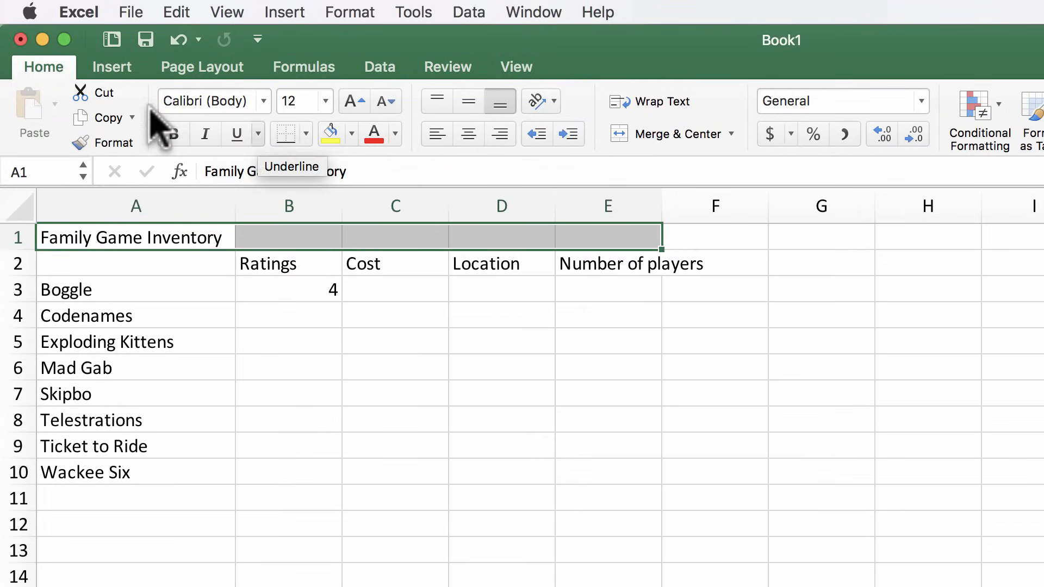
pyautogui.moveTo(592, 173)
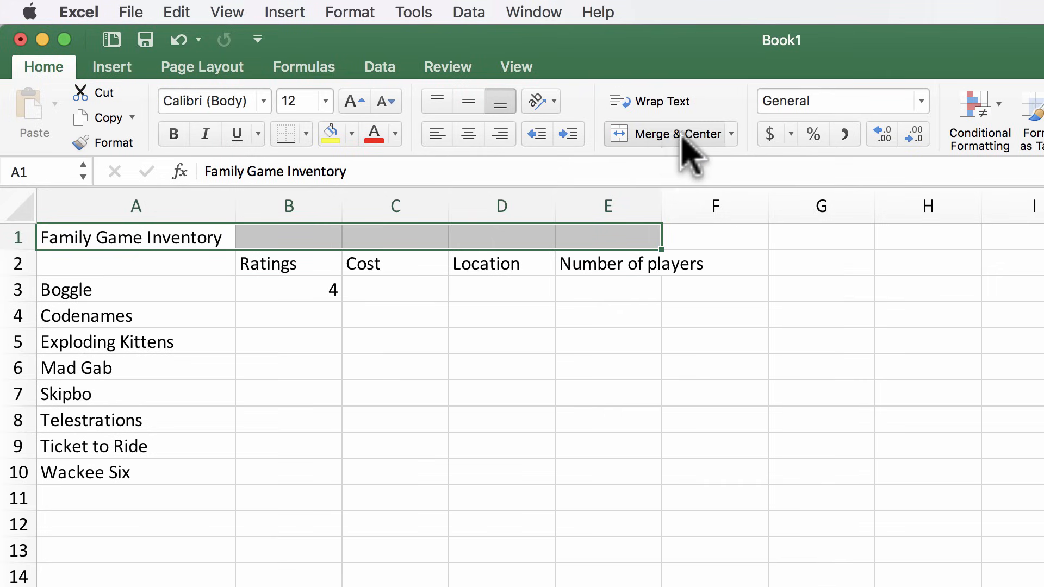
pyautogui.click(667, 133)
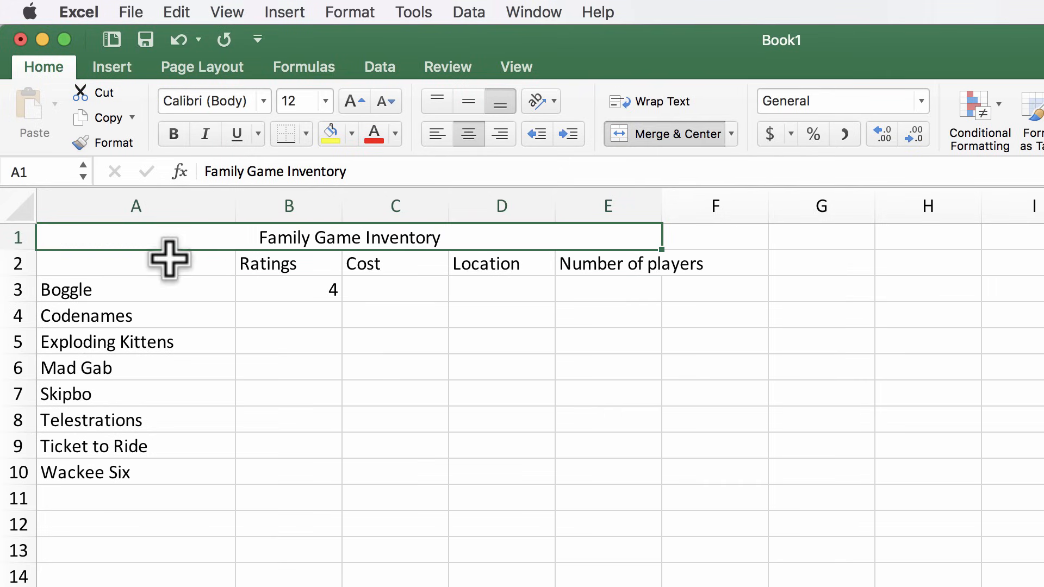
pyautogui.moveTo(198, 253)
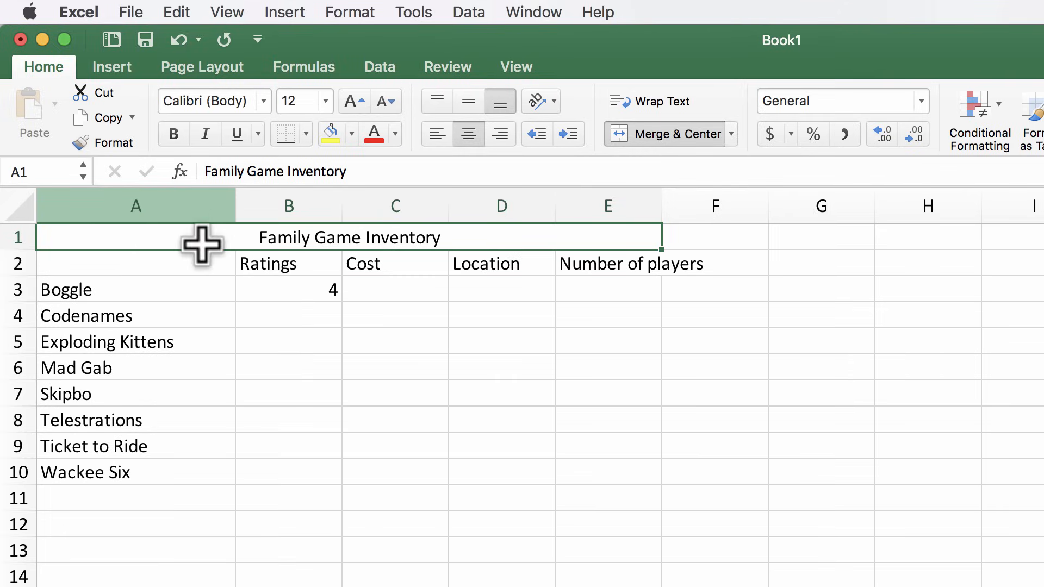
pyautogui.moveTo(481, 247)
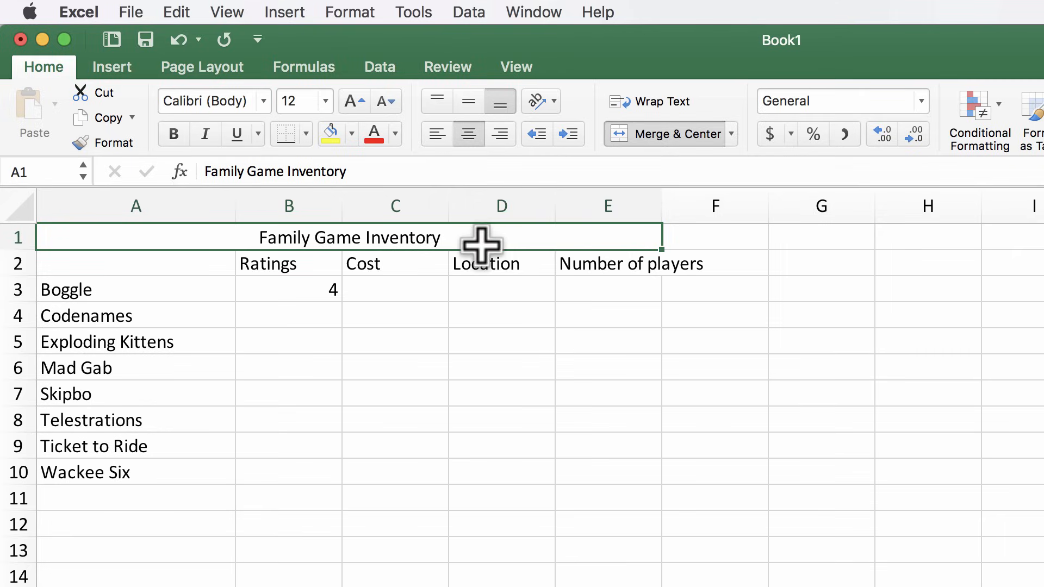
pyautogui.moveTo(174, 251)
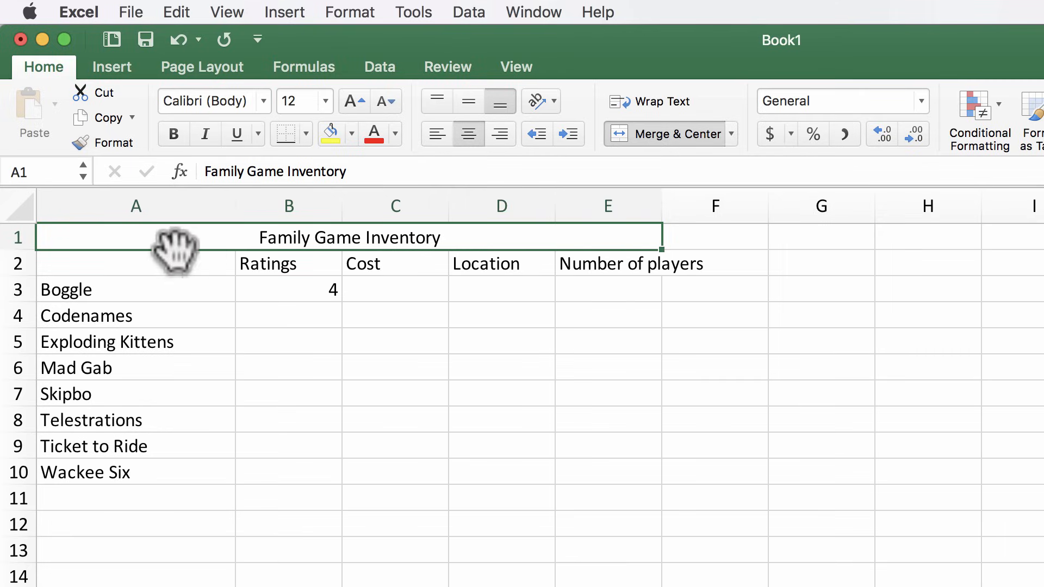
pyautogui.moveTo(463, 241)
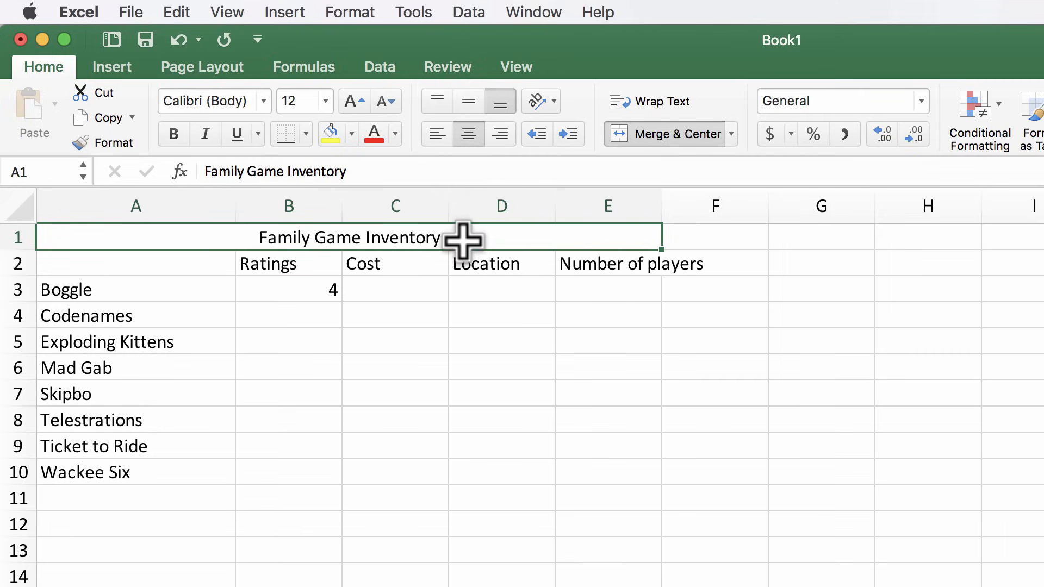
pyautogui.moveTo(433, 477)
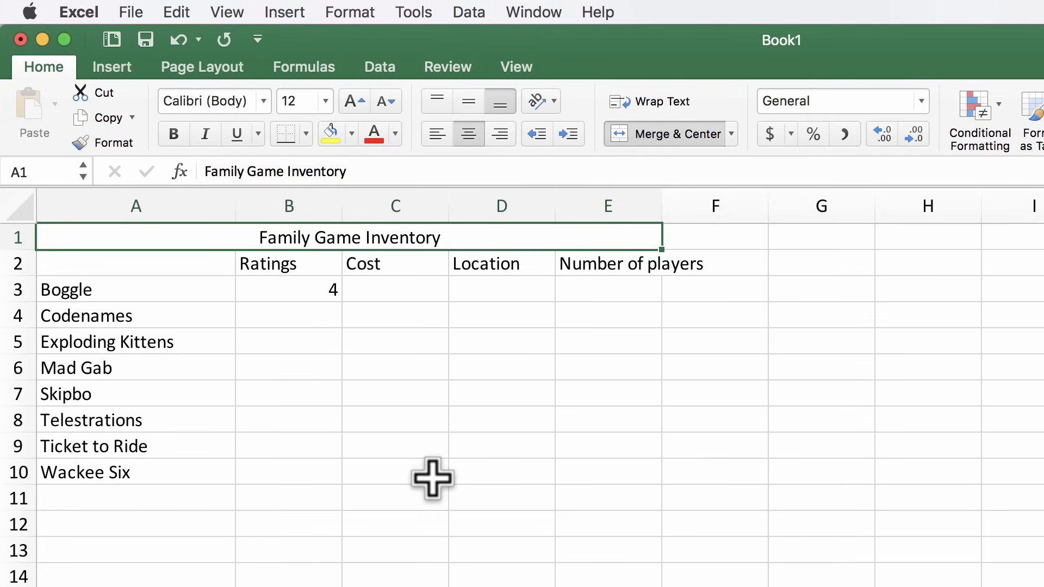
pyautogui.moveTo(509, 272)
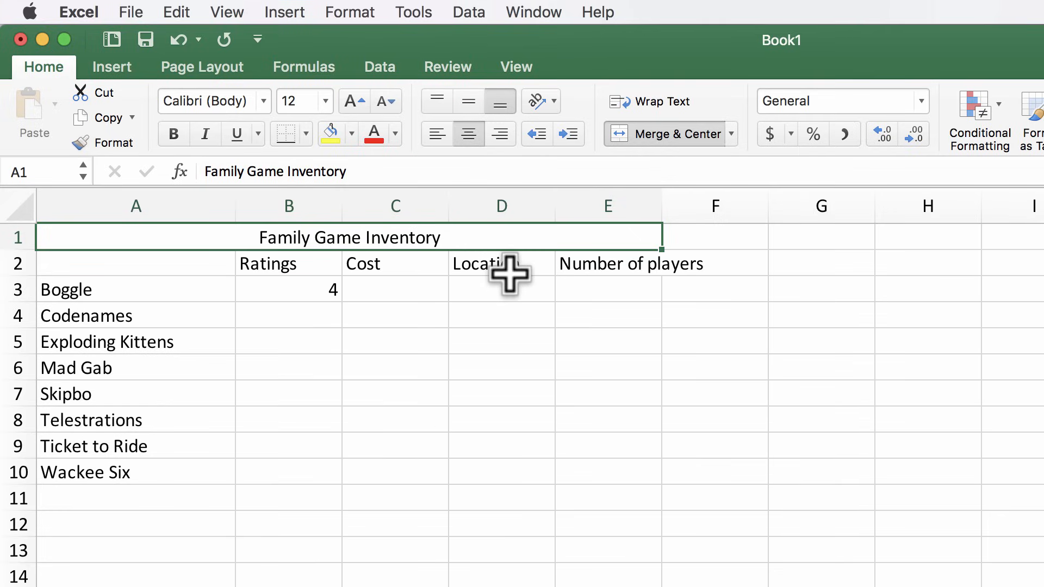
pyautogui.moveTo(391, 241)
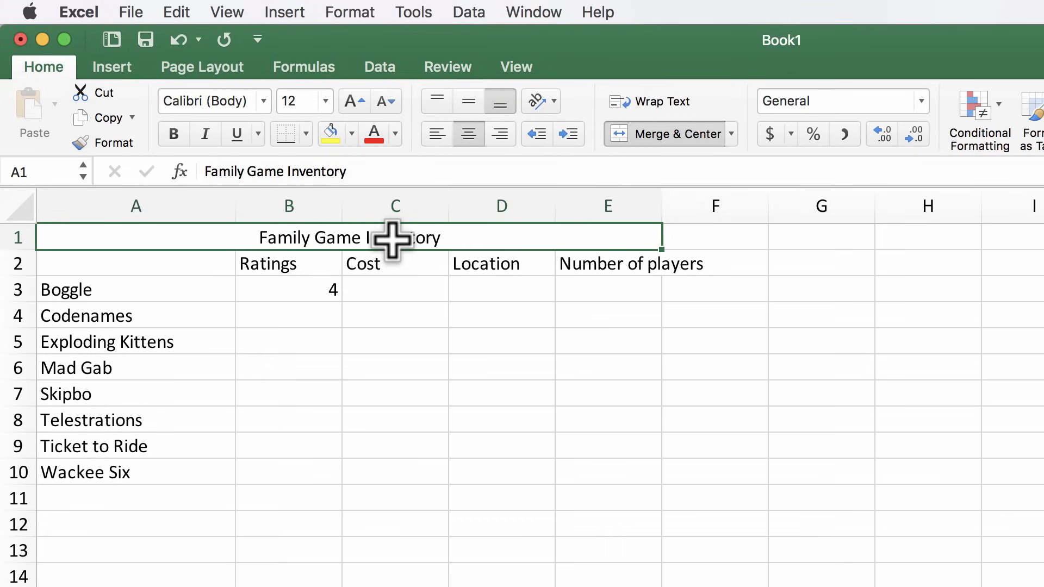
pyautogui.moveTo(158, 137)
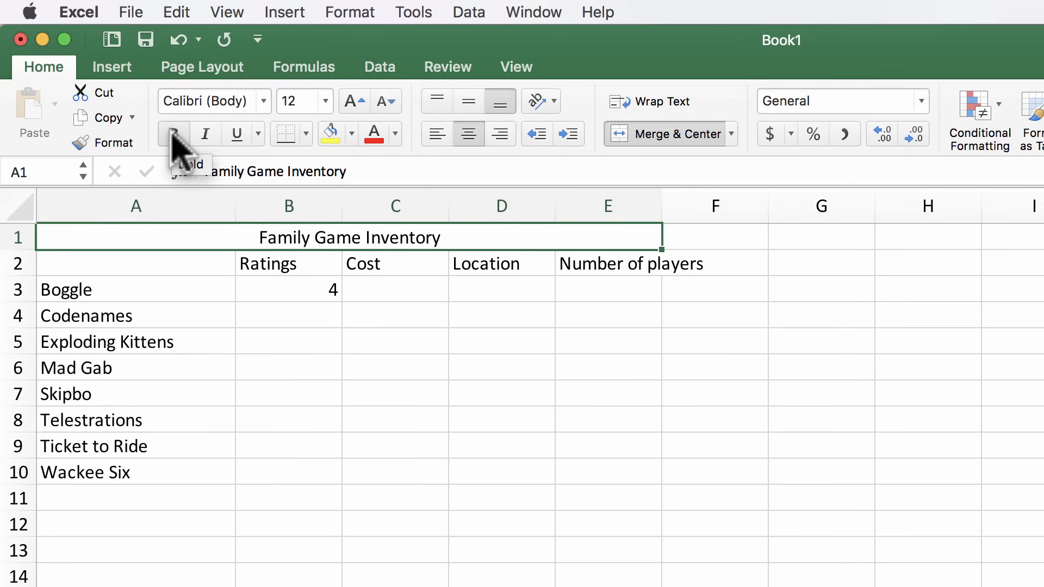
# Step: Make the title bold, size 14, blue text with a yellow fill
pyautogui.click(174, 134)
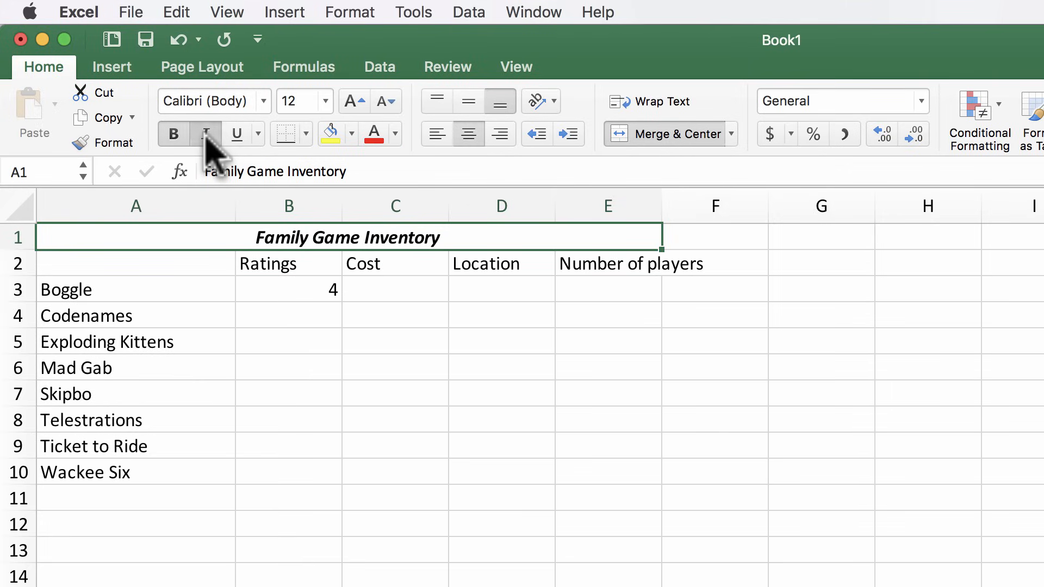
pyautogui.click(328, 101)
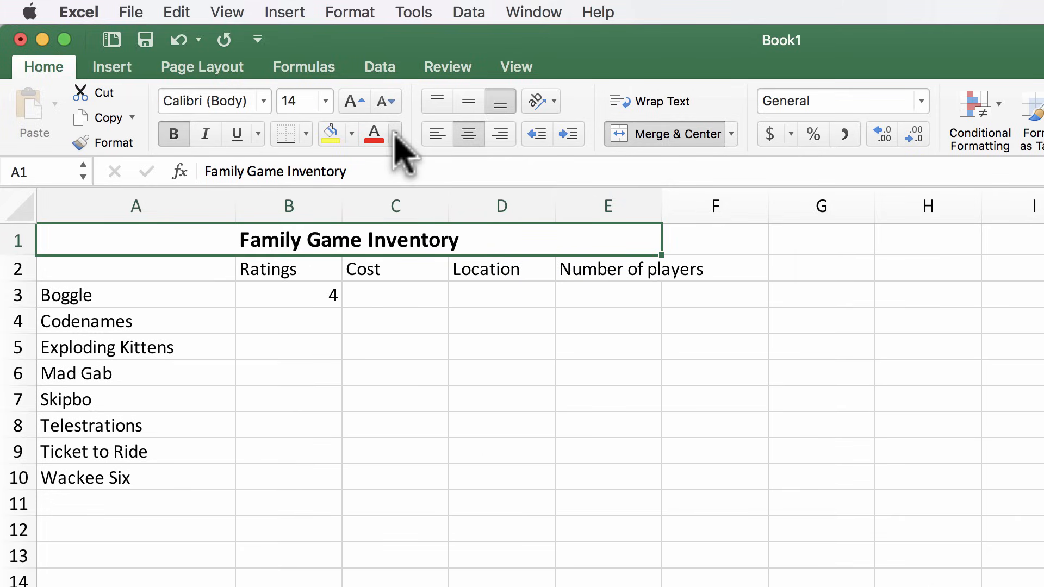
pyautogui.click(375, 134)
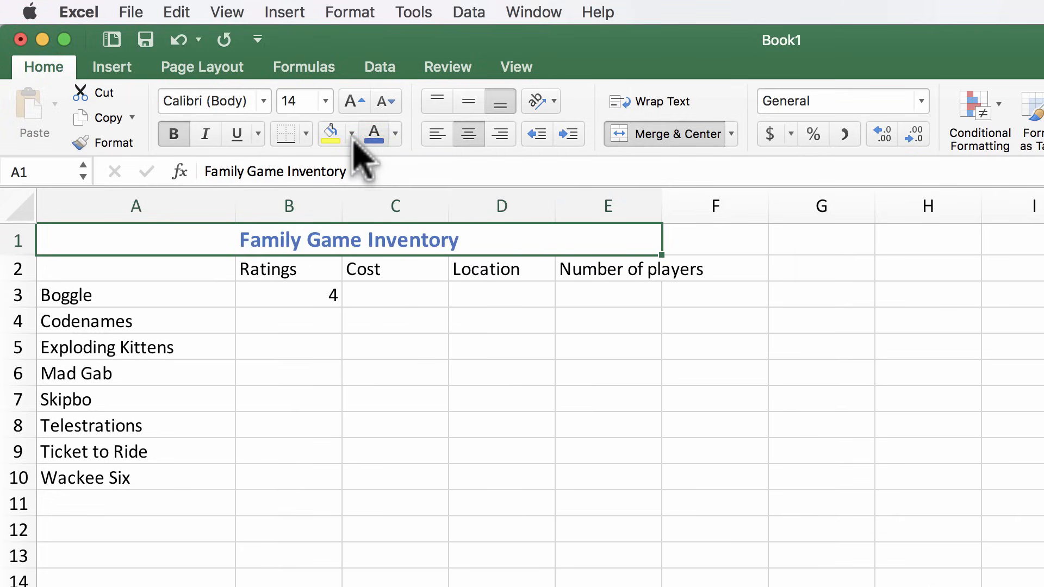
pyautogui.click(351, 134)
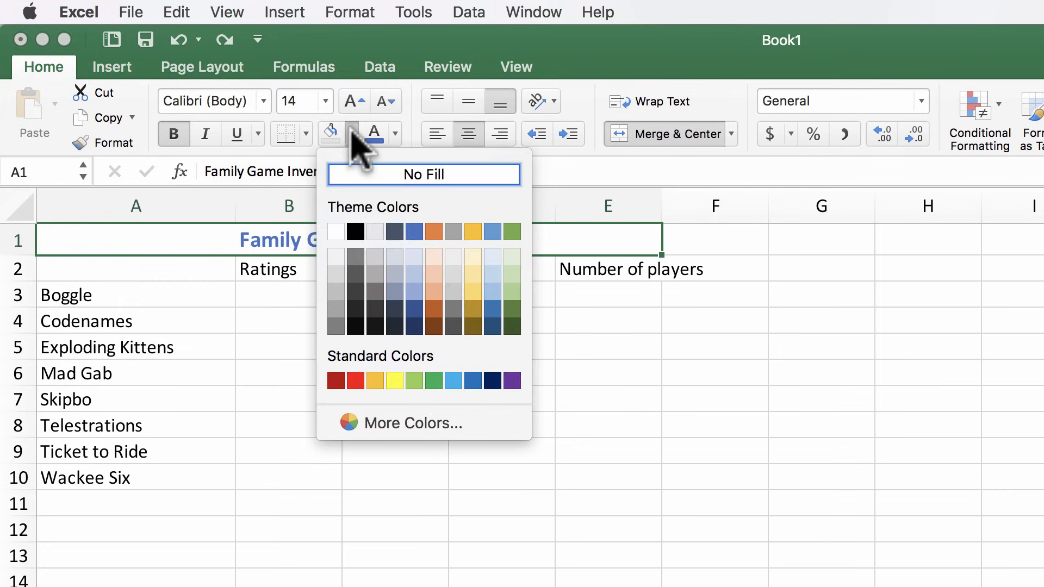
pyautogui.click(394, 381)
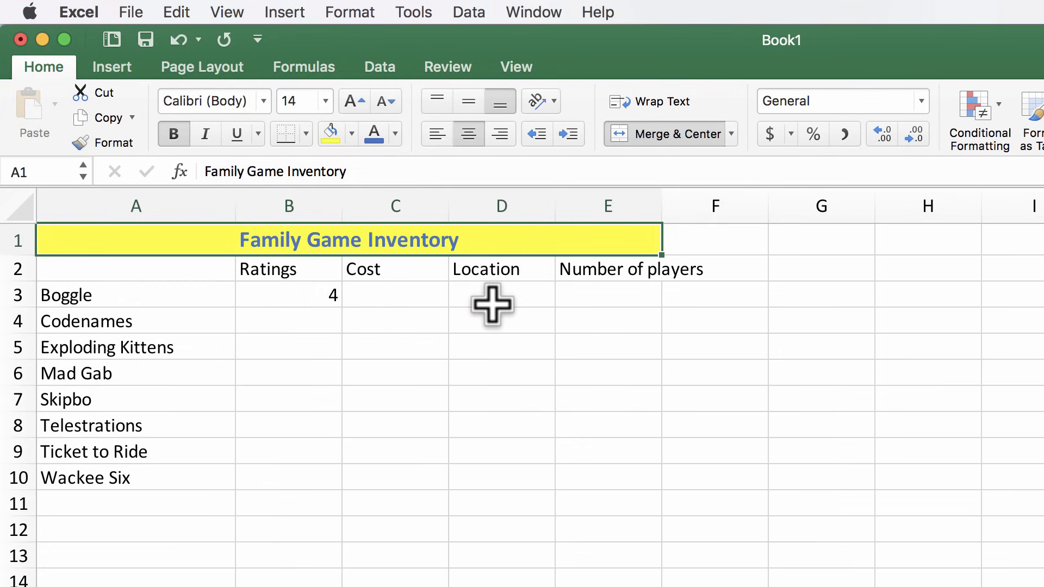
pyautogui.moveTo(621, 230)
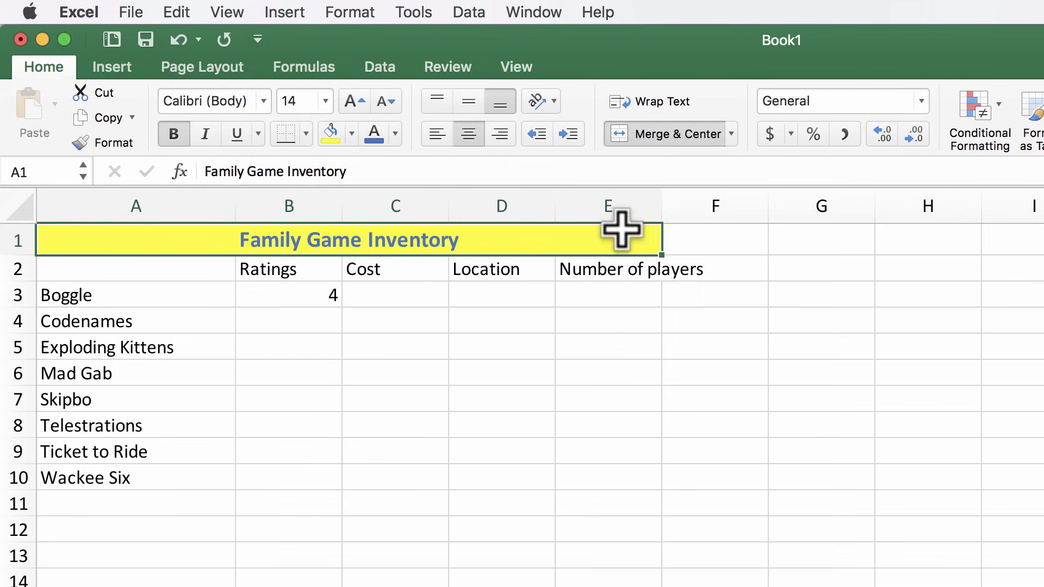
pyautogui.moveTo(687, 275)
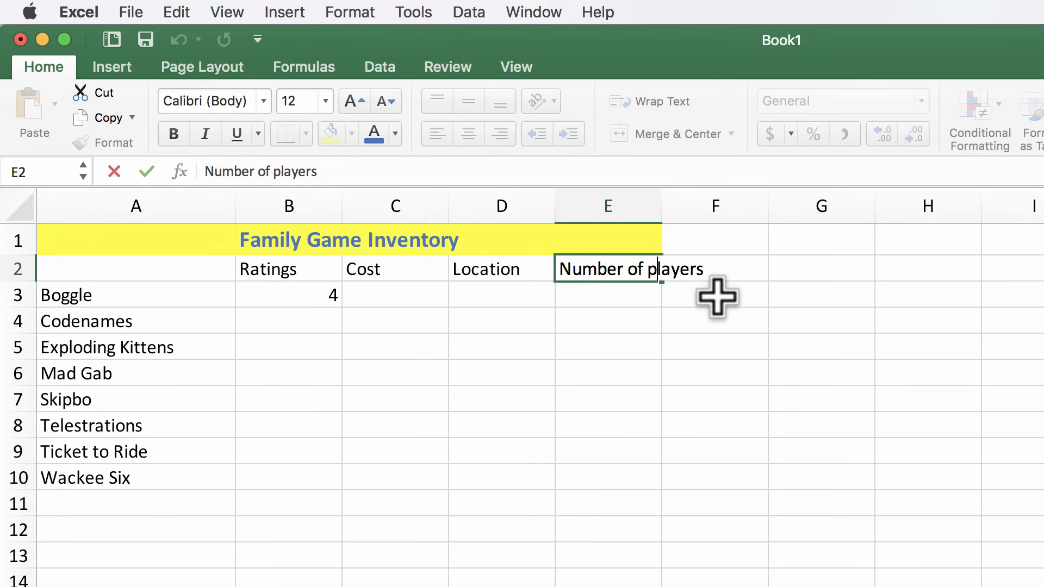
# Step: Retype Players with a capital P in E2 and confirm the header
pyautogui.write('Players')
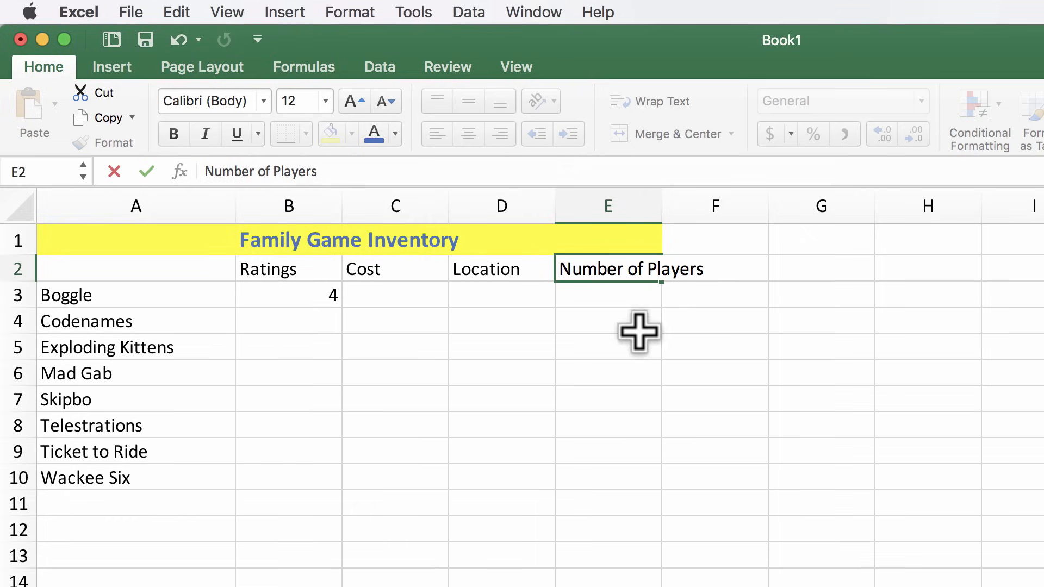
pyautogui.click(607, 320)
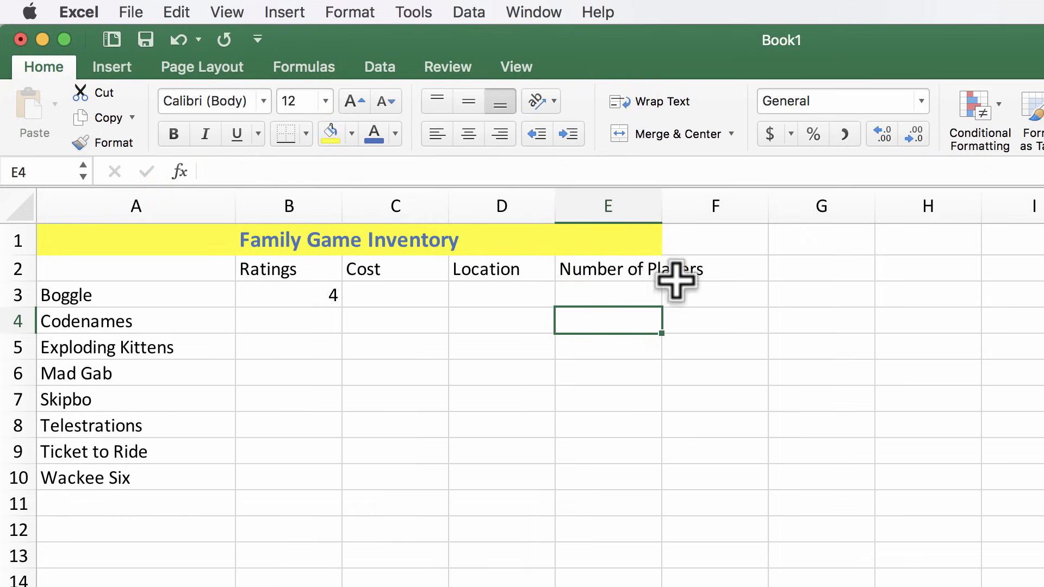
pyautogui.moveTo(659, 226)
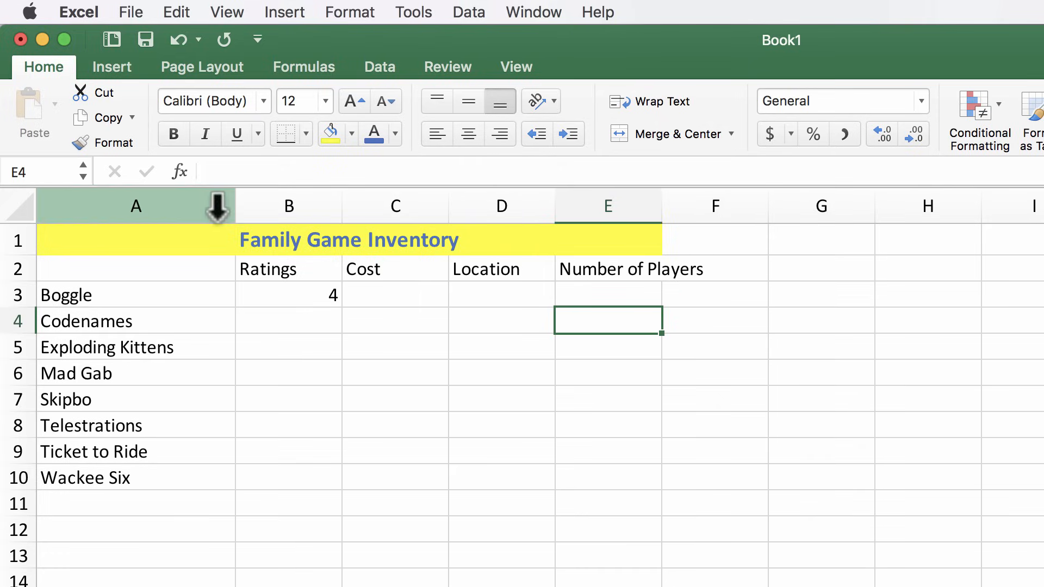
pyautogui.moveTo(198, 233)
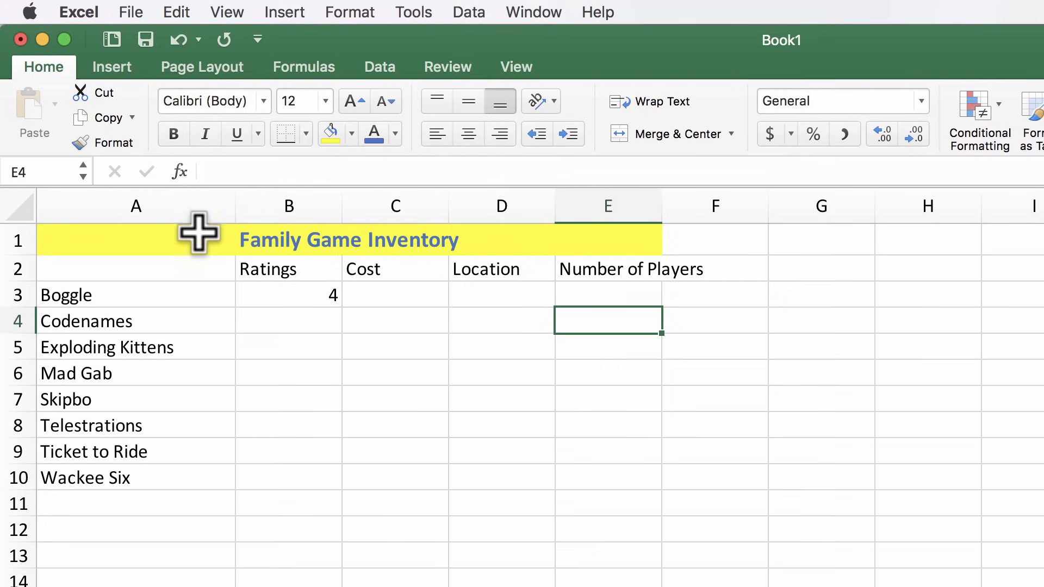
pyautogui.moveTo(198, 232)
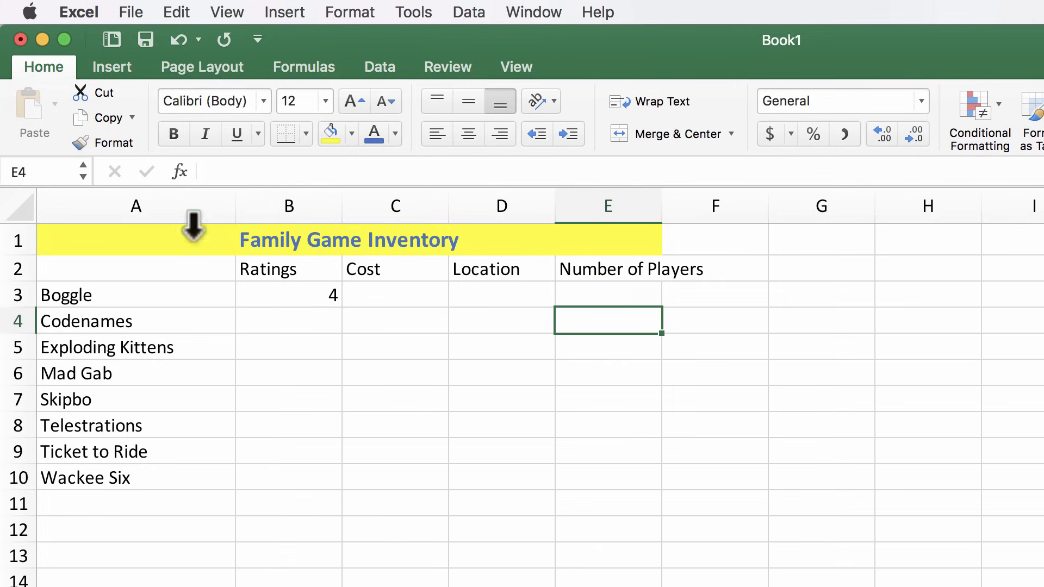
# Step: Drag the column borders so the Ratings, Cost, Location and Players columns share one wider width
pyautogui.click(136, 205)
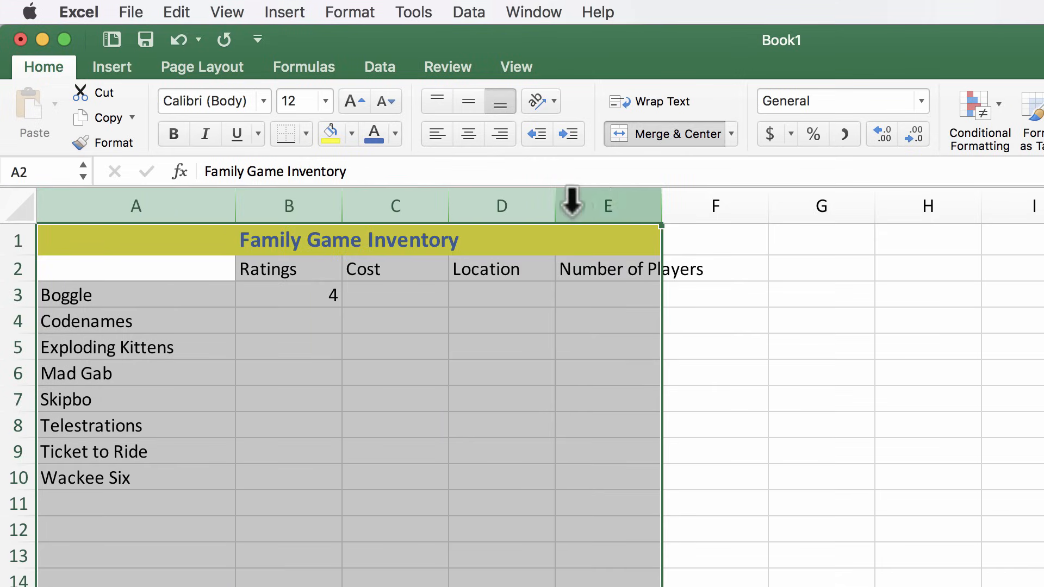
pyautogui.moveTo(288, 206)
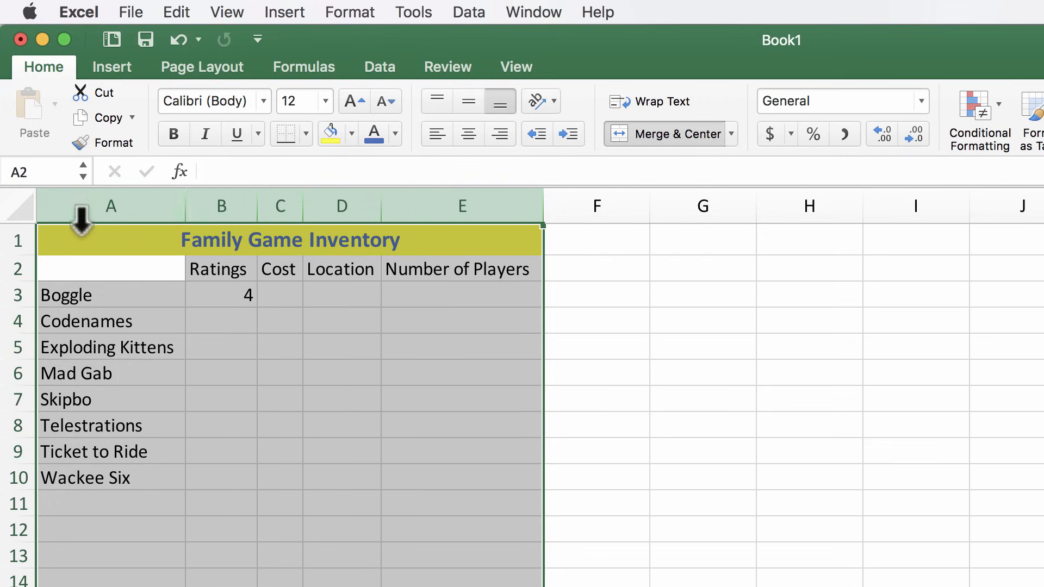
pyautogui.moveTo(474, 279)
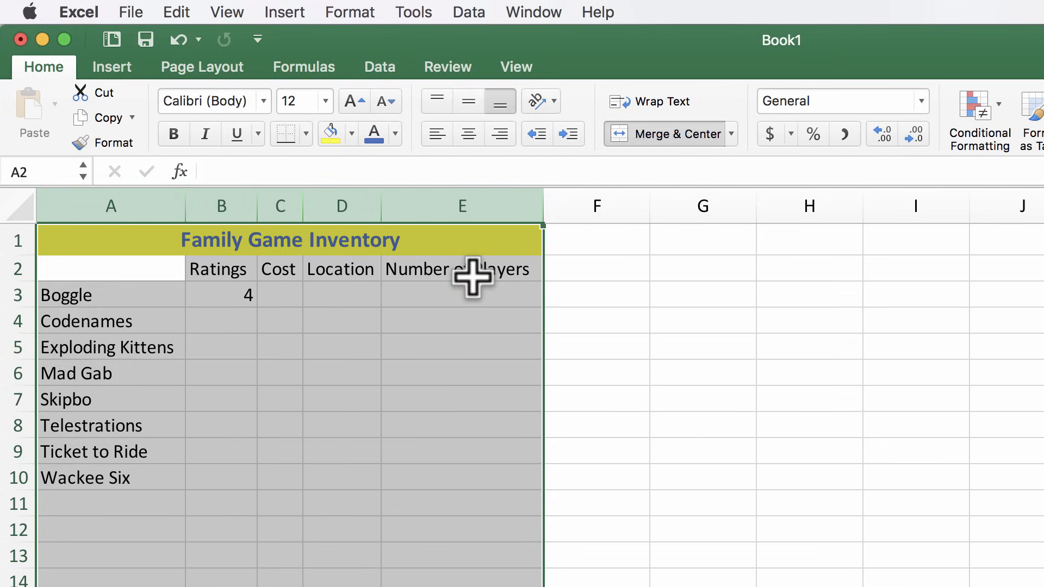
pyautogui.moveTo(452, 273)
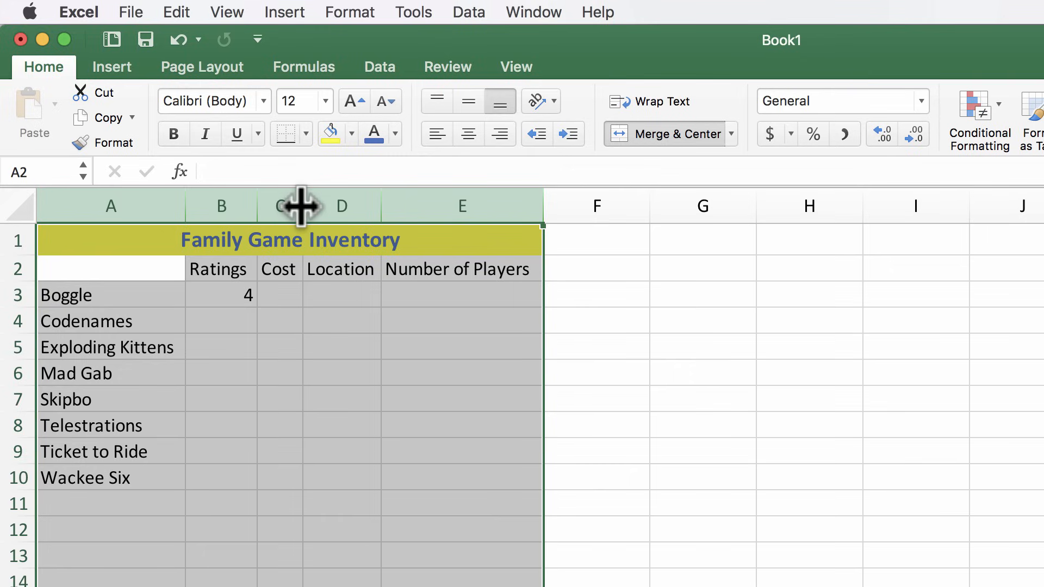
pyautogui.moveTo(301, 205); pyautogui.dragTo(395, 206)
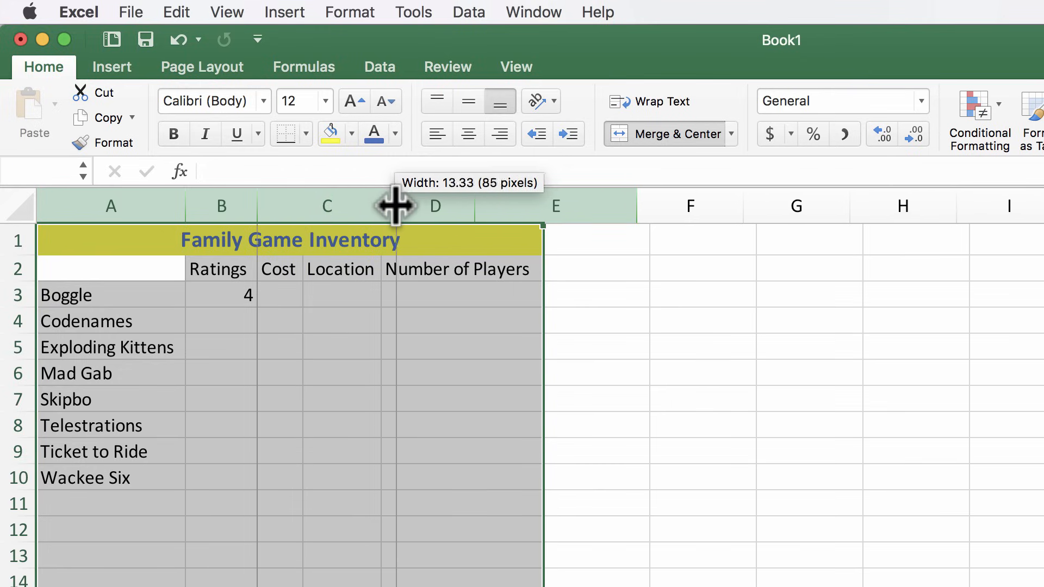
pyautogui.moveTo(394, 205); pyautogui.dragTo(396, 205)
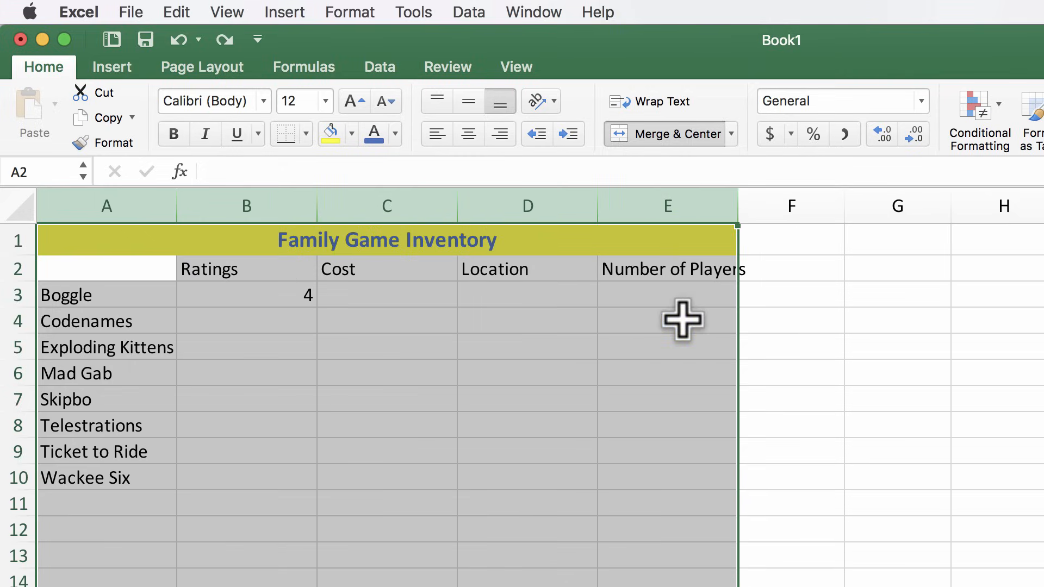
pyautogui.click(790, 320)
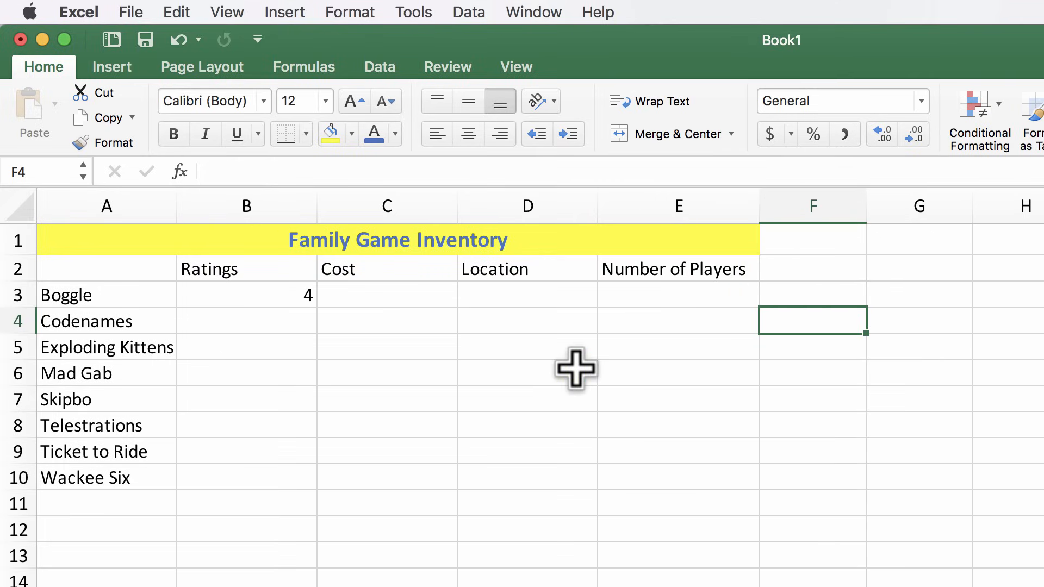
pyautogui.moveTo(489, 367)
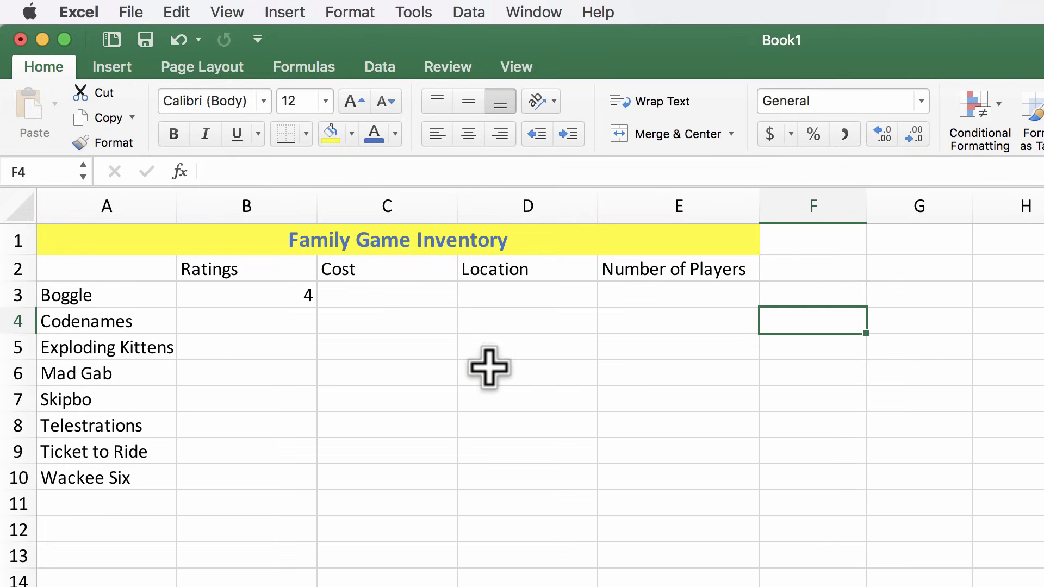
pyautogui.click(216, 320)
pyautogui.write('5')
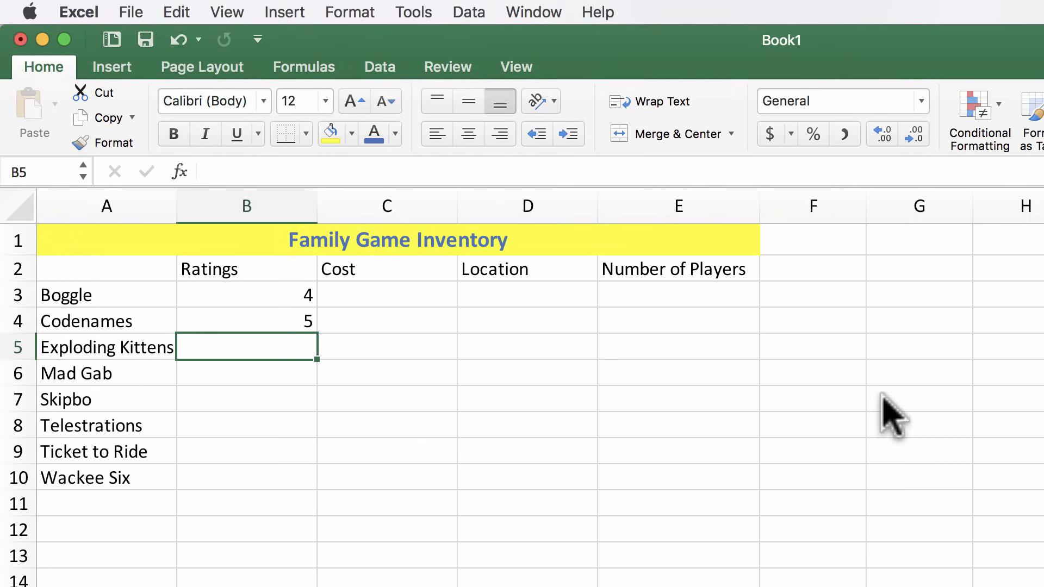
pyautogui.moveTo(991, 449)
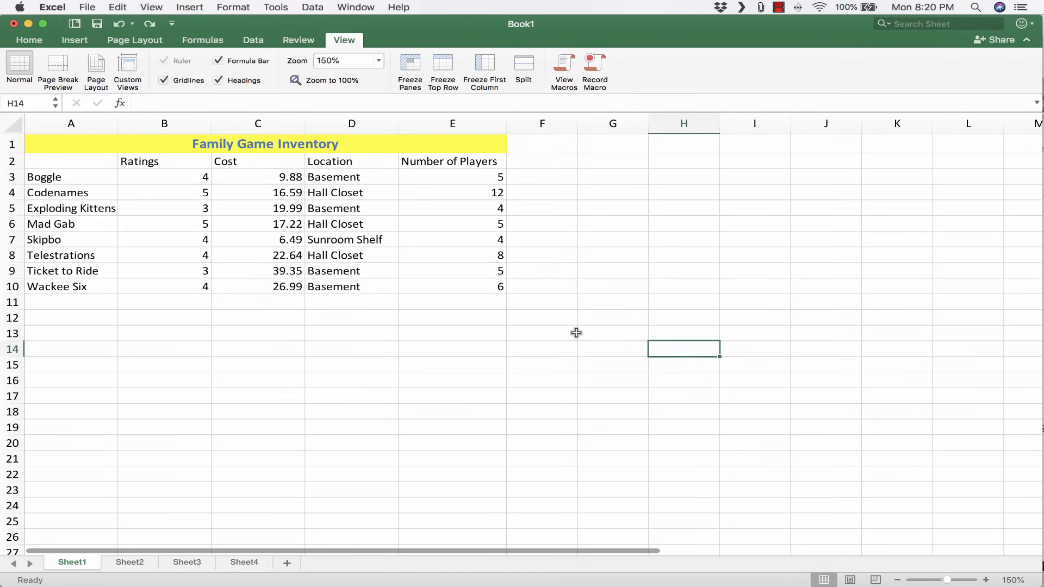
pyautogui.moveTo(74, 180)
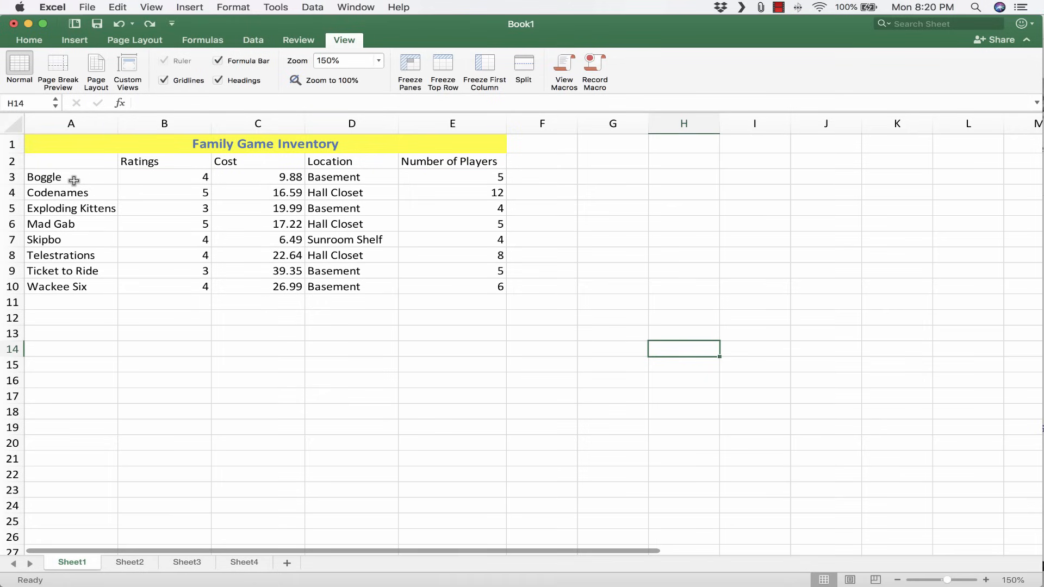
# Step: Step through the Codenames, Skipbo and Boggle cells and the empty row below the game list
pyautogui.click(58, 192)
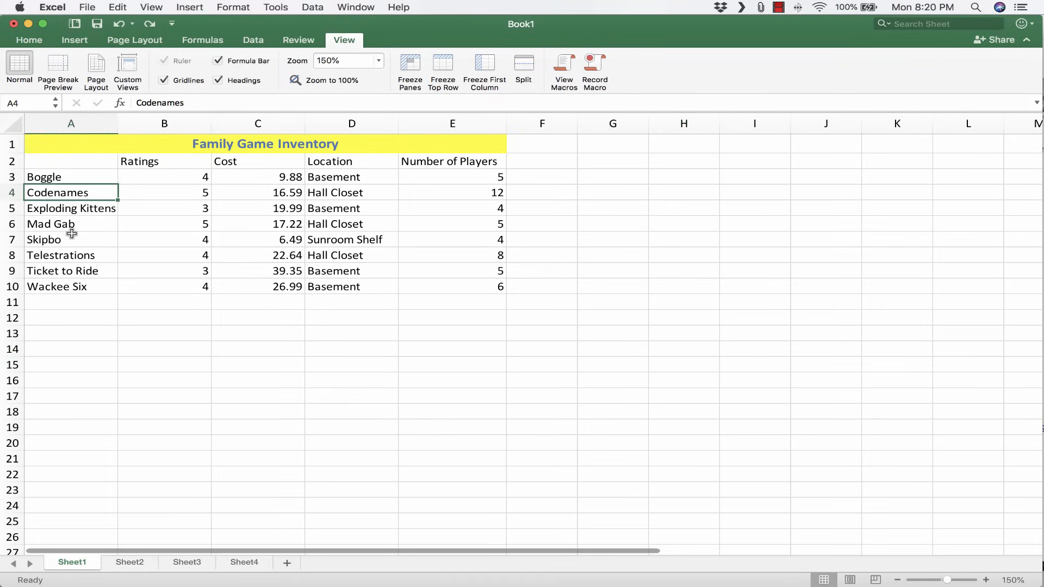
pyautogui.click(72, 240)
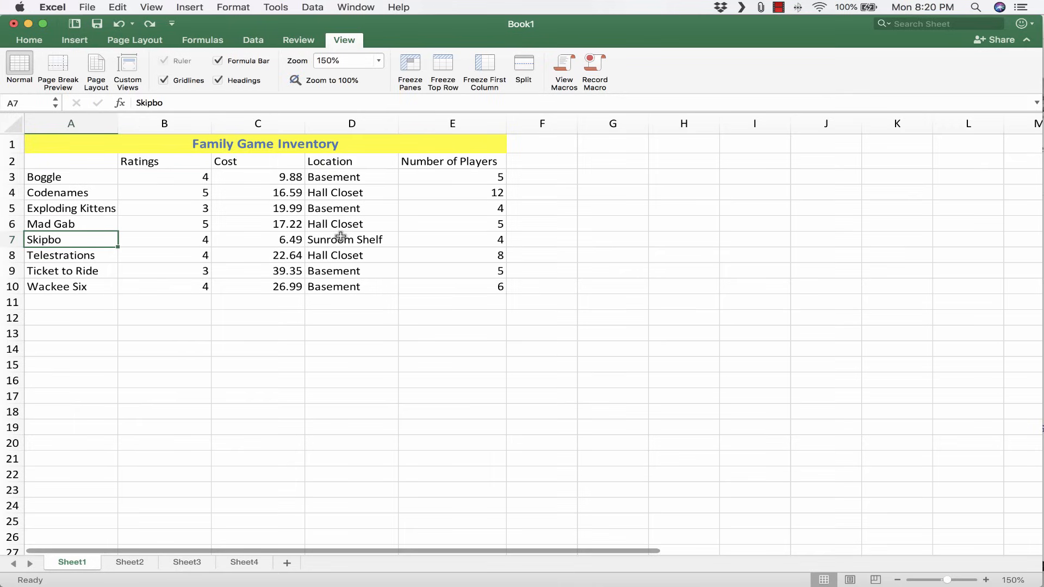
pyautogui.moveTo(65, 186)
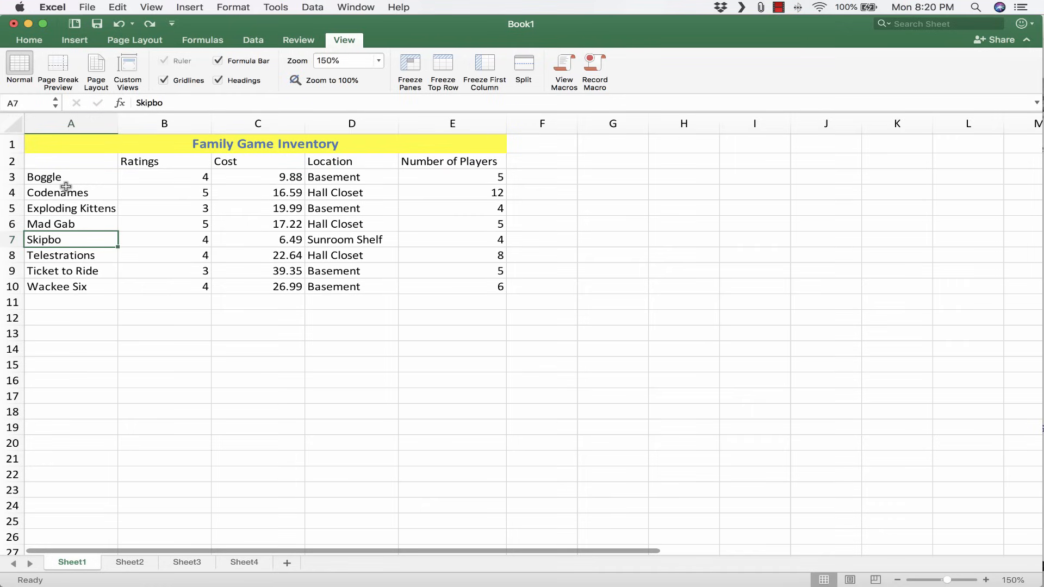
pyautogui.click(71, 177)
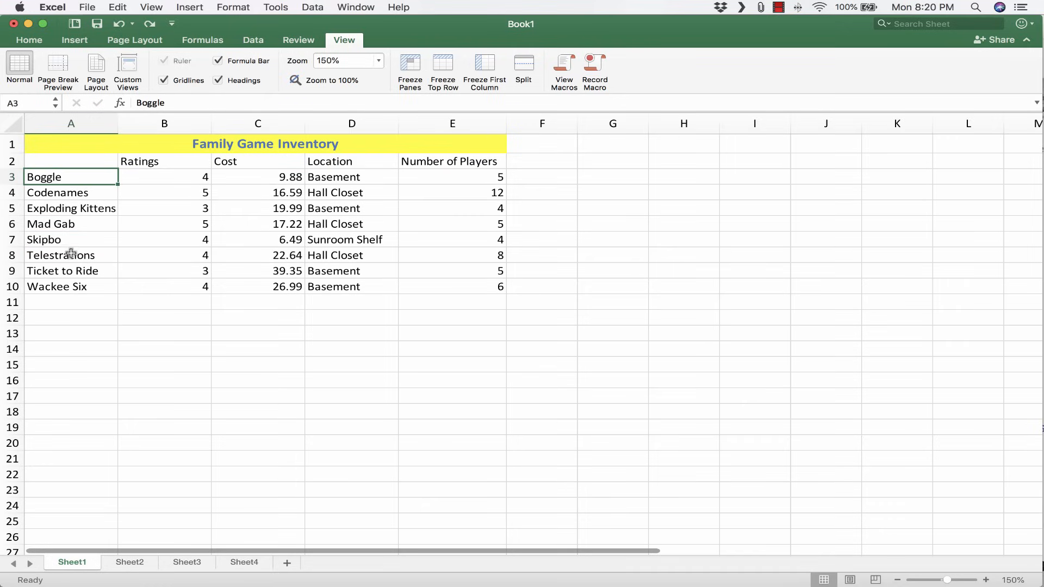
pyautogui.moveTo(226, 416)
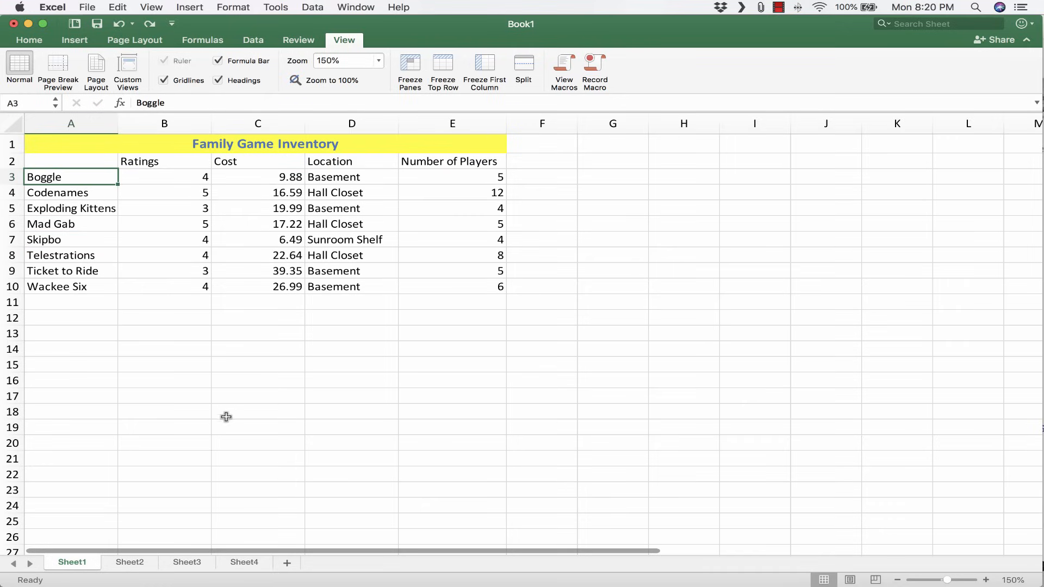
pyautogui.click(71, 302)
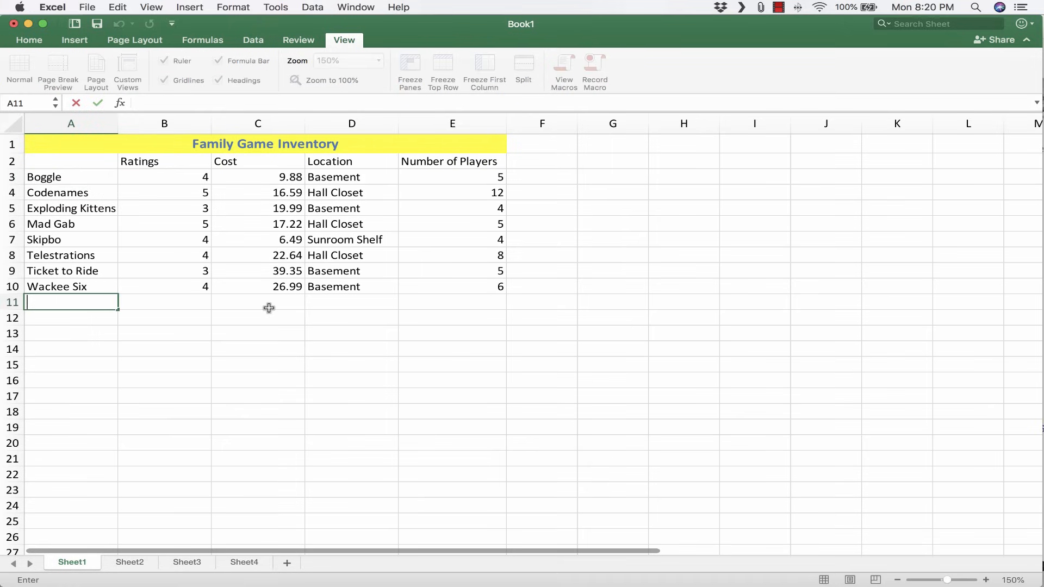
pyautogui.click(351, 301)
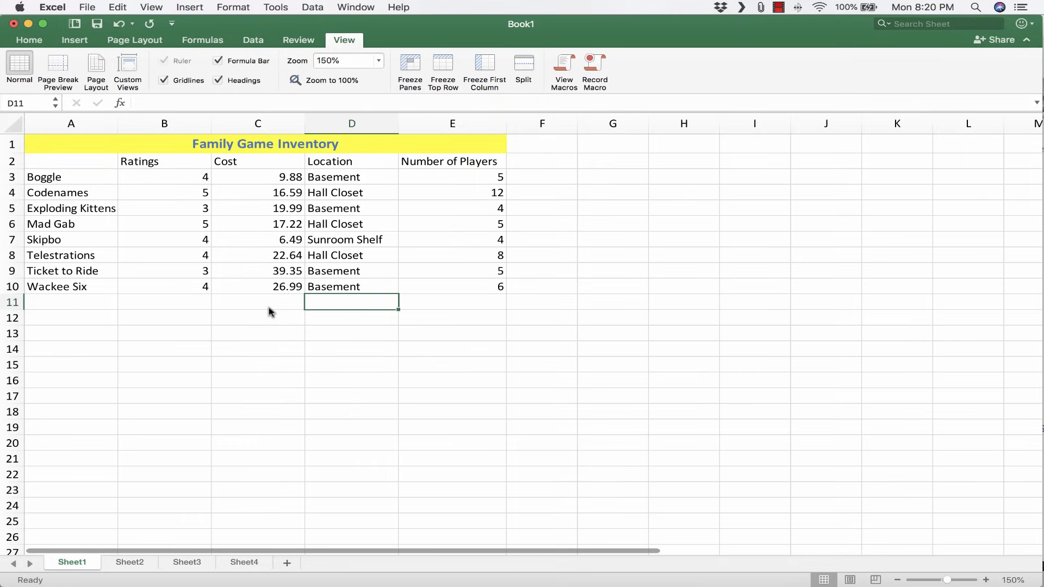
pyautogui.click(72, 301)
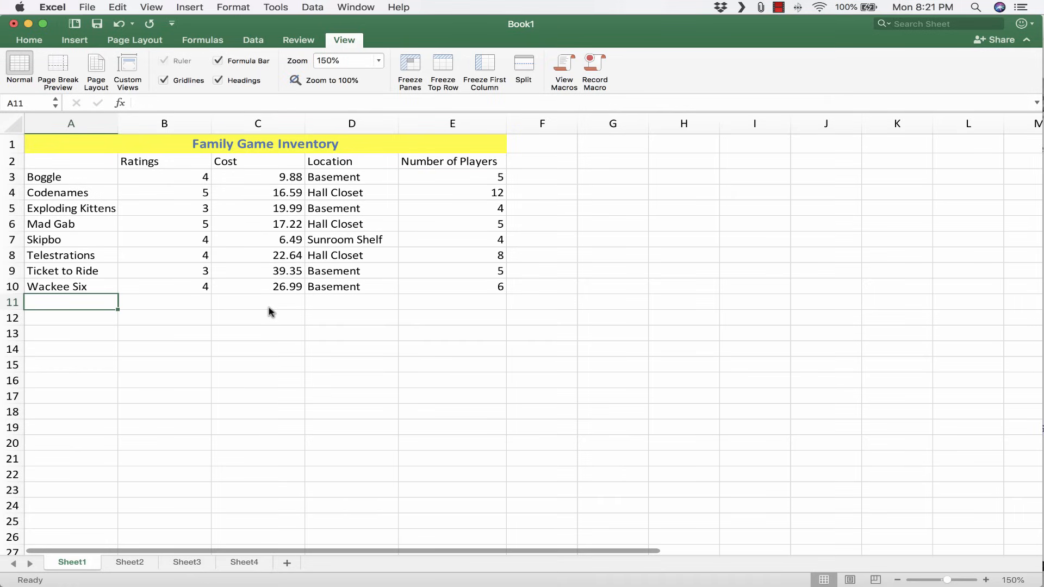
pyautogui.moveTo(79, 44)
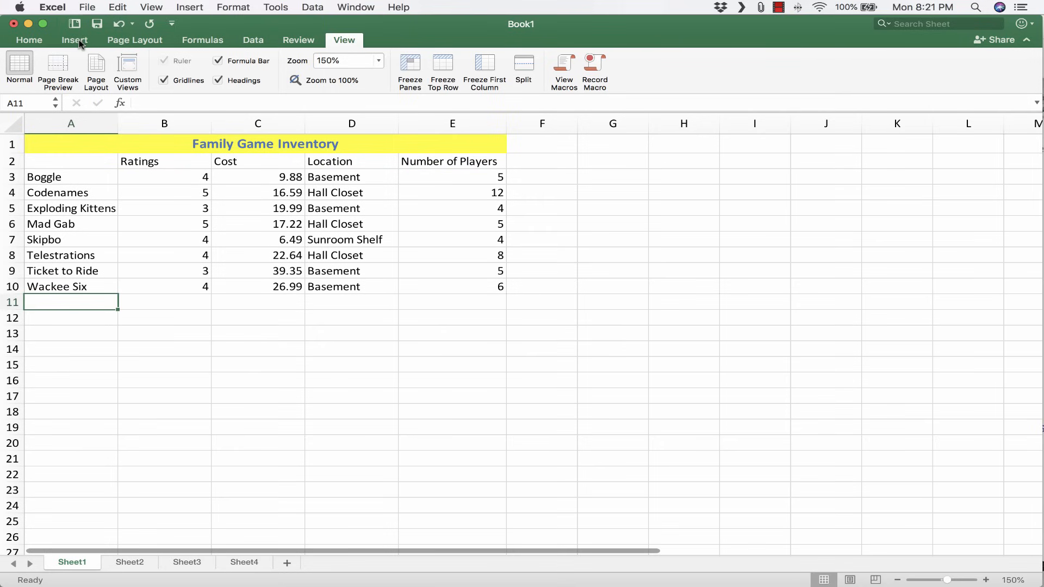
pyautogui.click(28, 40)
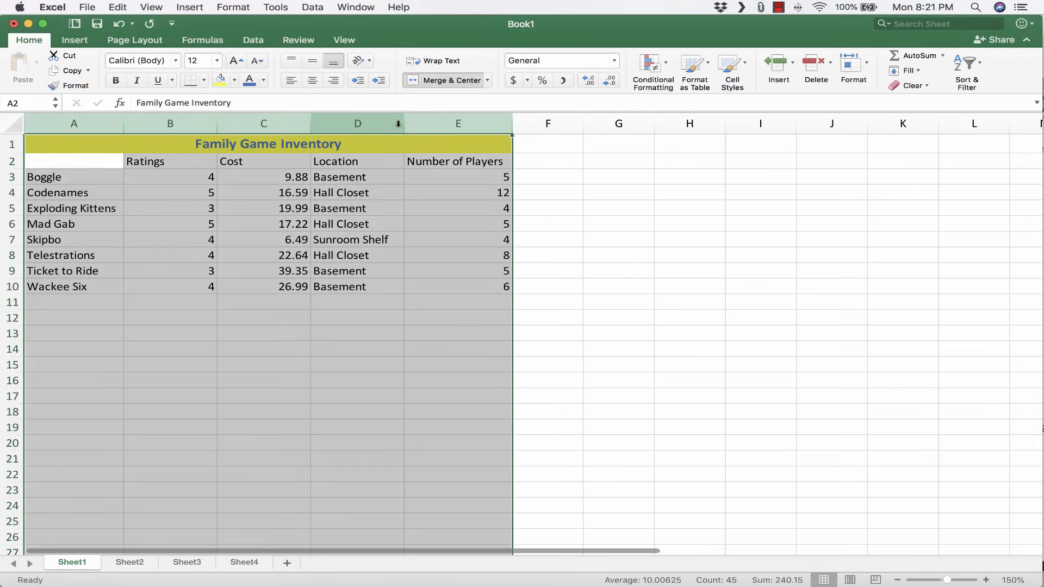
# Step: Bring up Book1's file commands in preparation for saving the inventory
pyautogui.click(344, 40)
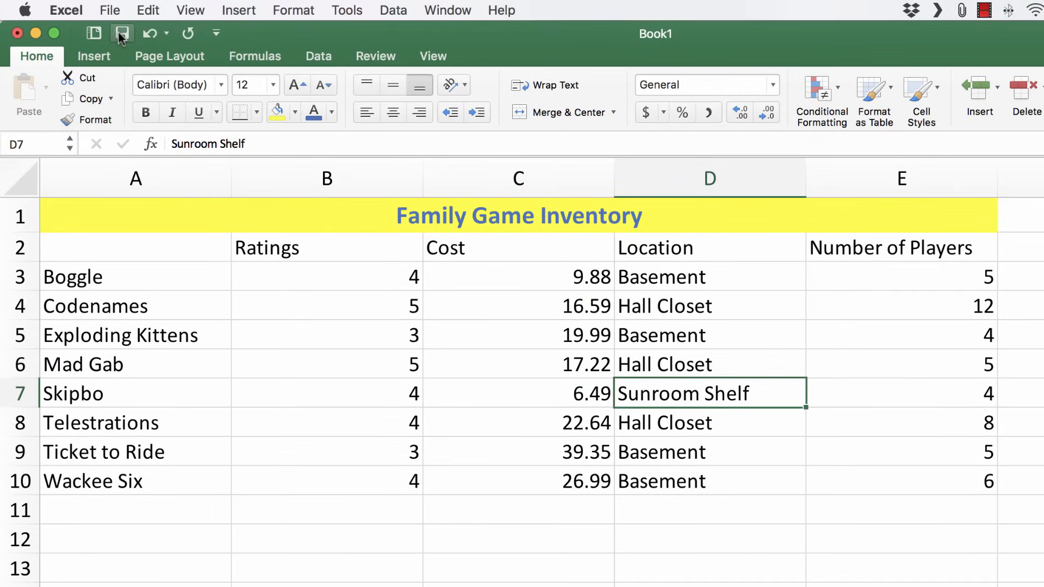
pyautogui.moveTo(123, 34)
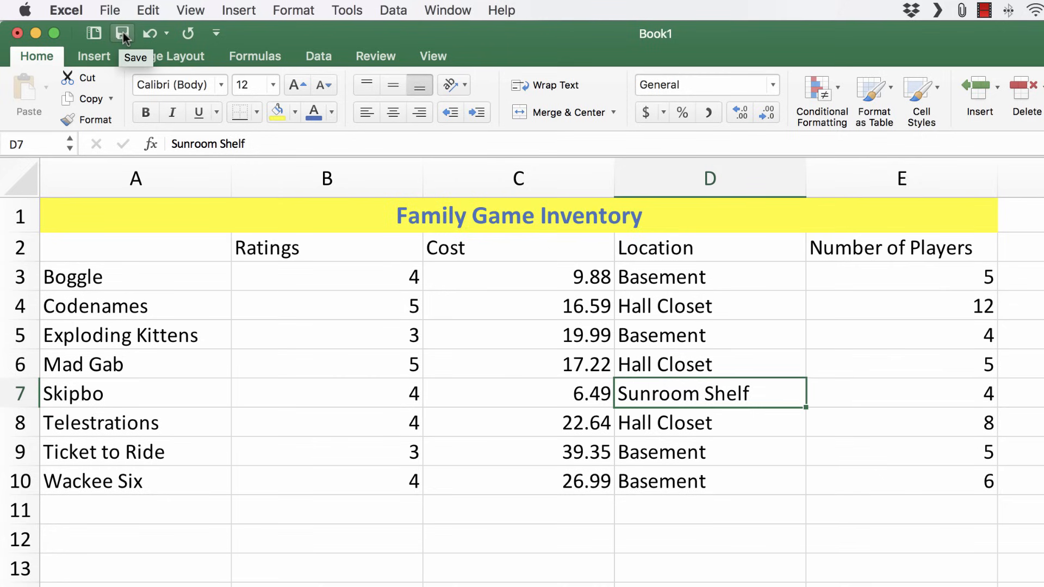
pyautogui.click(109, 10)
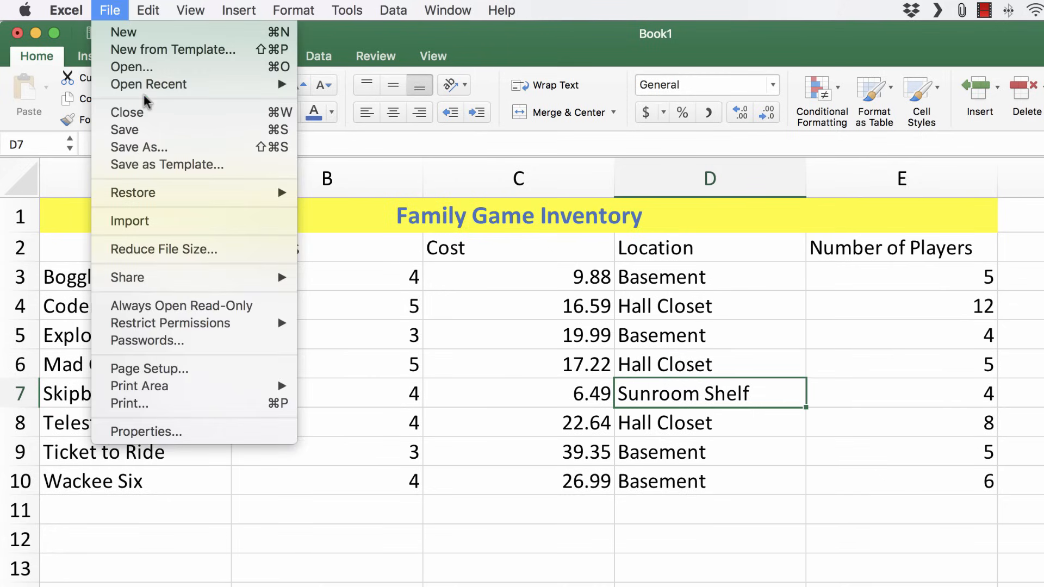
pyautogui.moveTo(112, 16)
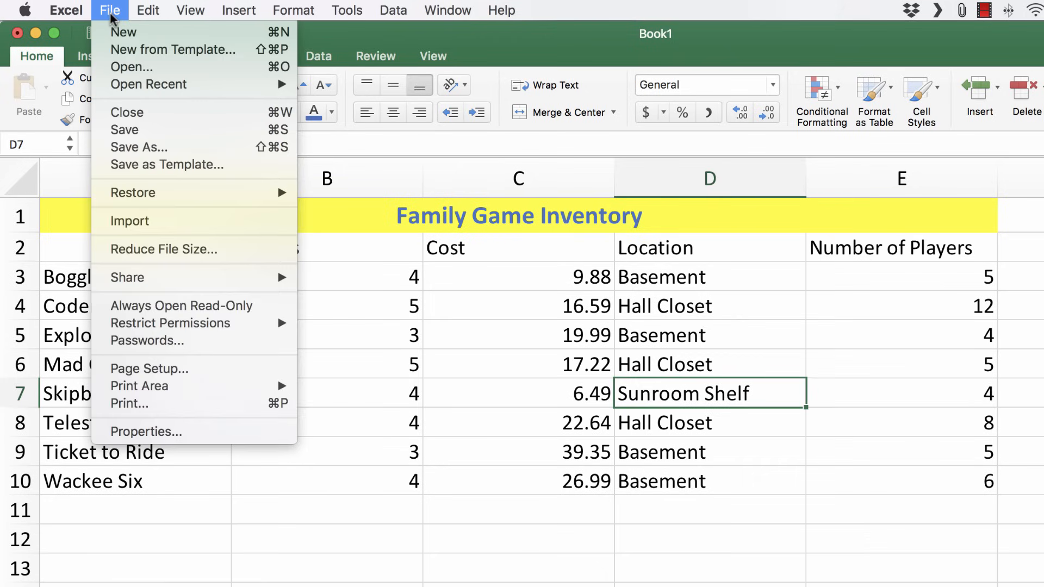
pyautogui.moveTo(121, 106)
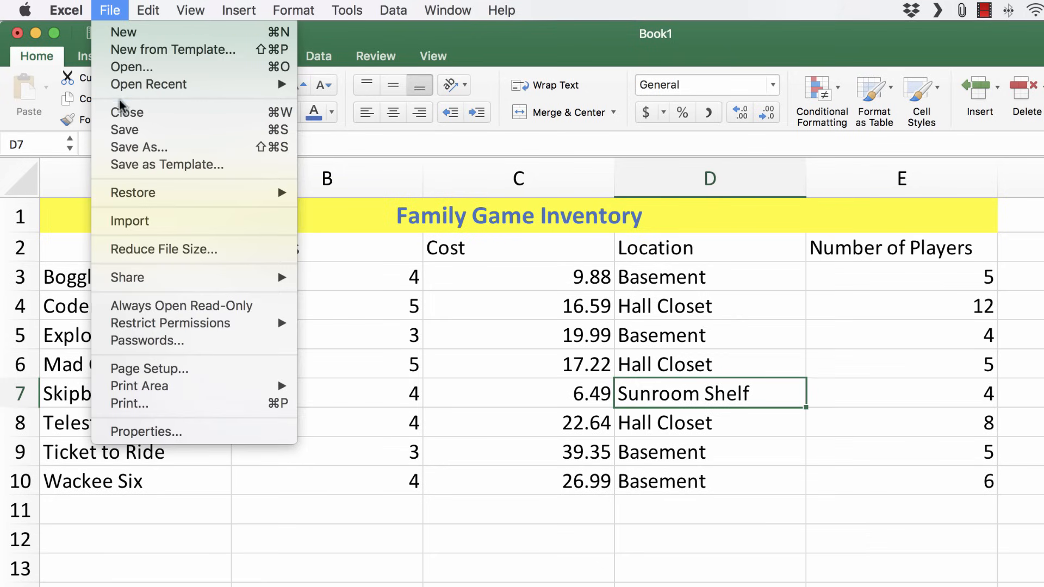
# Step: Save the workbook as 'Family Game Inventory' via Save As
pyautogui.click(139, 147)
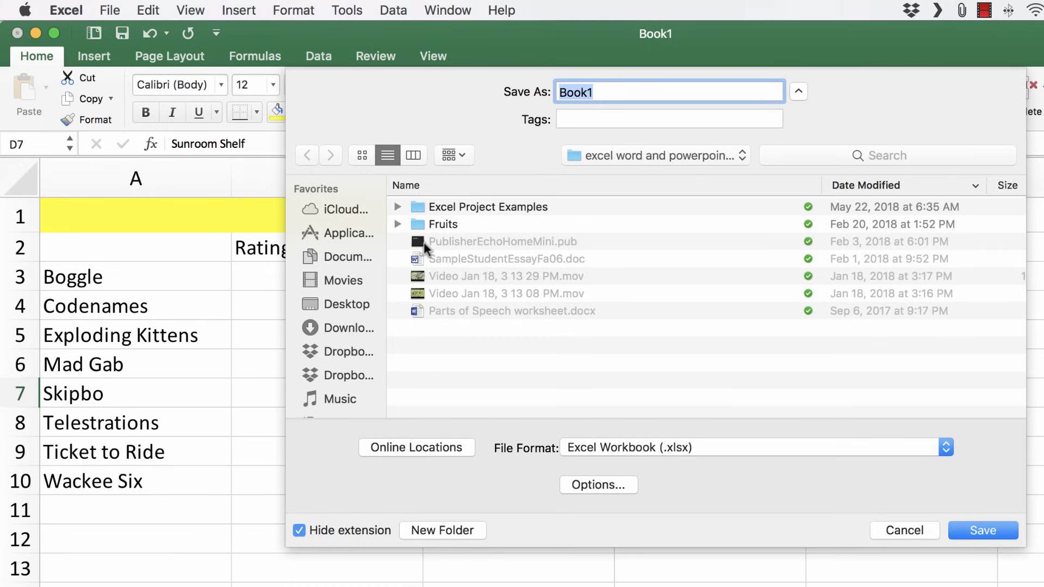
pyautogui.moveTo(326, 227)
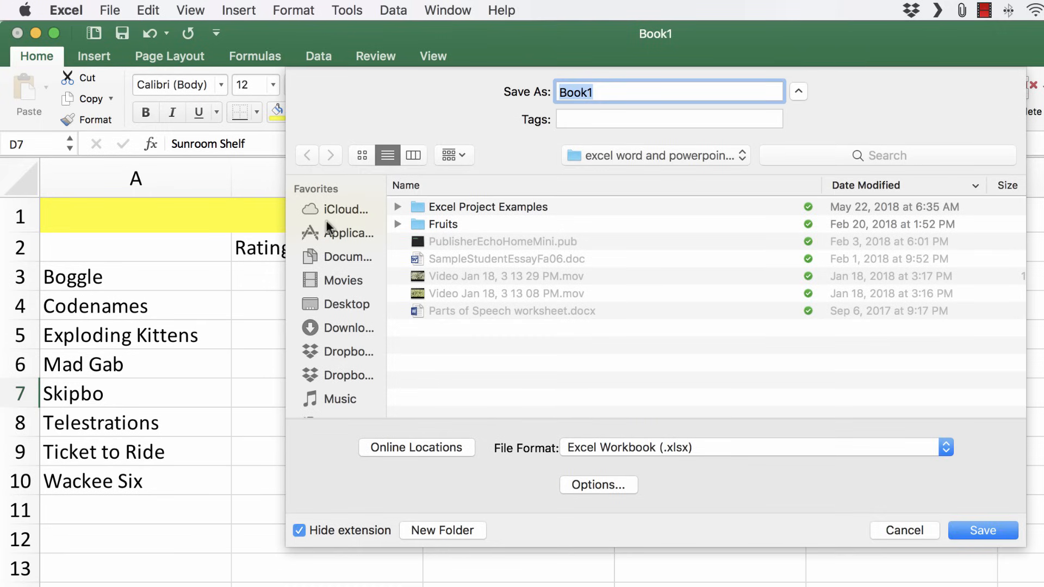
pyautogui.moveTo(342, 254)
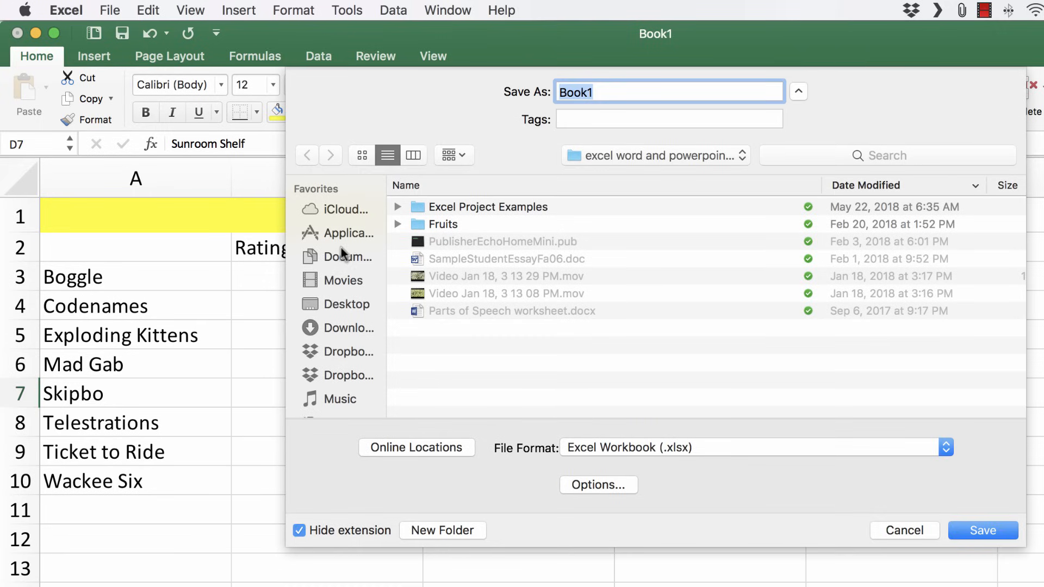
pyautogui.moveTo(596, 267)
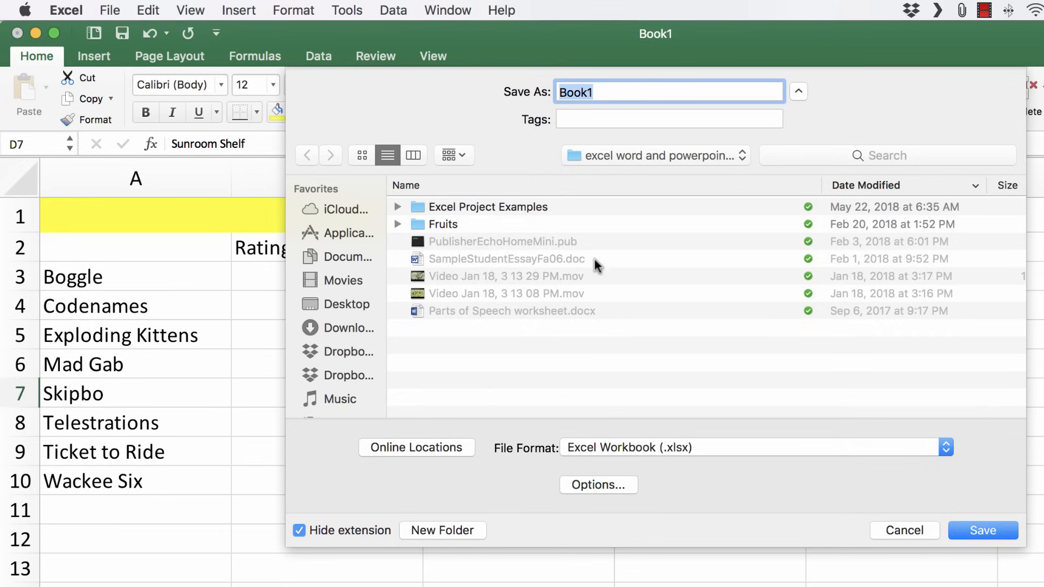
pyautogui.moveTo(624, 325)
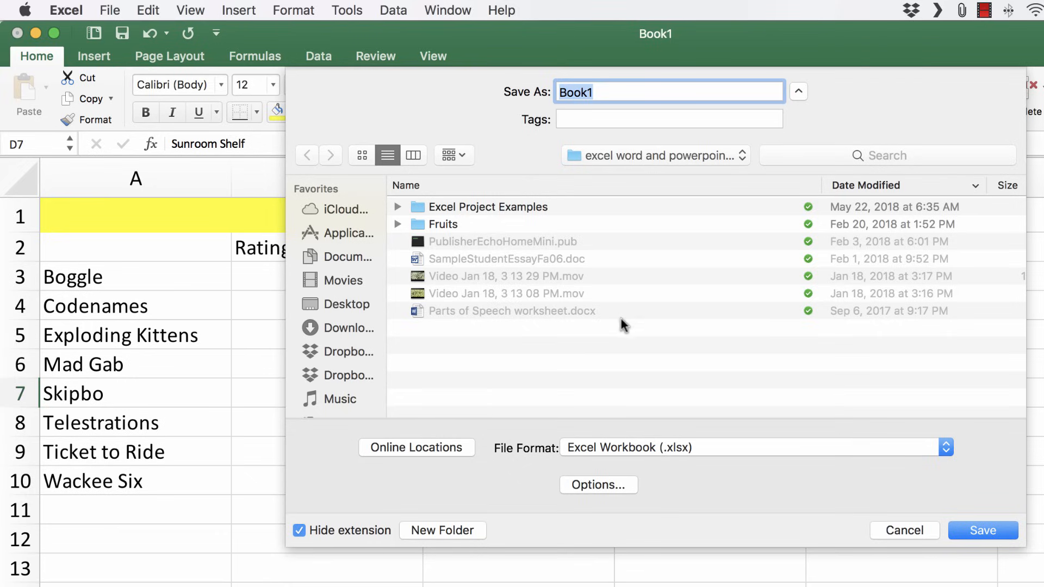
pyautogui.moveTo(676, 84)
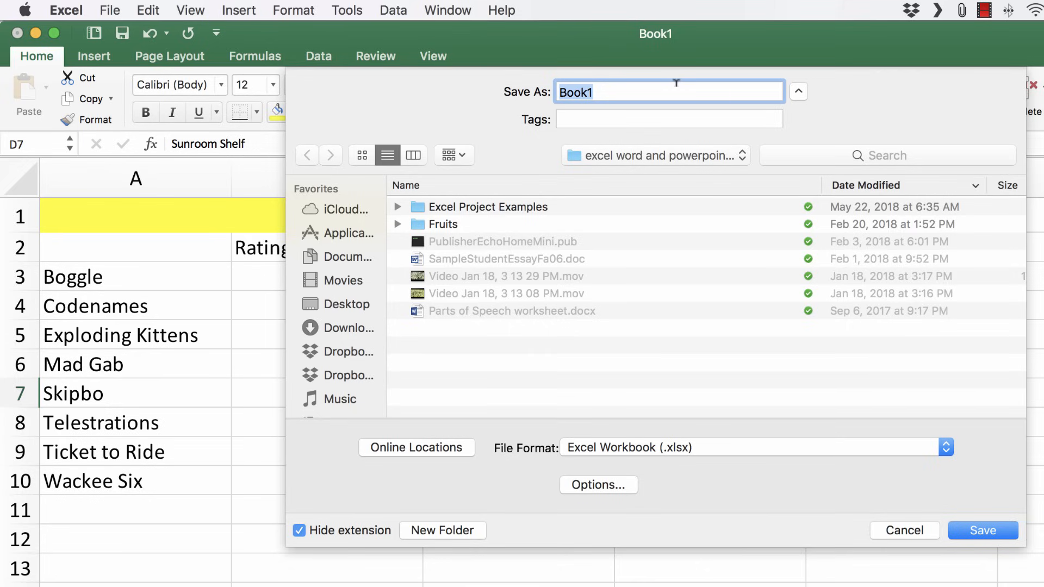
pyautogui.write('Family Game I')
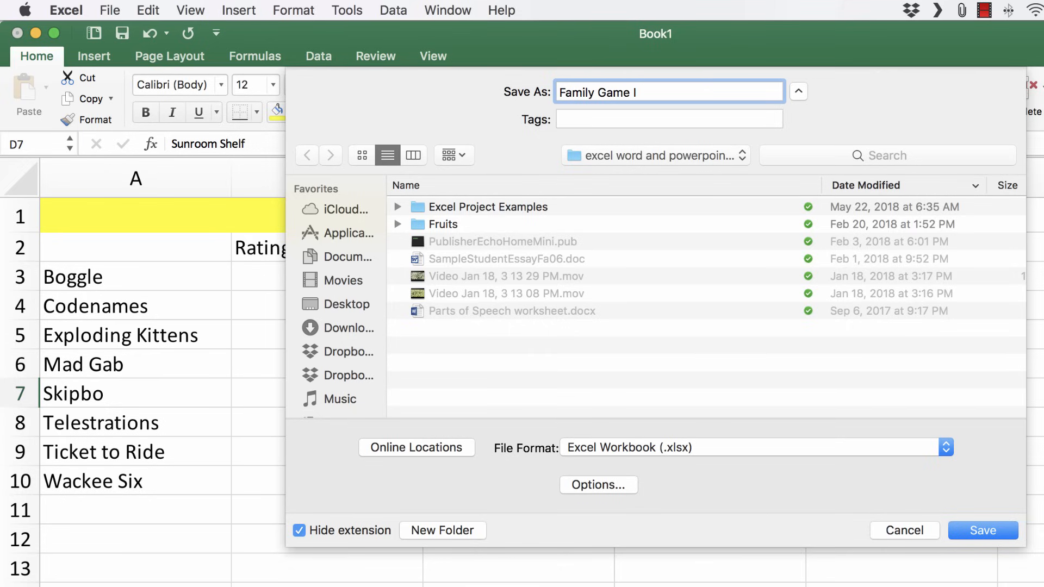
pyautogui.write('nventory')
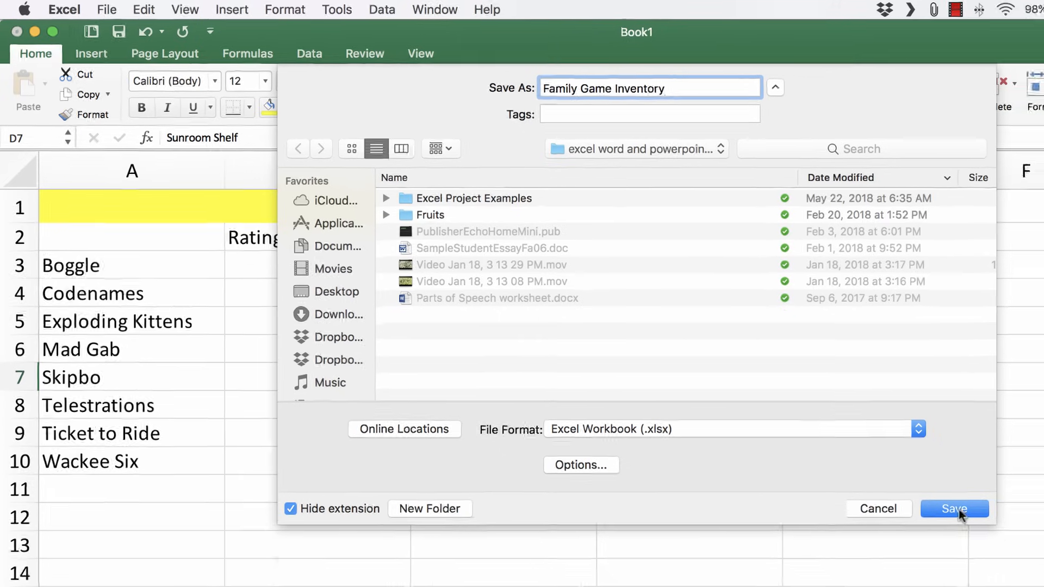
pyautogui.click(954, 509)
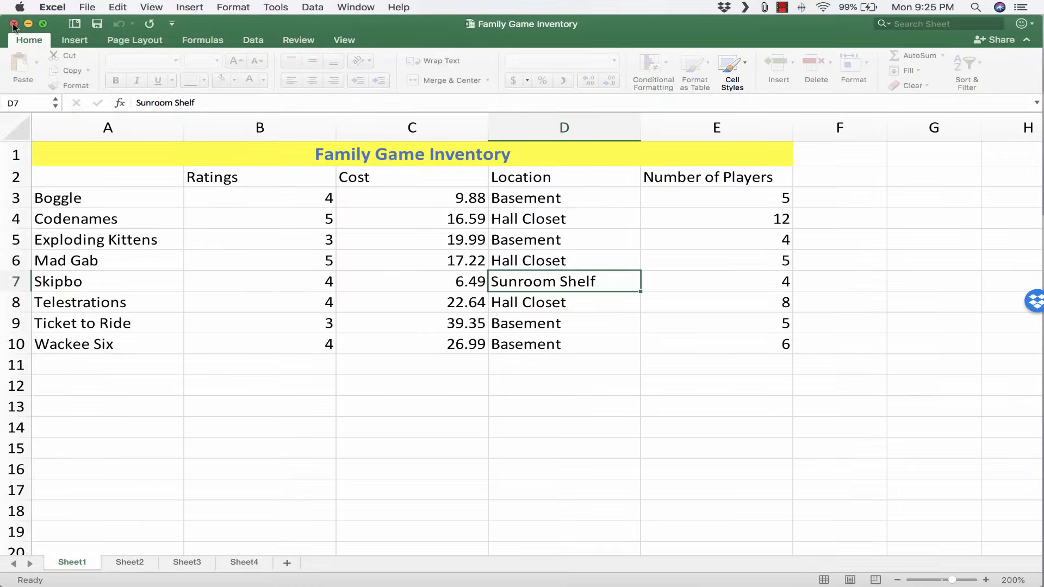
# Step: Close the saved workbook and return from the template gallery to the Book1 inventory table
pyautogui.click(11, 24)
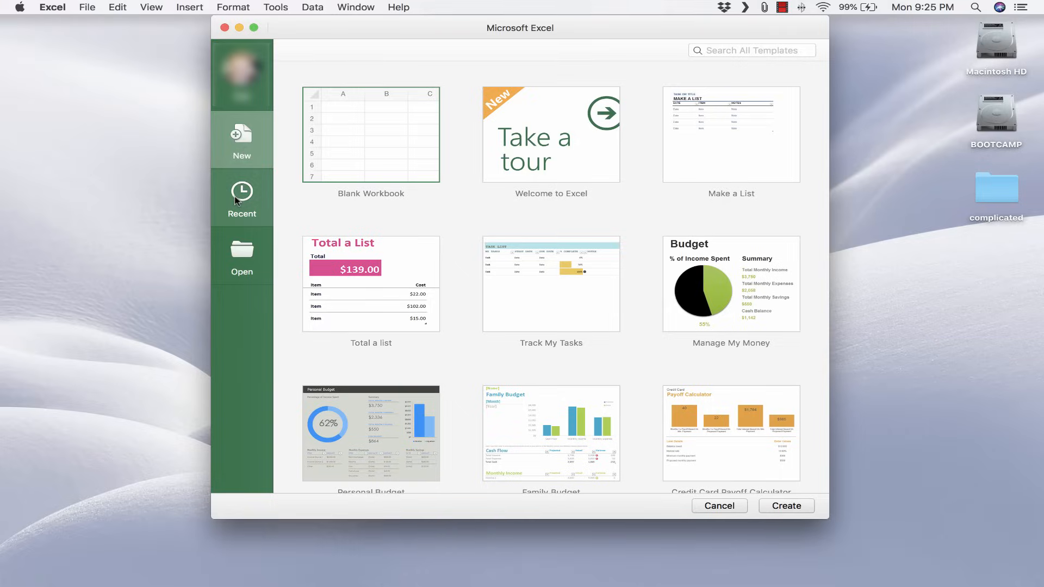
pyautogui.click(242, 197)
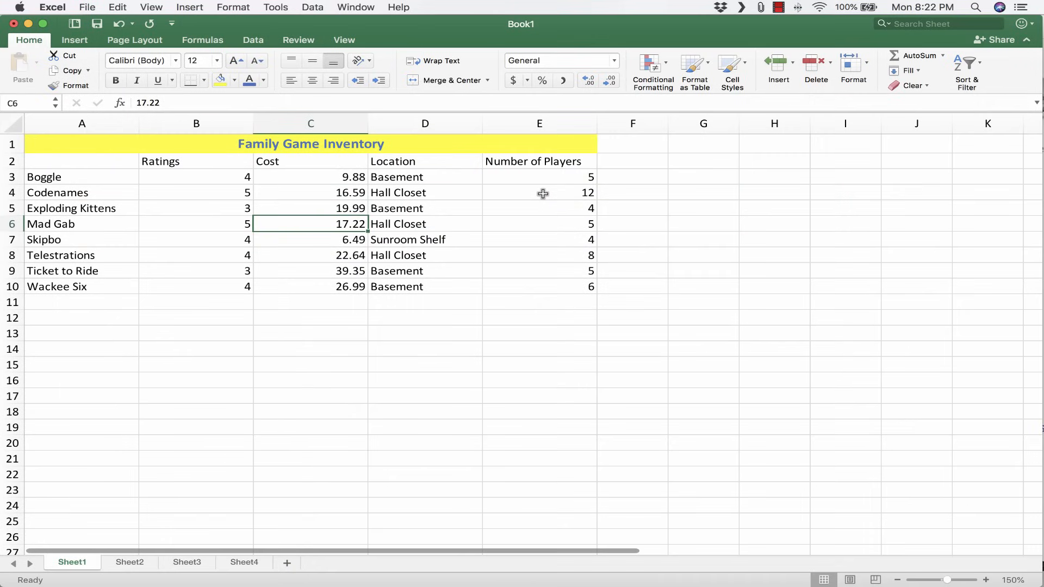
# Step: Show the View settings and the list of zoom levels for the inventory sheet
pyautogui.click(344, 40)
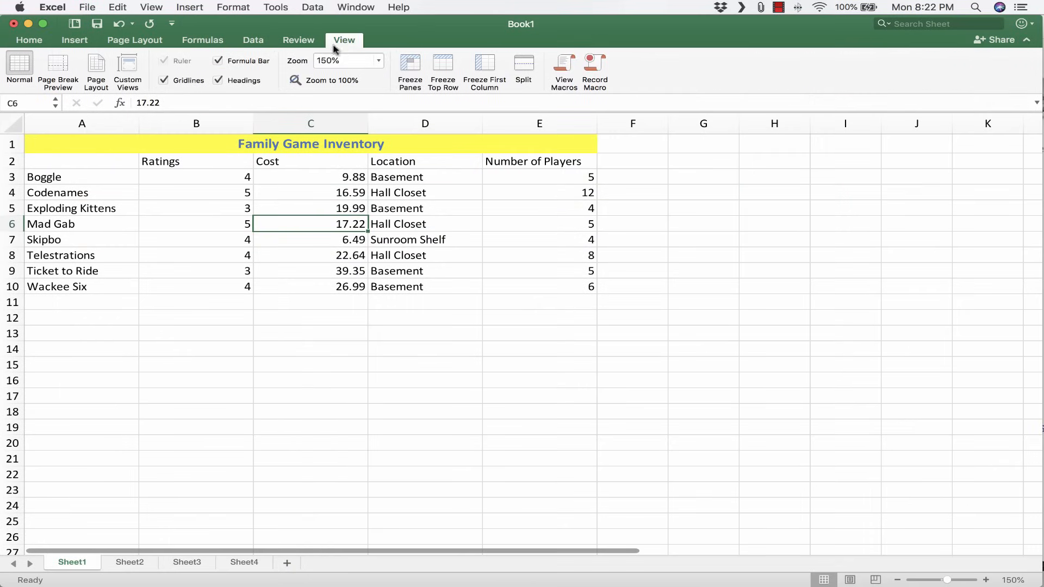
pyautogui.click(378, 61)
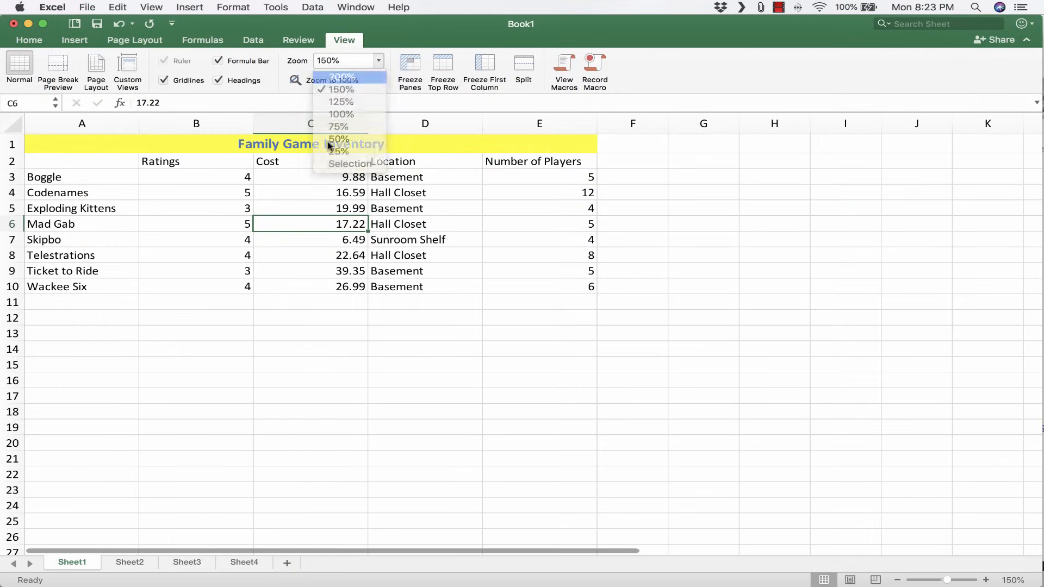